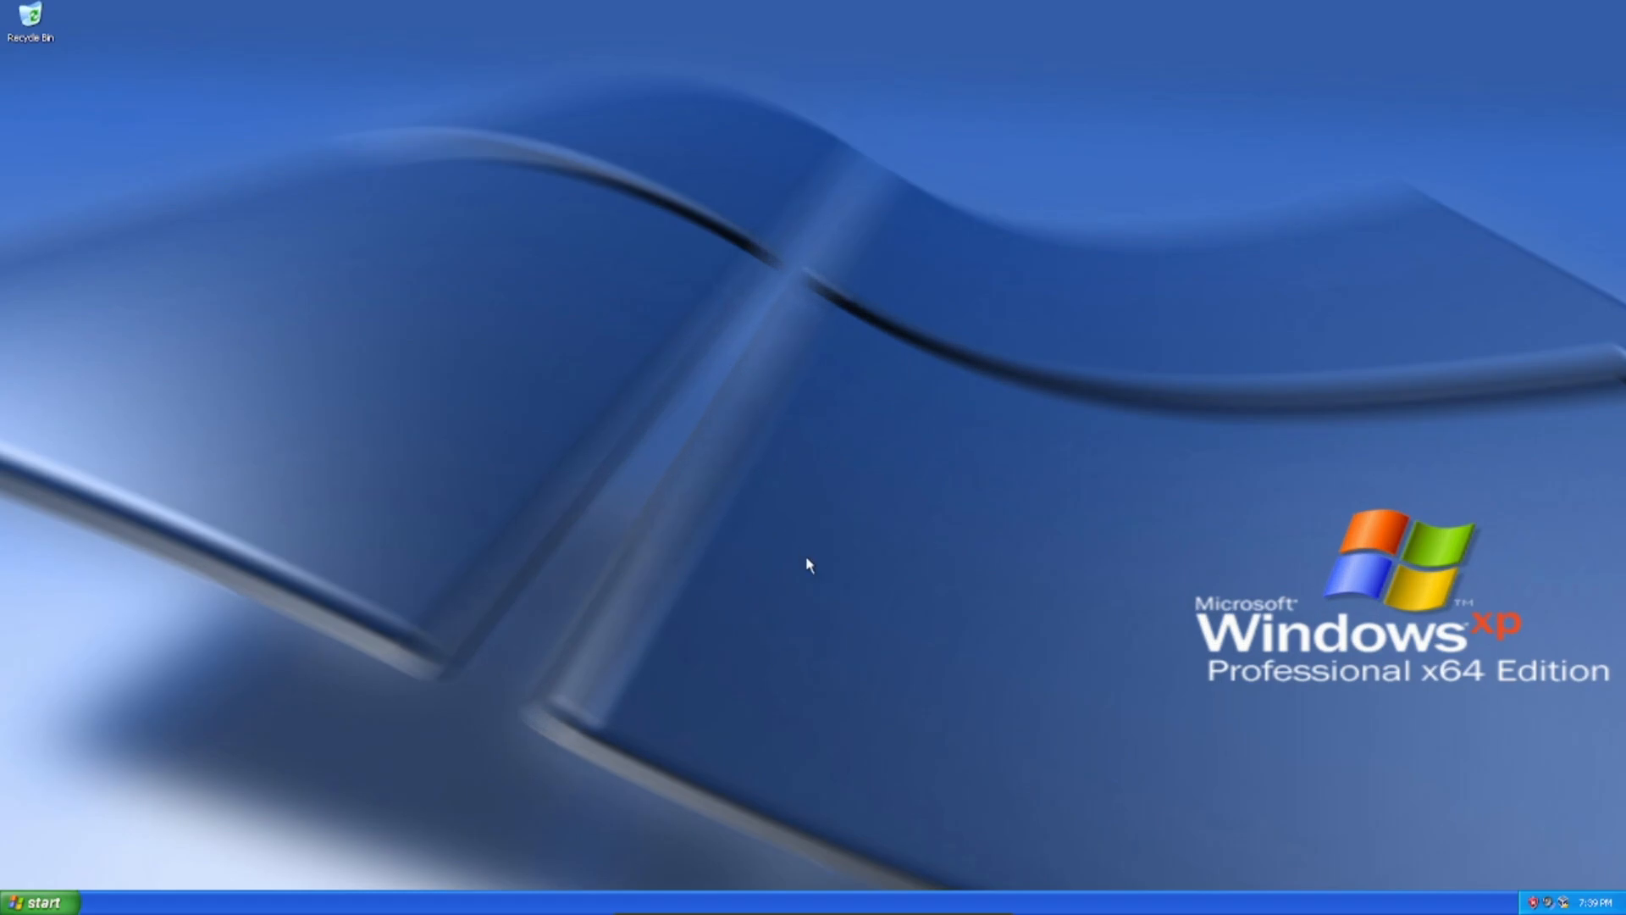
{"action": "mouse_move", "coordinate": [785, 421]}
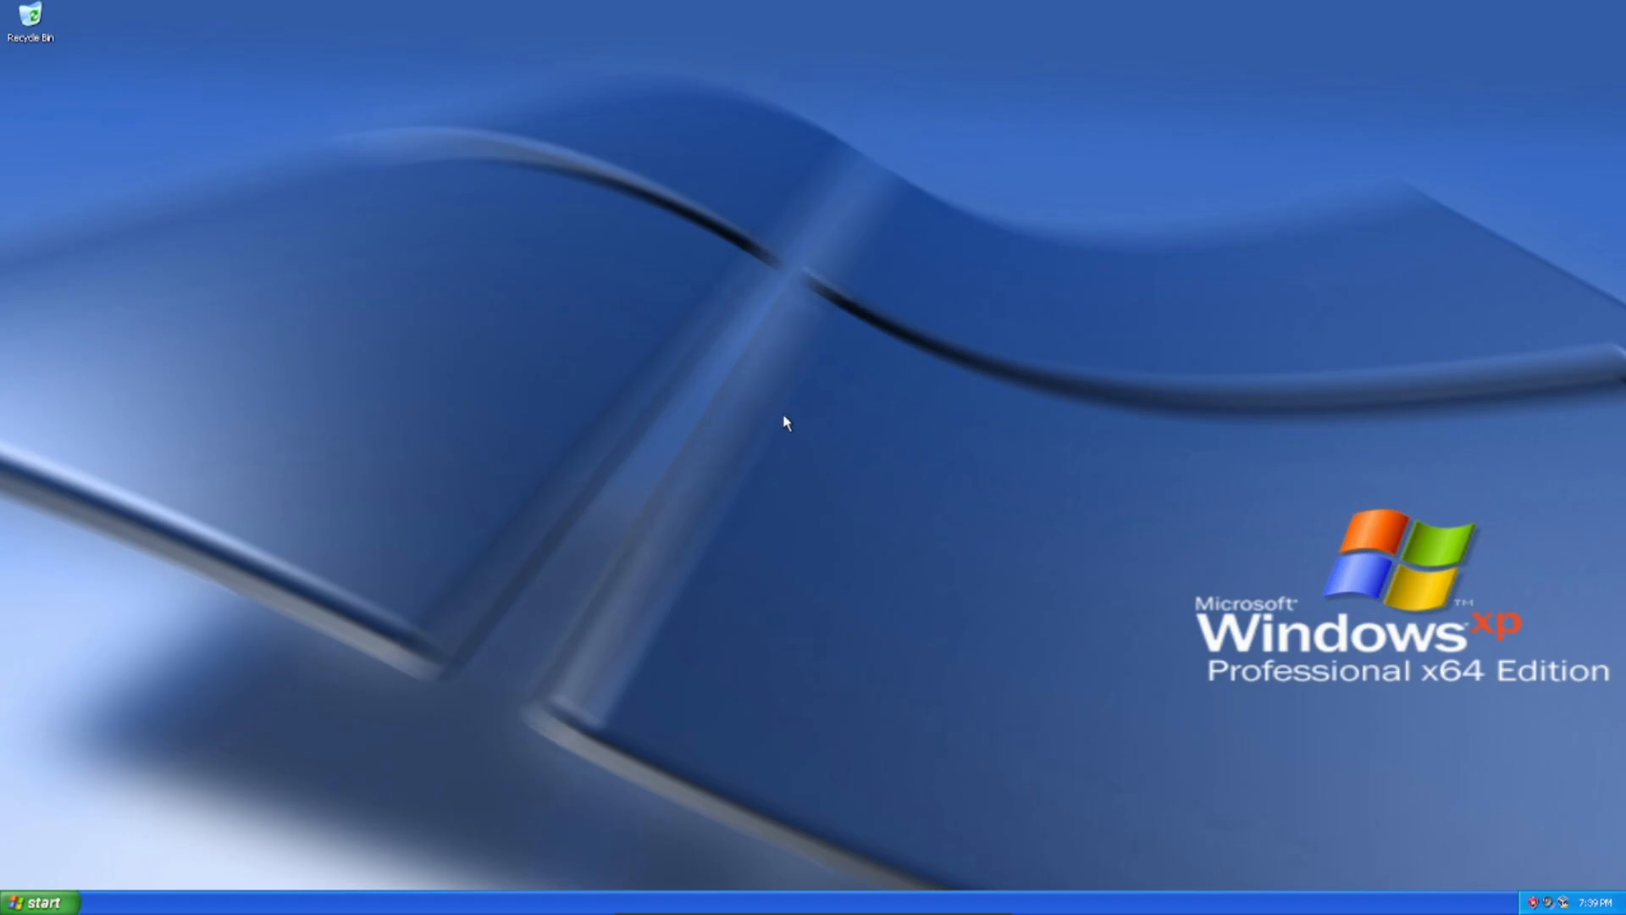
{"action": "mouse_move", "coordinate": [684, 614]}
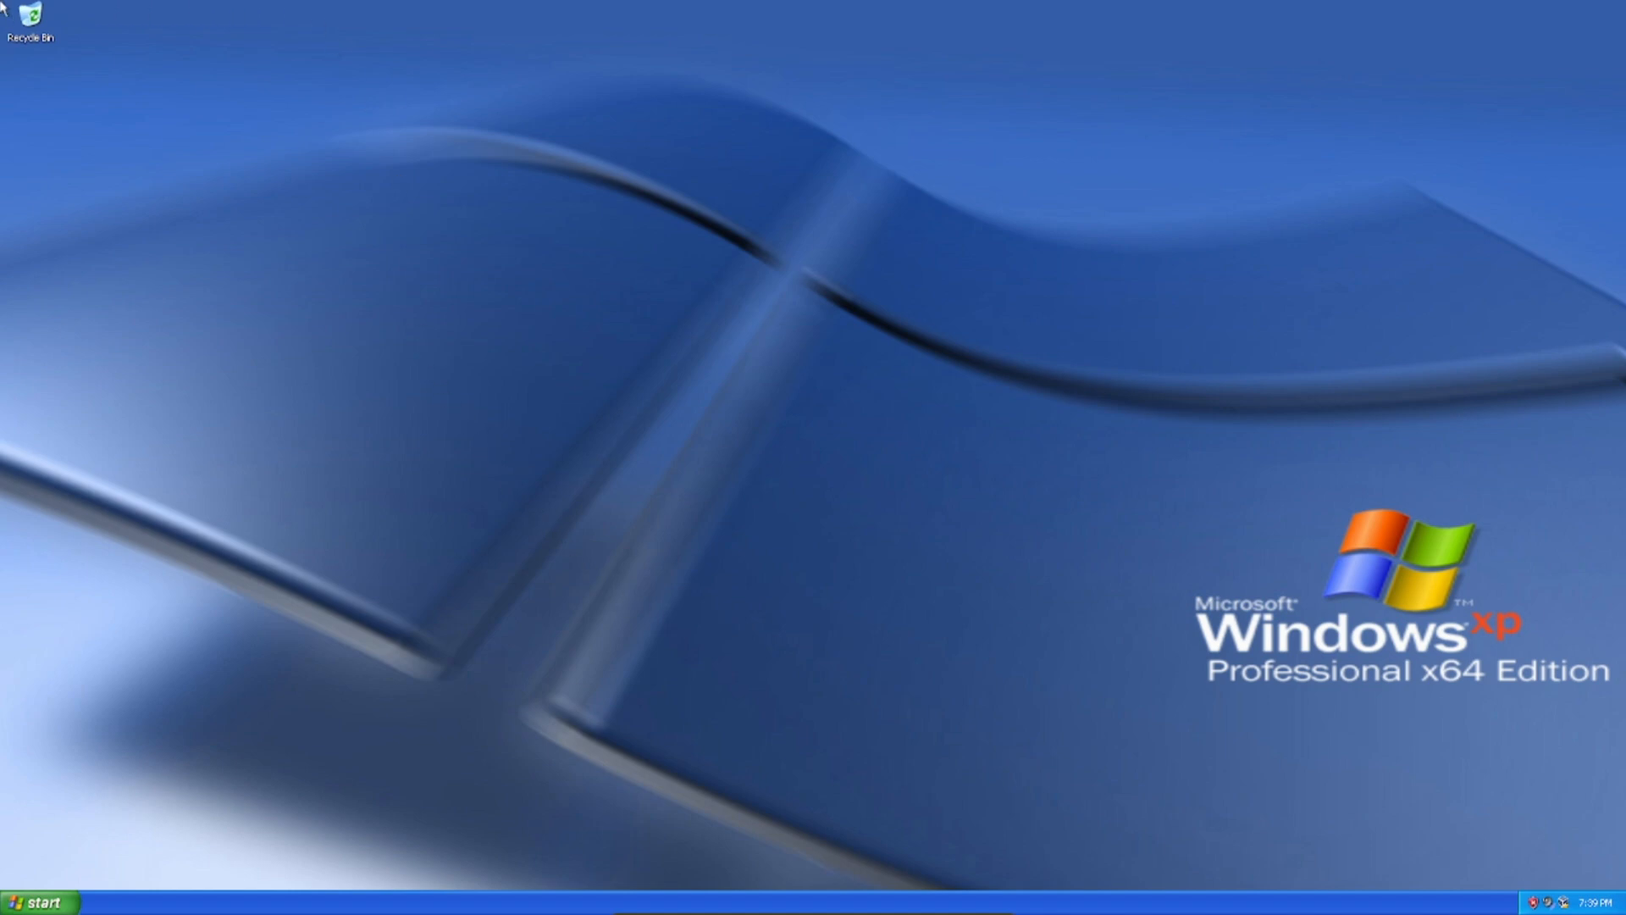
{"action": "mouse_move", "coordinate": [521, 475]}
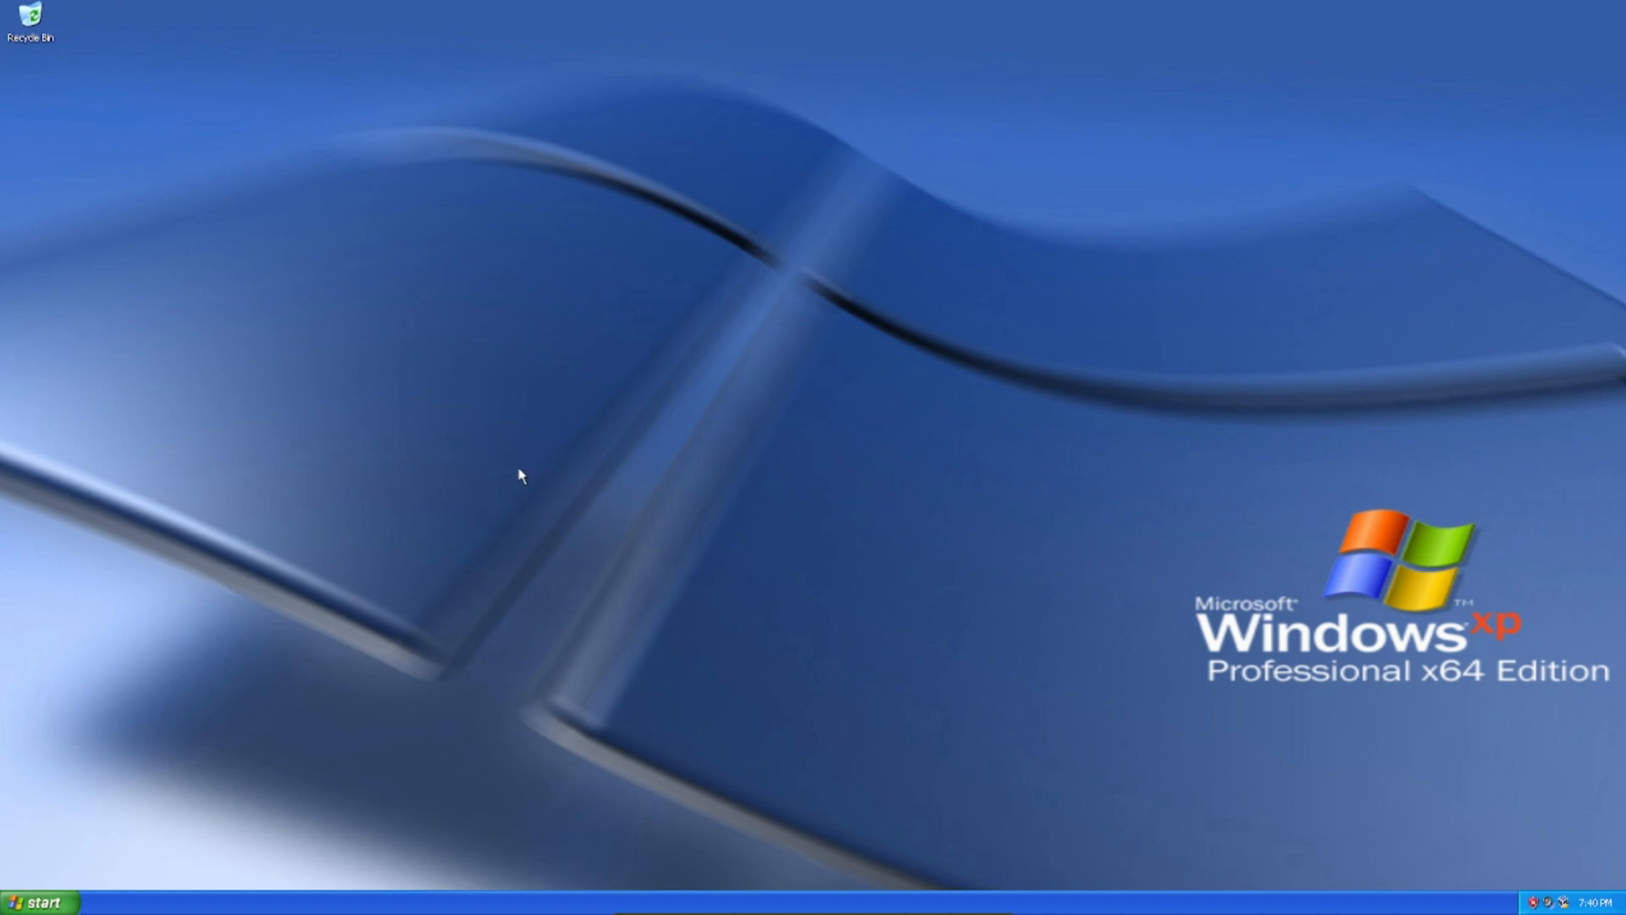
{"action": "mouse_move", "coordinate": [708, 503]}
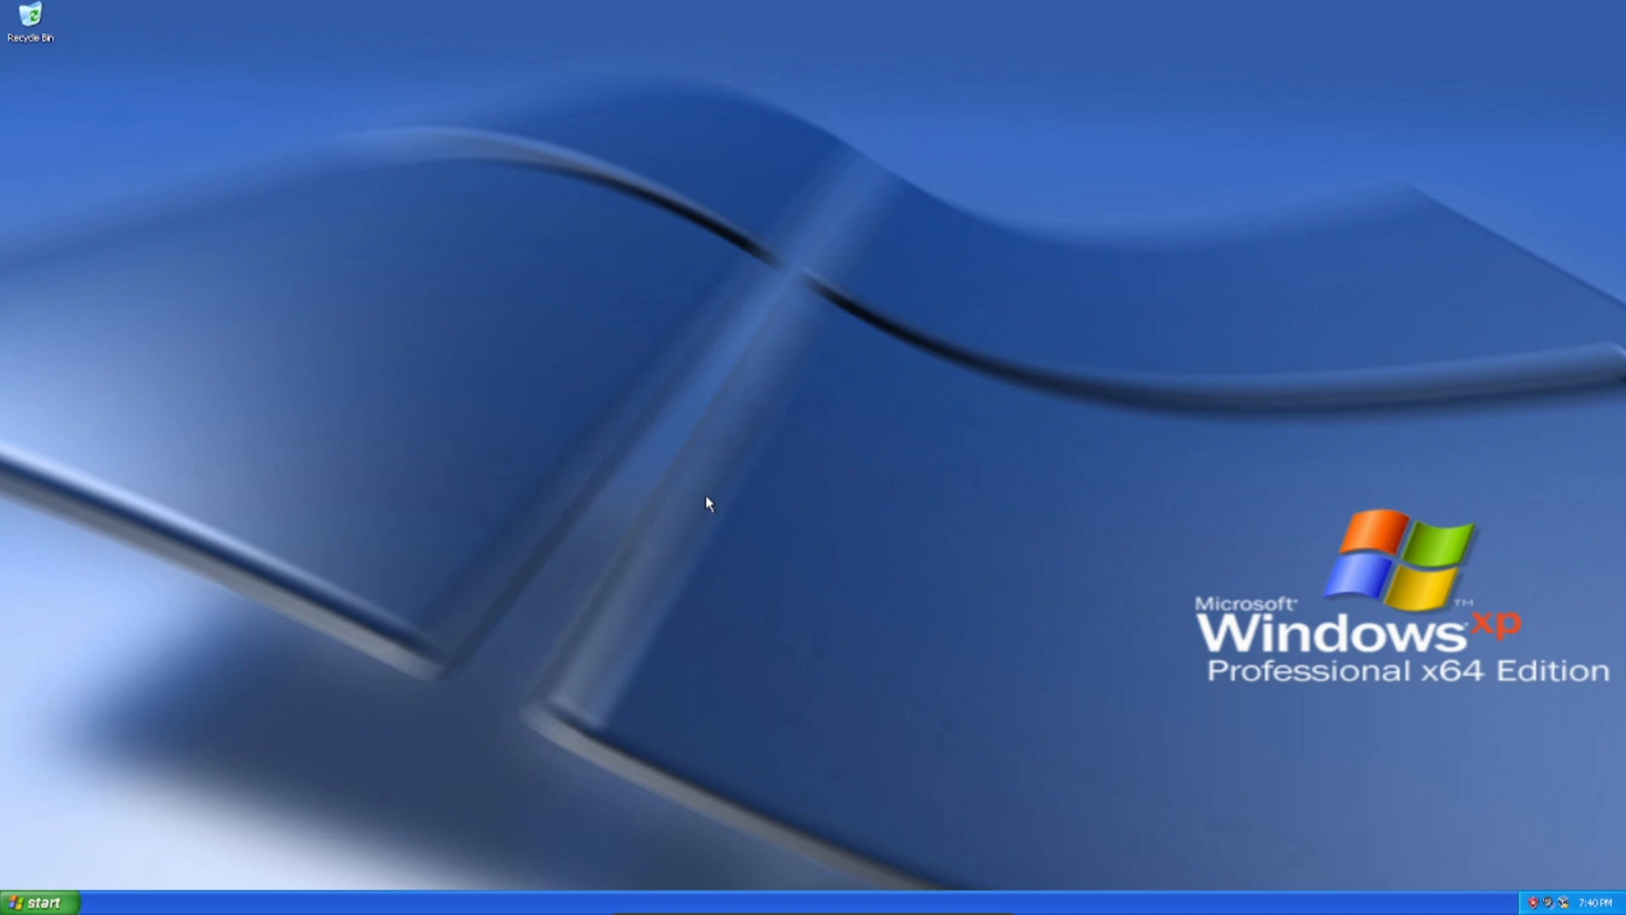
Open ESD-ISO (D:) from My Computer, try running setup, and dismiss the error messages
{"action": "left_click", "coordinate": [827, 902]}
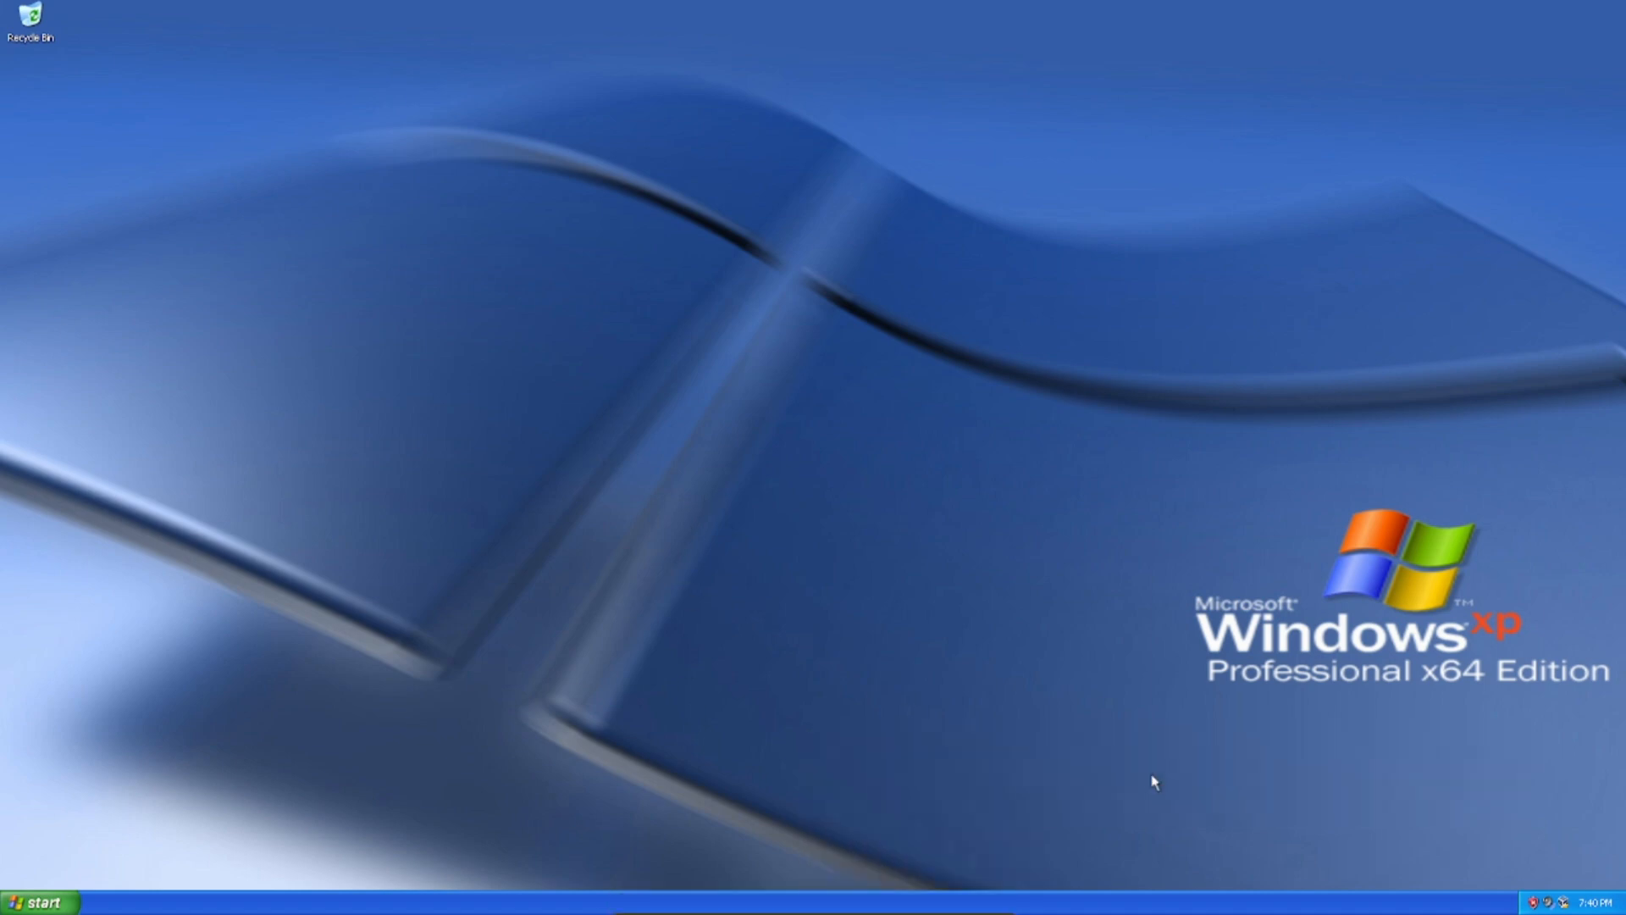
{"action": "left_click", "coordinate": [36, 900]}
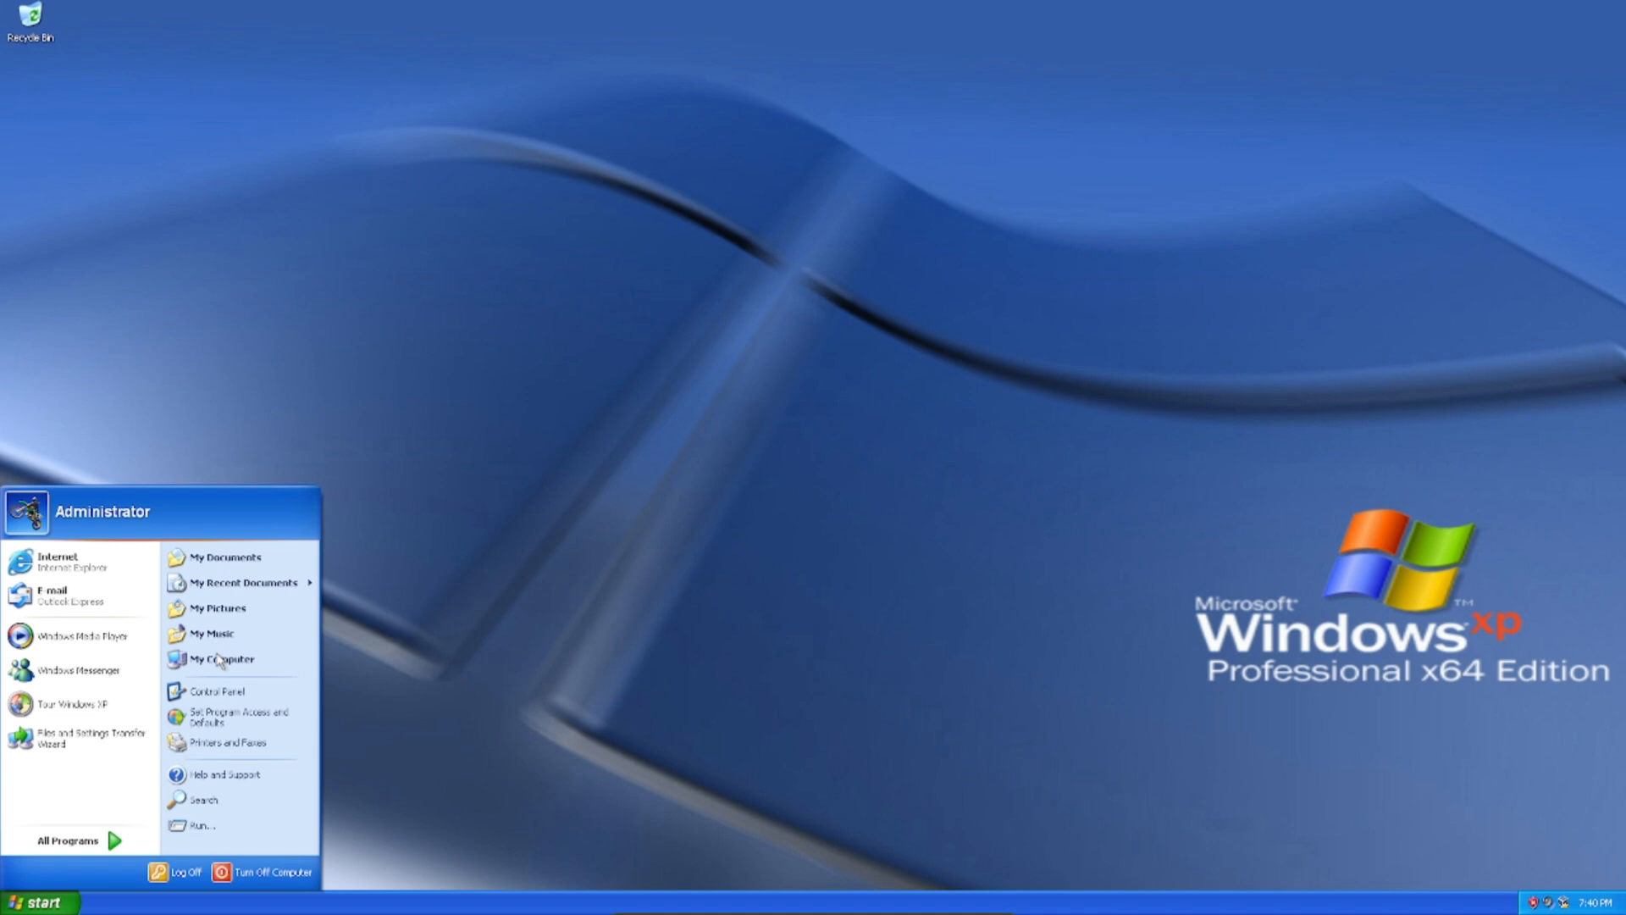
{"action": "left_click", "coordinate": [221, 659]}
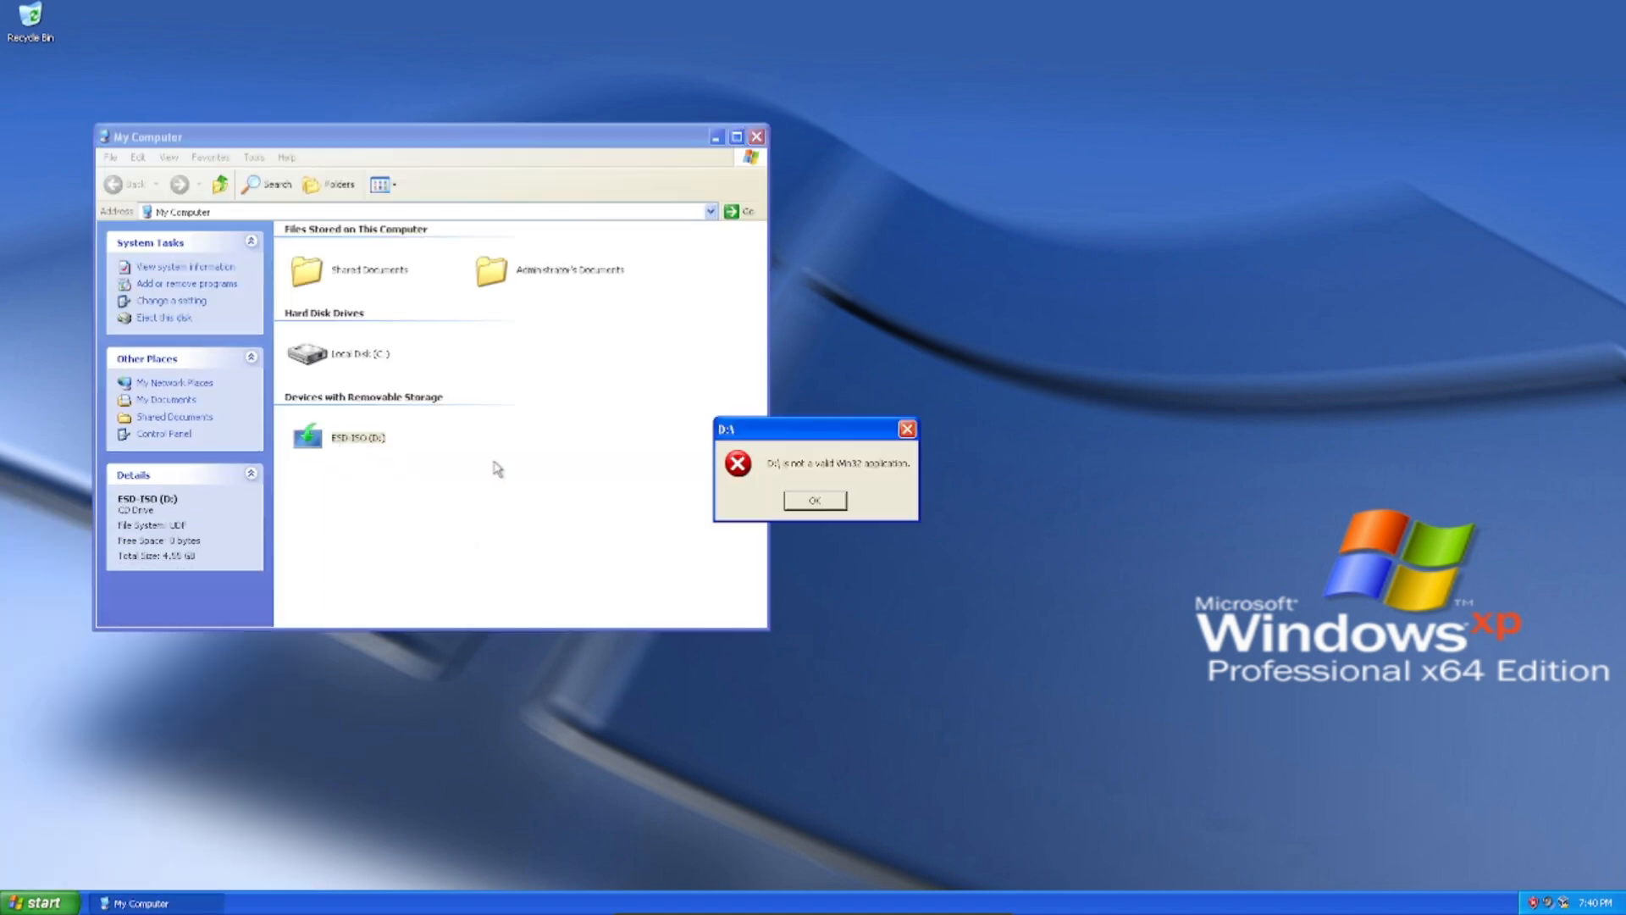
{"action": "left_click", "coordinate": [814, 500]}
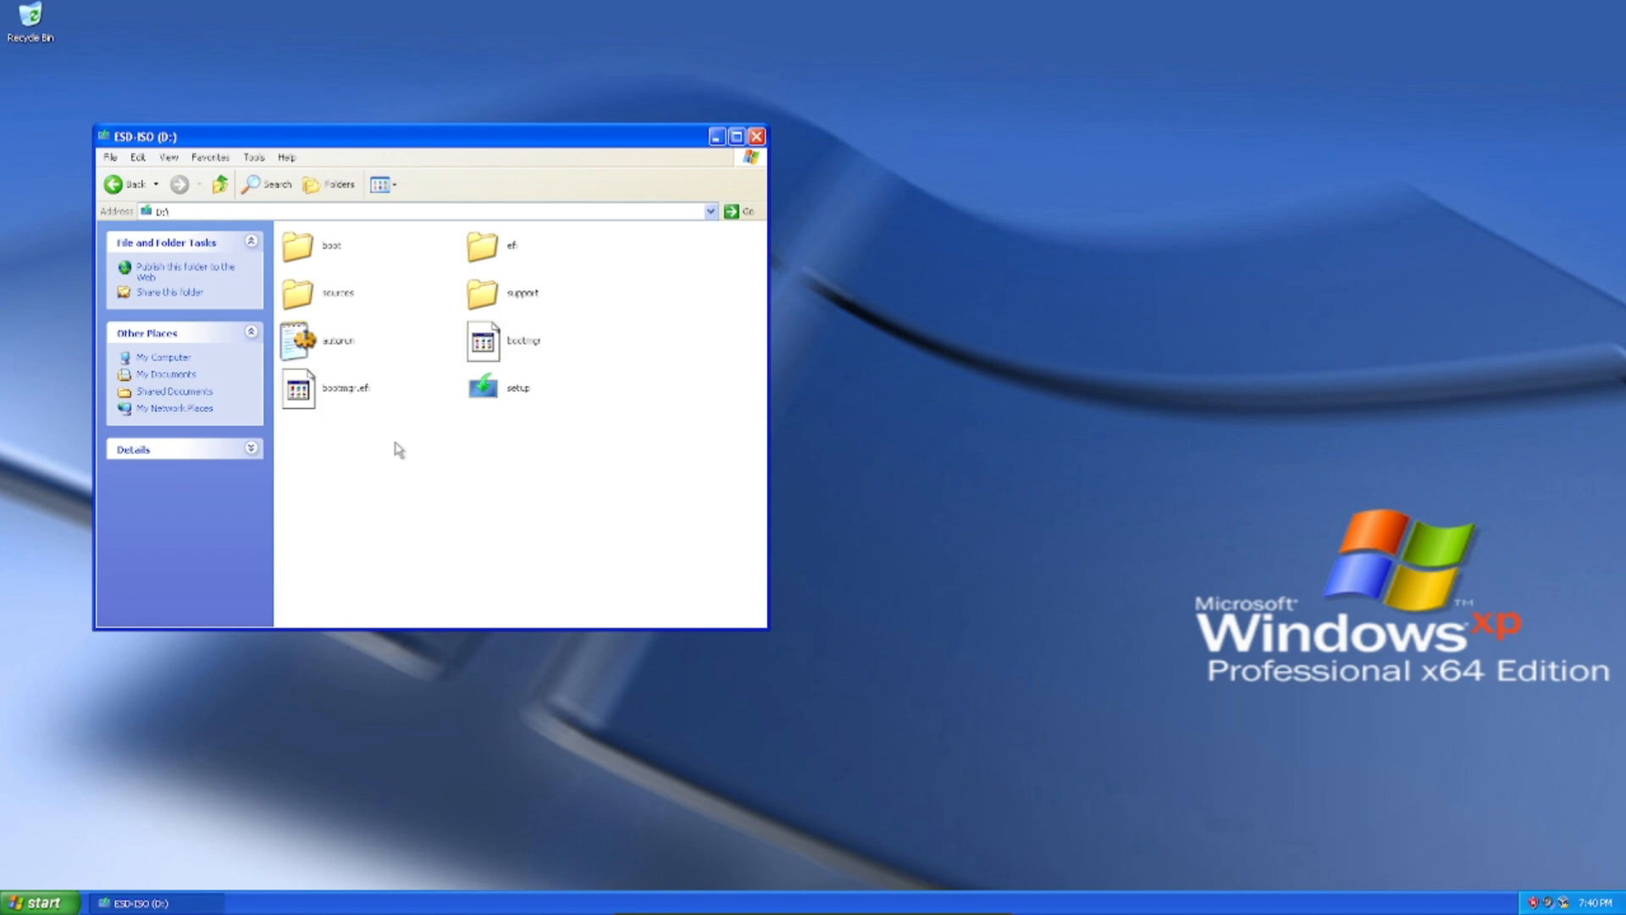
{"action": "double_click", "coordinate": [483, 384]}
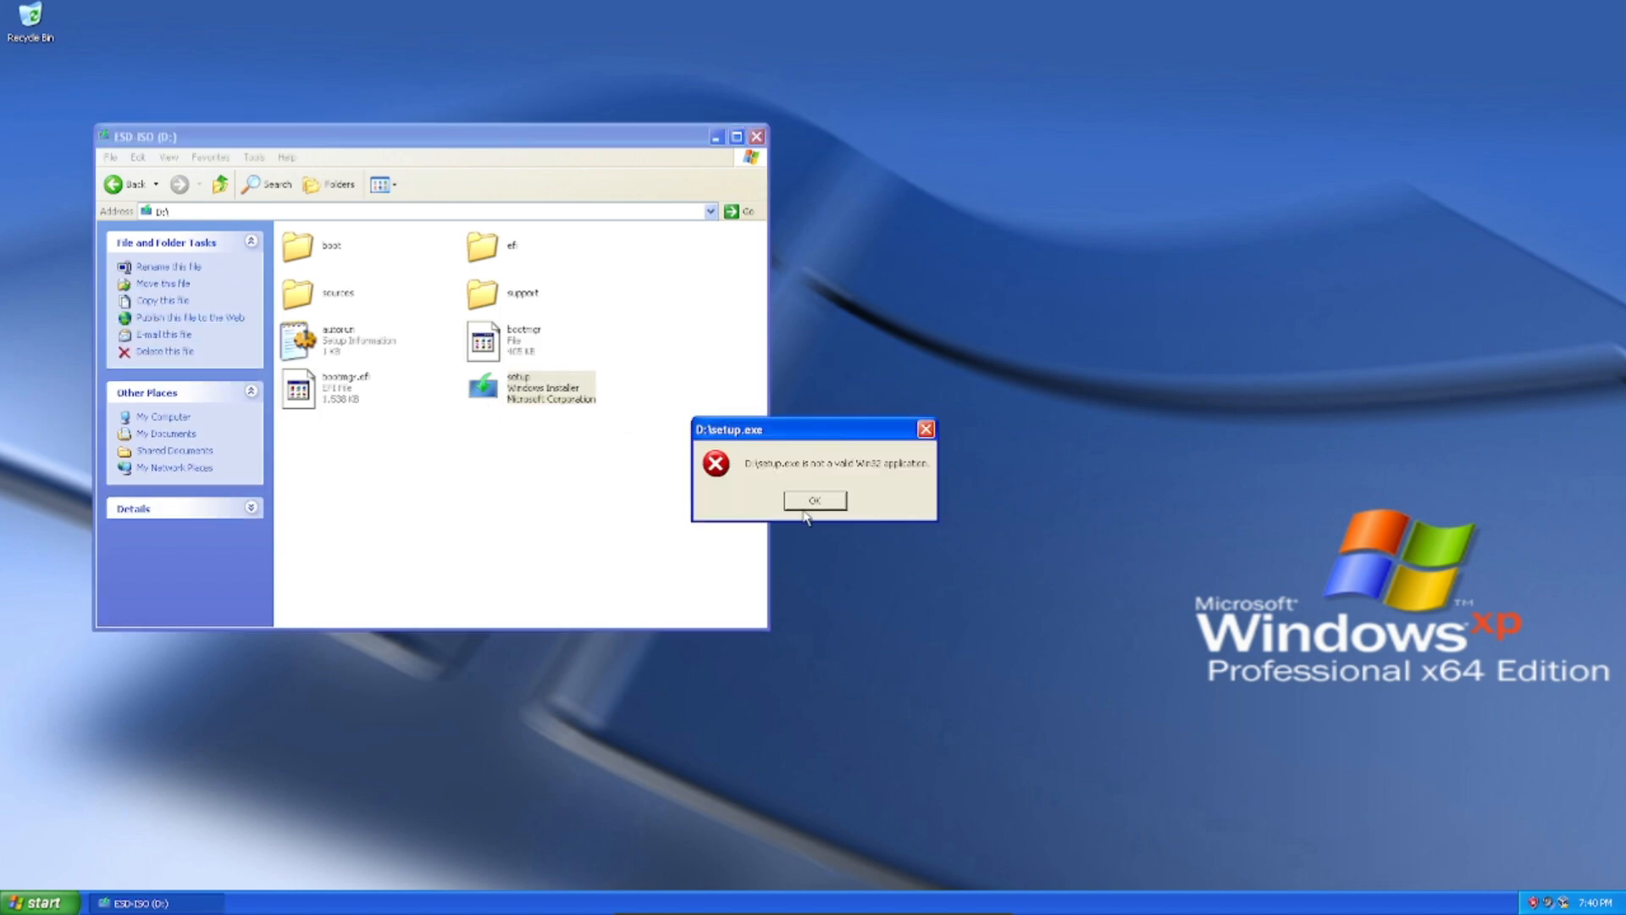
{"action": "left_click", "coordinate": [814, 501]}
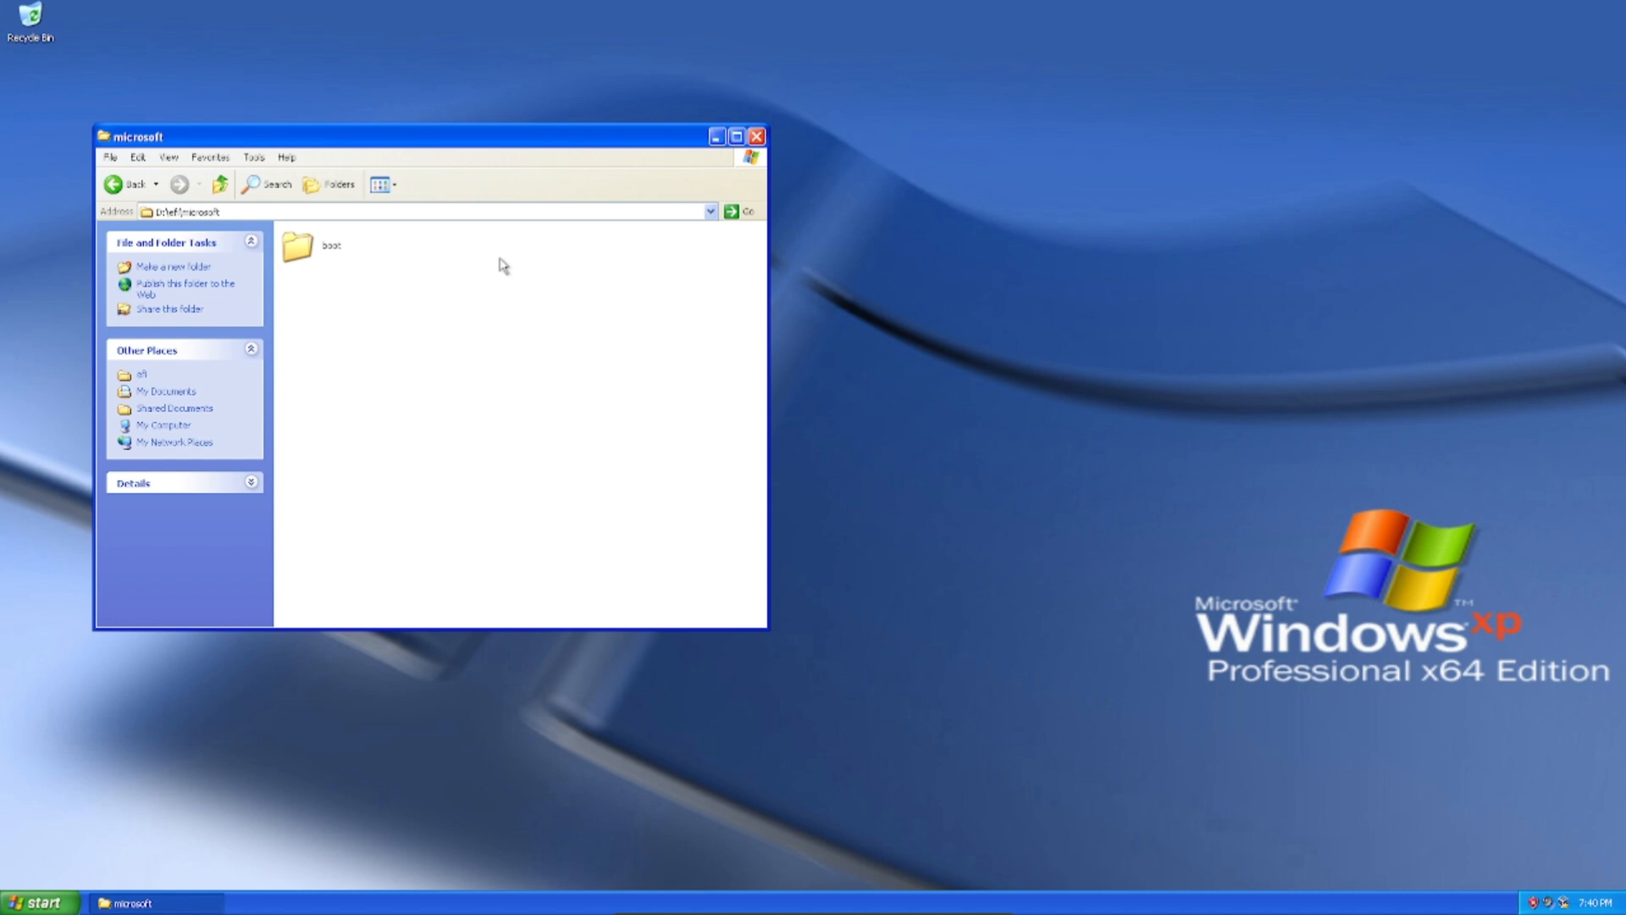
Browse the disc's efi\microsoft\boot and sources folders
{"action": "double_click", "coordinate": [313, 246]}
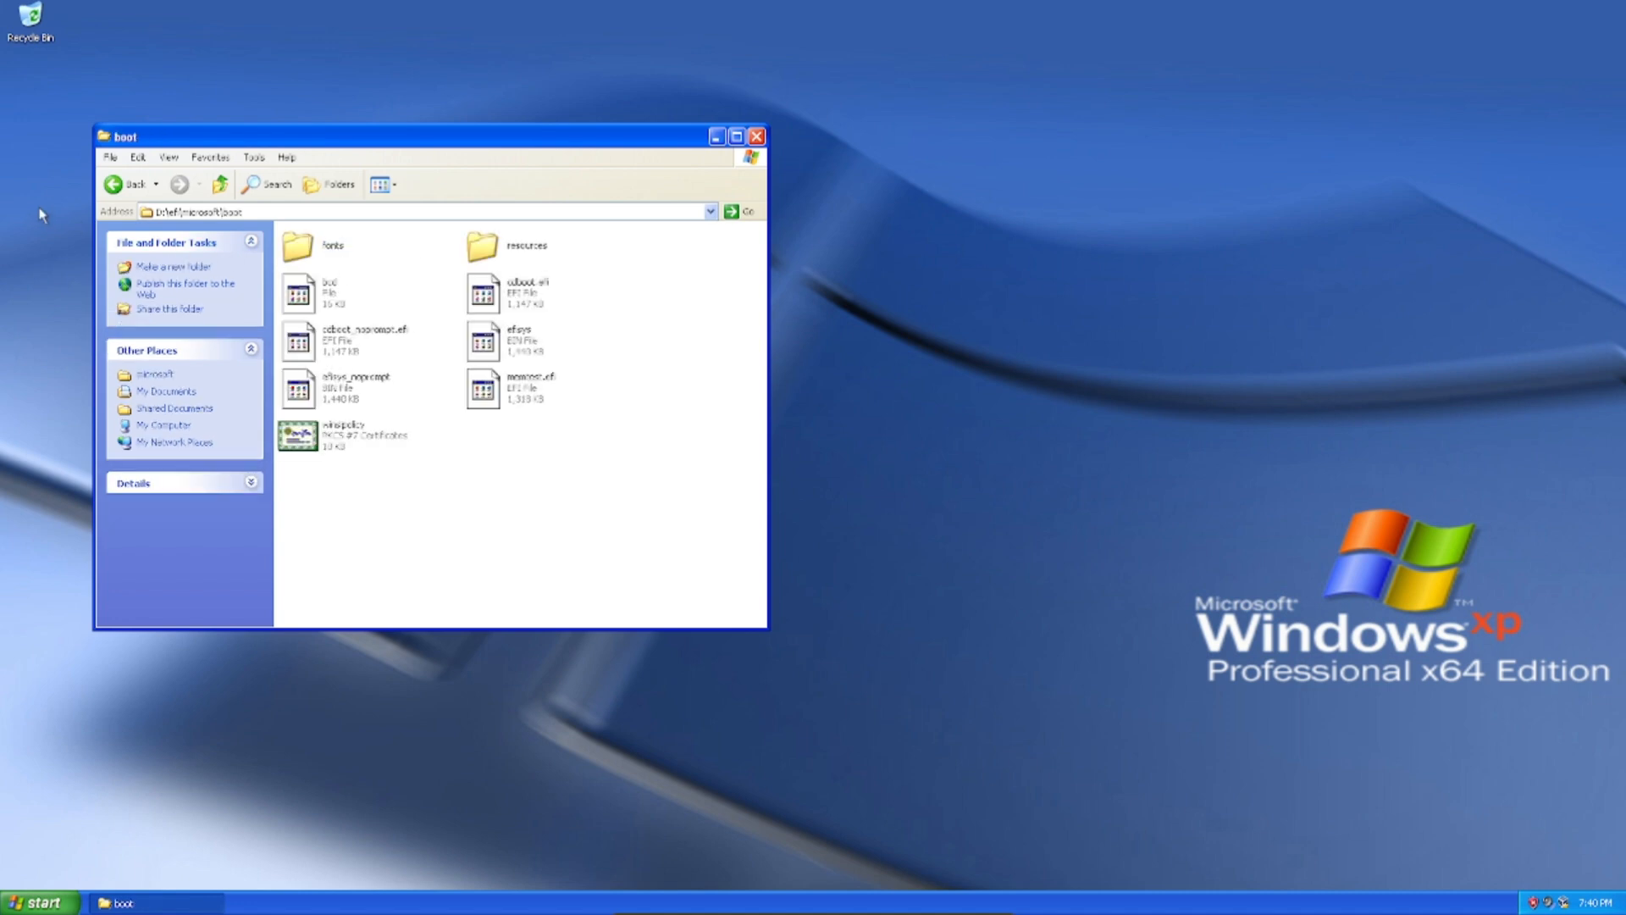
{"action": "left_click", "coordinate": [117, 184]}
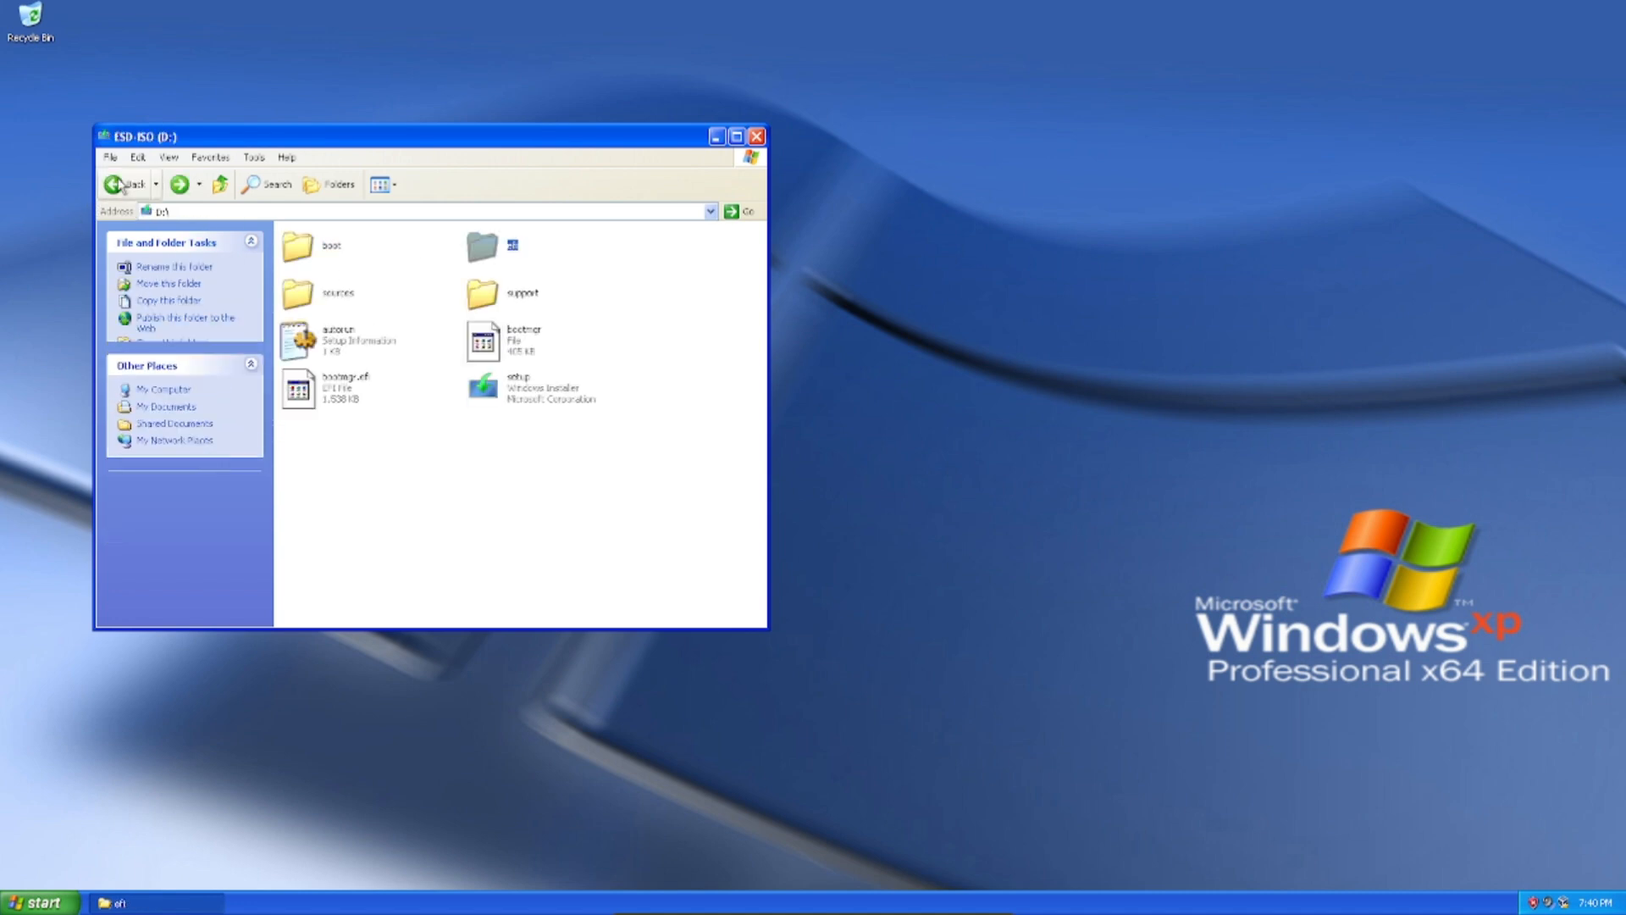
{"action": "double_click", "coordinate": [337, 293]}
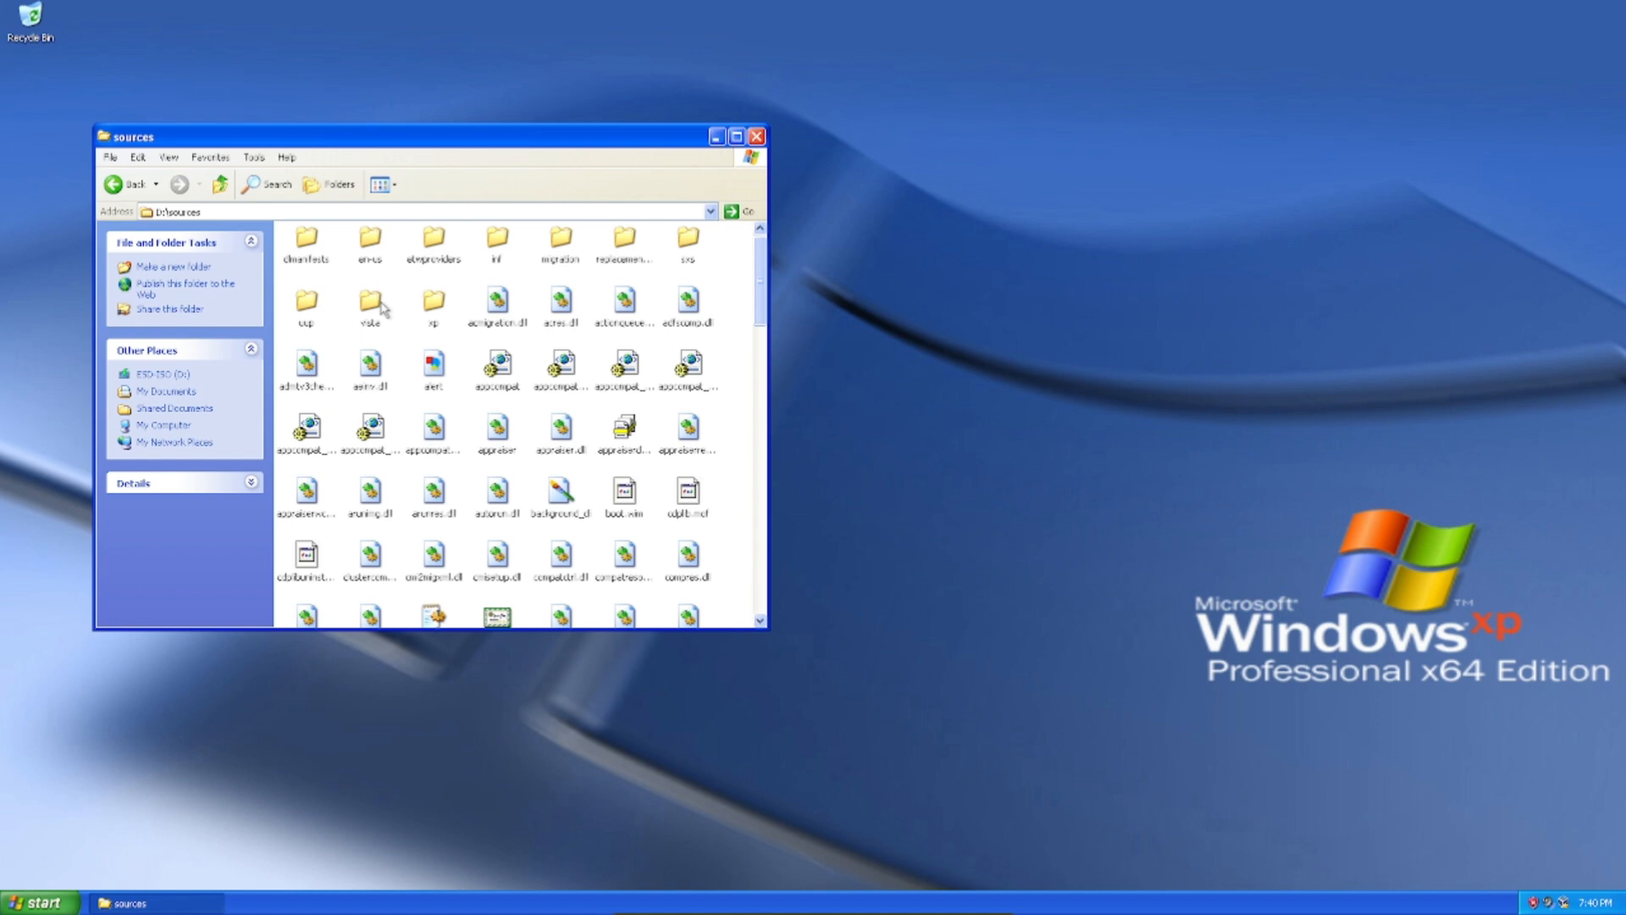
{"action": "scroll", "scroll_direction": "down", "scroll_amount": 3}
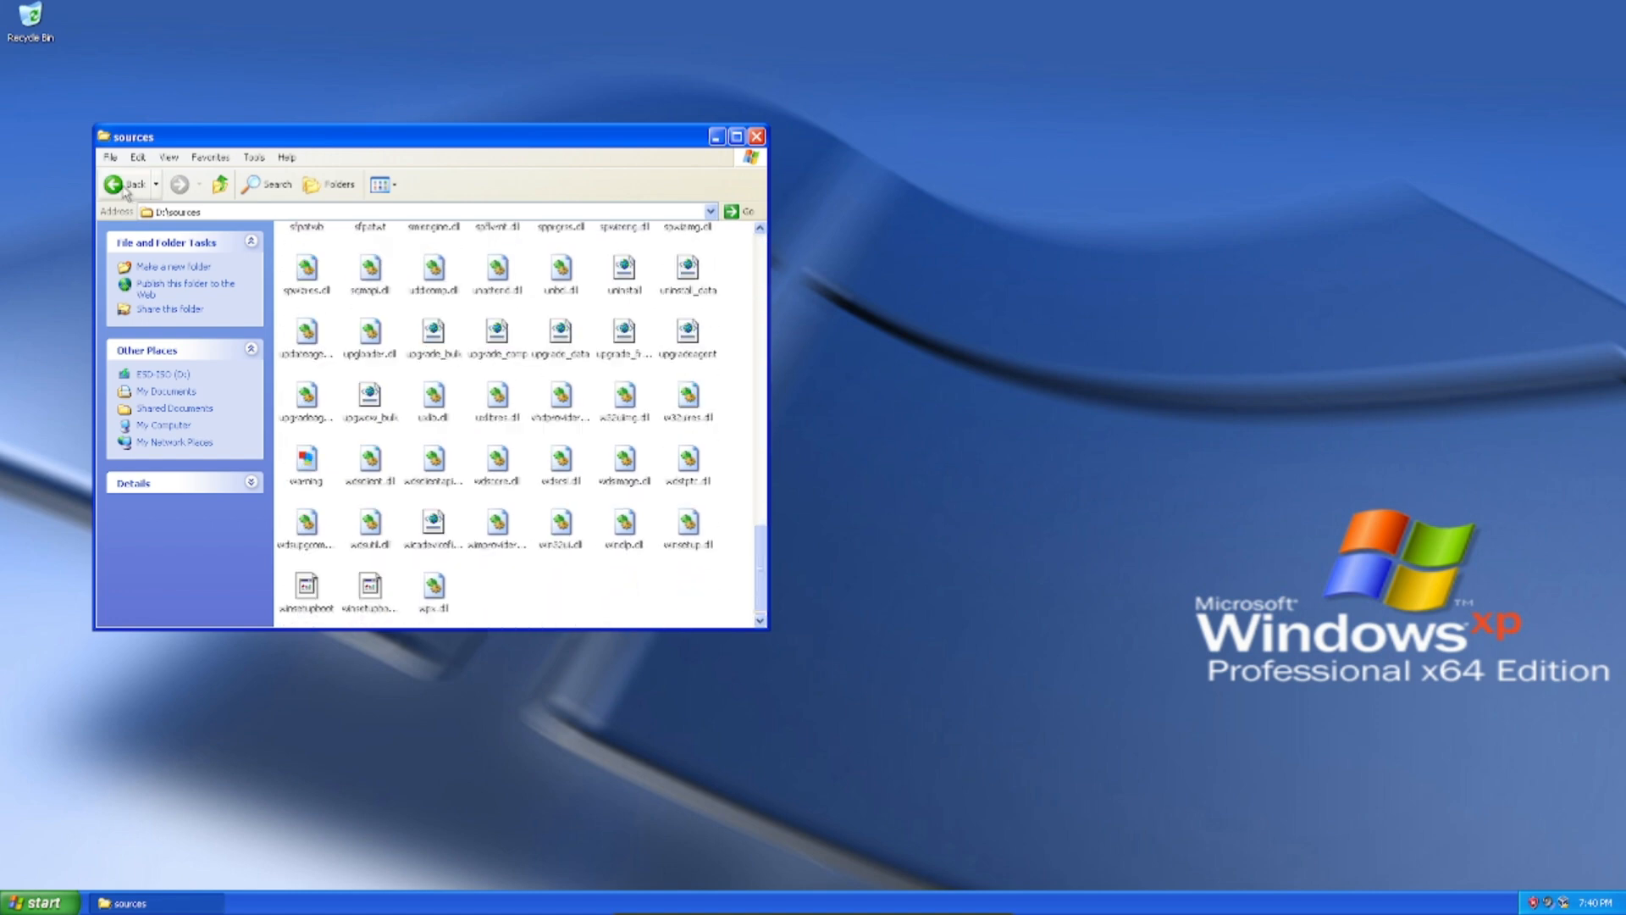
{"action": "left_click", "coordinate": [129, 184]}
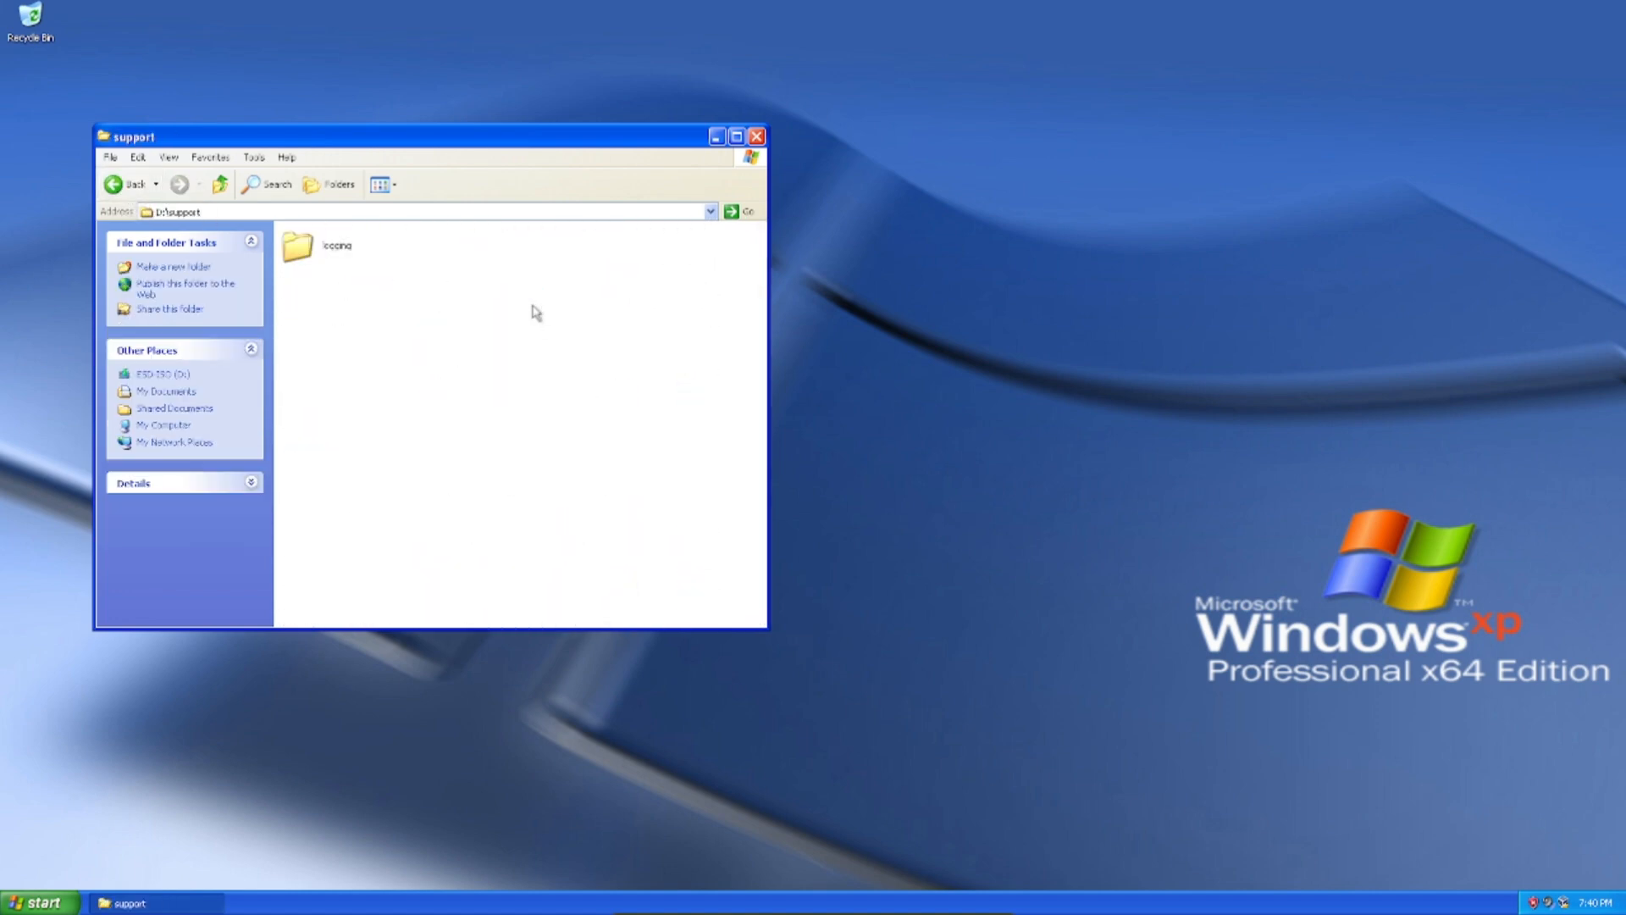
Browse support\logging and boot\resources, ending in D:\boot
{"action": "double_click", "coordinate": [334, 245]}
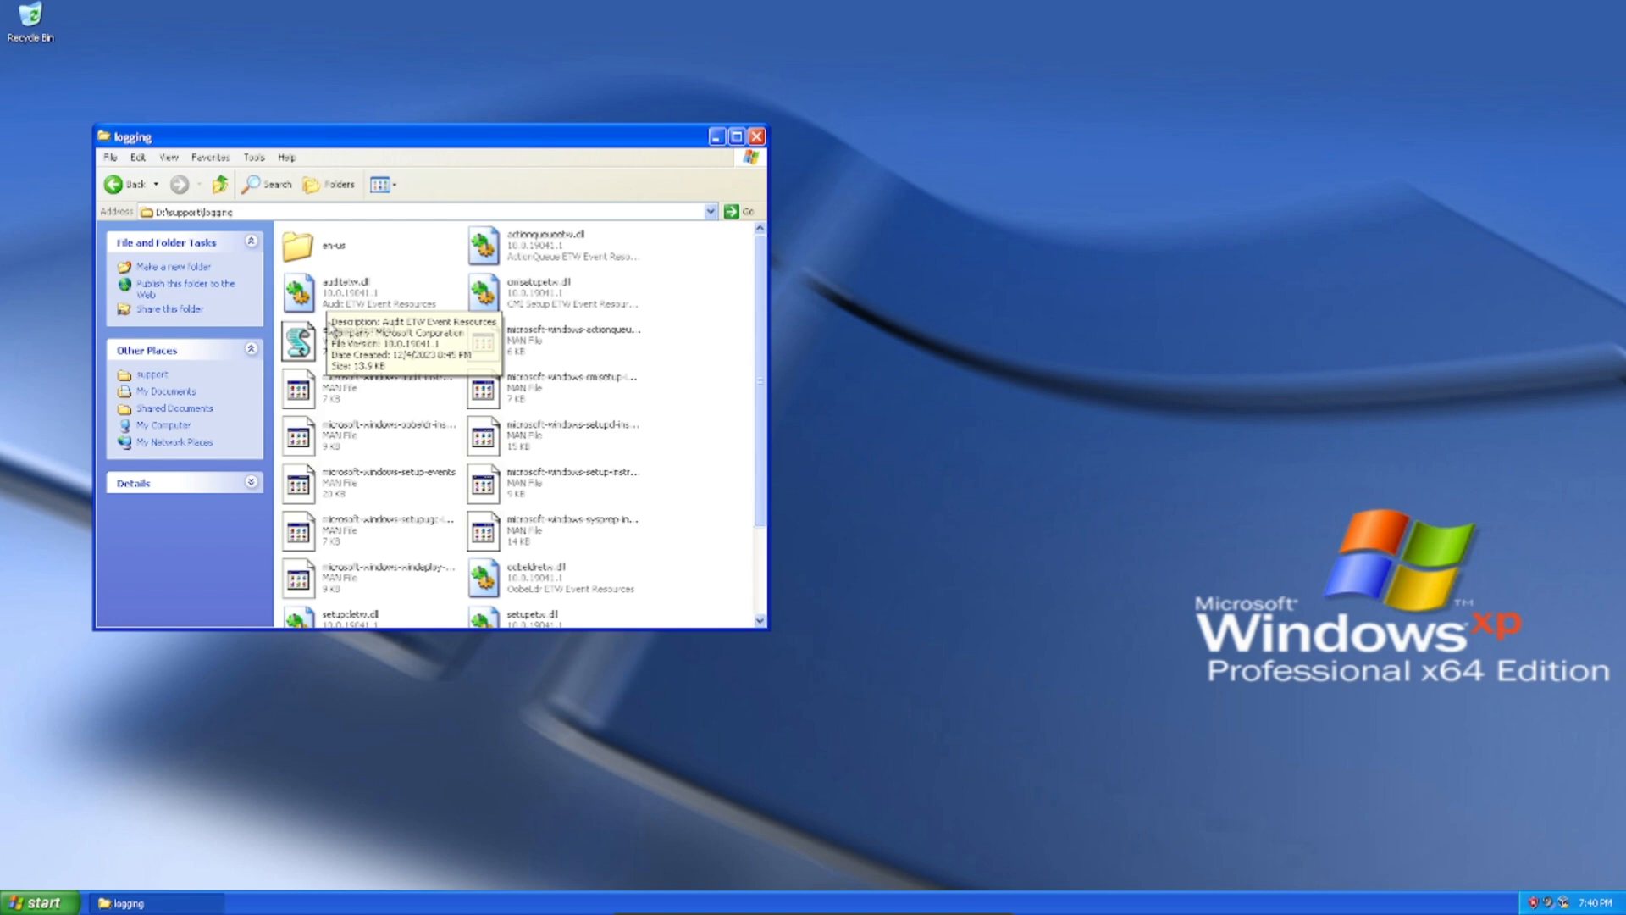
{"action": "double_click", "coordinate": [300, 340]}
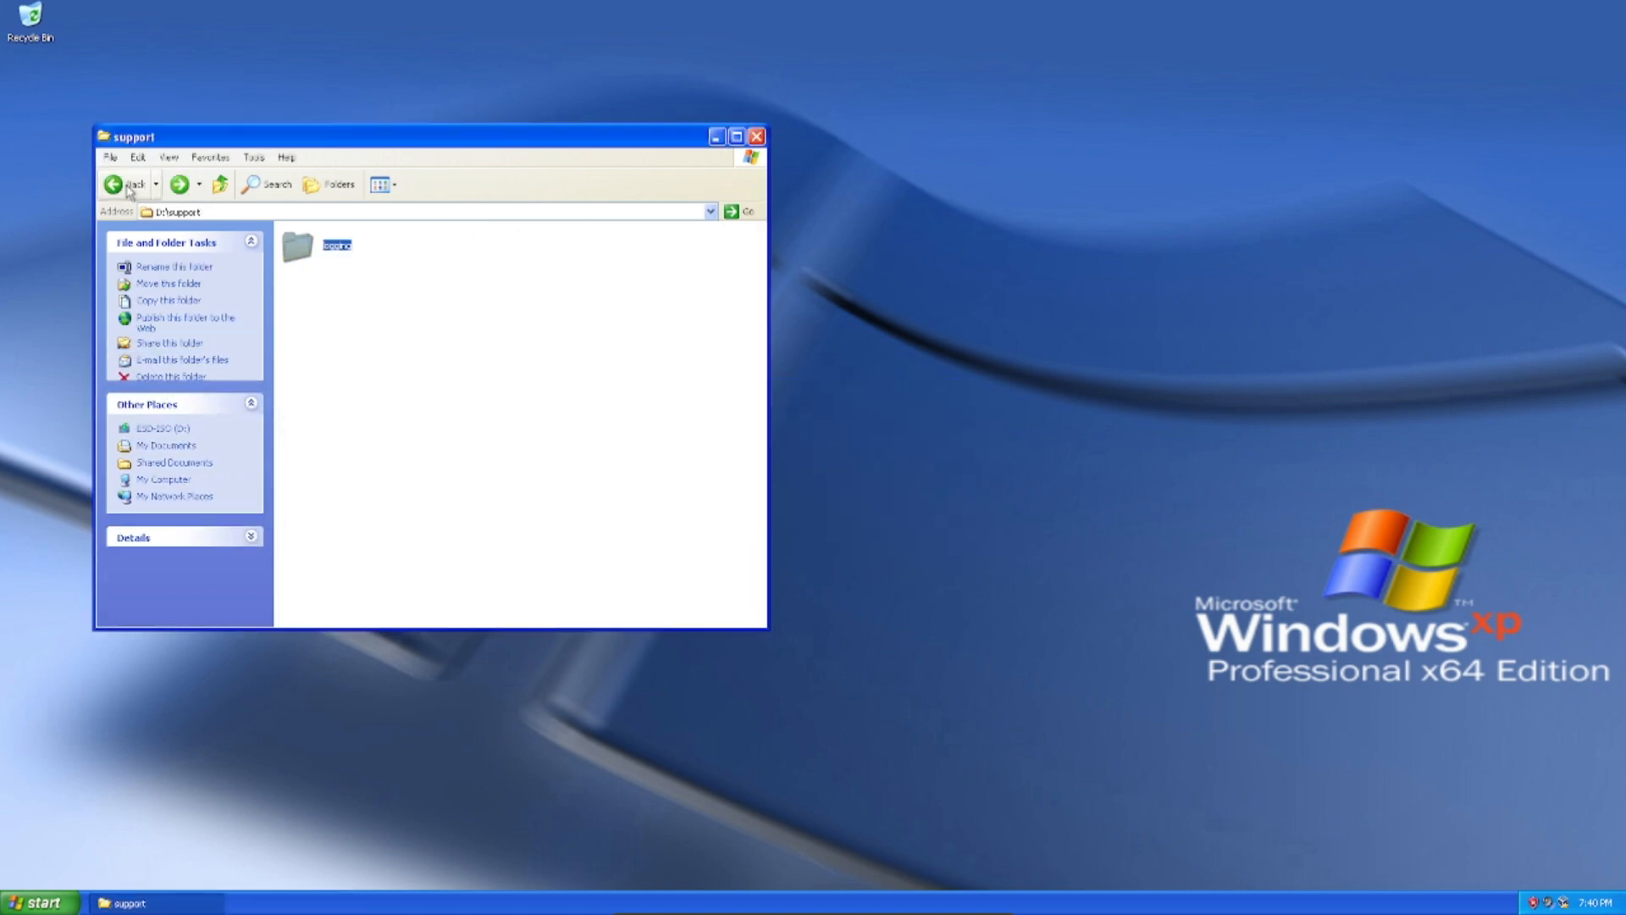
{"action": "double_click", "coordinate": [337, 245]}
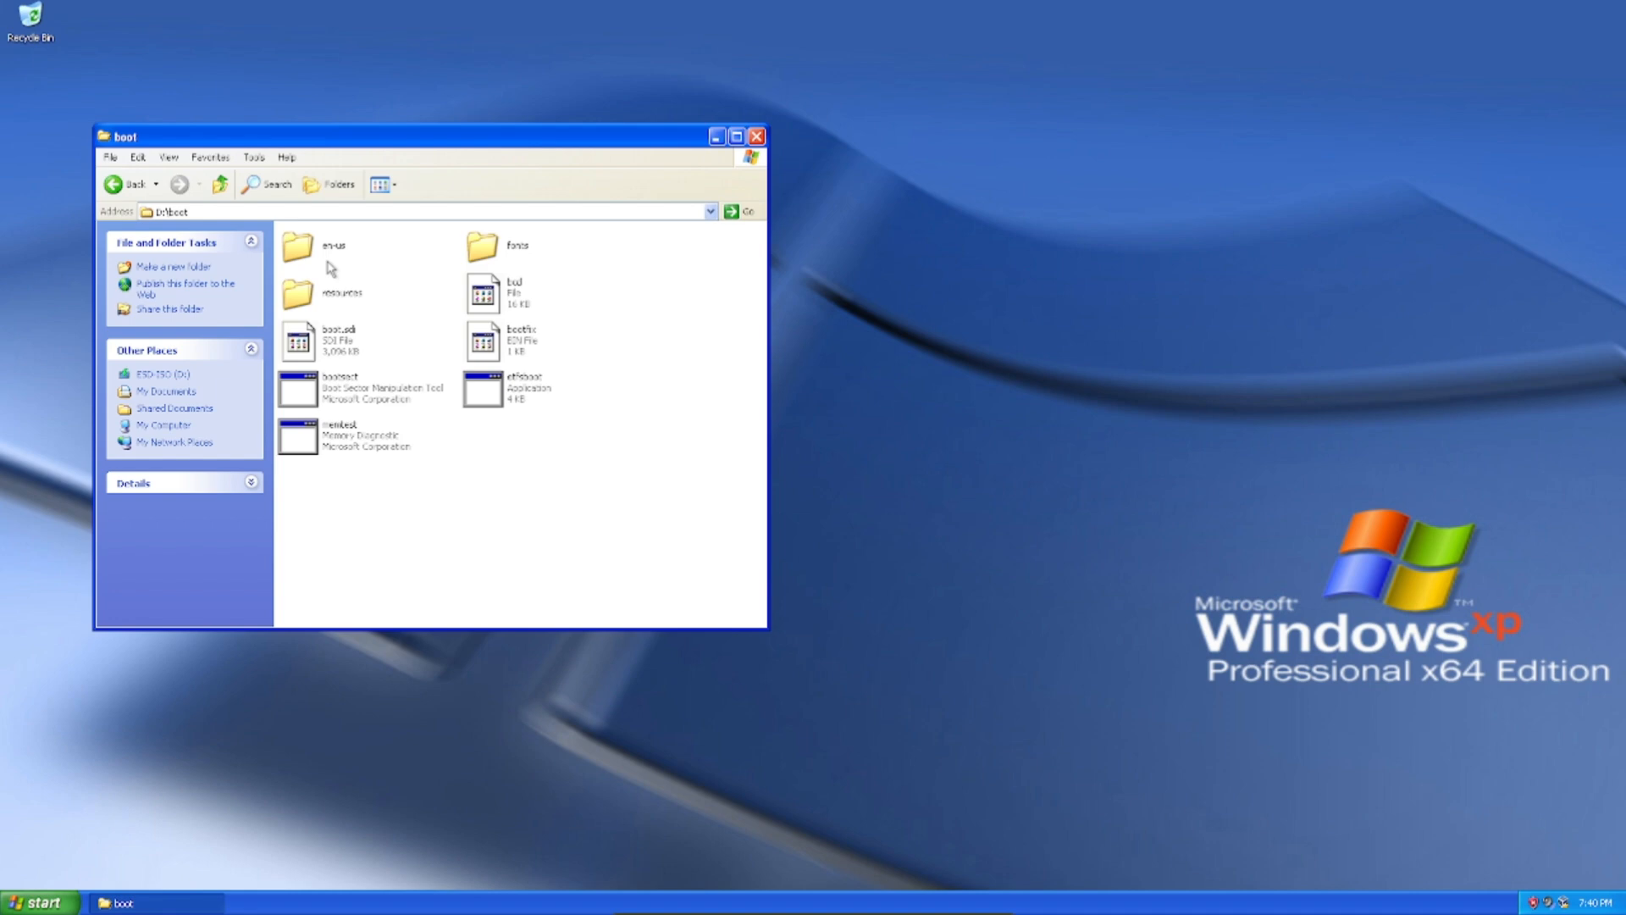
{"action": "double_click", "coordinate": [297, 294]}
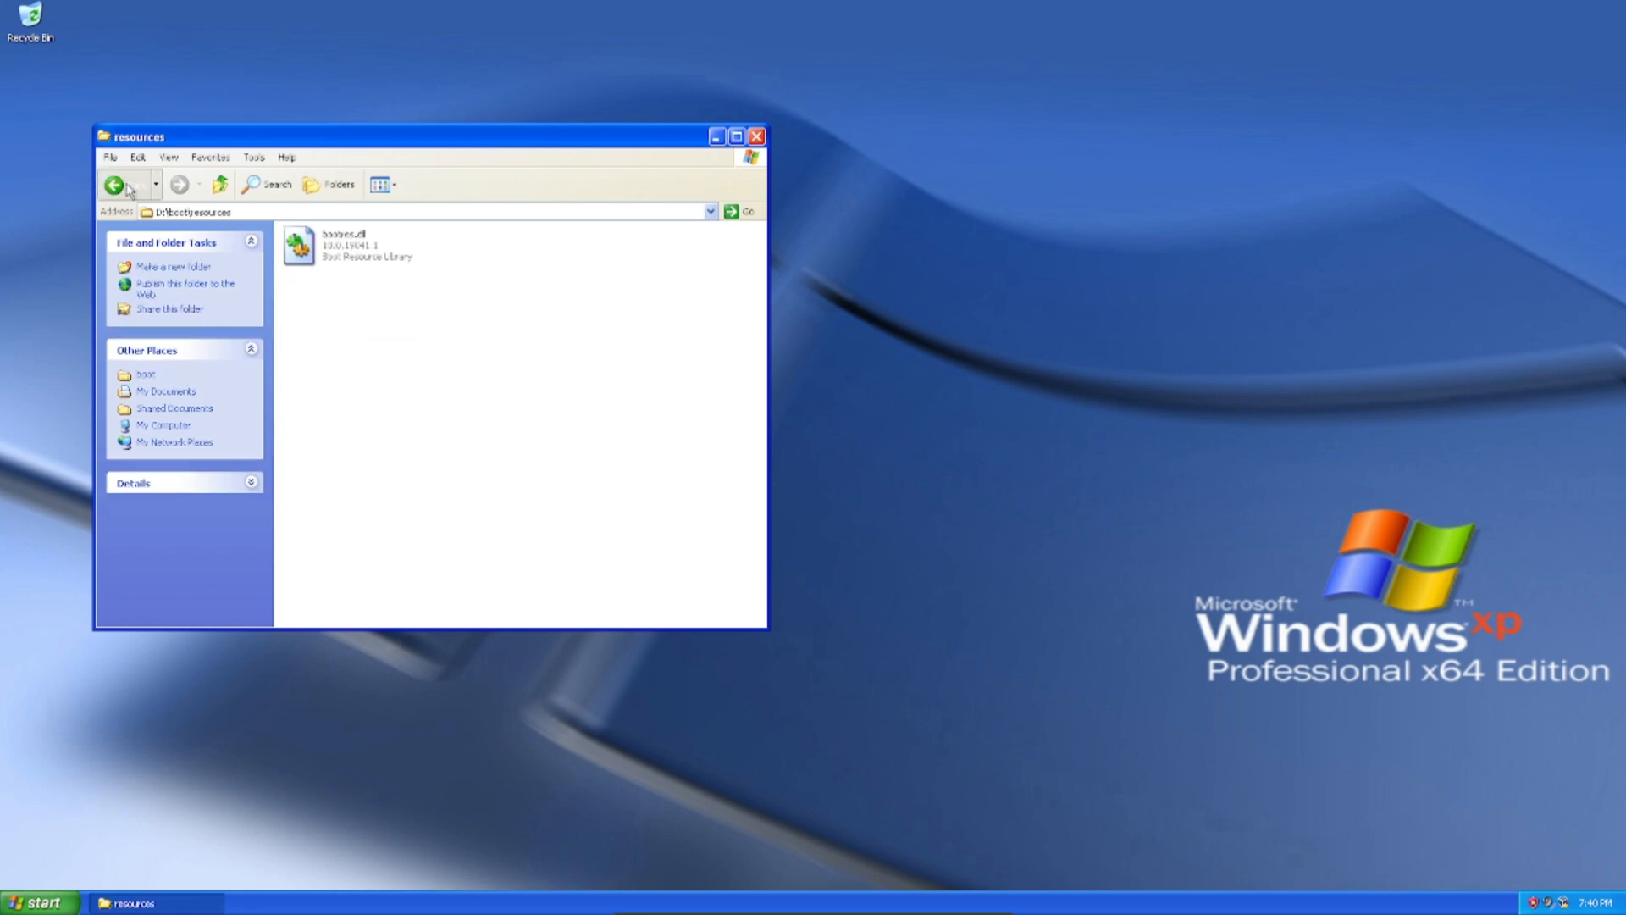
{"action": "left_click", "coordinate": [115, 184]}
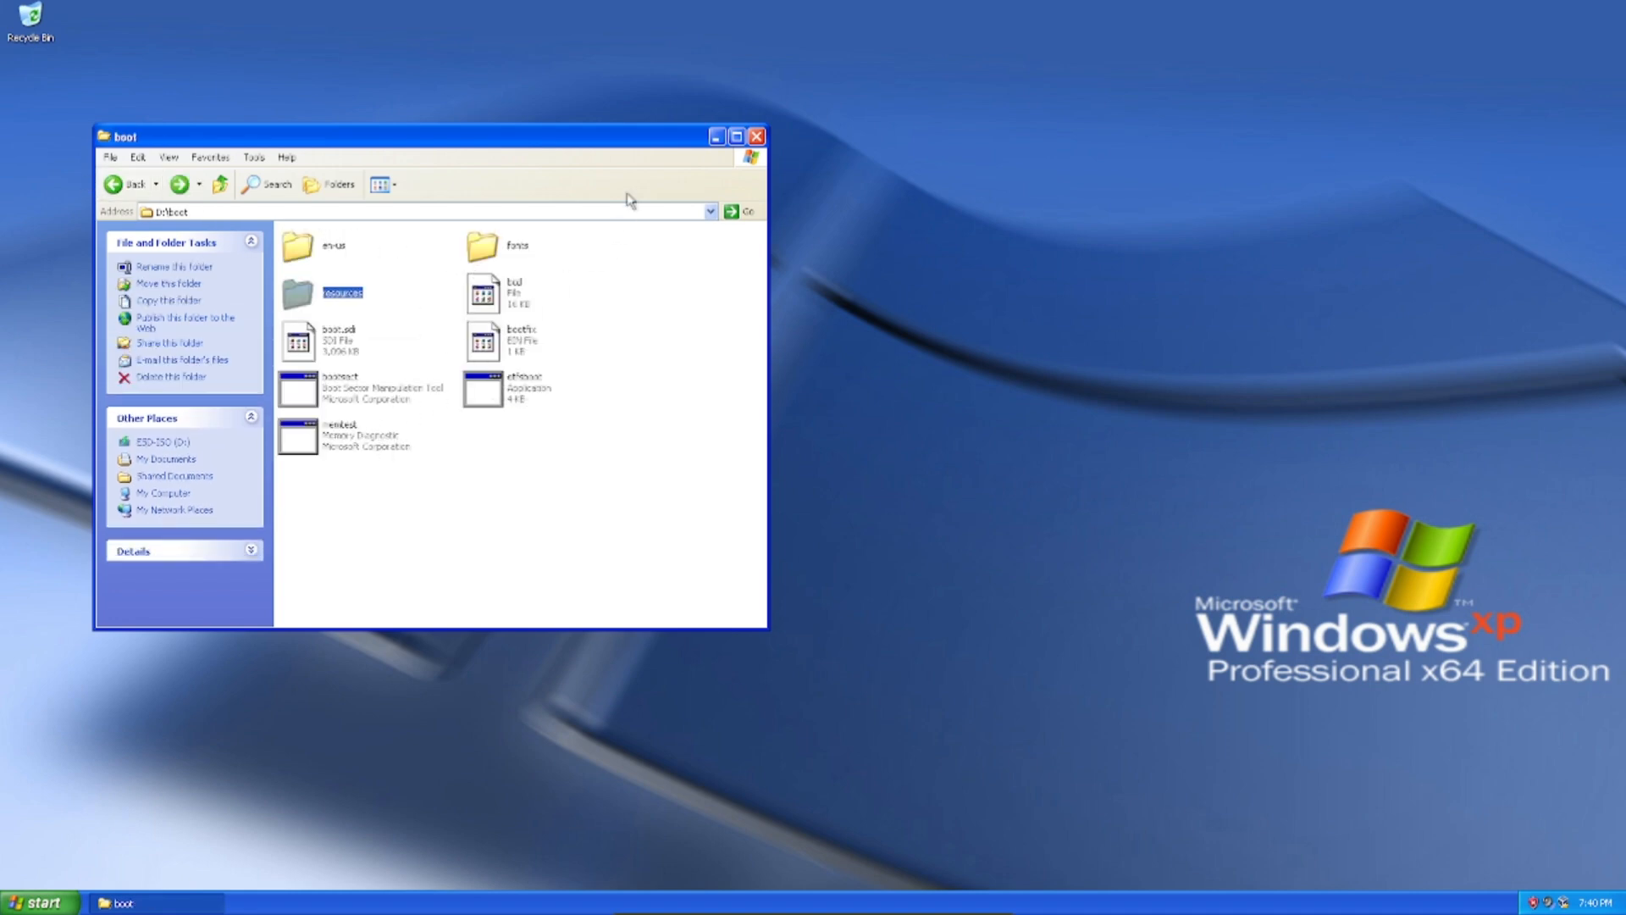
Close the D: drive Explorer window, leaving the XP desktop empty
{"action": "left_click", "coordinate": [756, 136]}
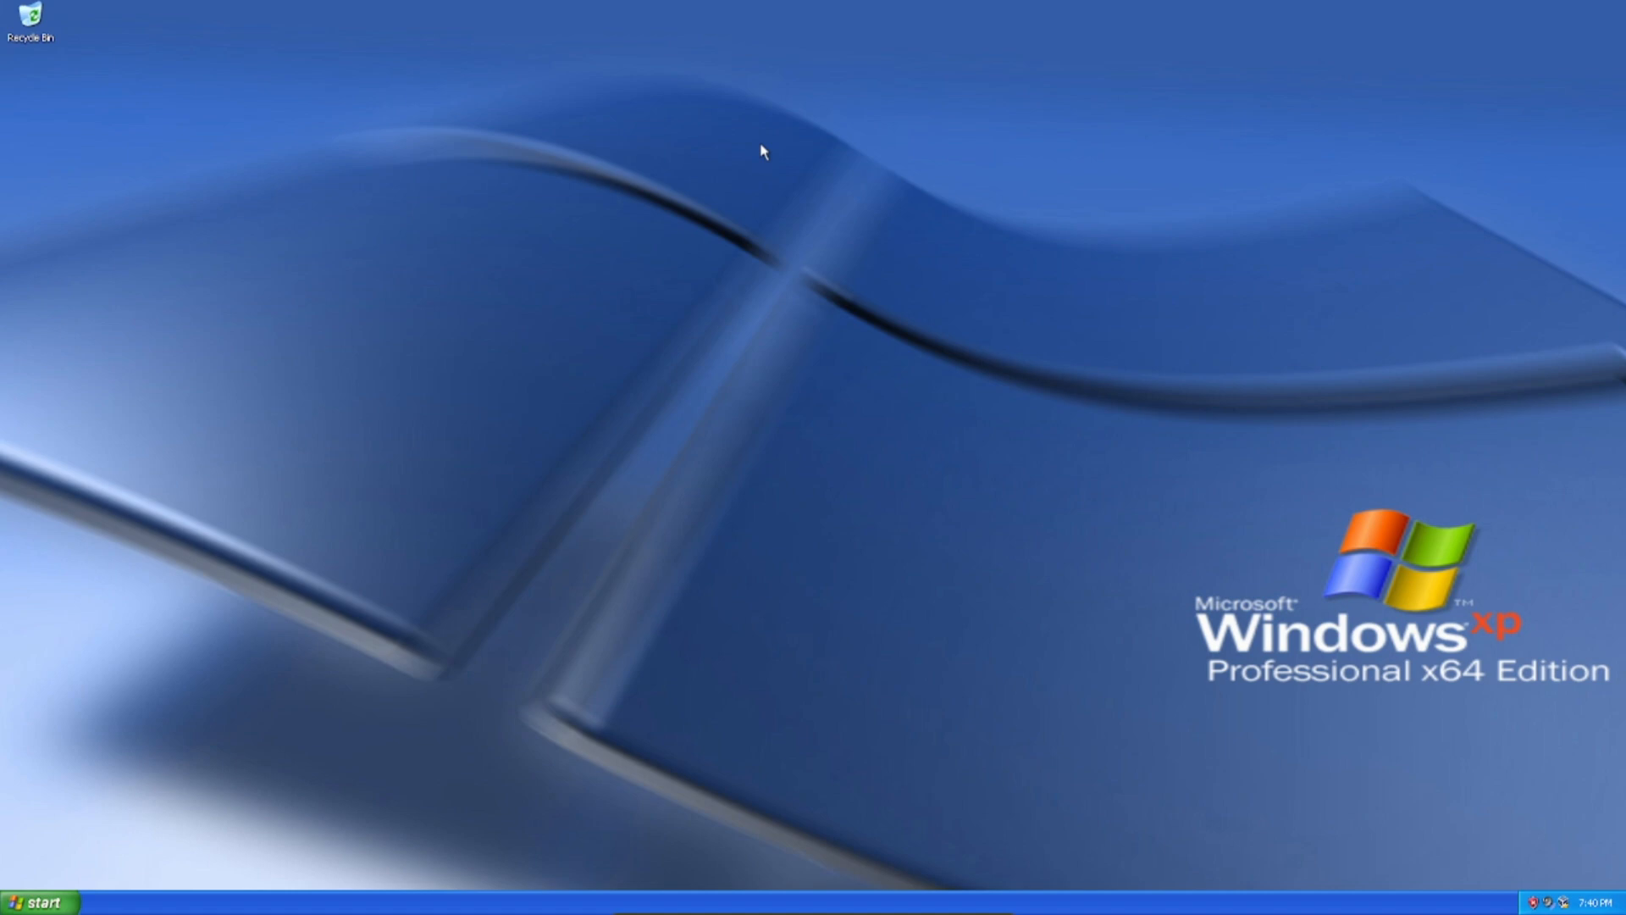
{"action": "mouse_move", "coordinate": [856, 354]}
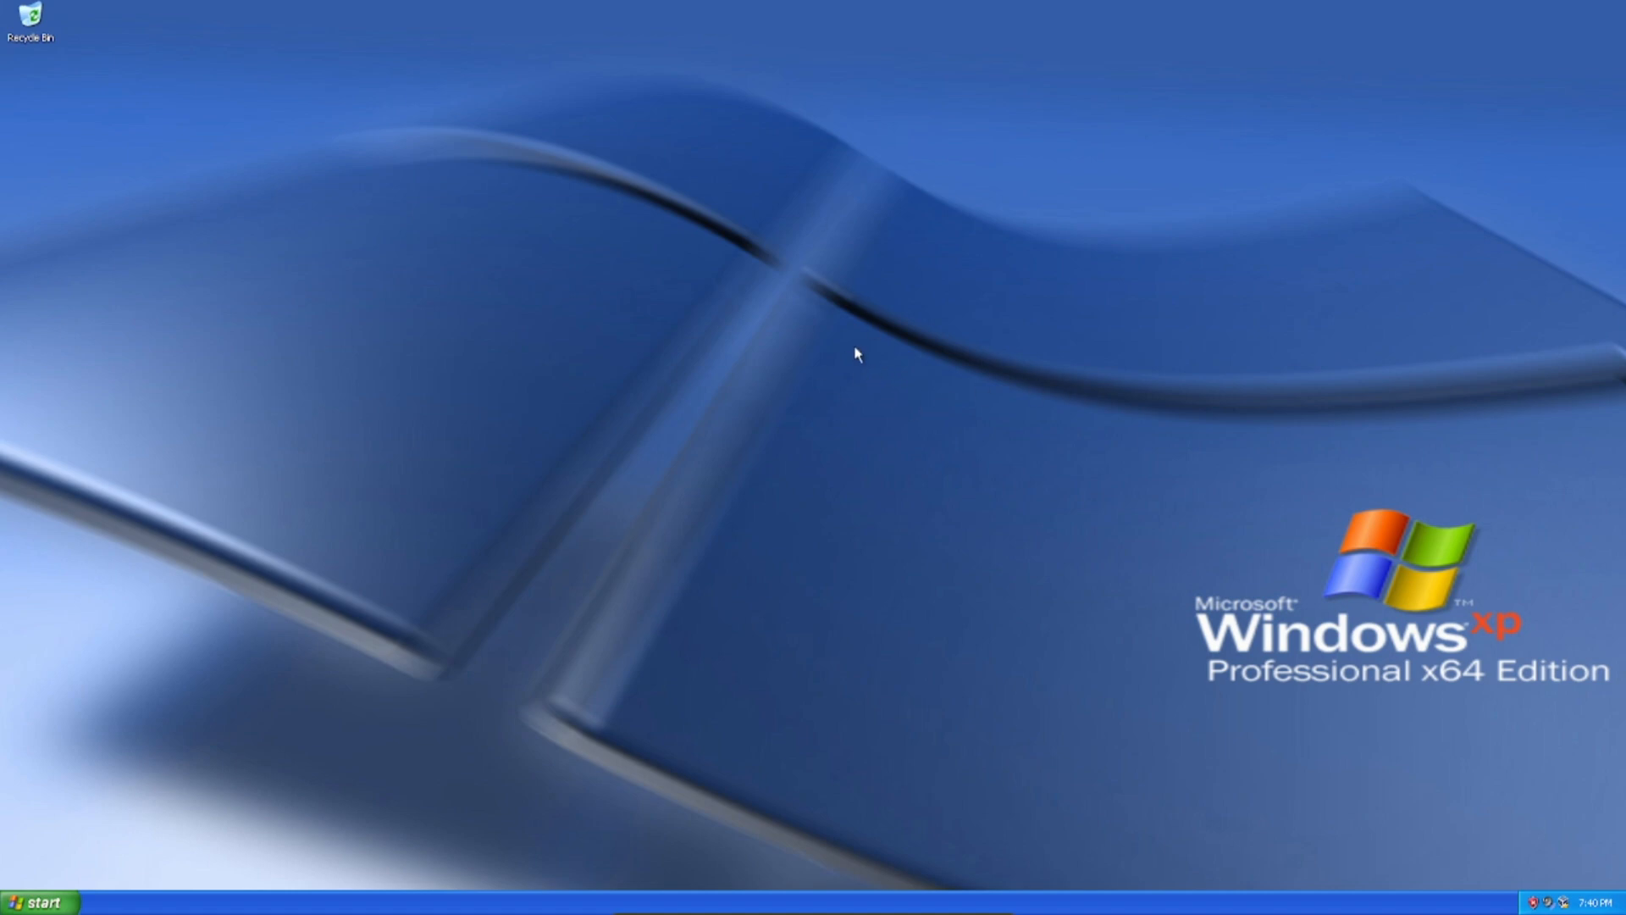
{"action": "mouse_move", "coordinate": [264, 807]}
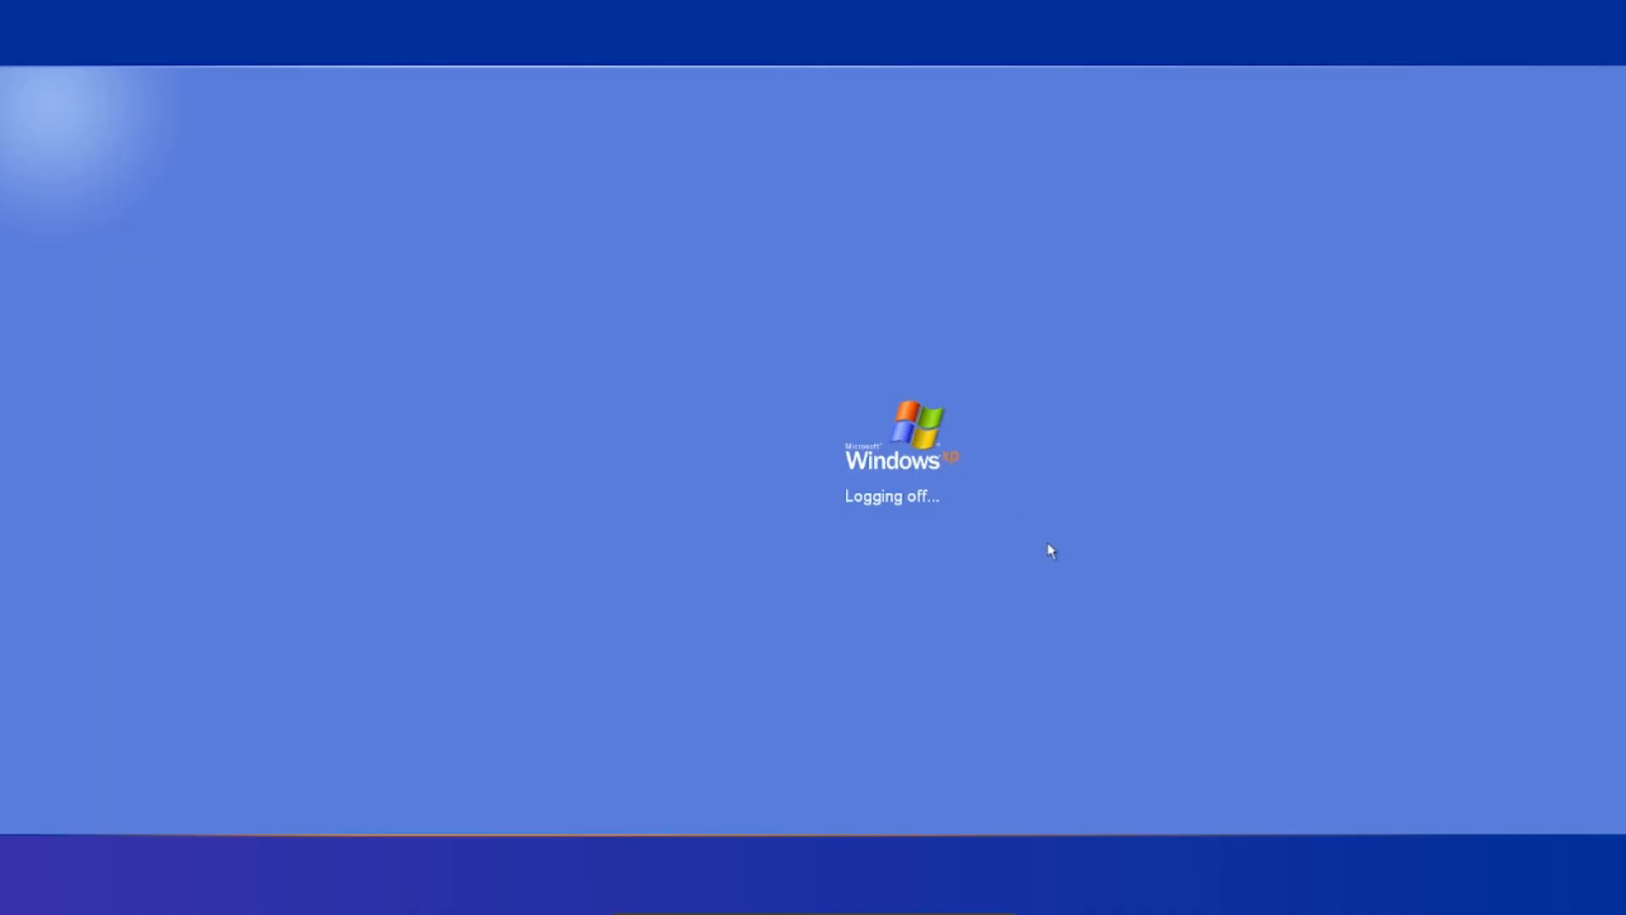
{"action": "mouse_move", "coordinate": [1103, 480]}
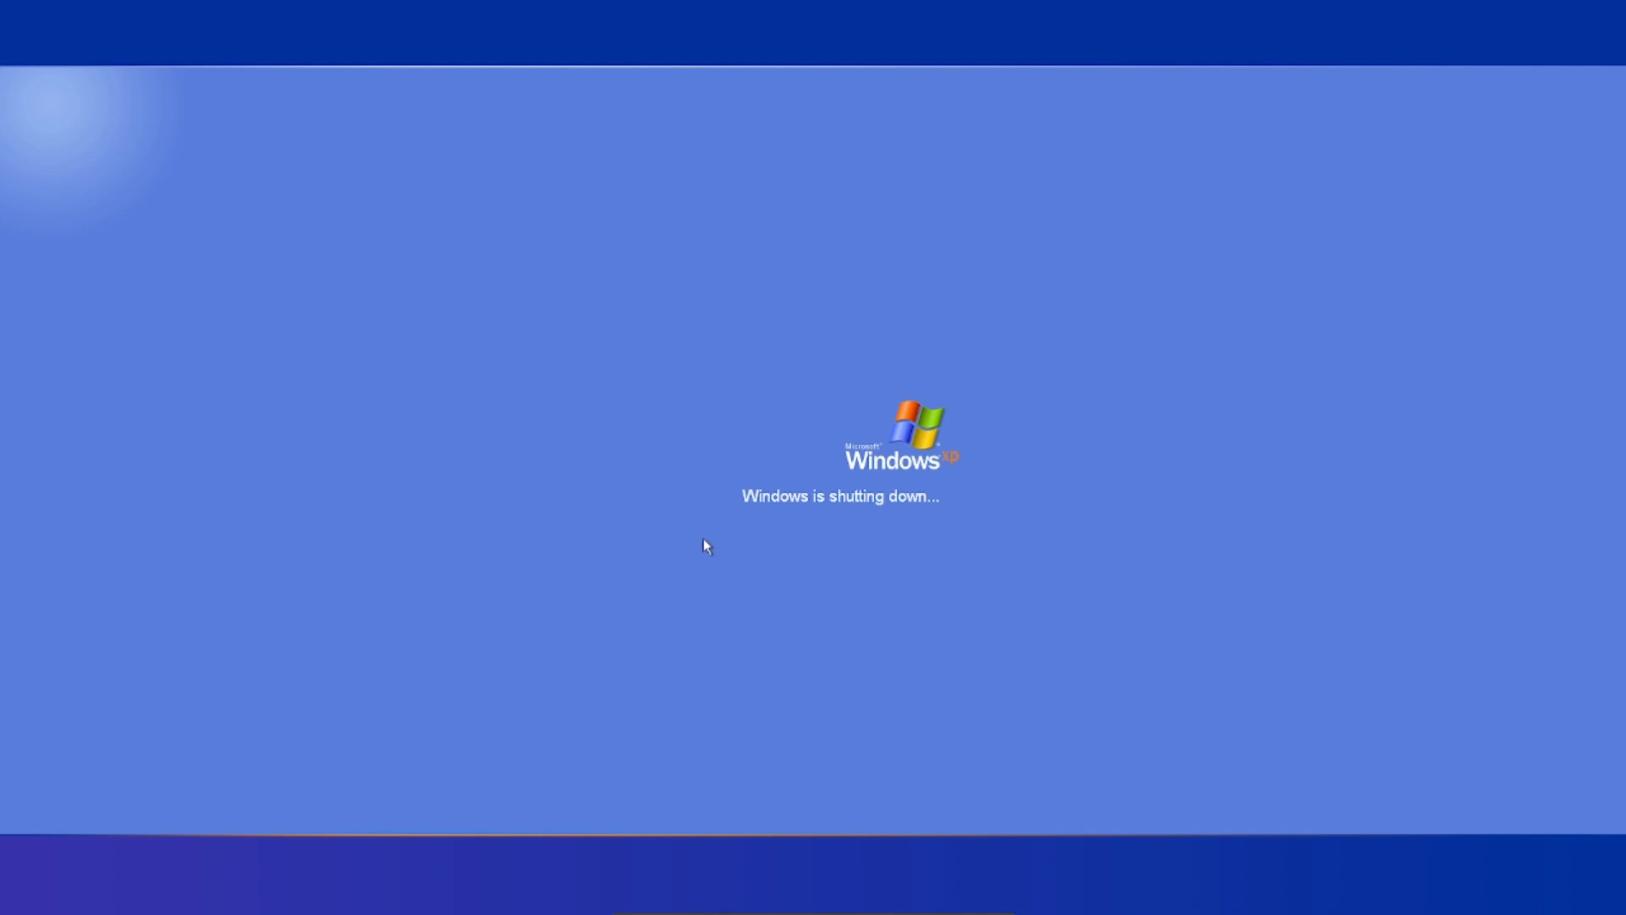
{"action": "mouse_move", "coordinate": [1147, 624]}
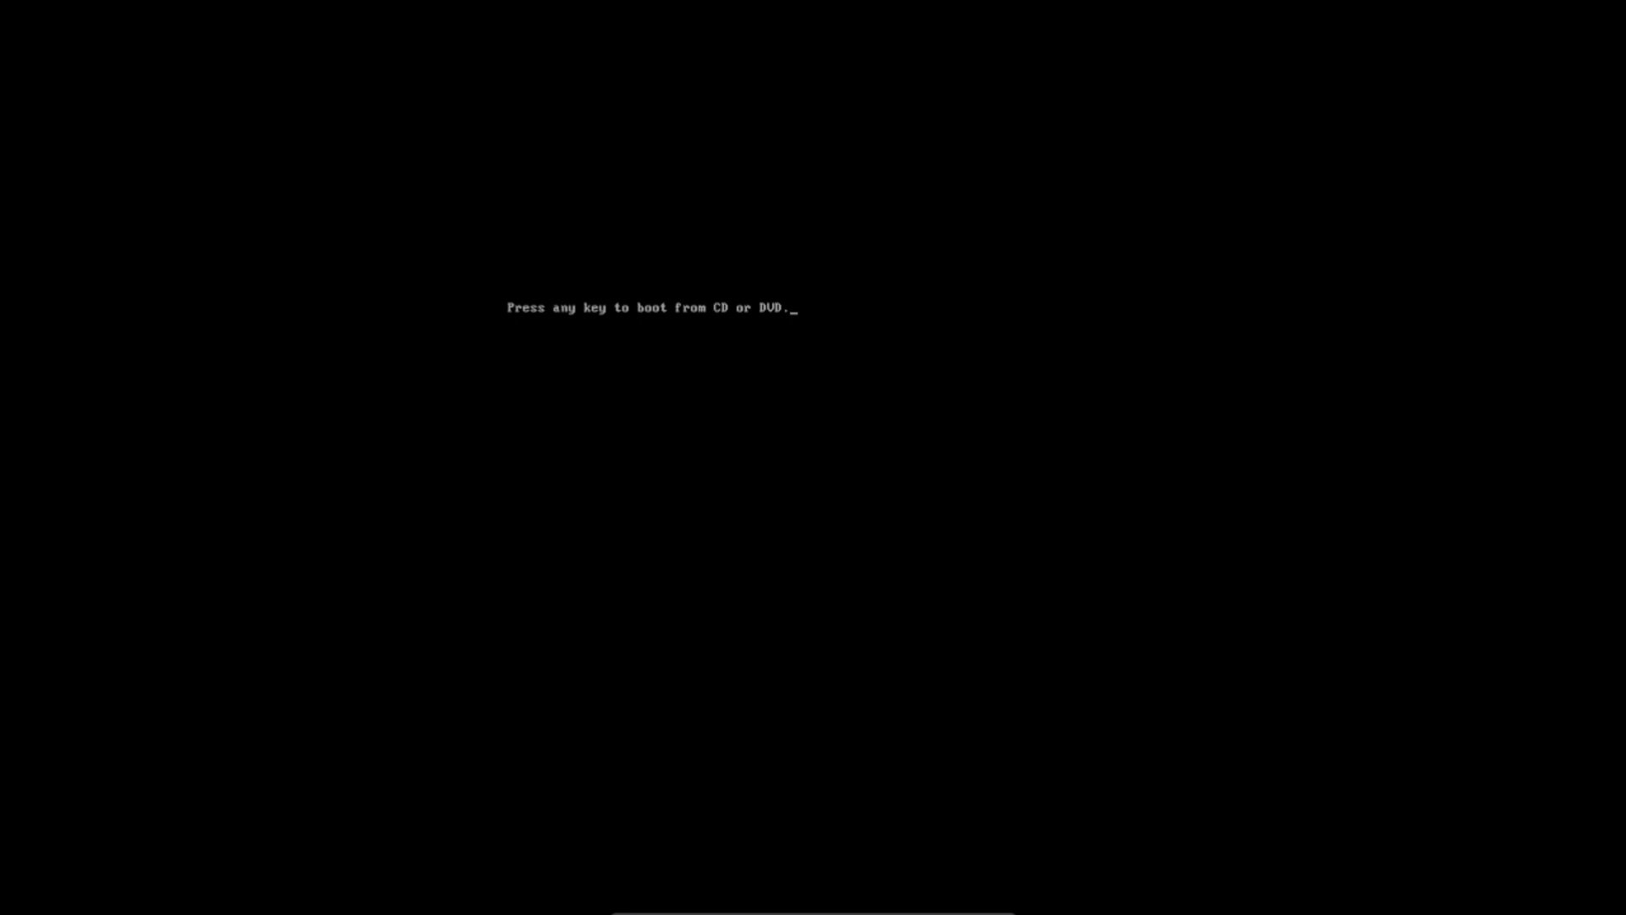
Boot from the DVD, accept English (United States) settings, and choose Install now
{"action": "key", "text": "enter"}
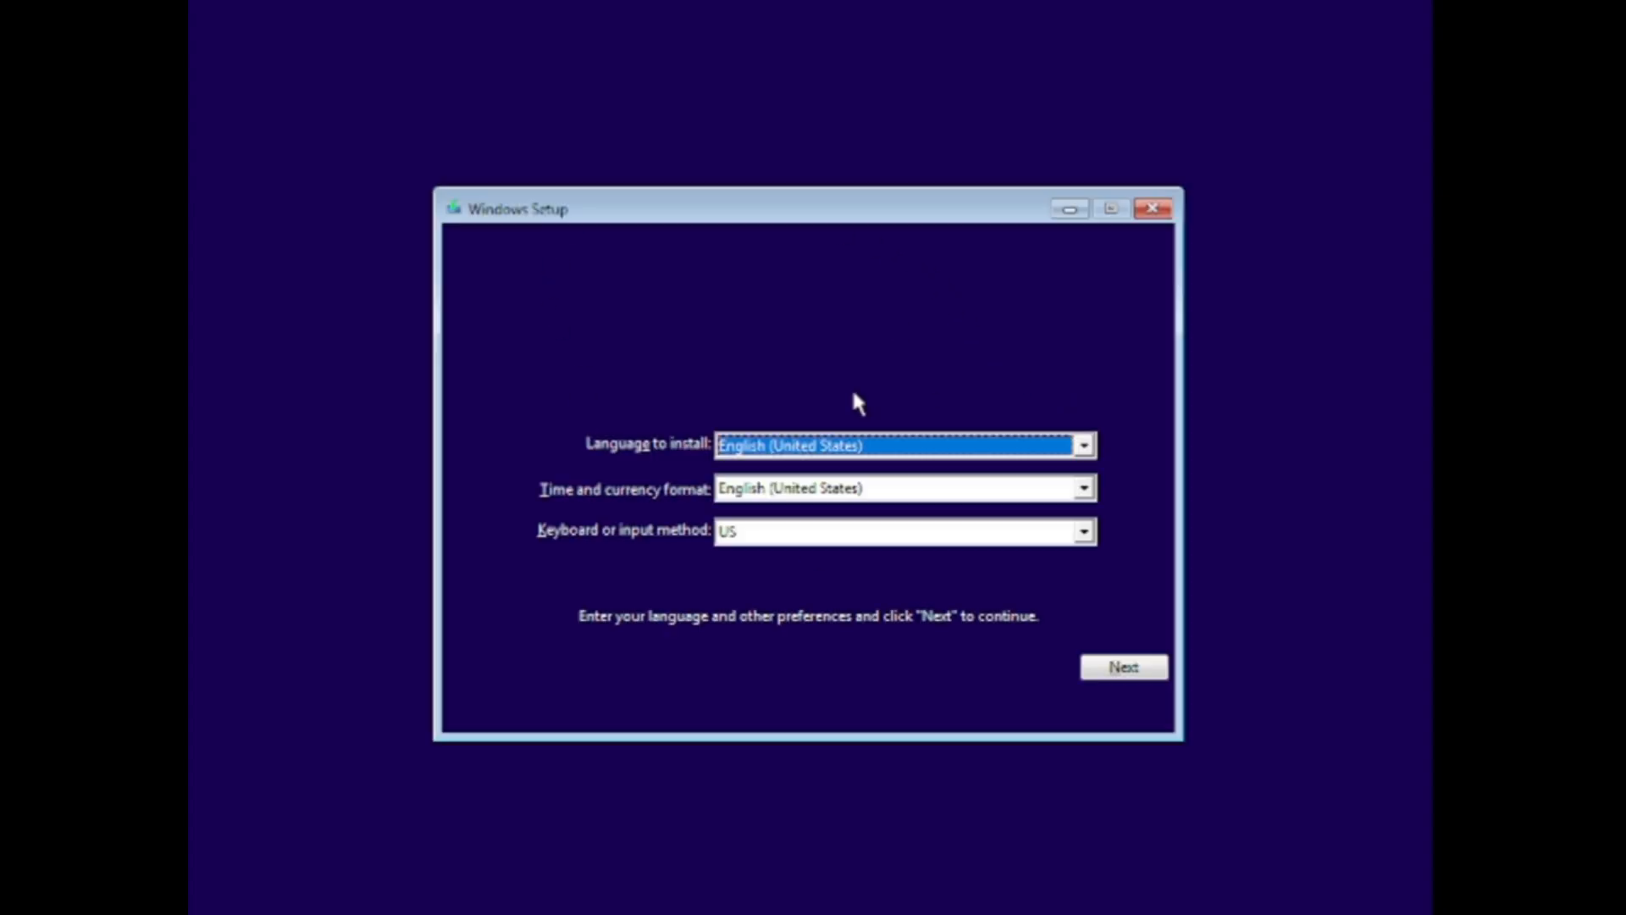
{"action": "left_click", "coordinate": [1122, 666]}
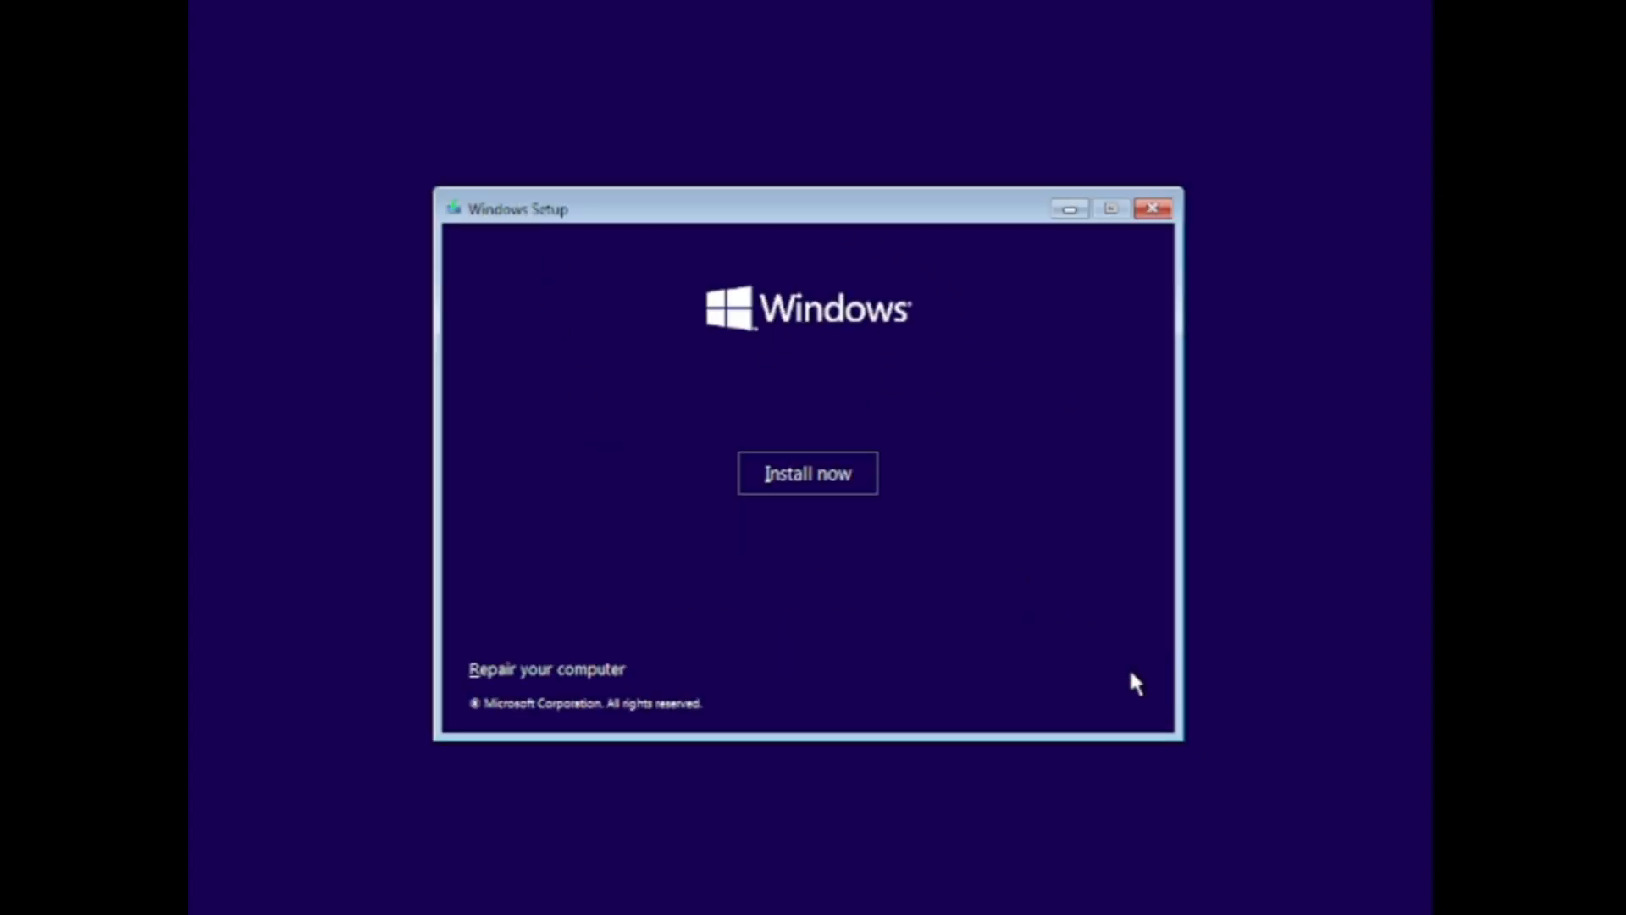
{"action": "left_click", "coordinate": [807, 473]}
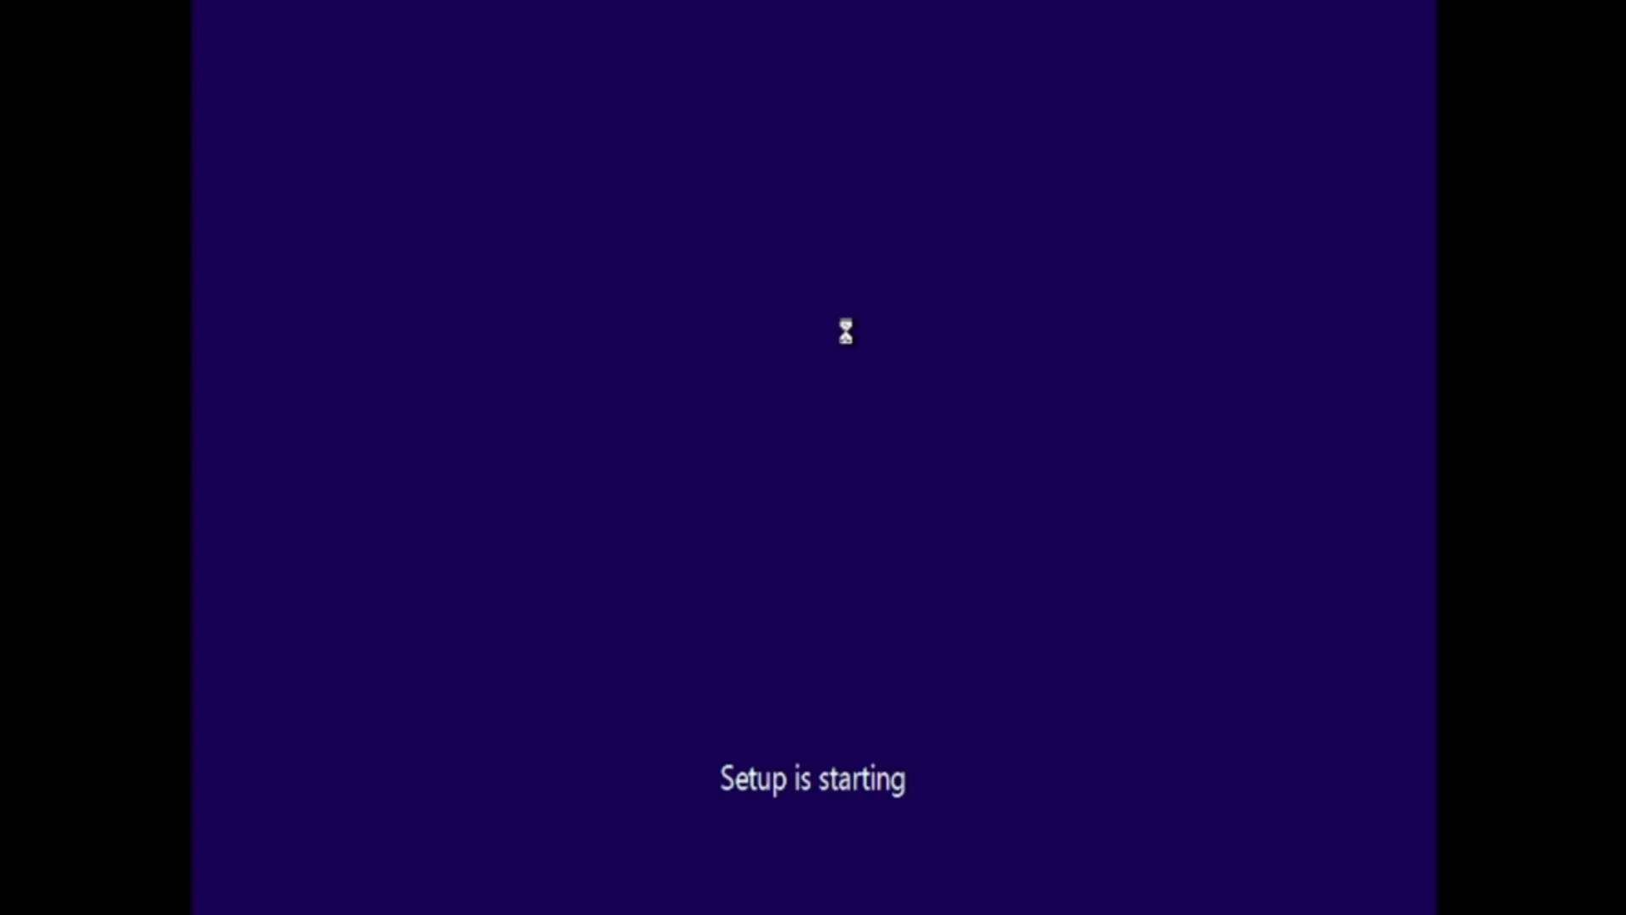
{"action": "mouse_move", "coordinate": [847, 557]}
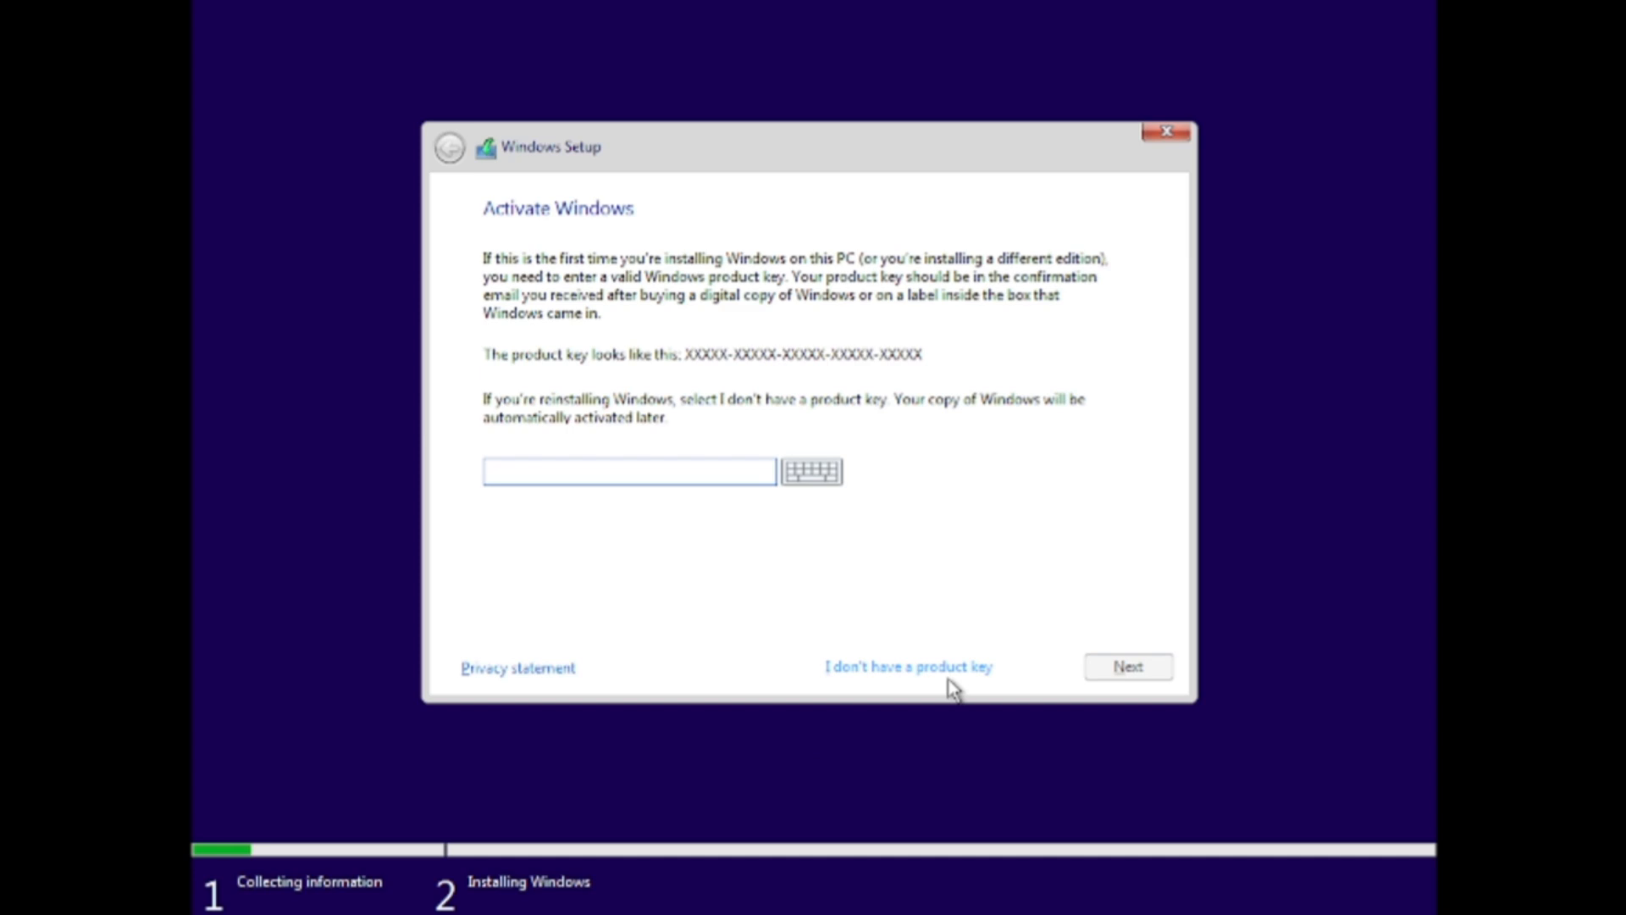
Skip the product key, choose Windows 10 Pro, accept the license, and back out of Upgrade
{"action": "left_click", "coordinate": [906, 666]}
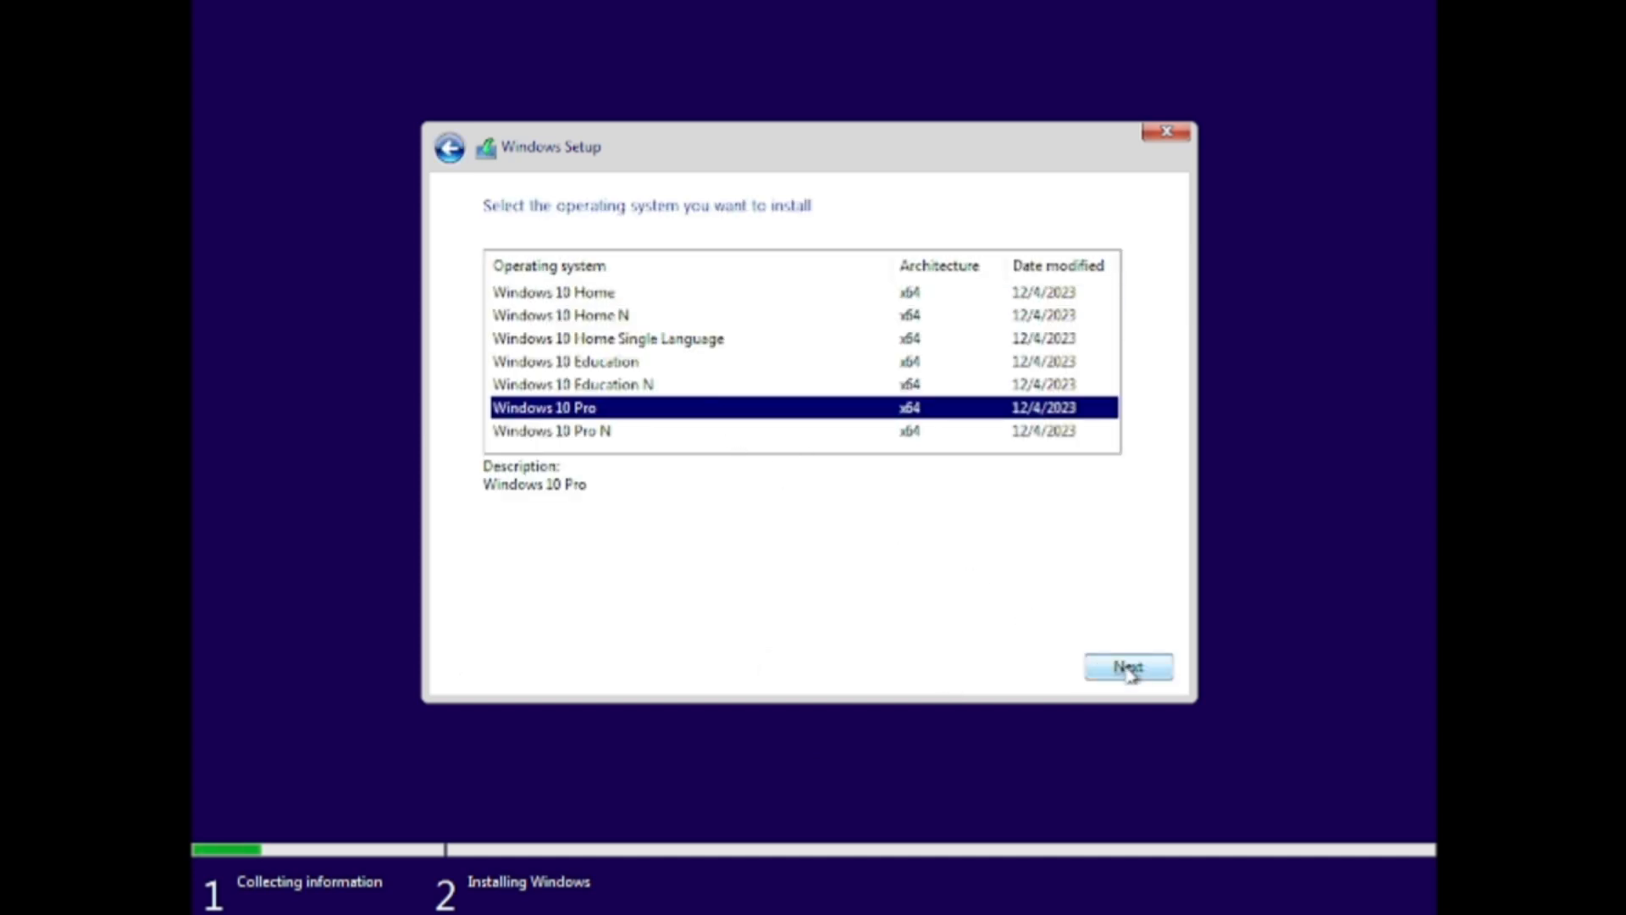
{"action": "left_click", "coordinate": [1127, 666]}
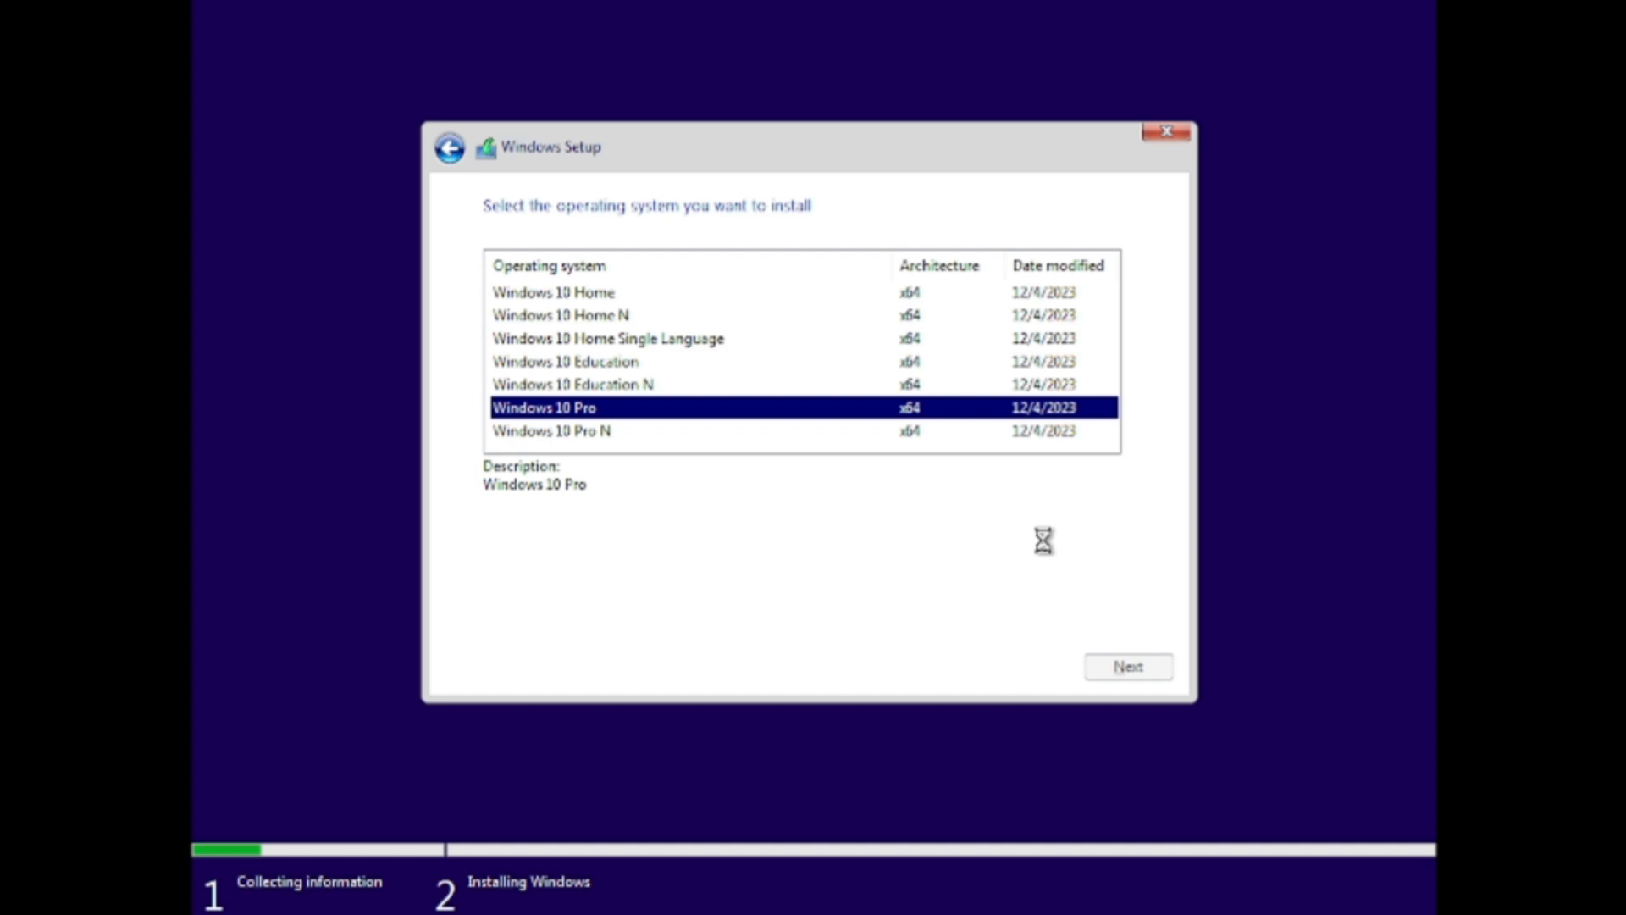
{"action": "mouse_move", "coordinate": [946, 494]}
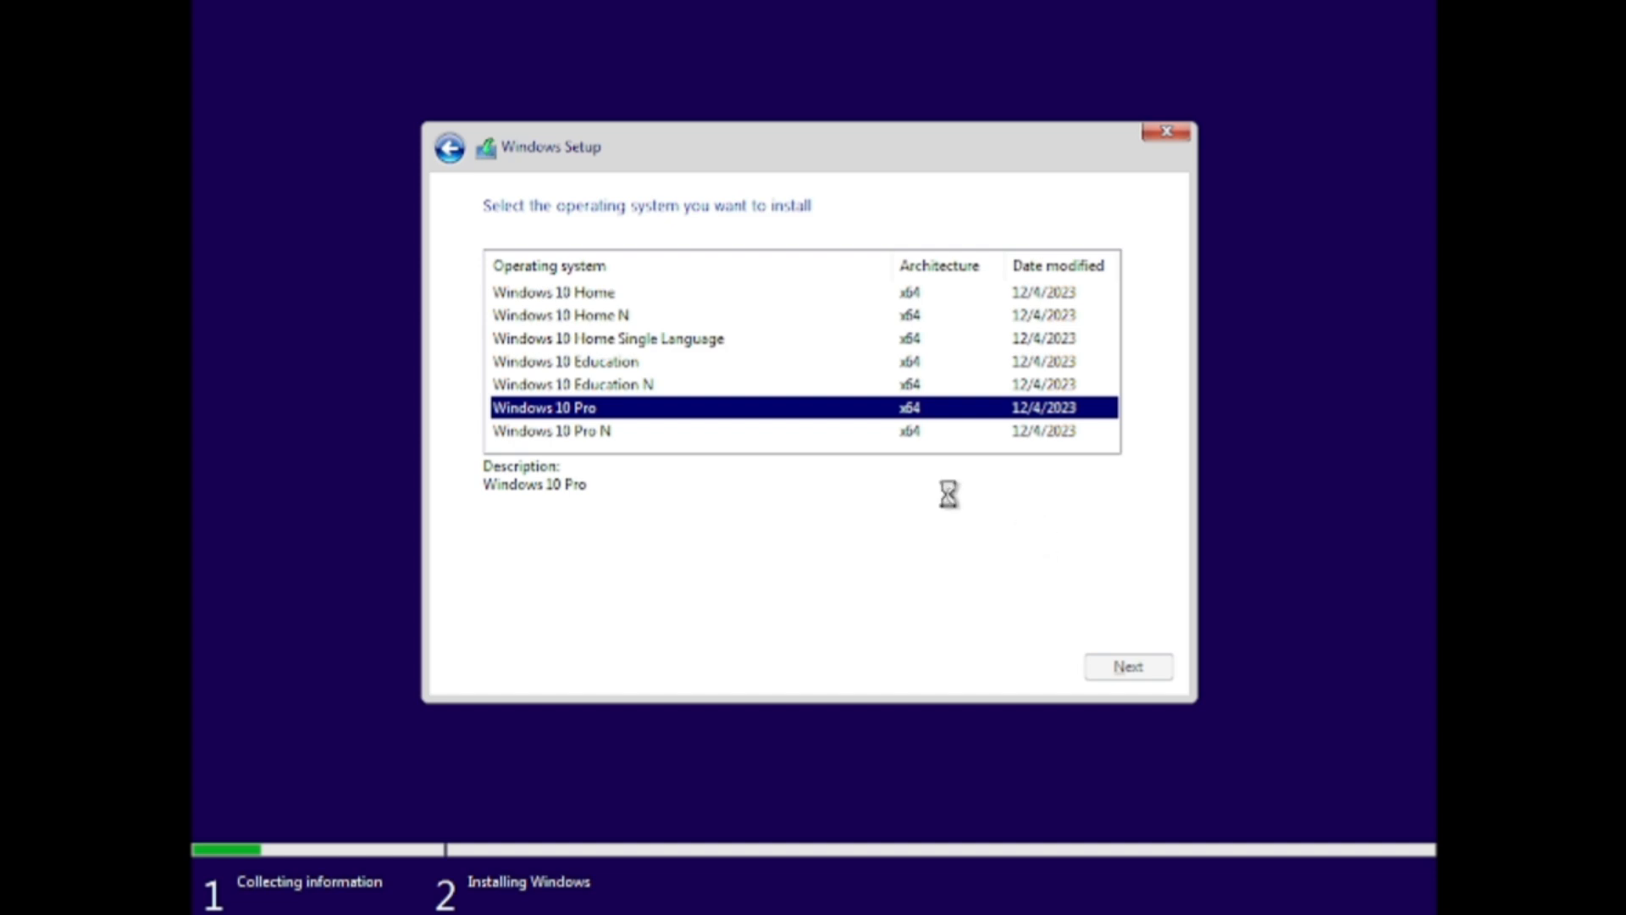
{"action": "left_click", "coordinate": [1126, 666]}
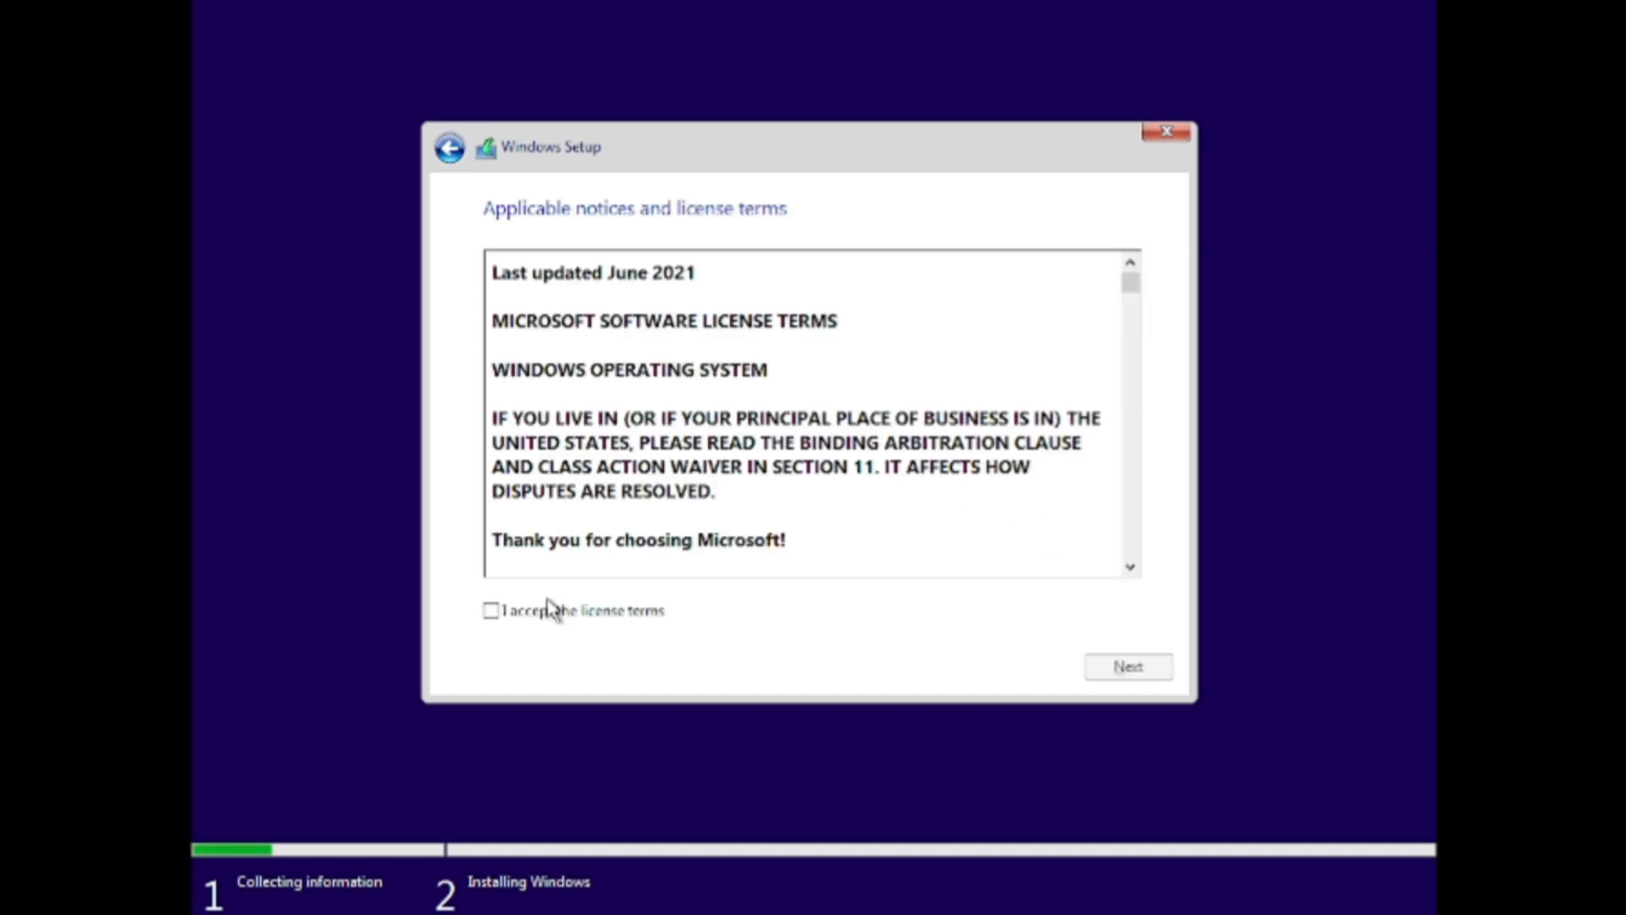
{"action": "left_click", "coordinate": [1126, 665]}
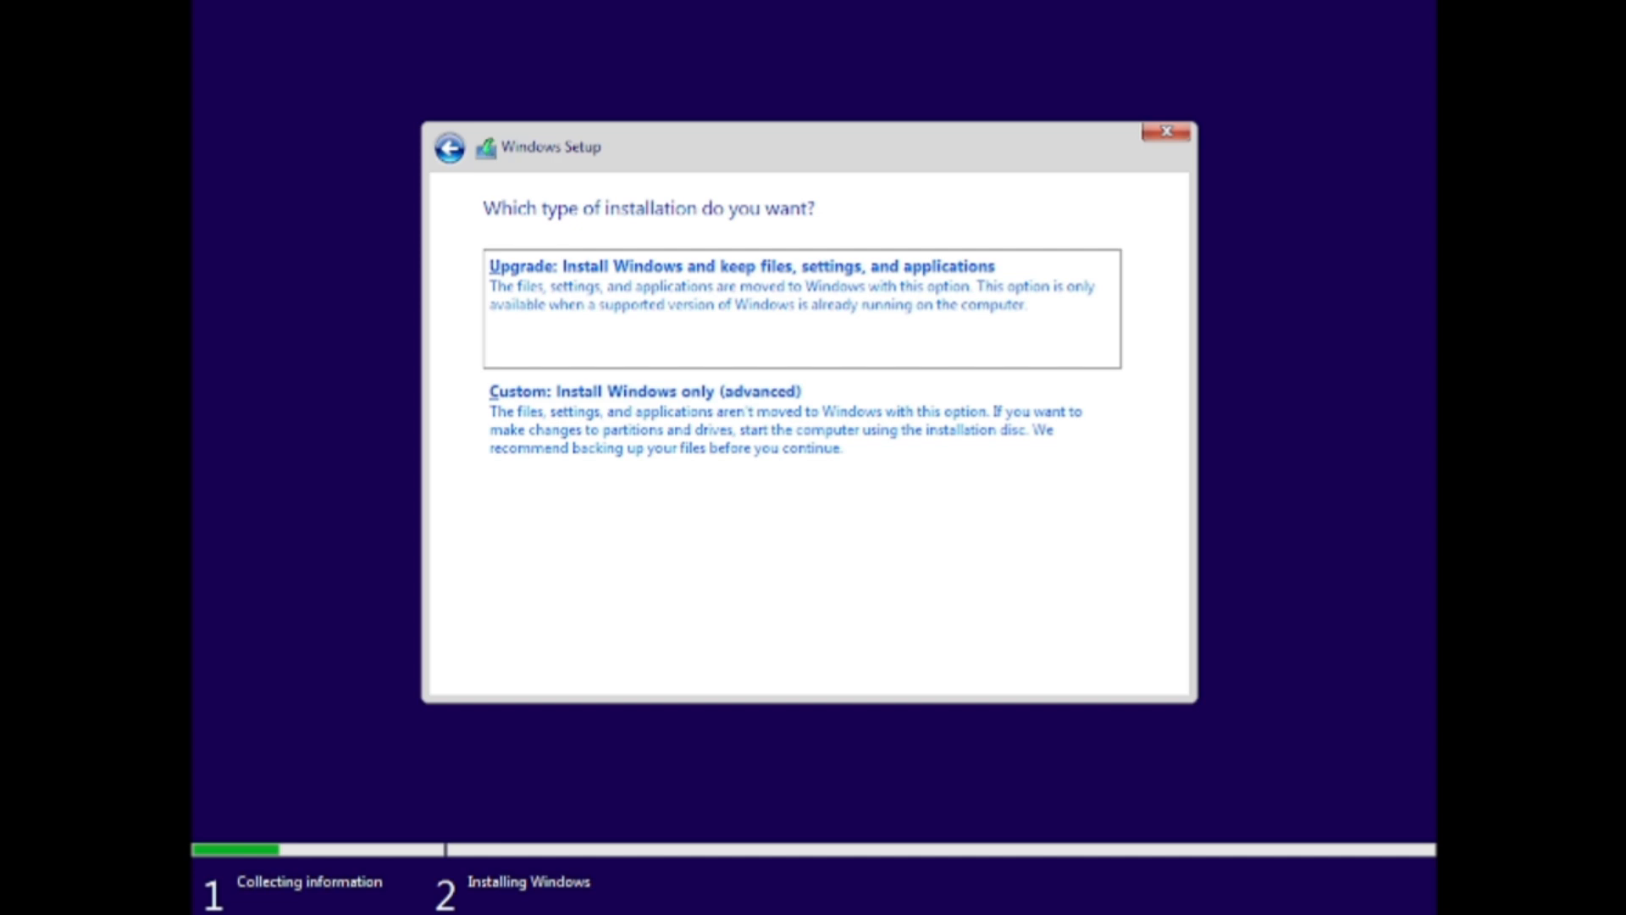
{"action": "left_click", "coordinate": [747, 264]}
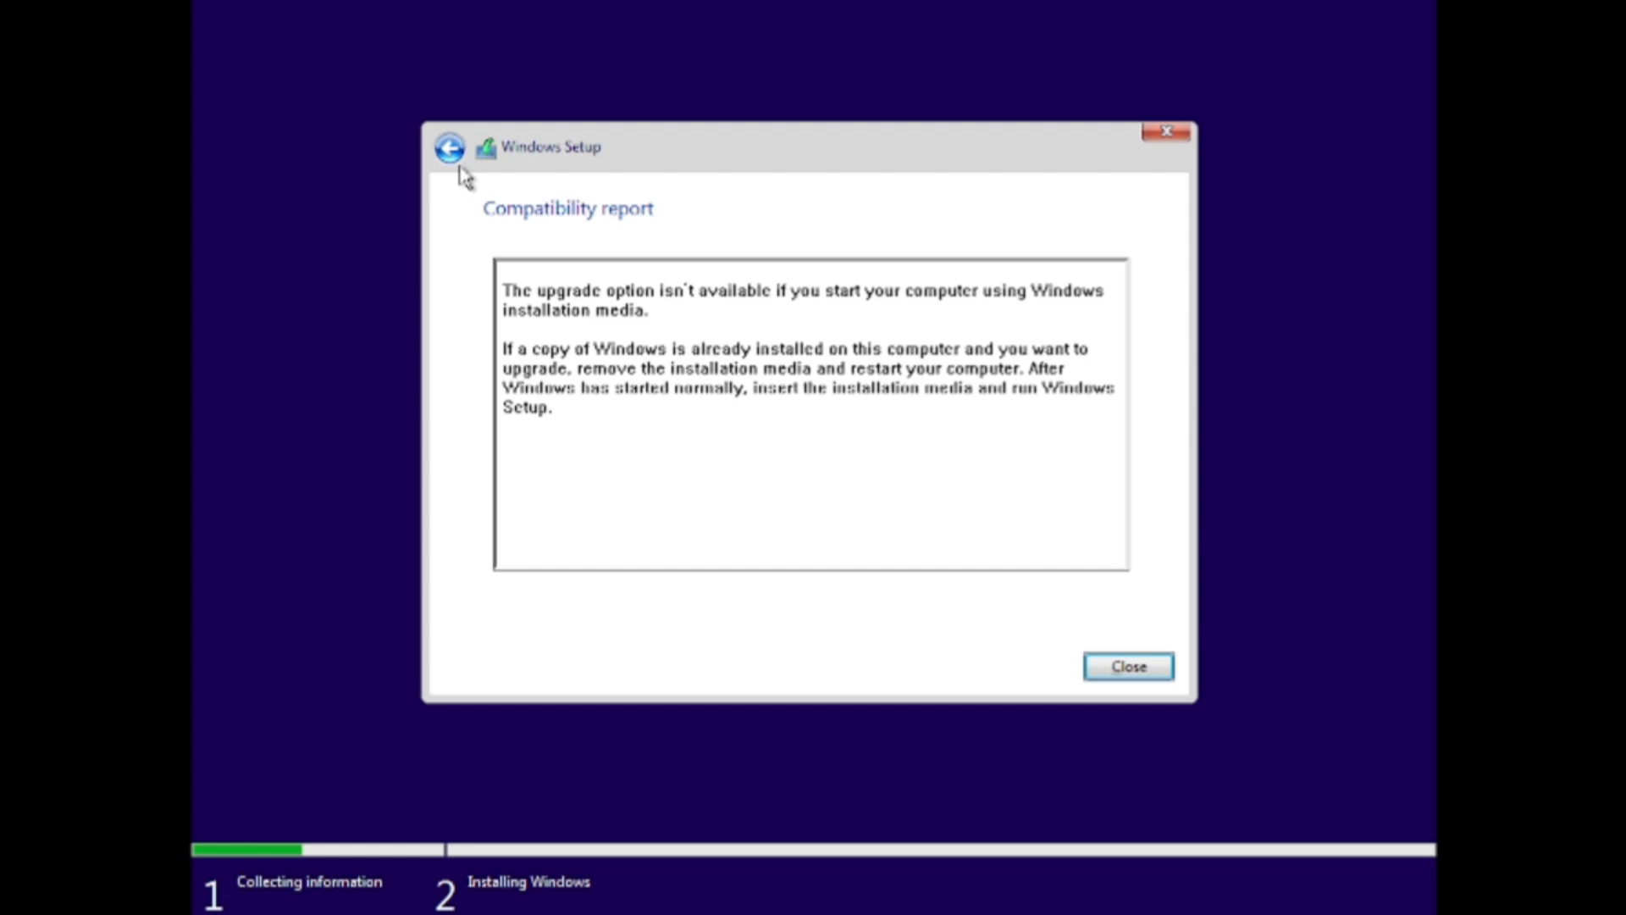
{"action": "left_click", "coordinate": [1126, 665]}
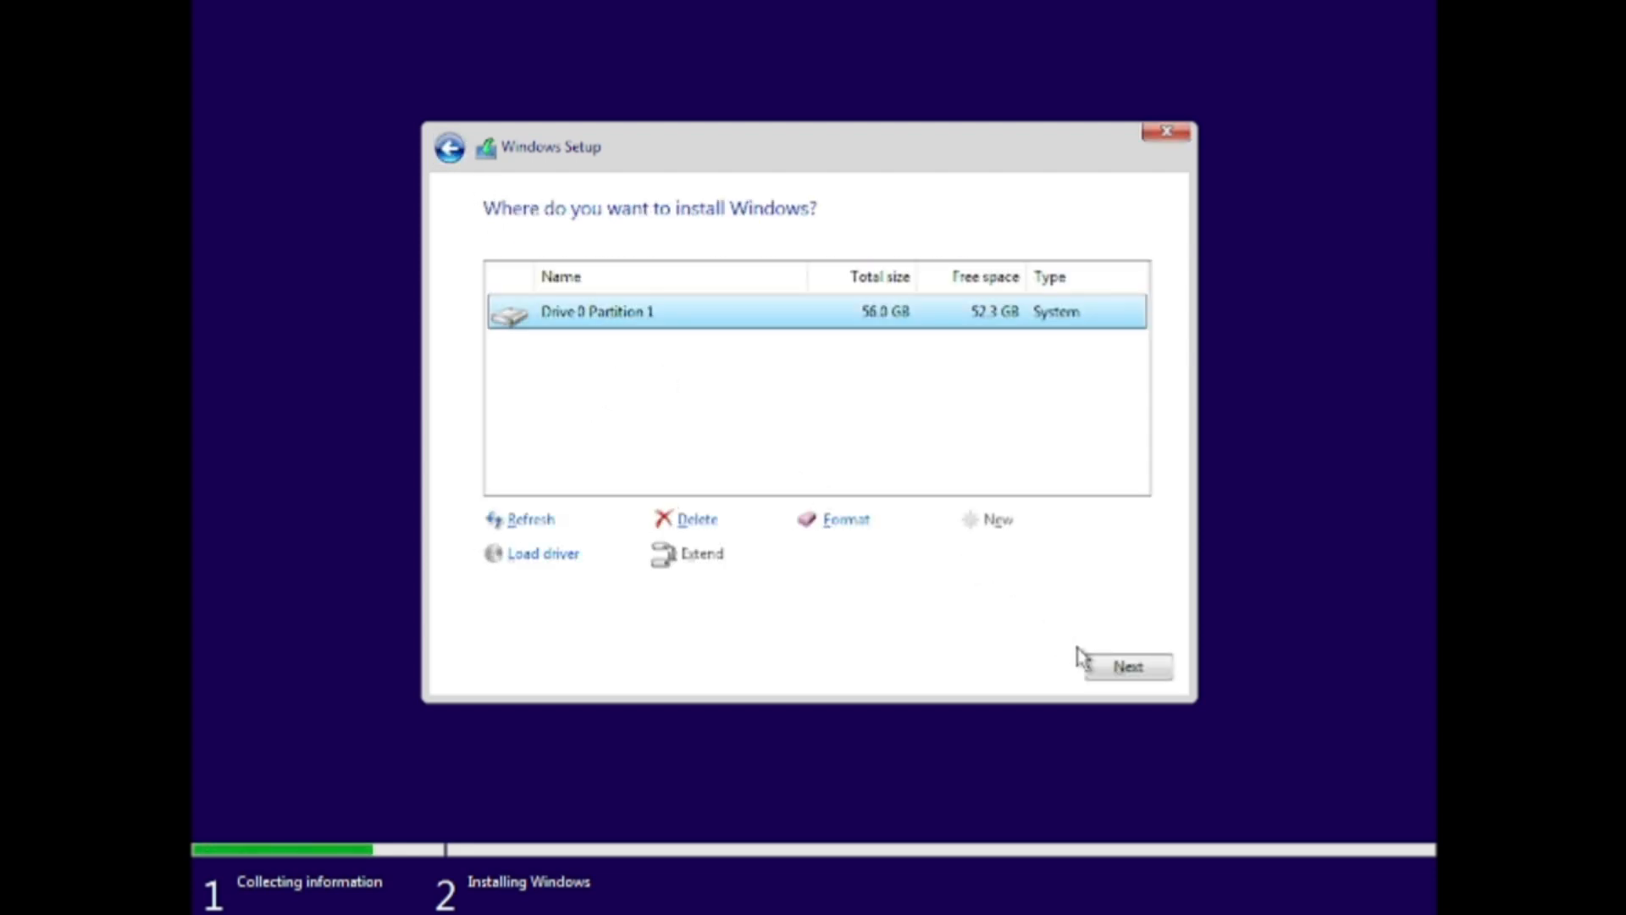
Install onto Drive 0 Partition 1, confirming old files move to Windows.old
{"action": "left_click", "coordinate": [1126, 665]}
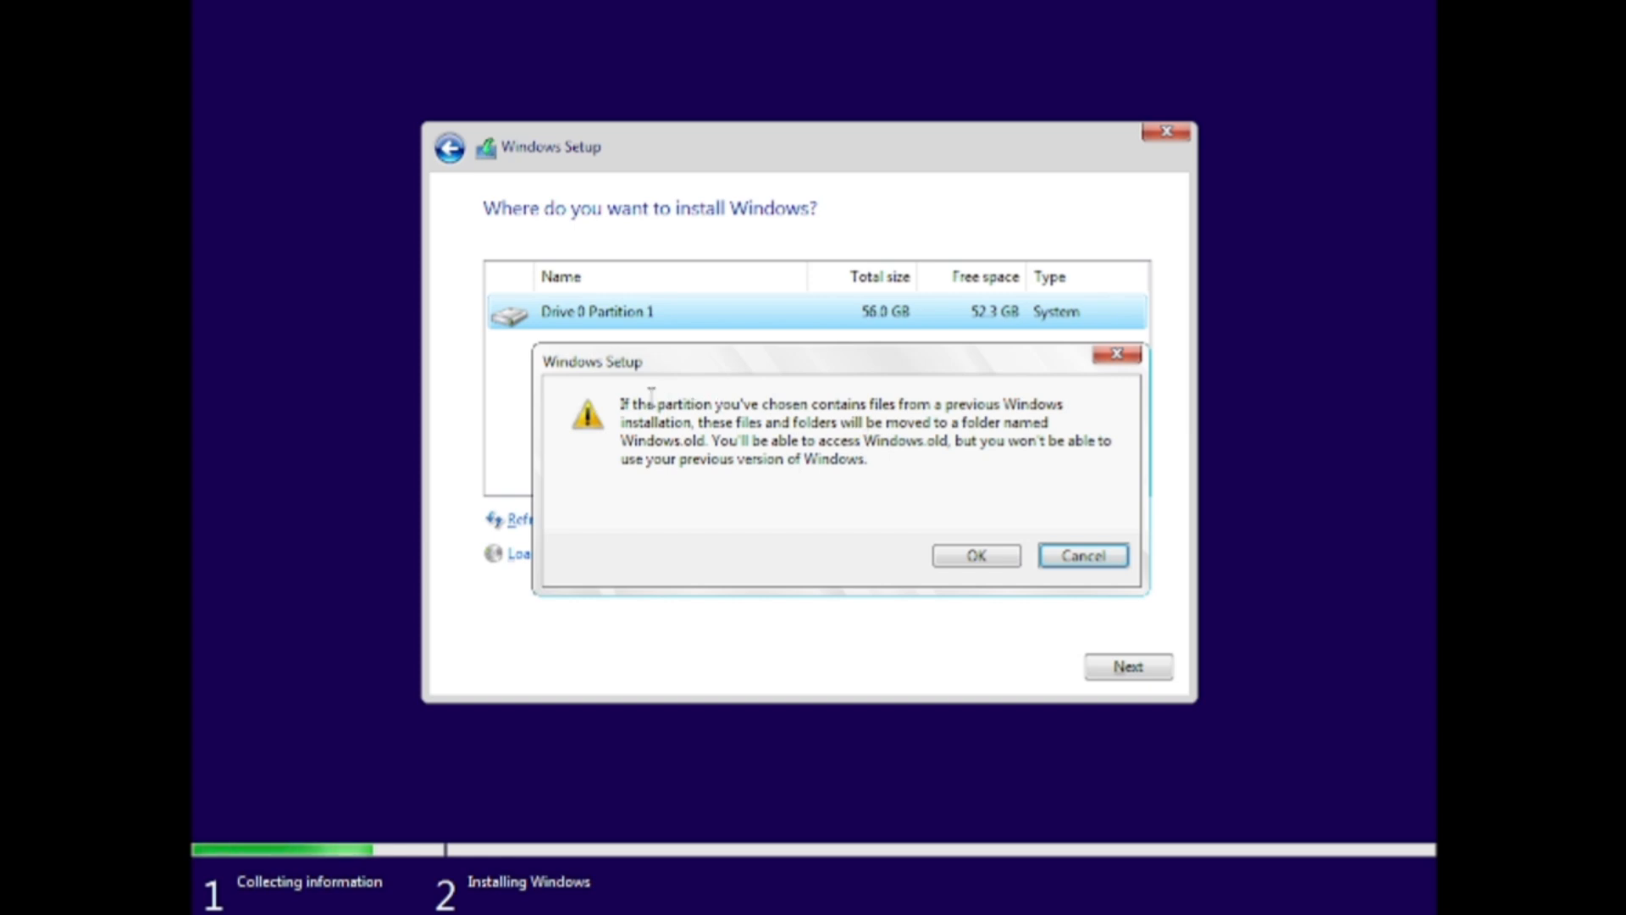
{"action": "left_click_drag", "start_coordinate": [622, 404], "coordinate": [938, 425]}
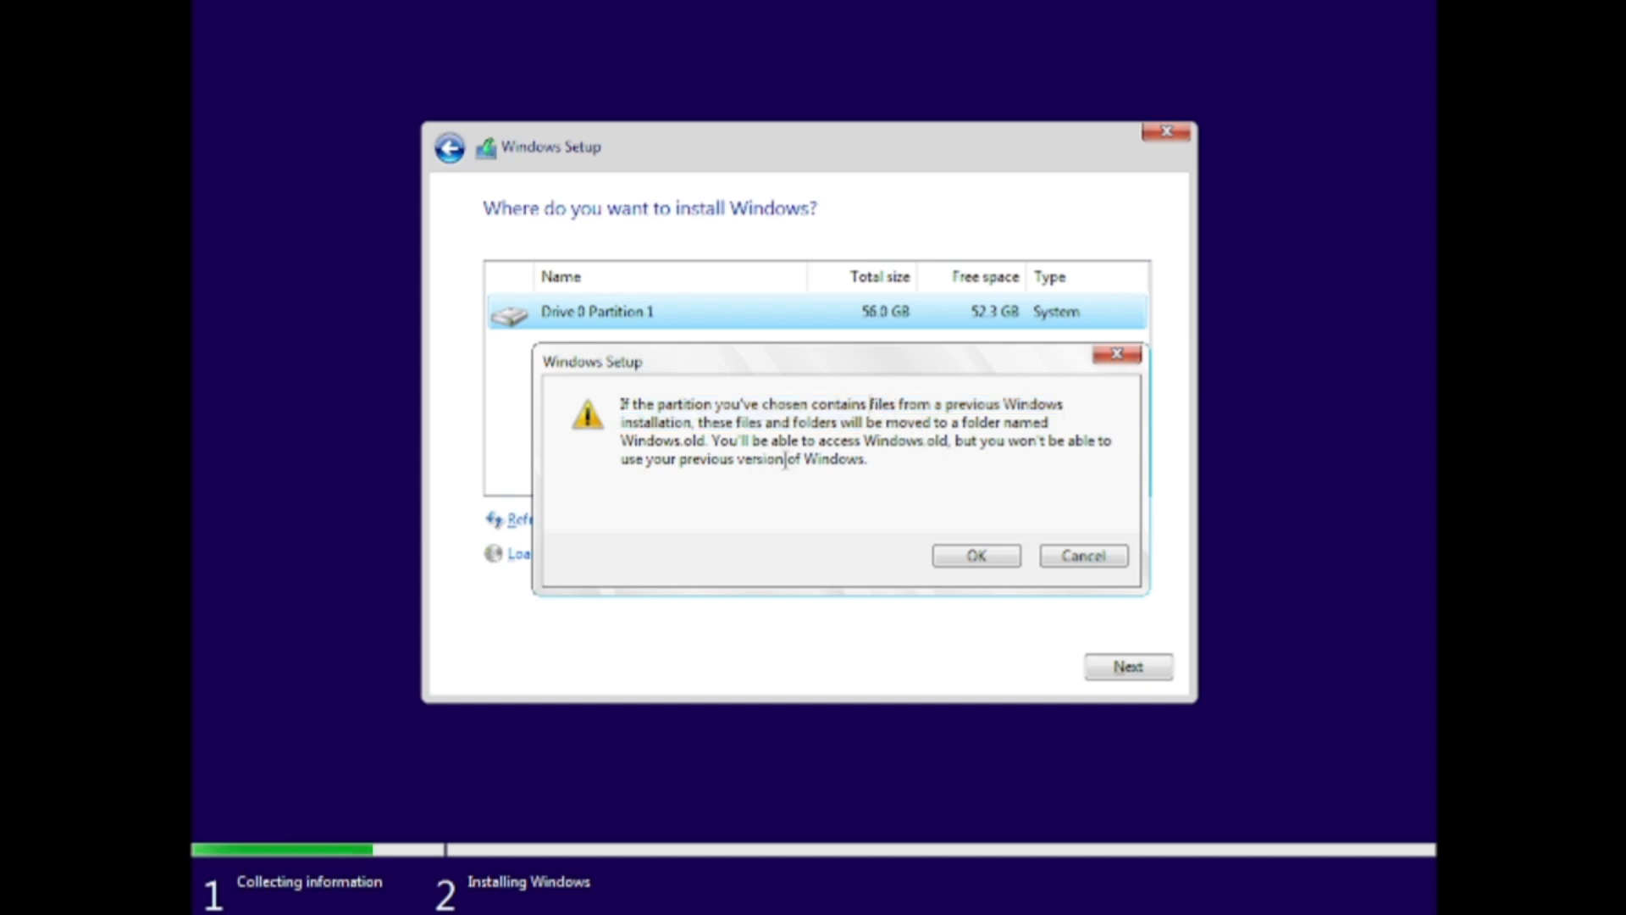
{"action": "left_click", "coordinate": [973, 555]}
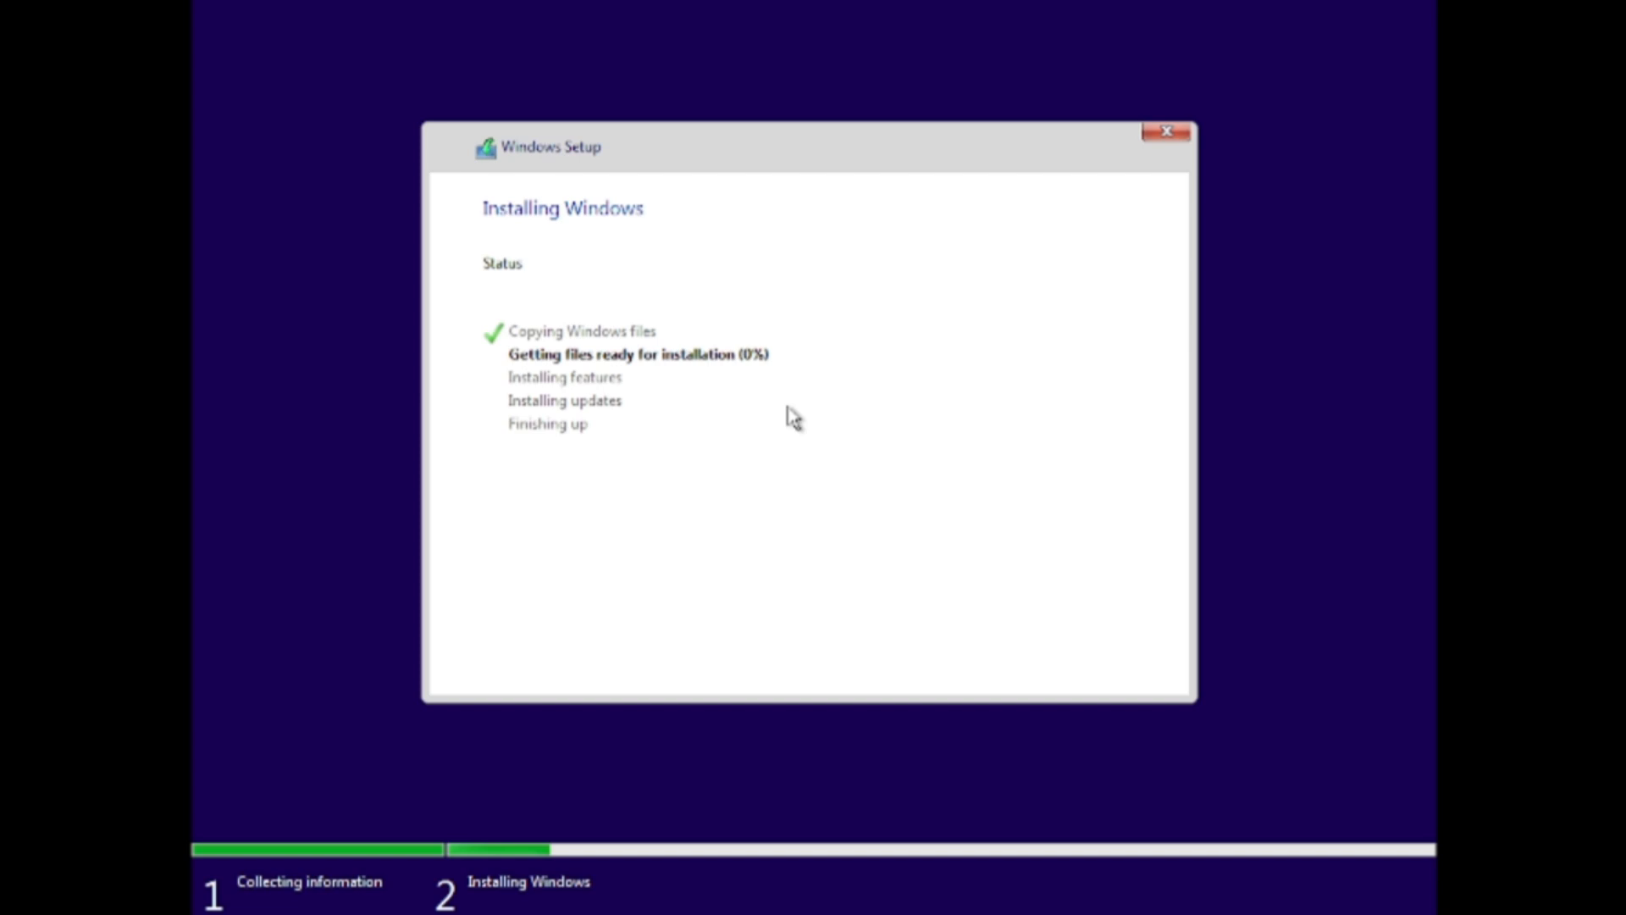
{"action": "mouse_move", "coordinate": [1241, 332]}
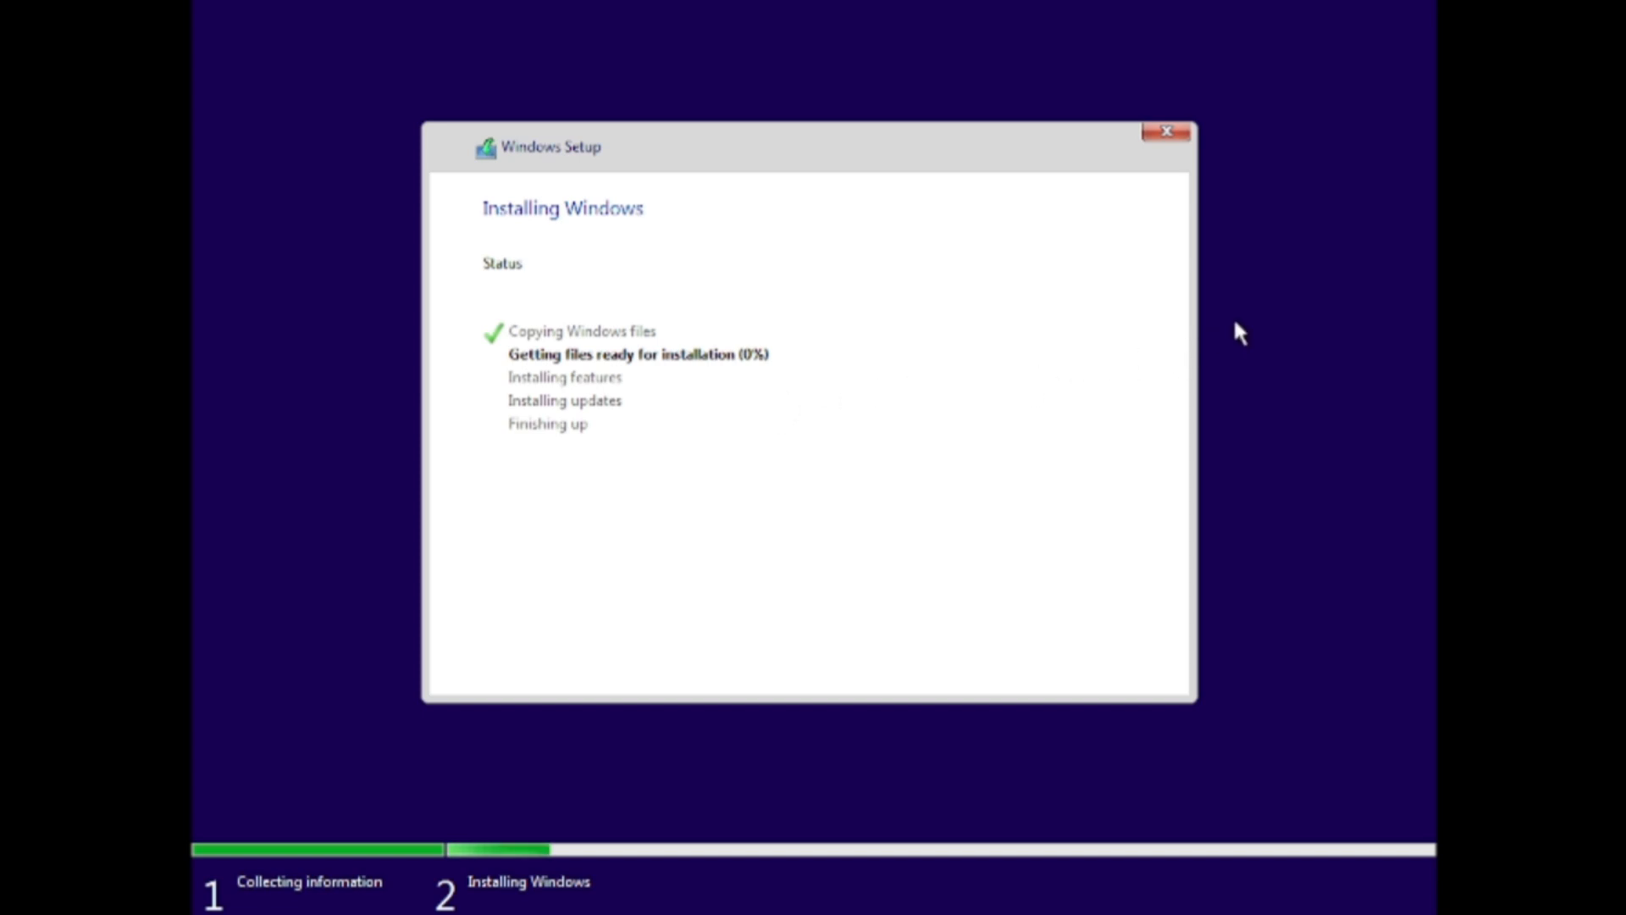
{"action": "mouse_move", "coordinate": [1263, 313]}
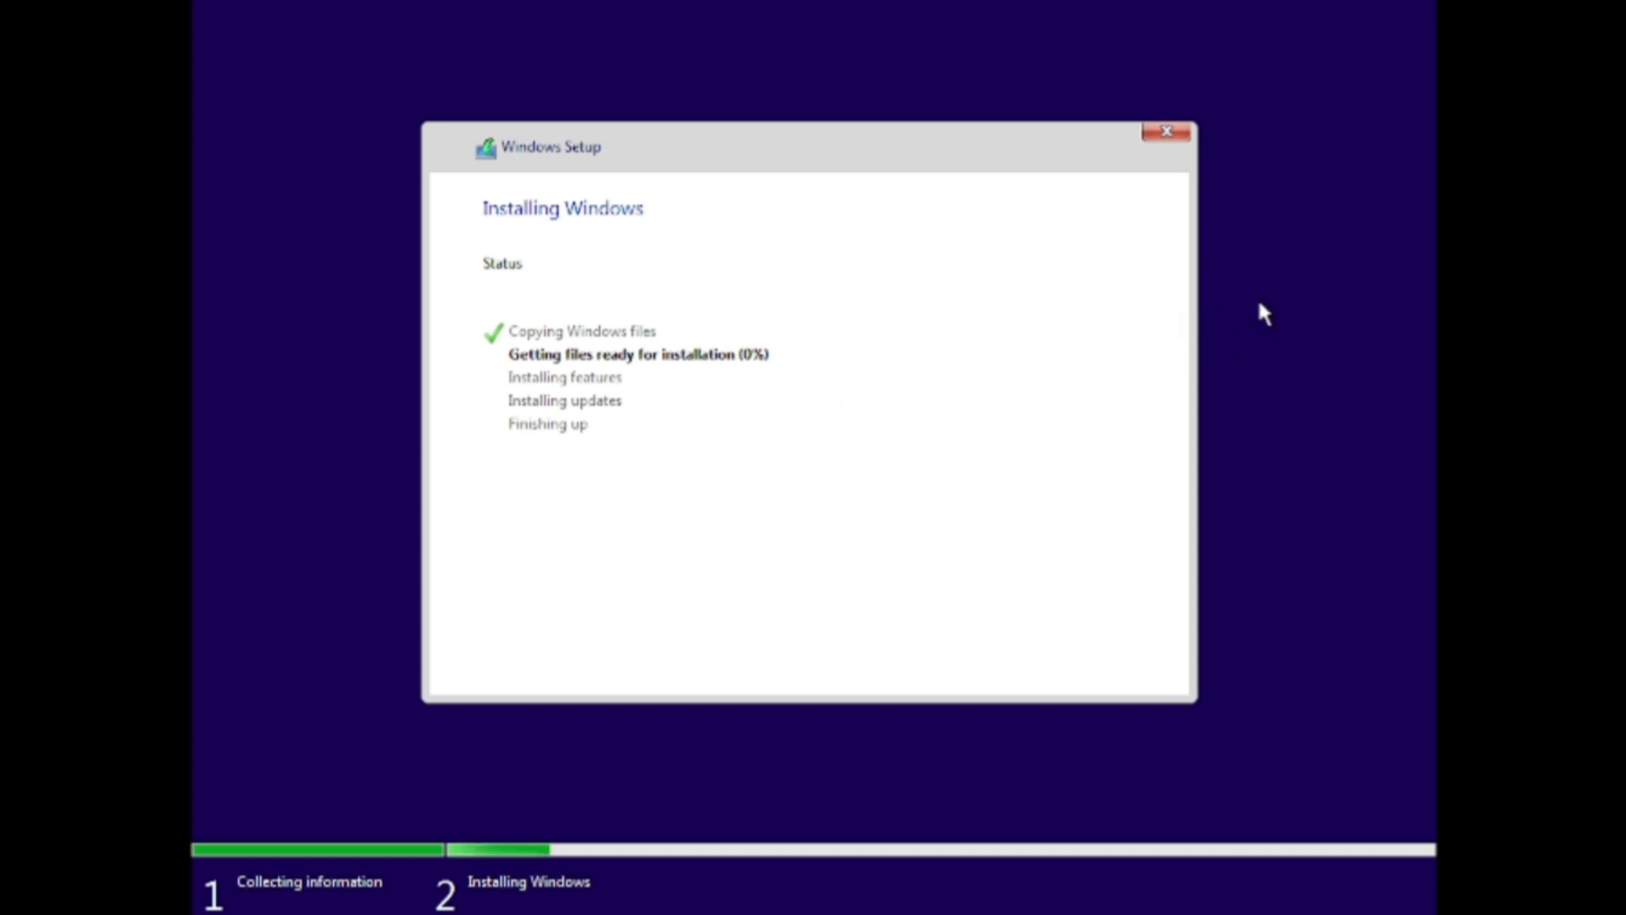
{"action": "mouse_move", "coordinate": [1299, 296]}
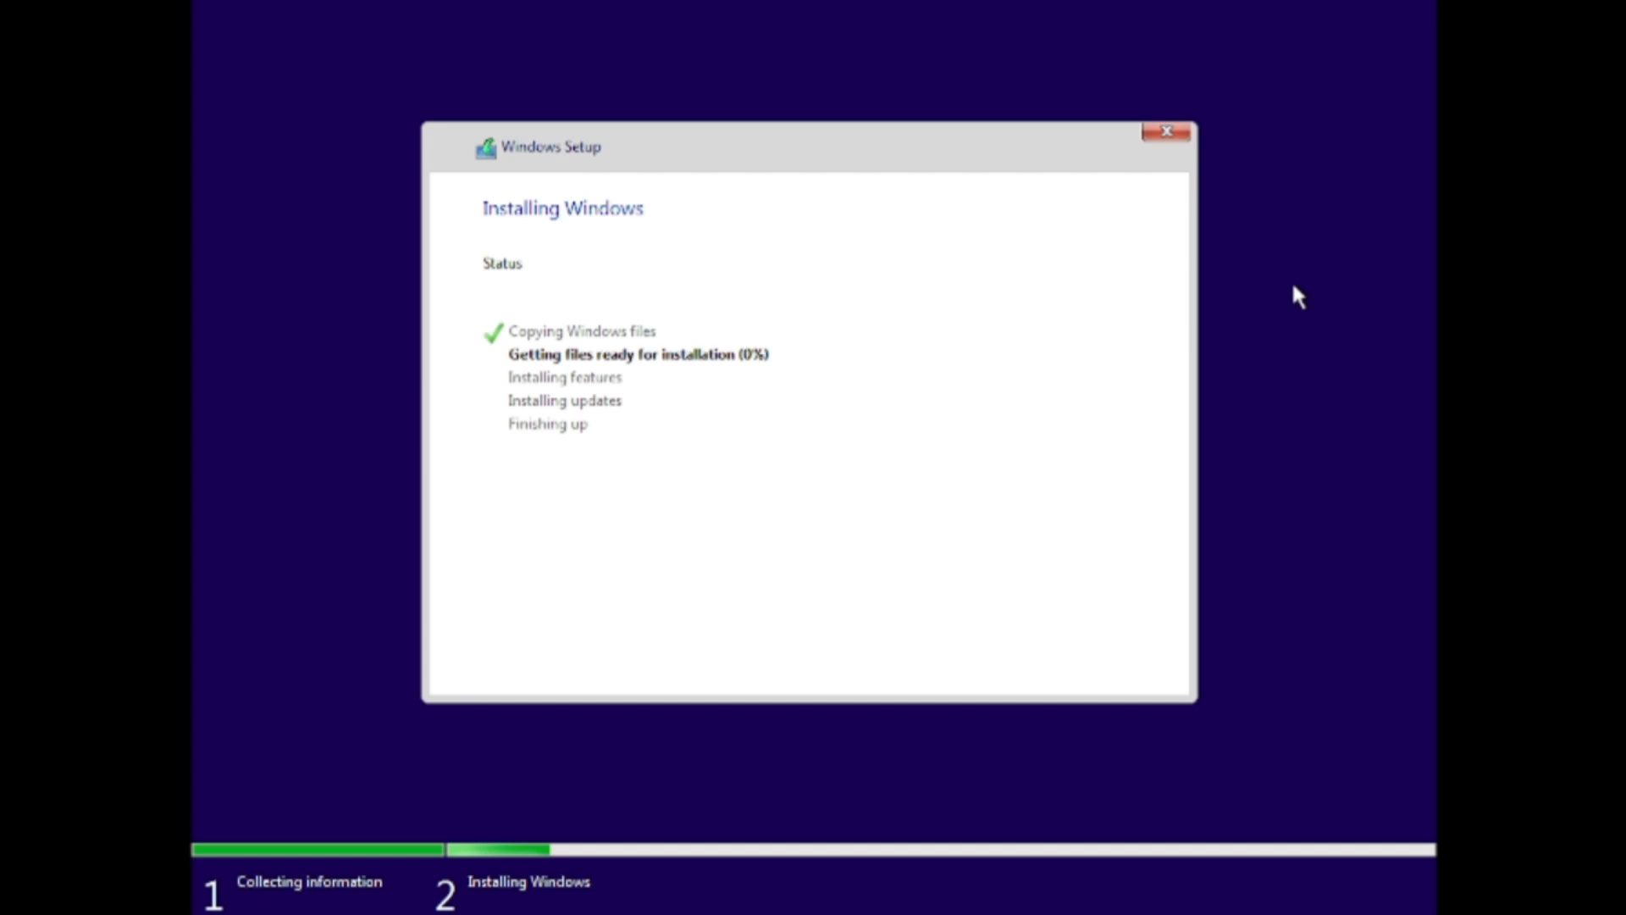
{"action": "mouse_move", "coordinate": [1285, 509]}
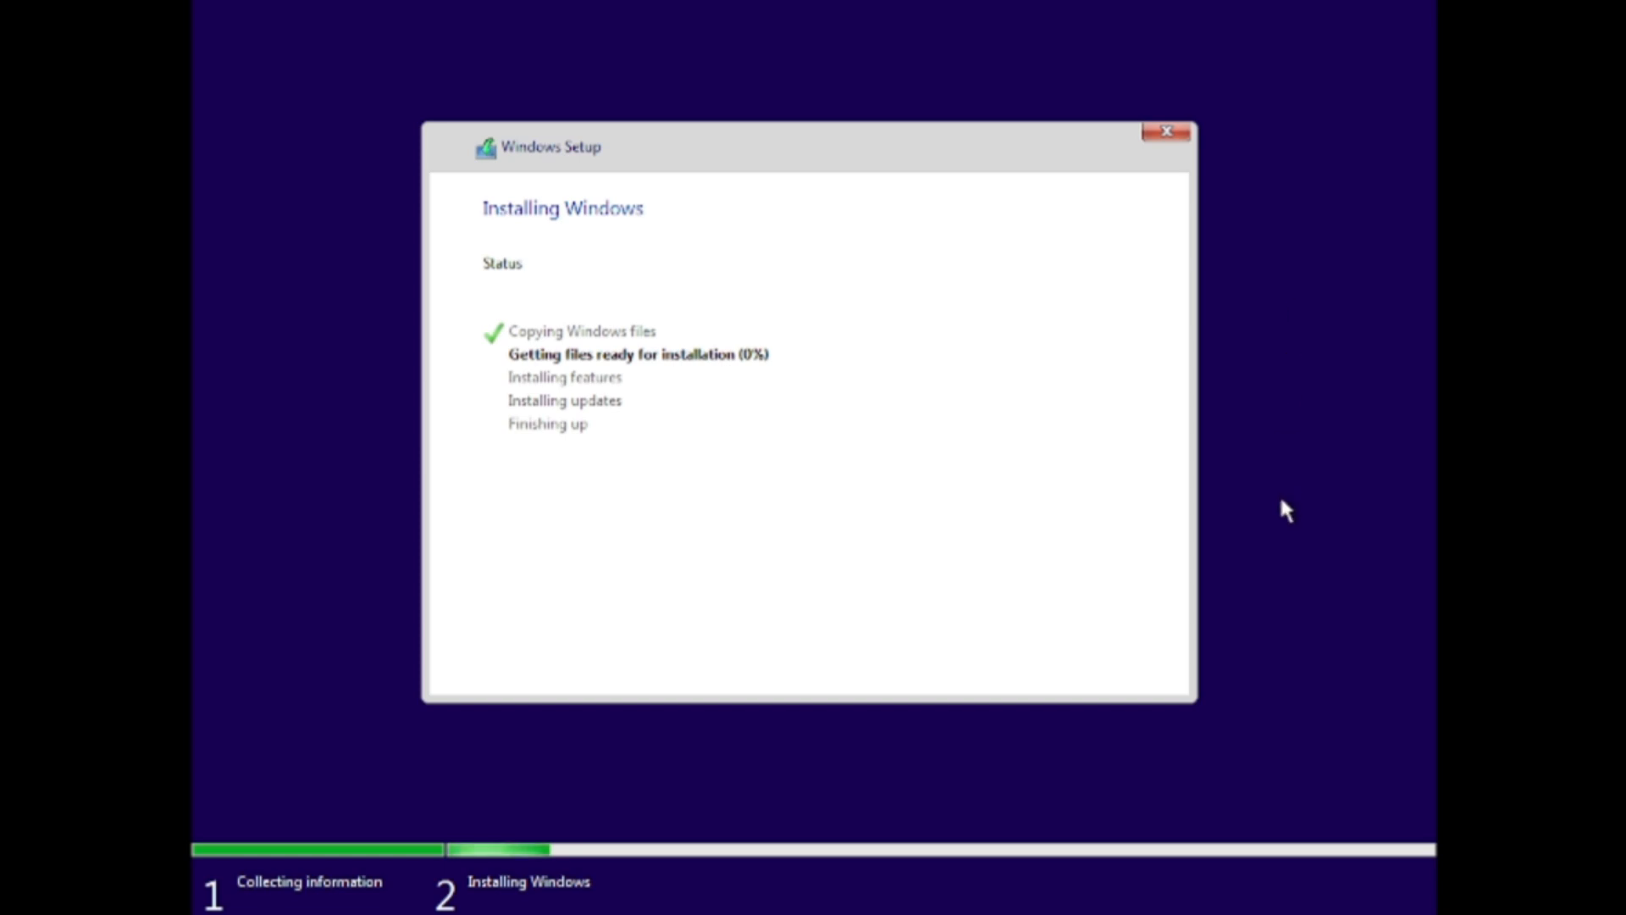
{"action": "mouse_move", "coordinate": [1229, 282]}
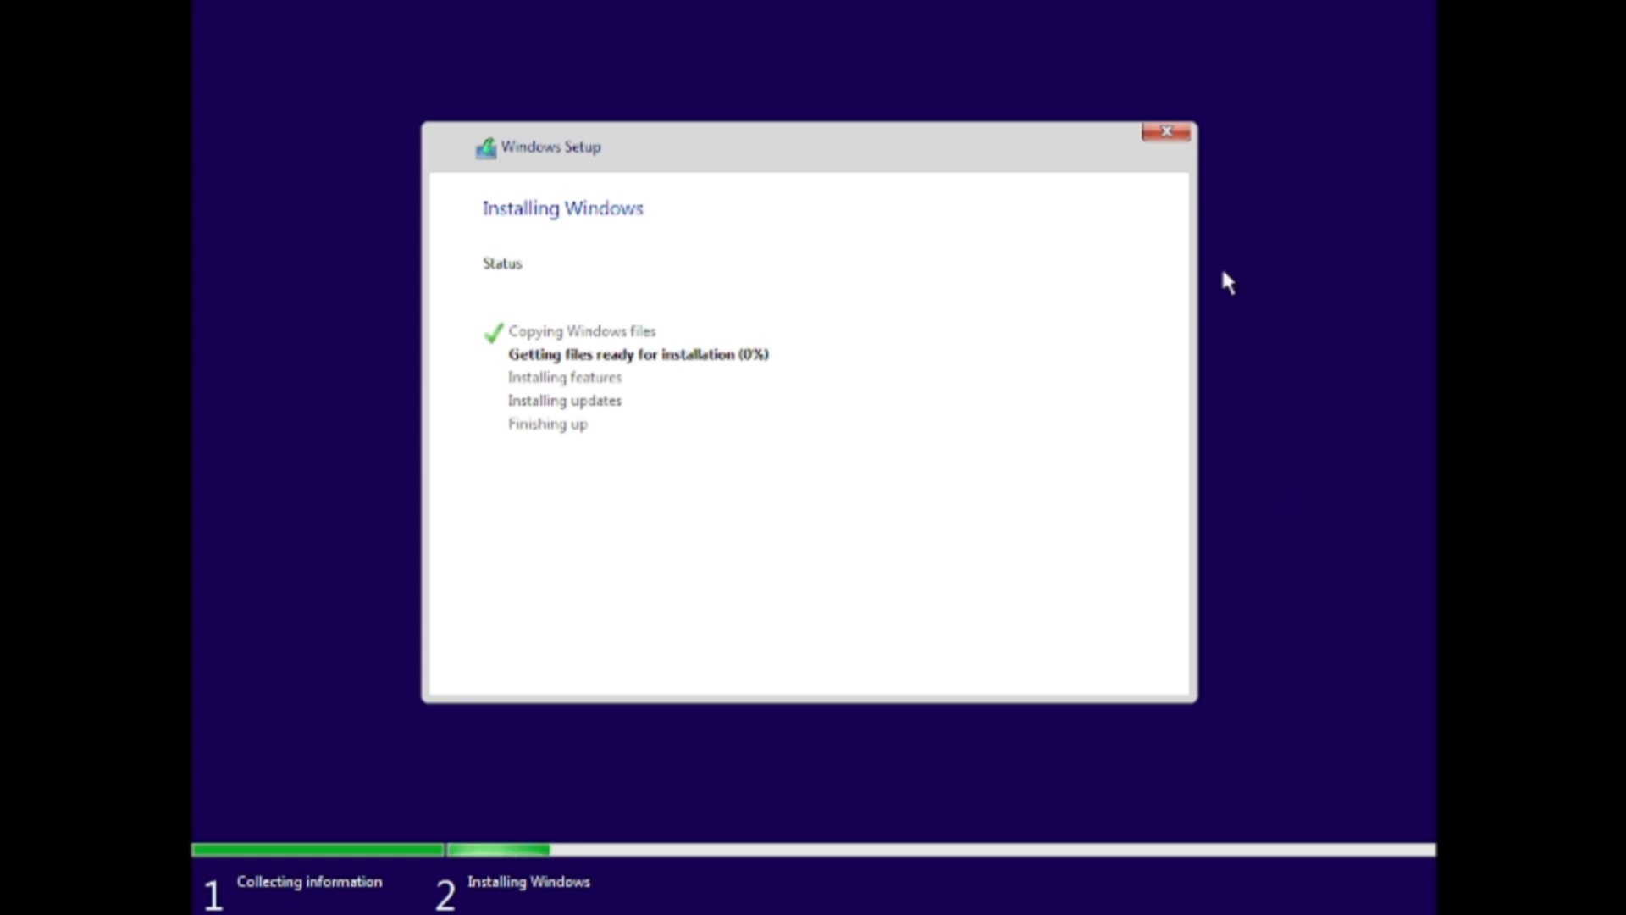
{"action": "mouse_move", "coordinate": [1289, 147]}
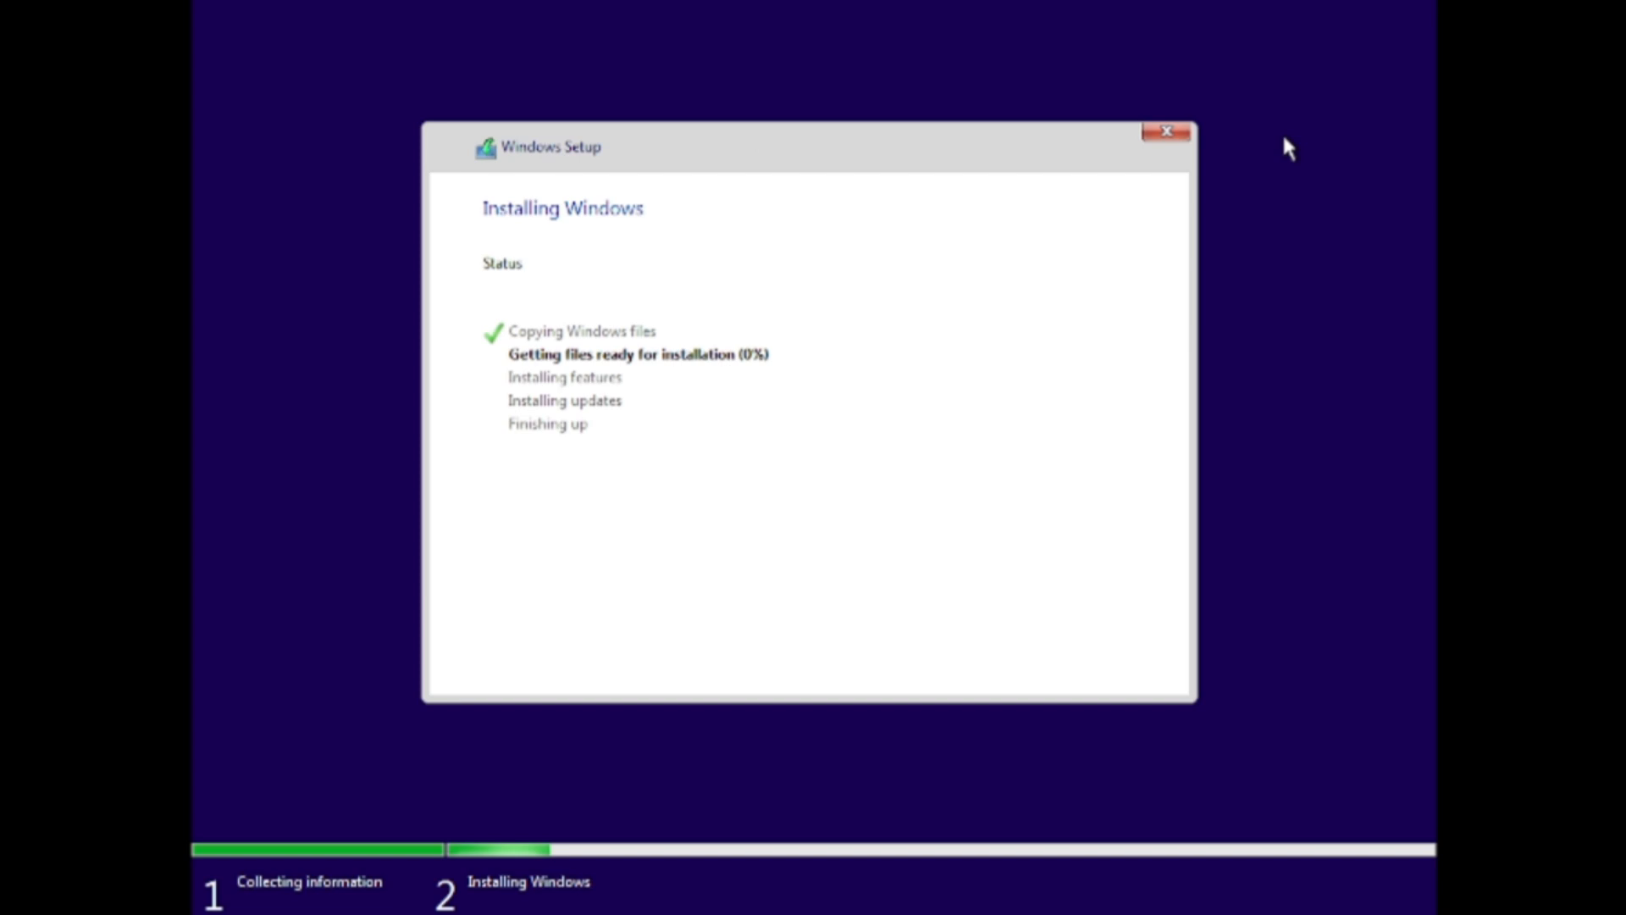
{"action": "mouse_move", "coordinate": [1232, 190]}
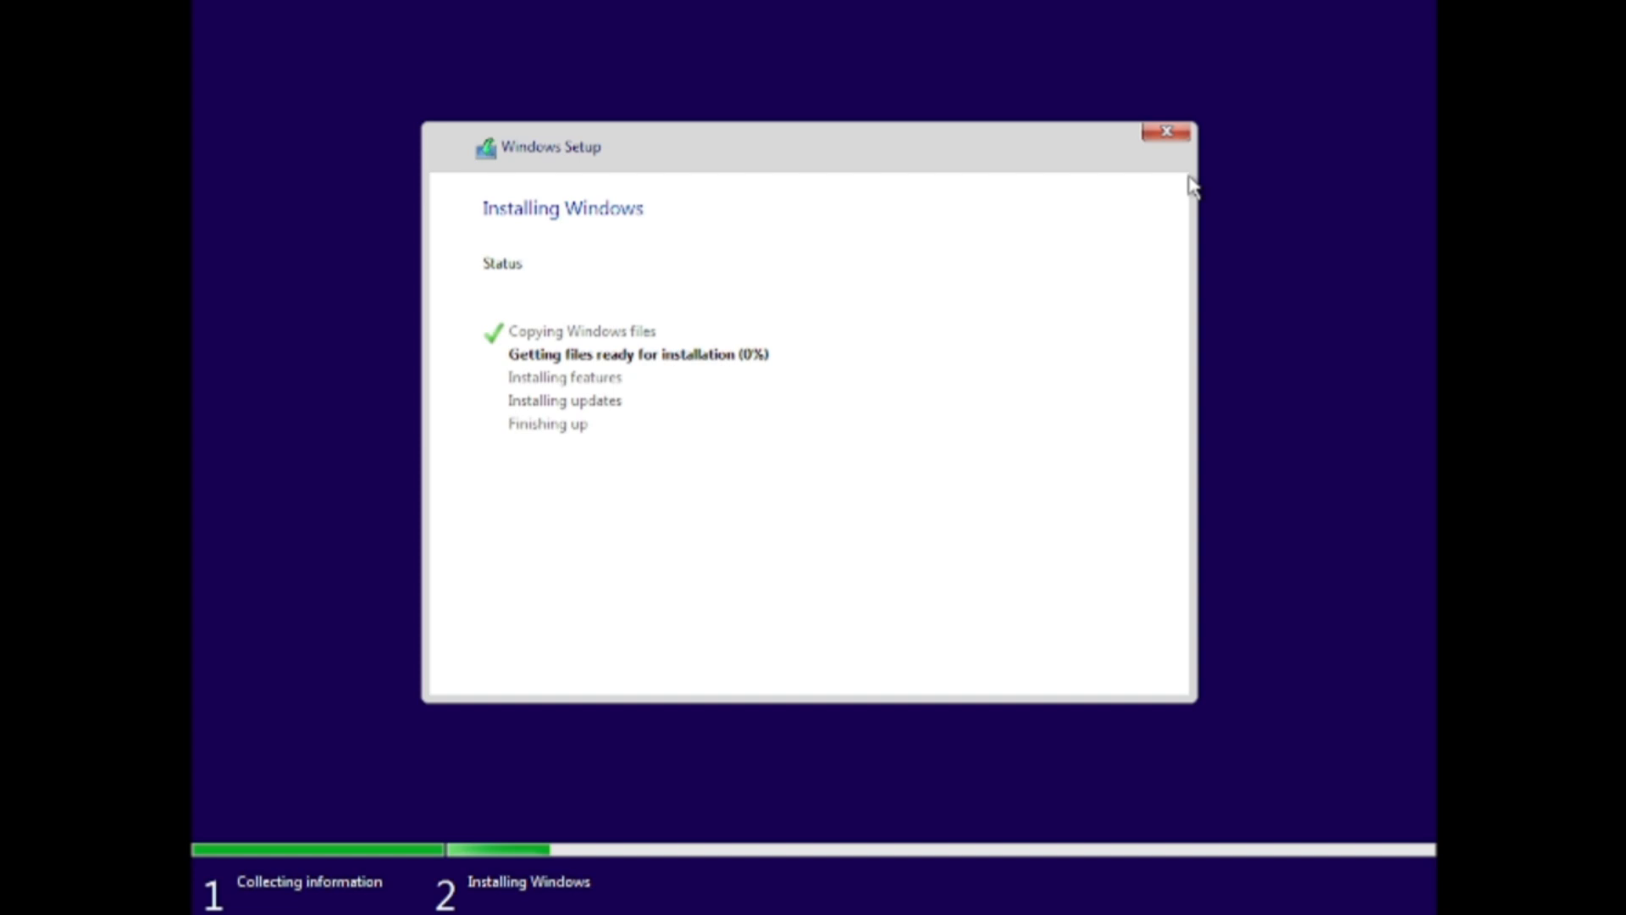
{"action": "mouse_move", "coordinate": [1229, 306]}
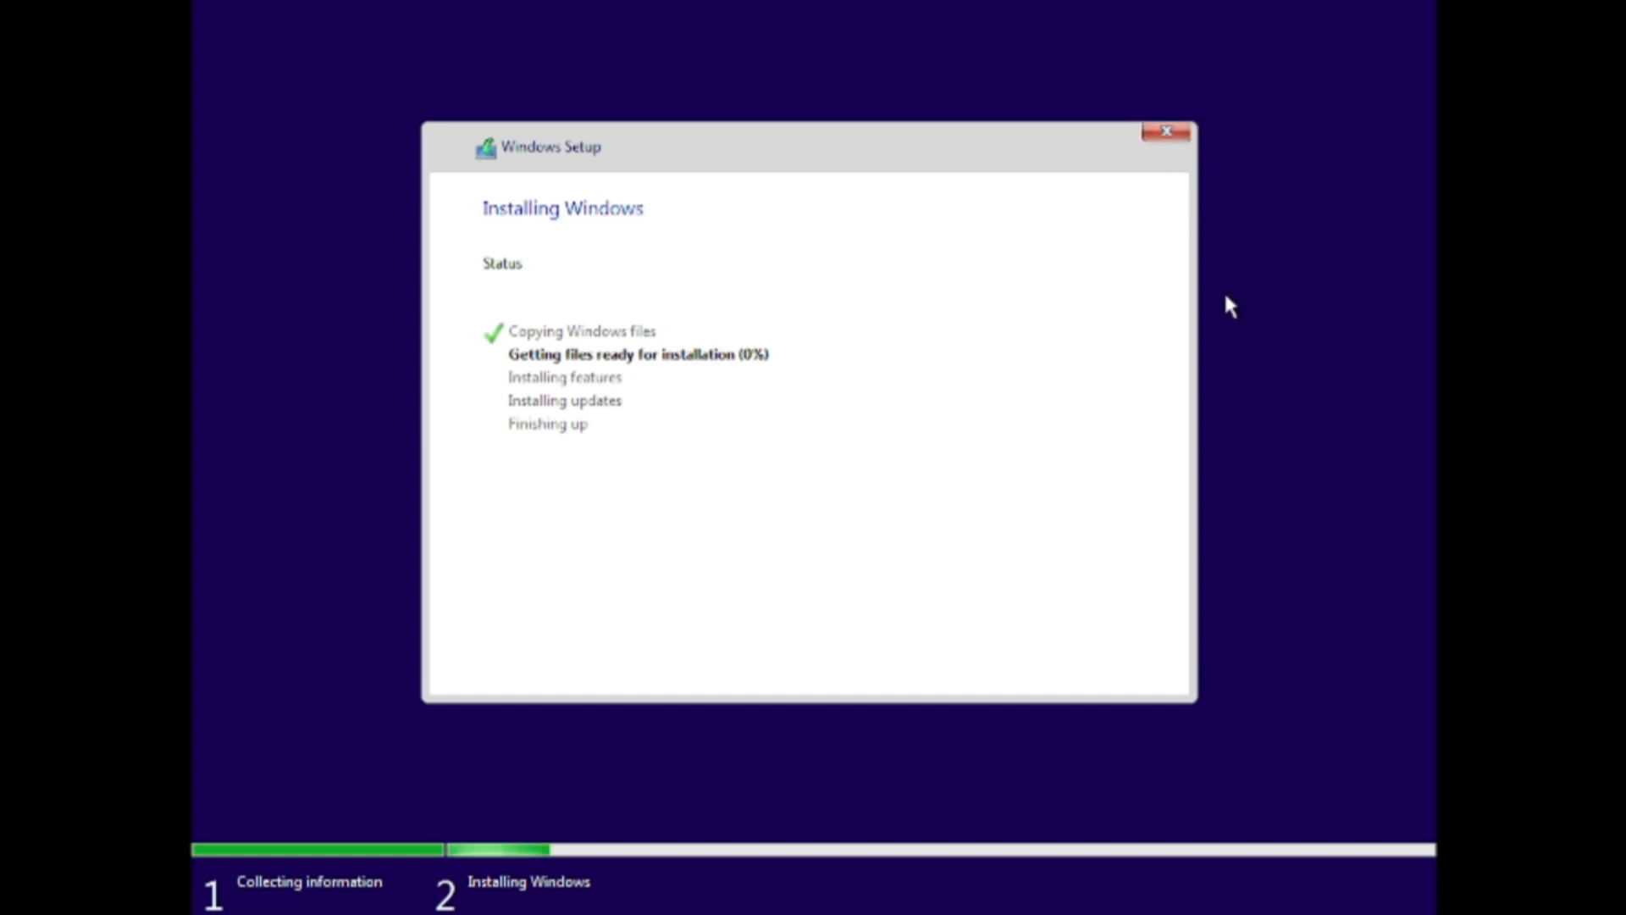
{"action": "mouse_move", "coordinate": [1123, 92]}
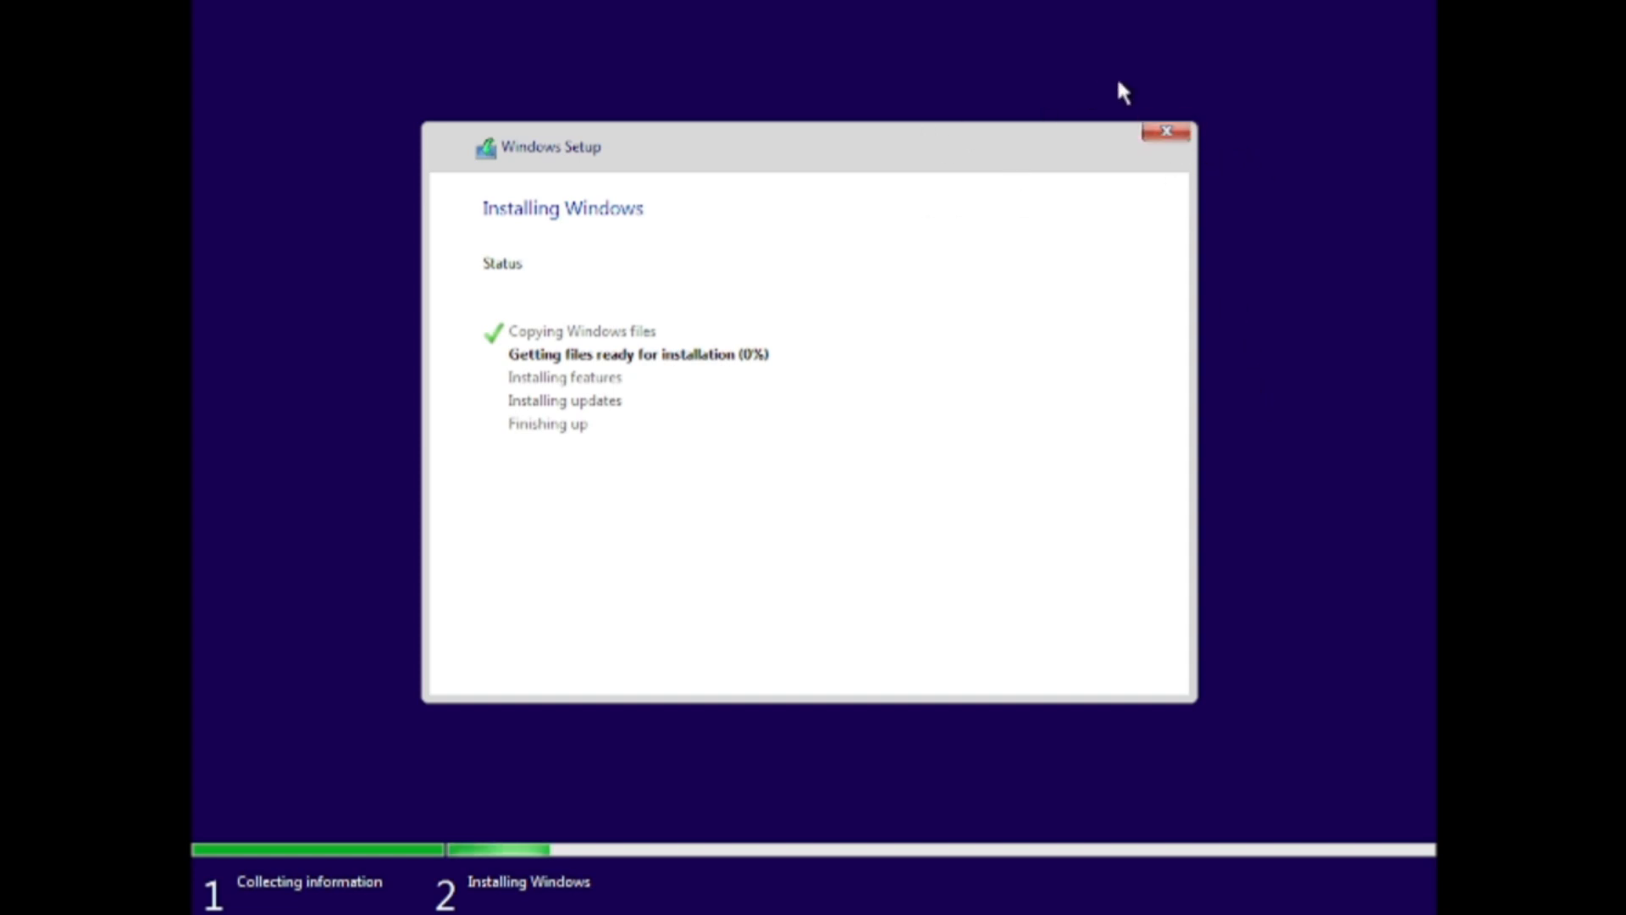
{"action": "mouse_move", "coordinate": [818, 301]}
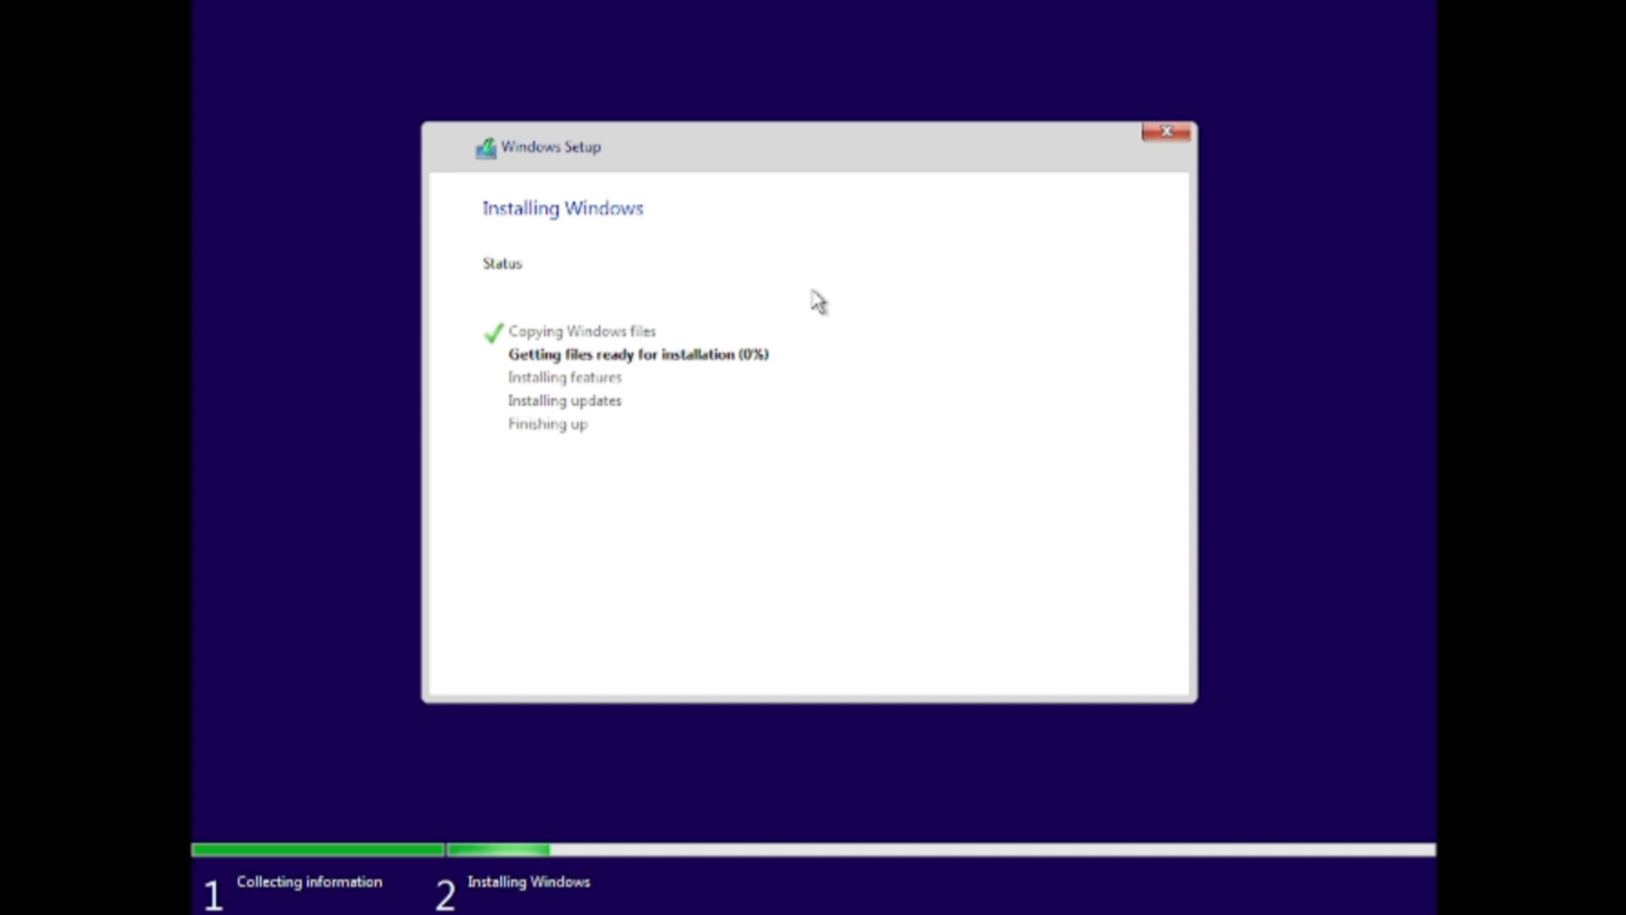
{"action": "mouse_move", "coordinate": [937, 362]}
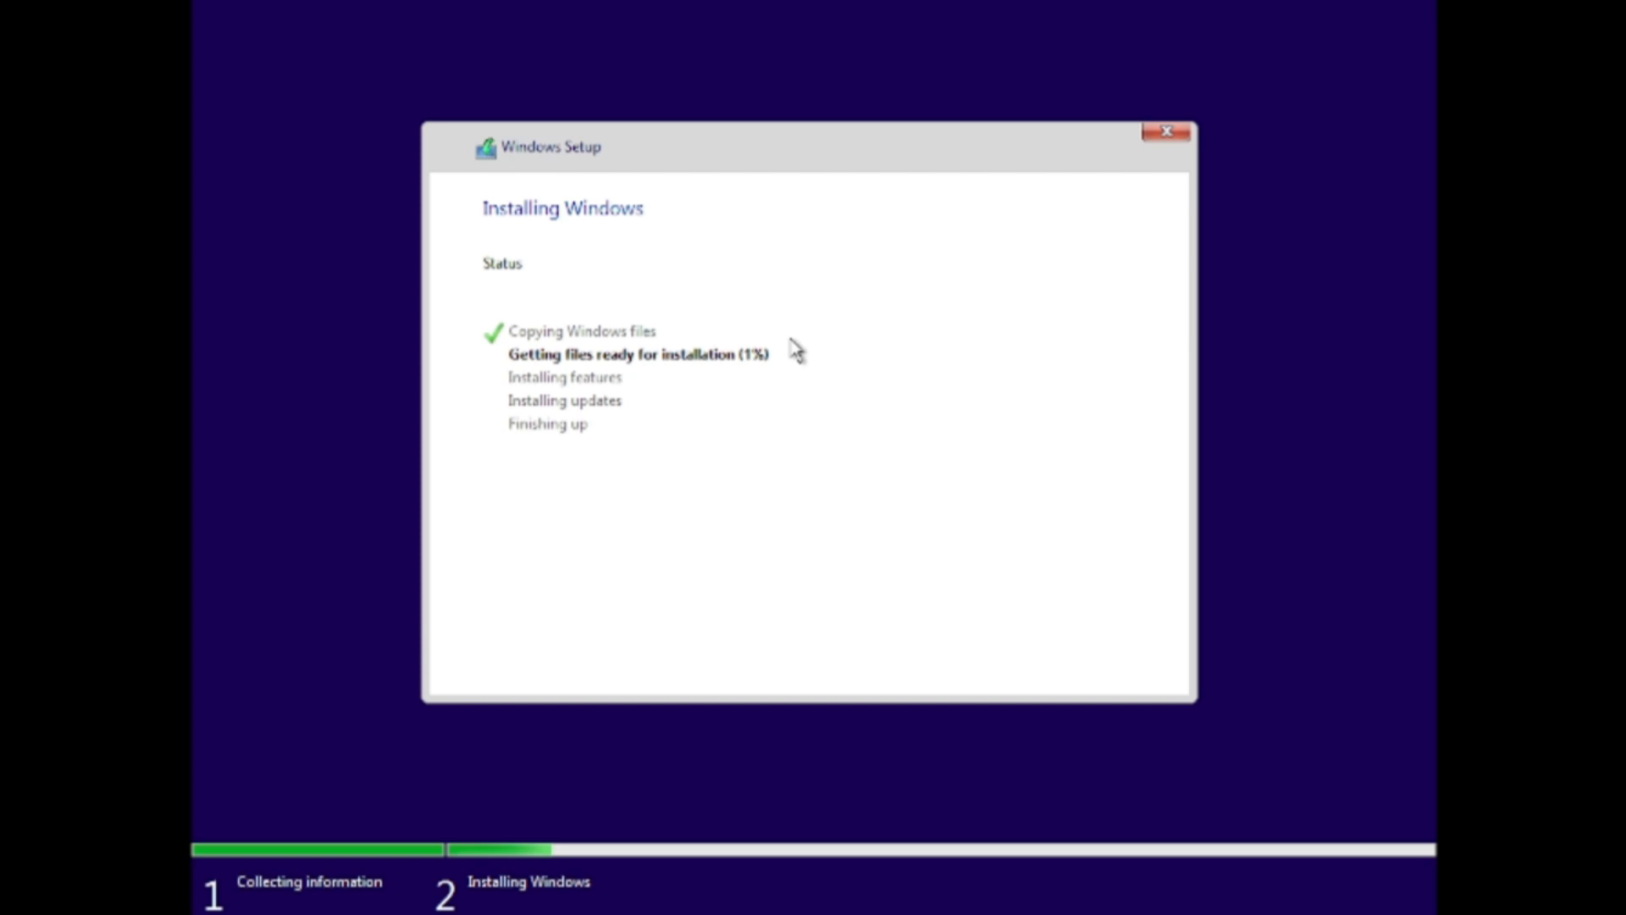
{"action": "mouse_move", "coordinate": [1203, 448]}
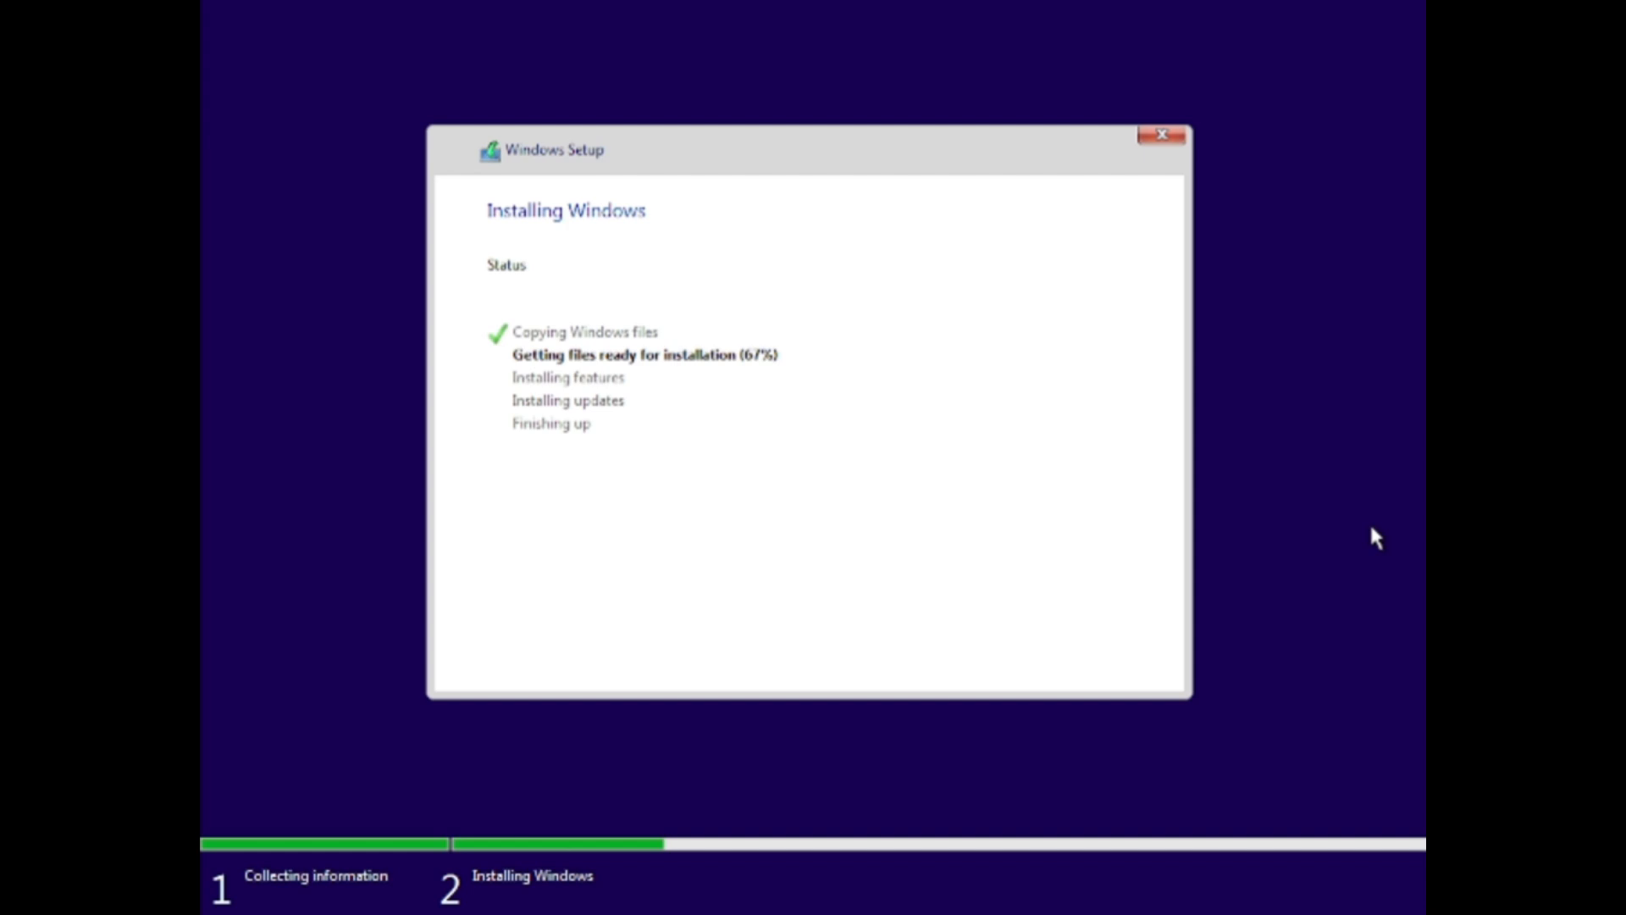
{"action": "mouse_move", "coordinate": [1367, 706]}
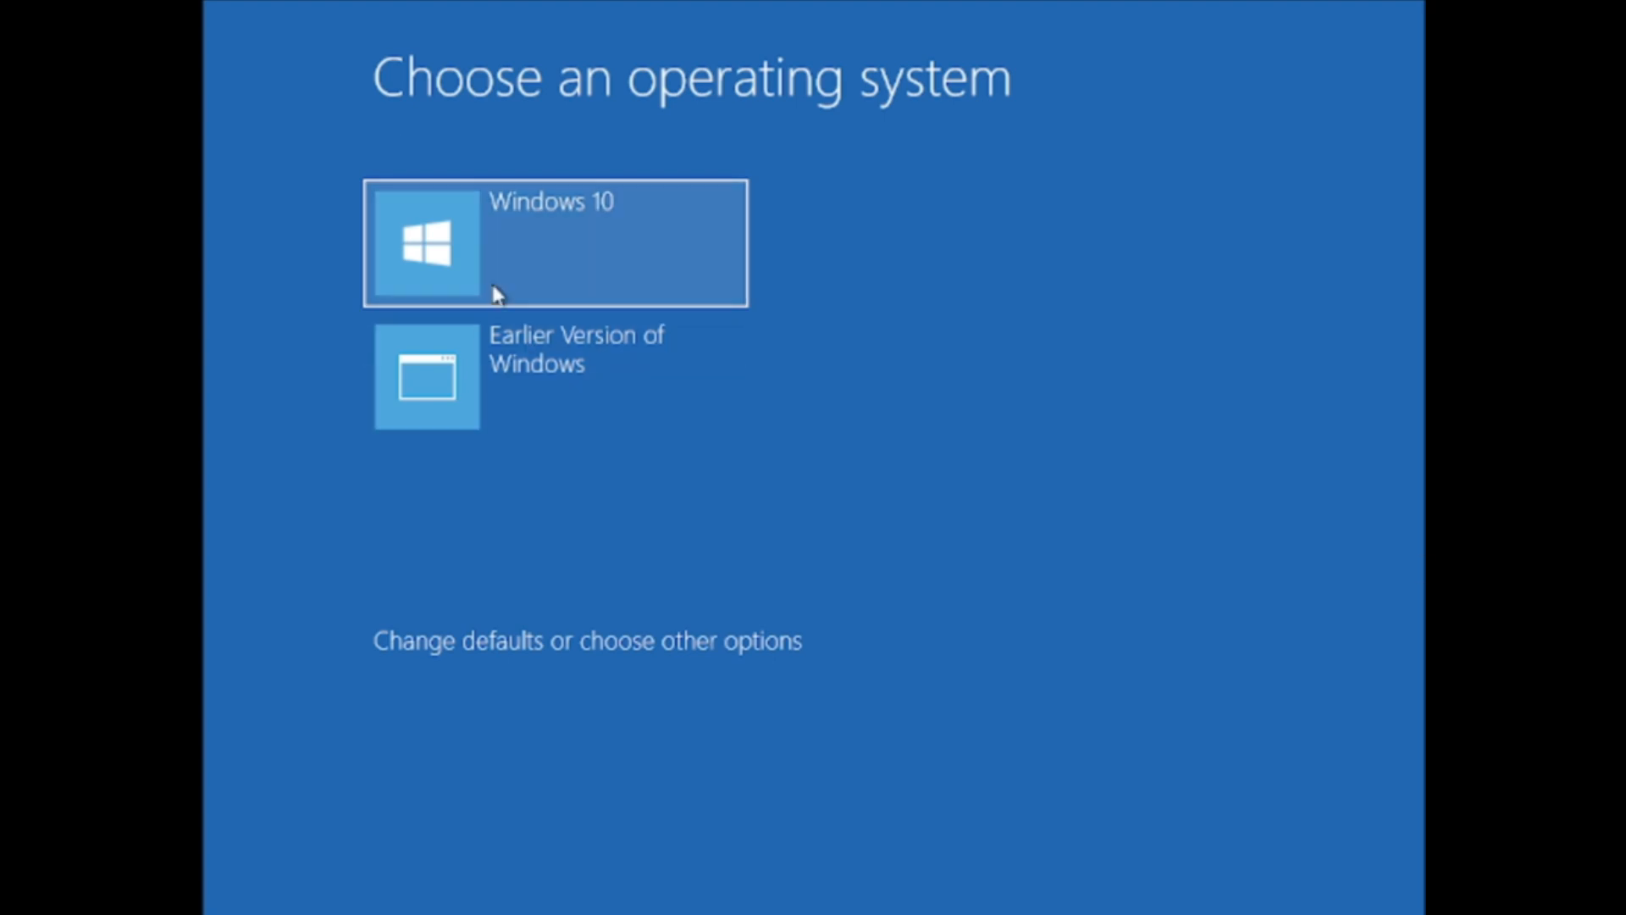
Choose Earlier Version of Windows in Boot Manager, which fails with a kernel DLL error
{"action": "left_click", "coordinate": [555, 243]}
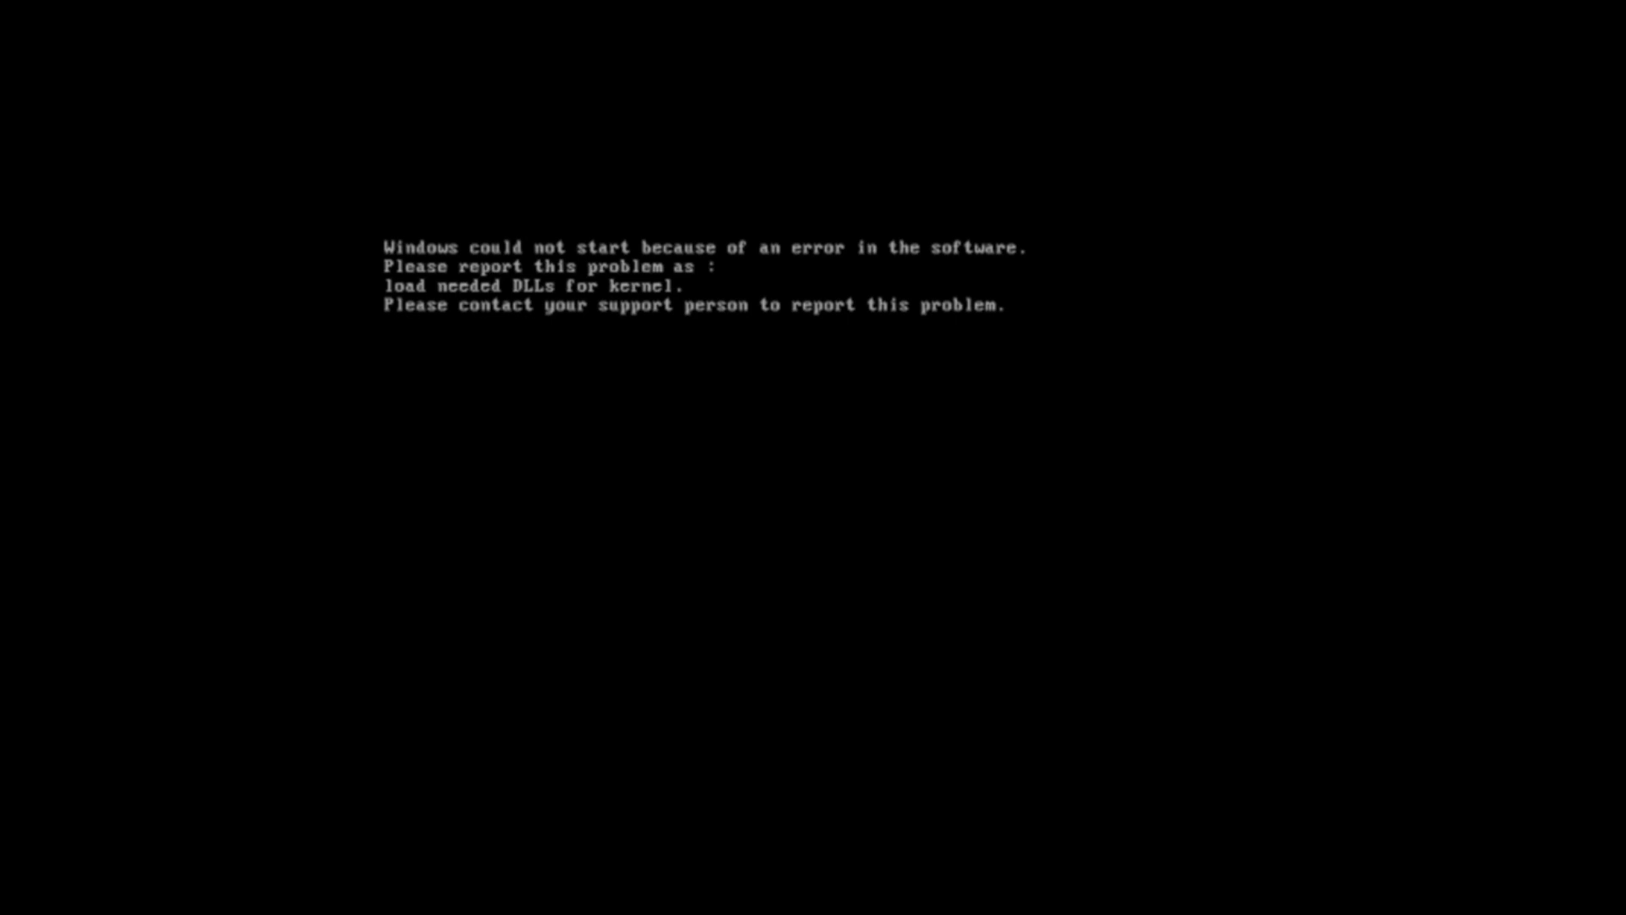
{"action": "mouse_move", "coordinate": [780, 294]}
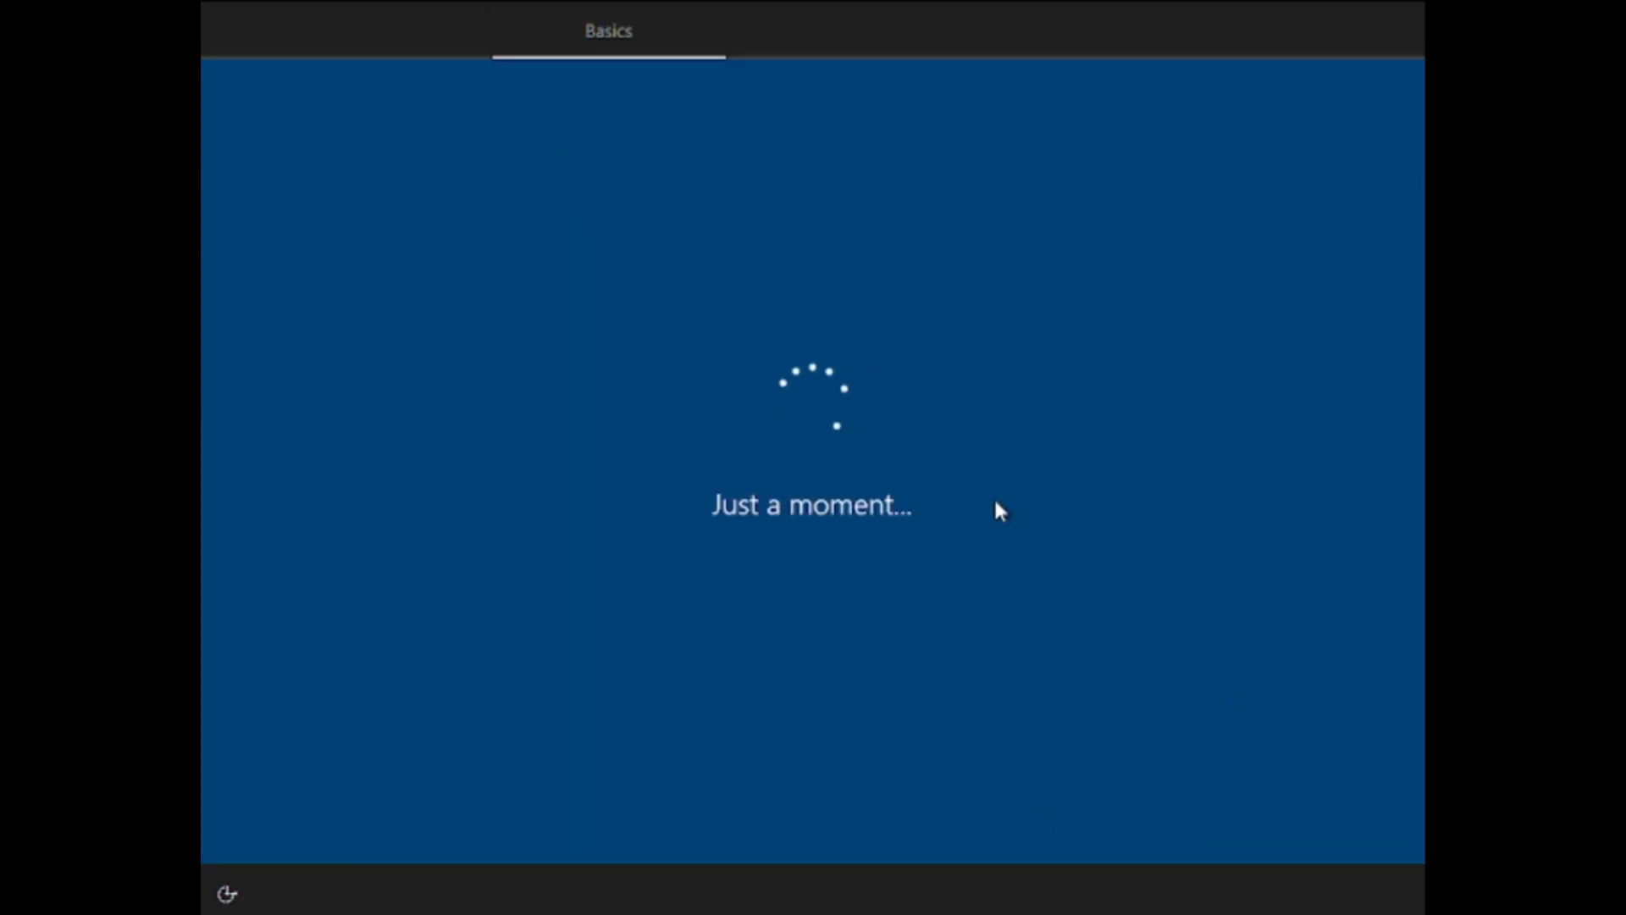
{"action": "mouse_move", "coordinate": [958, 618]}
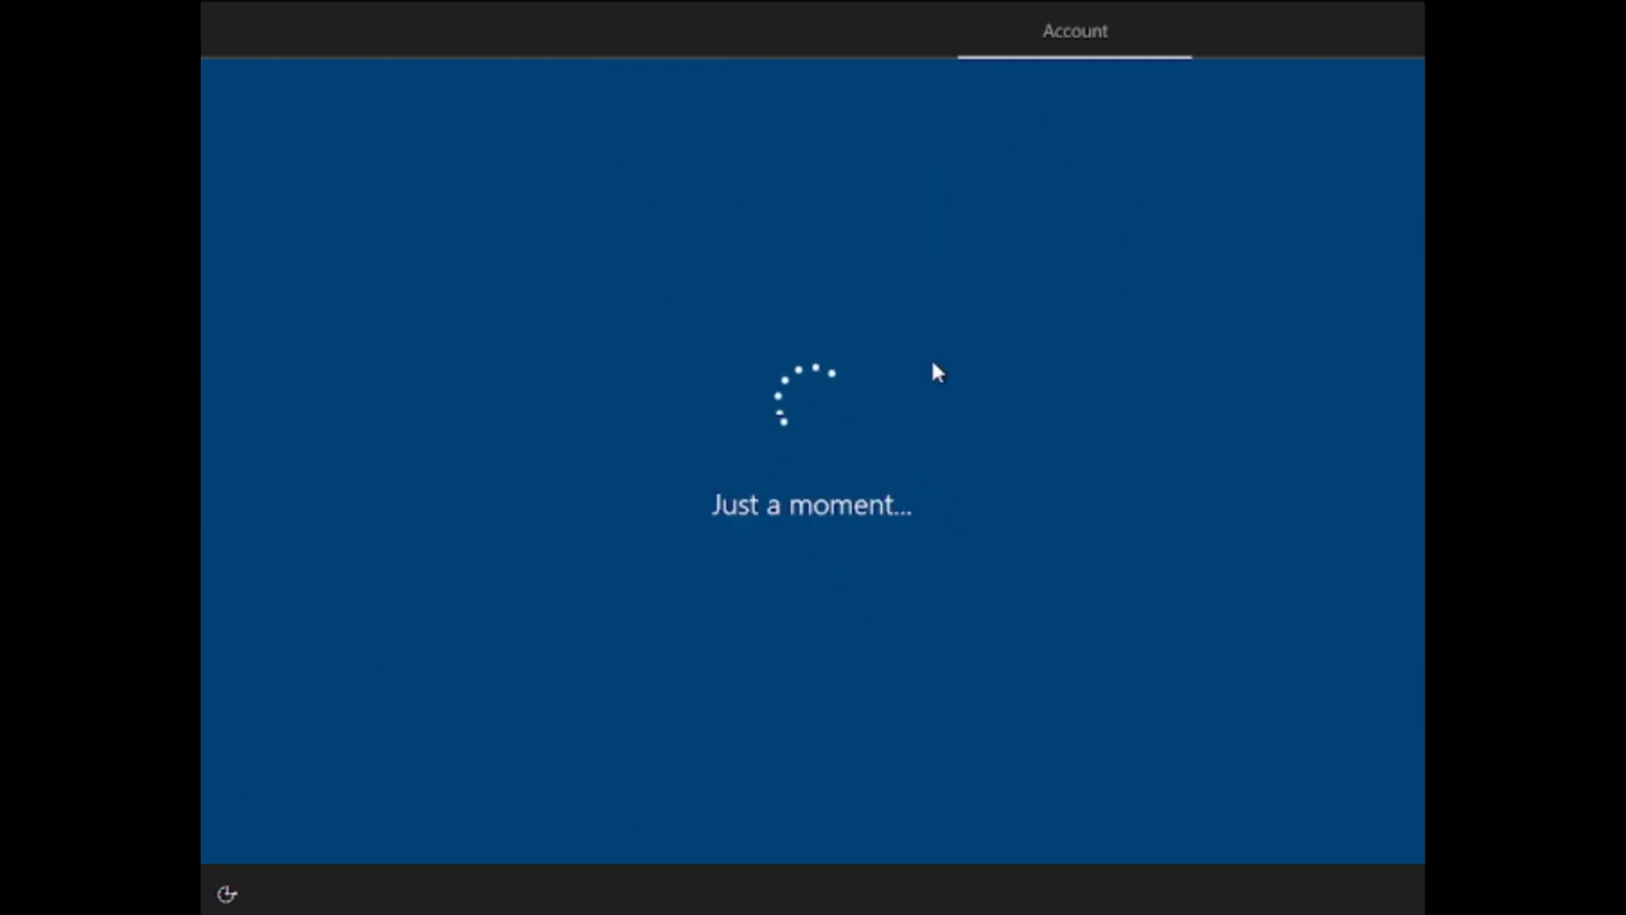
{"action": "mouse_move", "coordinate": [1198, 569]}
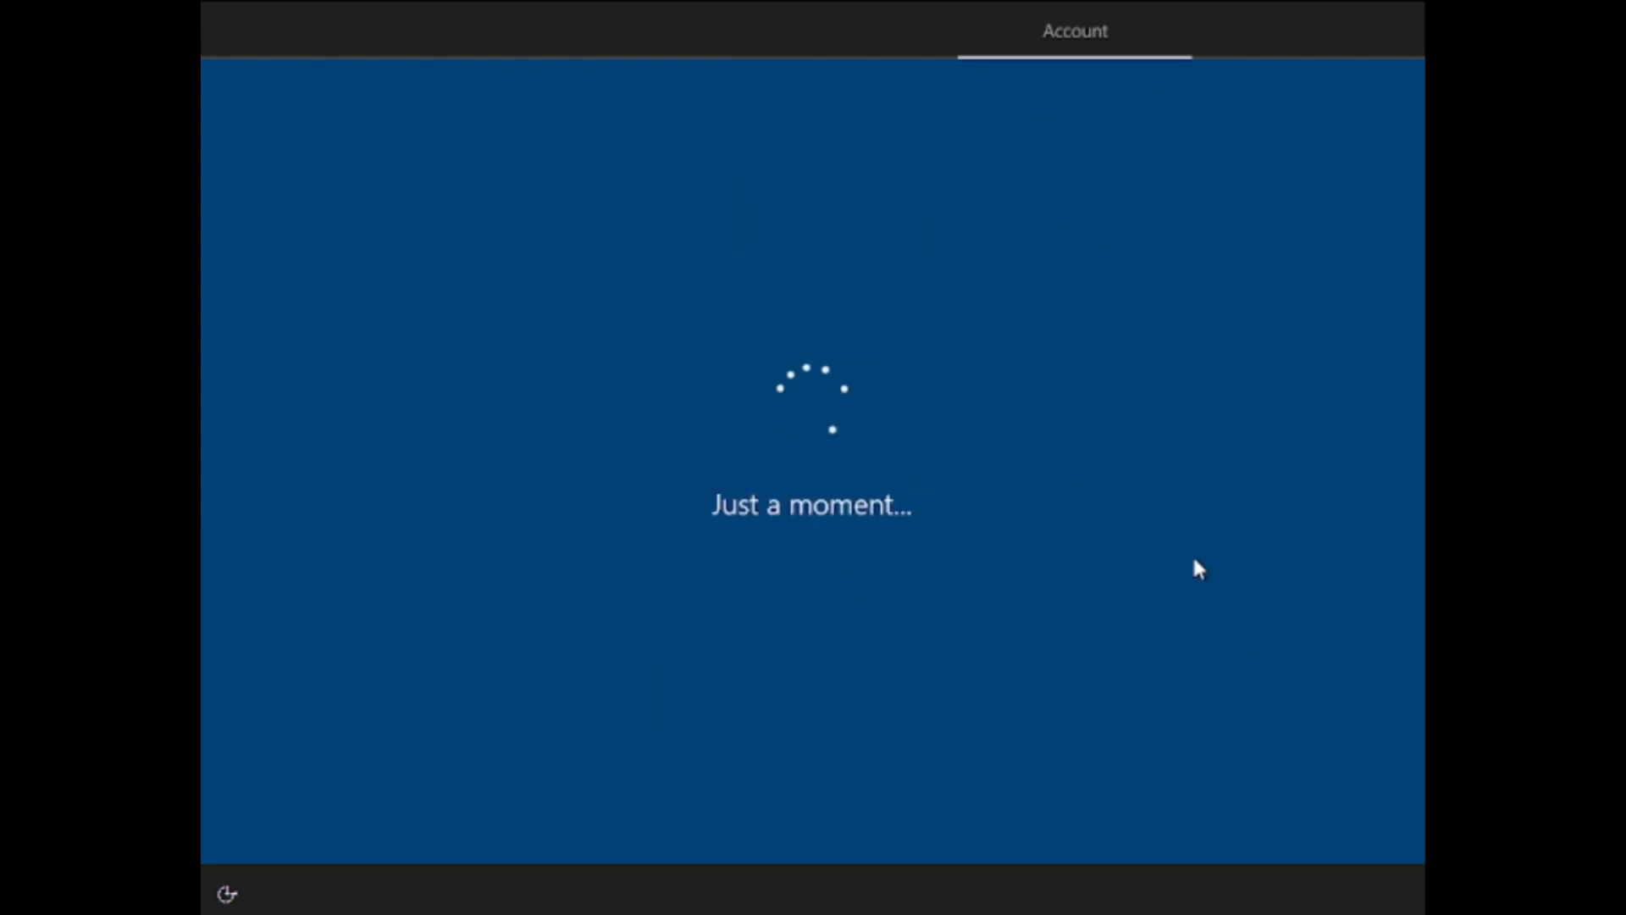
{"action": "mouse_move", "coordinate": [897, 489]}
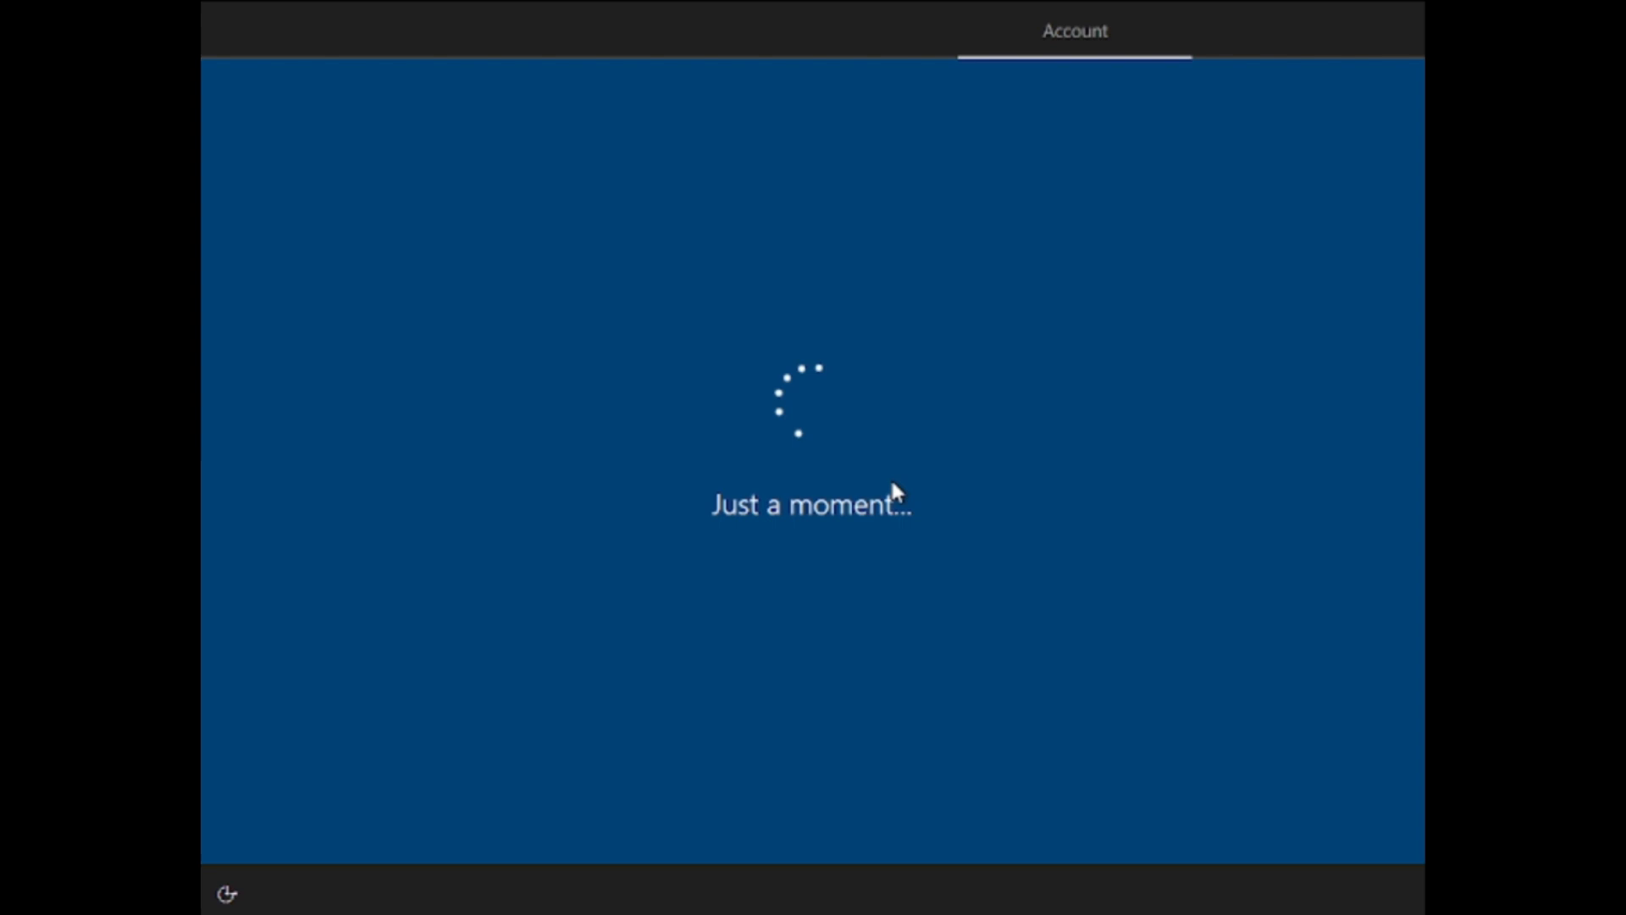
{"action": "mouse_move", "coordinate": [1145, 726]}
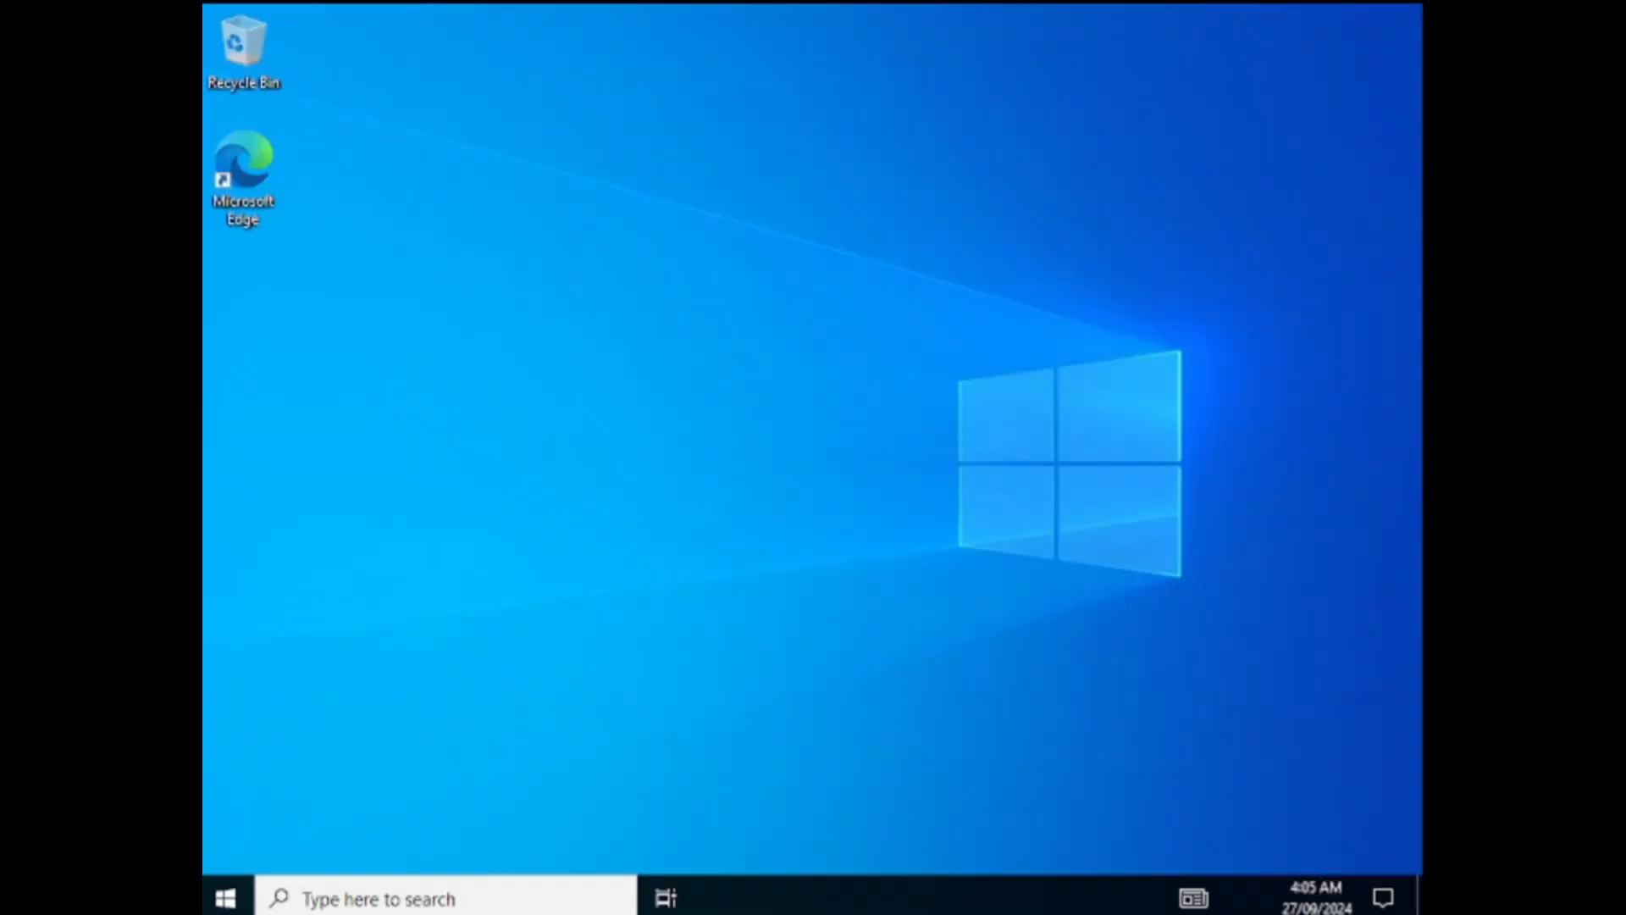
{"action": "mouse_move", "coordinate": [531, 684]}
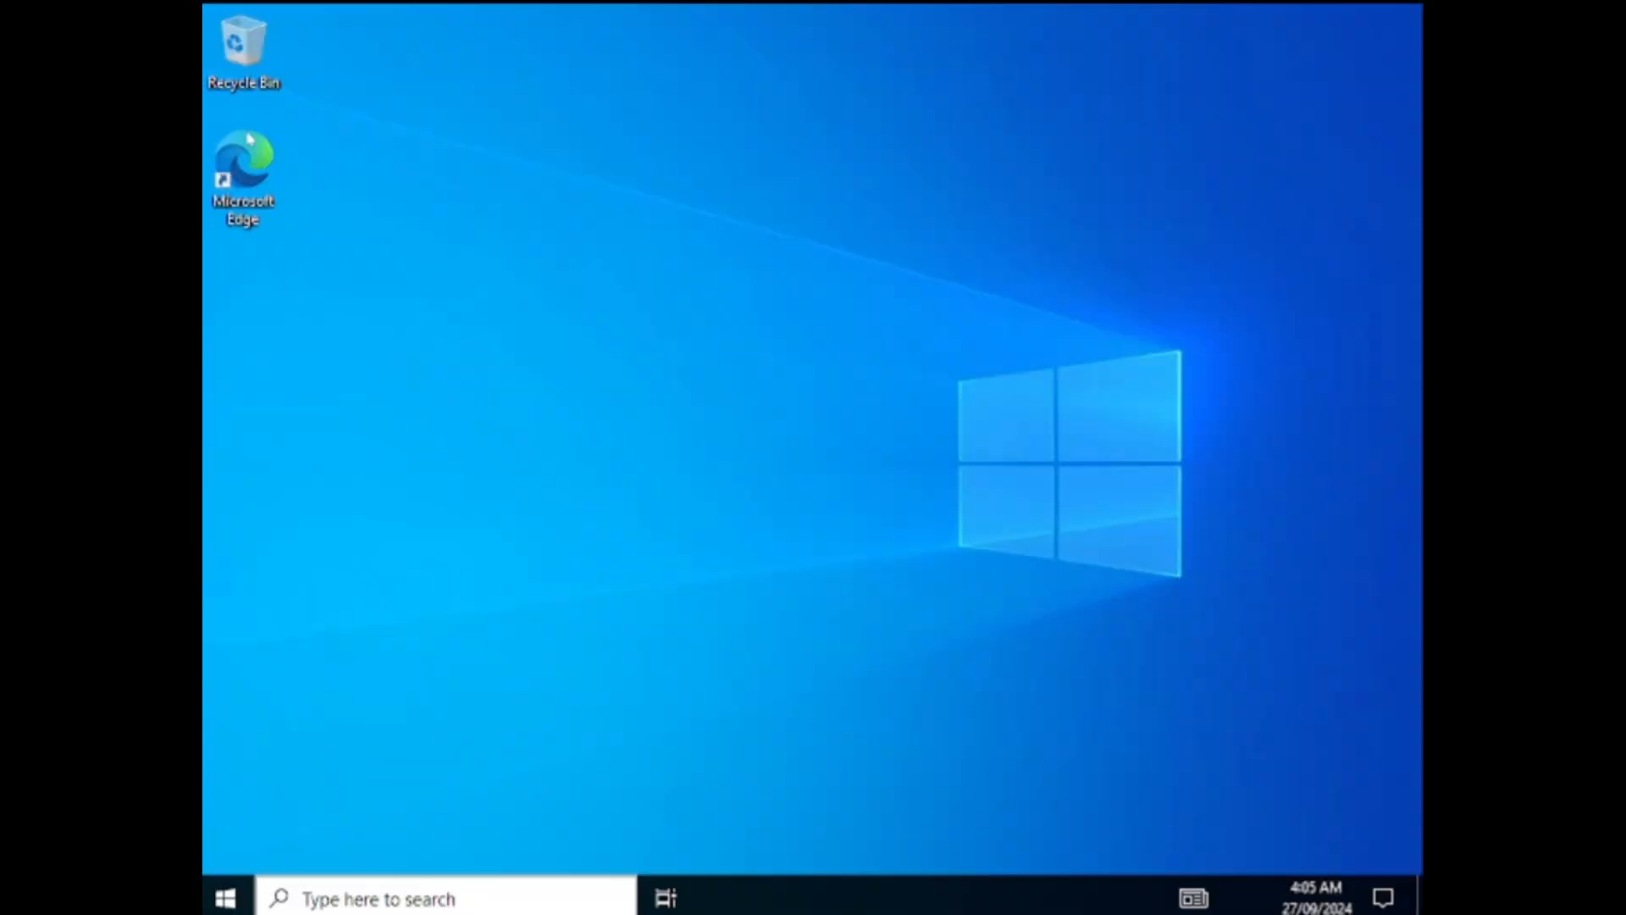
Open This PC from the taskbar File Explorer icon, showing Local Disk (C:)
{"action": "left_click", "coordinate": [665, 898]}
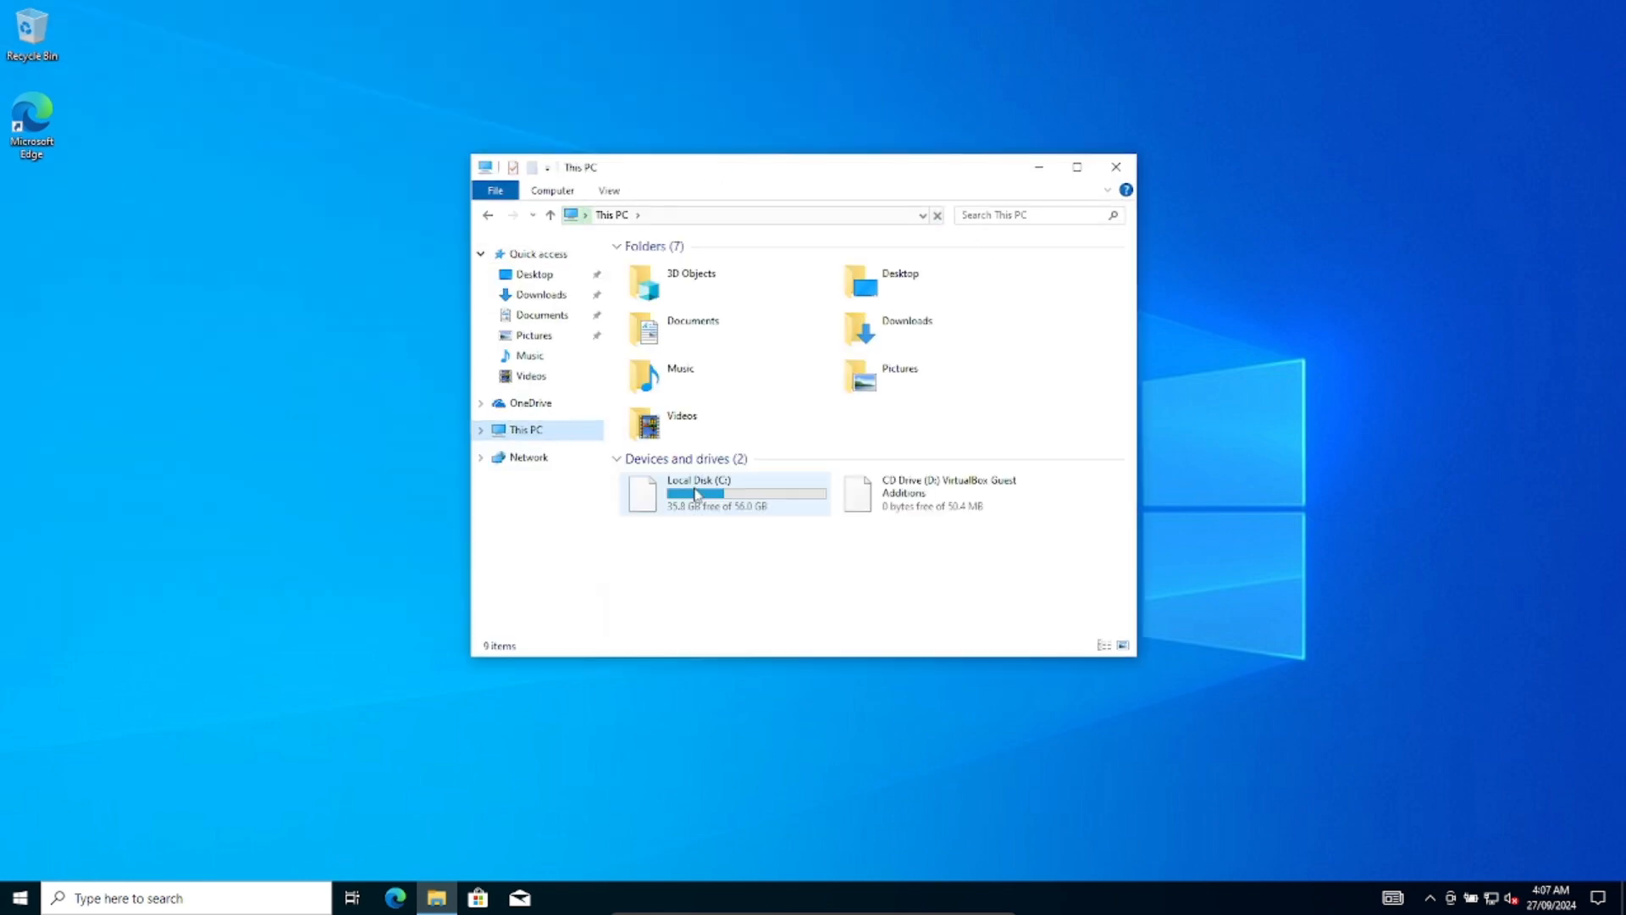
Launch the old IEXPLORE from Windows.old\Program Files\Internet Explorer and dismiss its startup error
{"action": "double_click", "coordinate": [697, 493]}
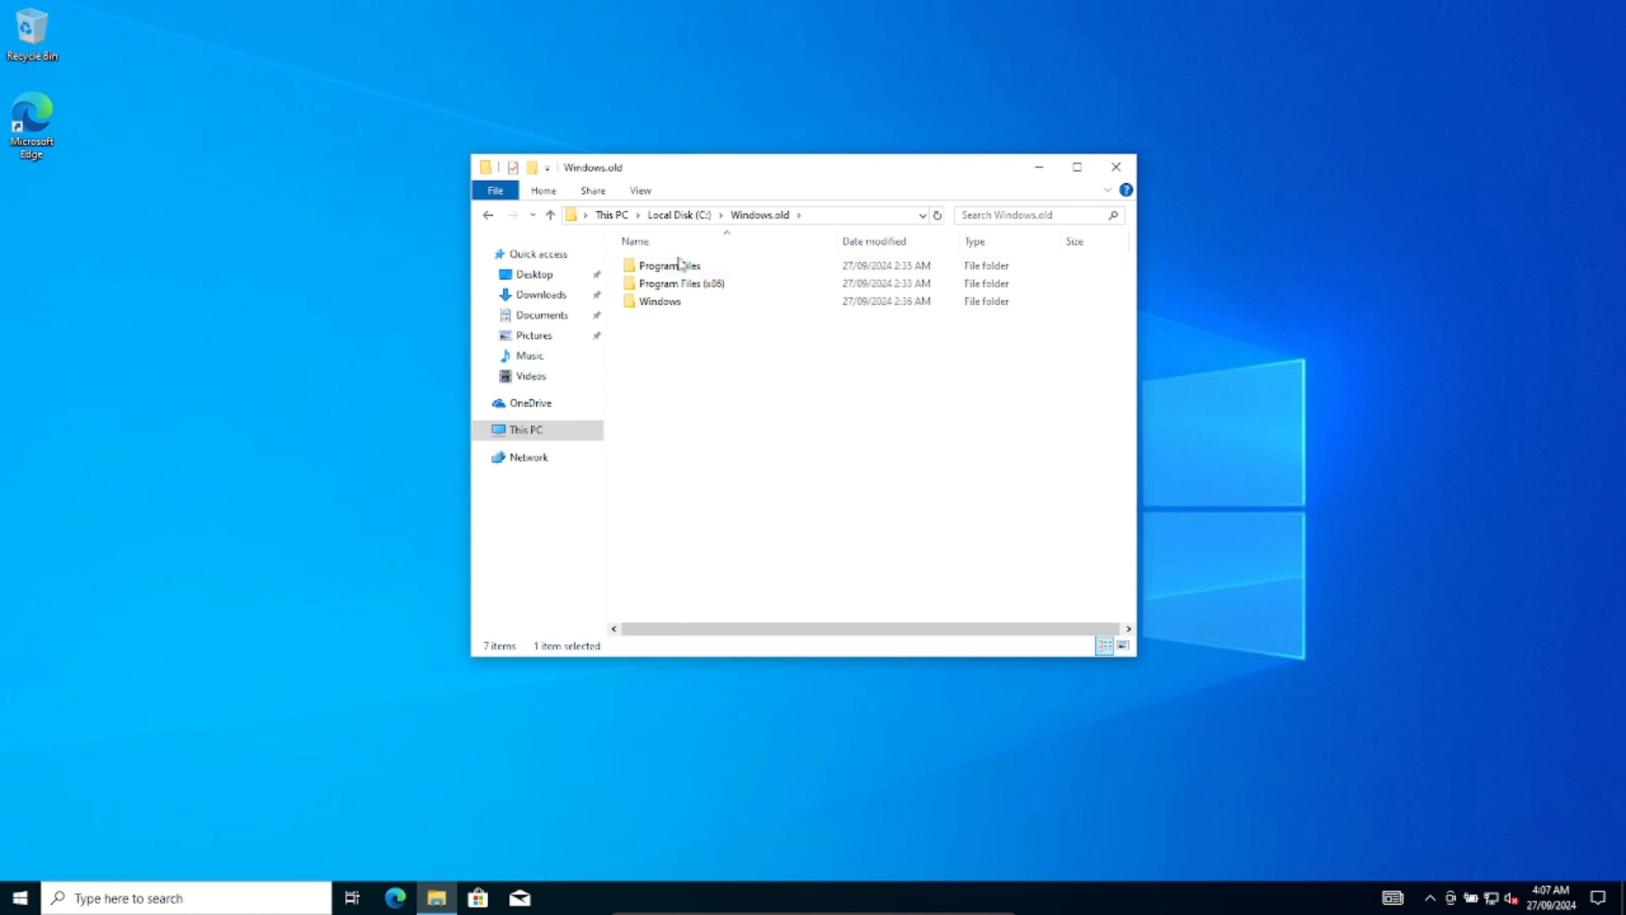
{"action": "double_click", "coordinate": [669, 264]}
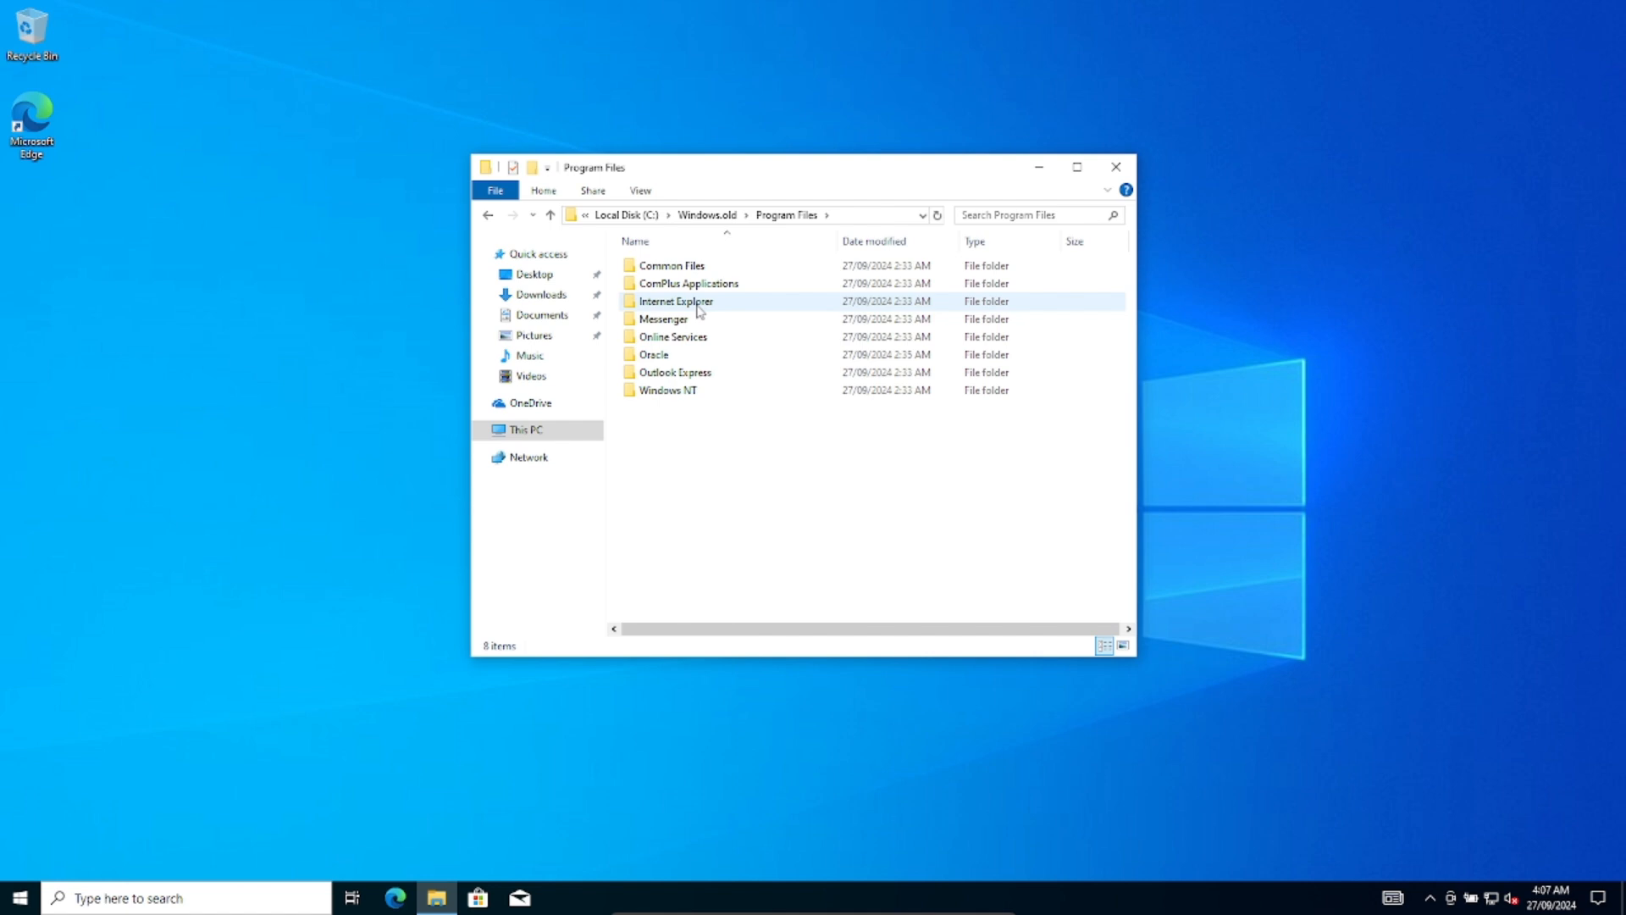
{"action": "double_click", "coordinate": [676, 301]}
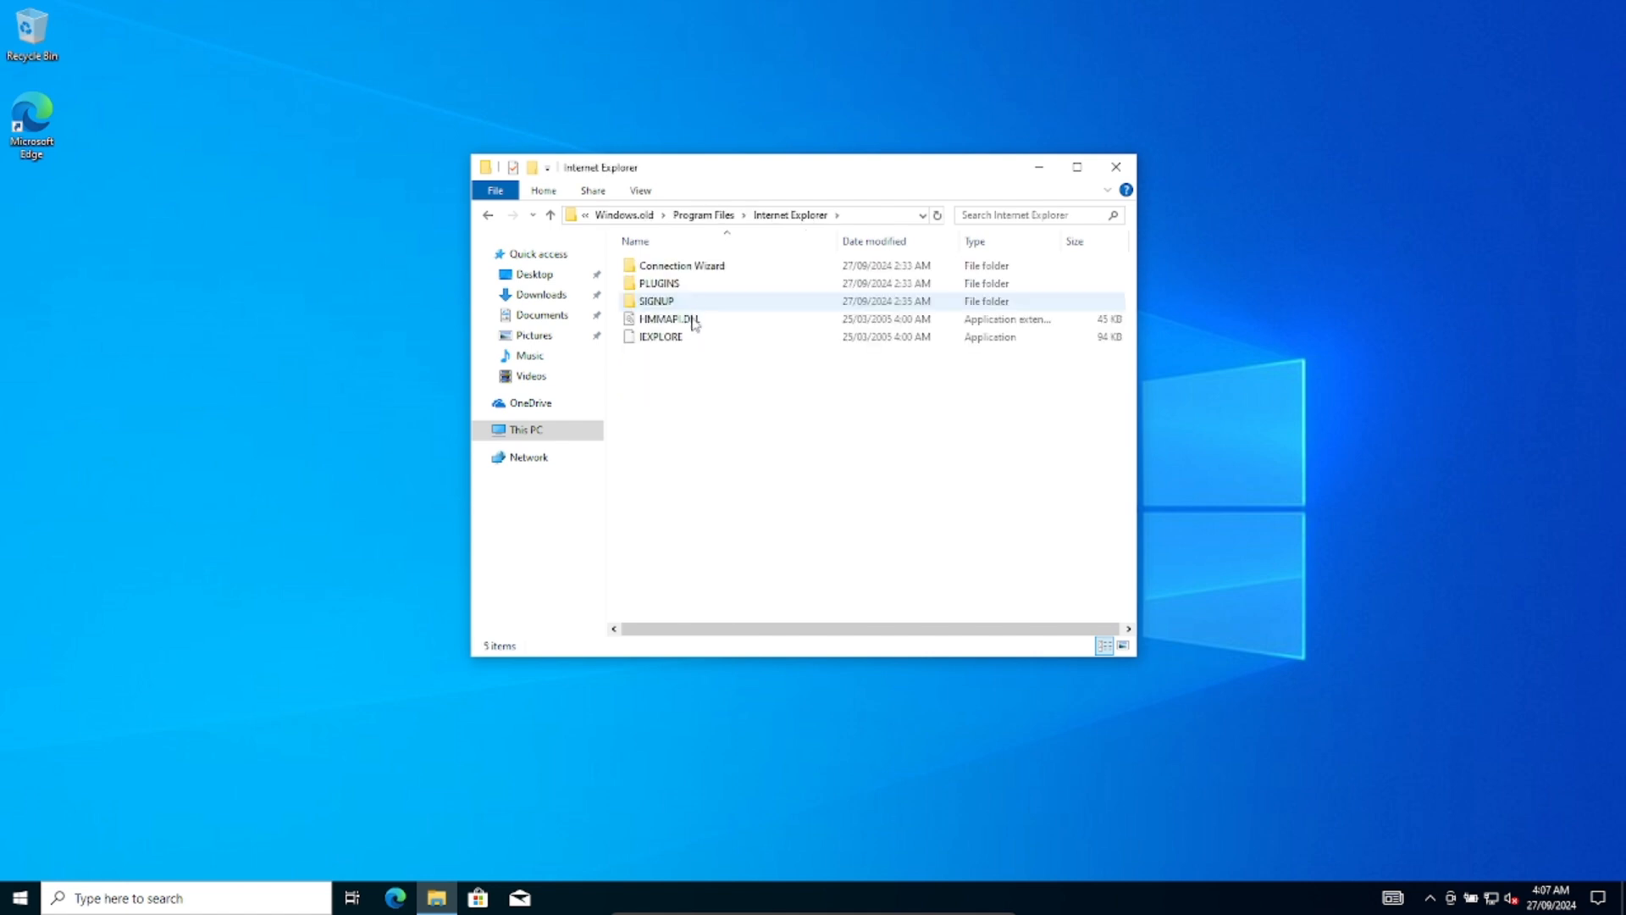
{"action": "left_click", "coordinate": [659, 336]}
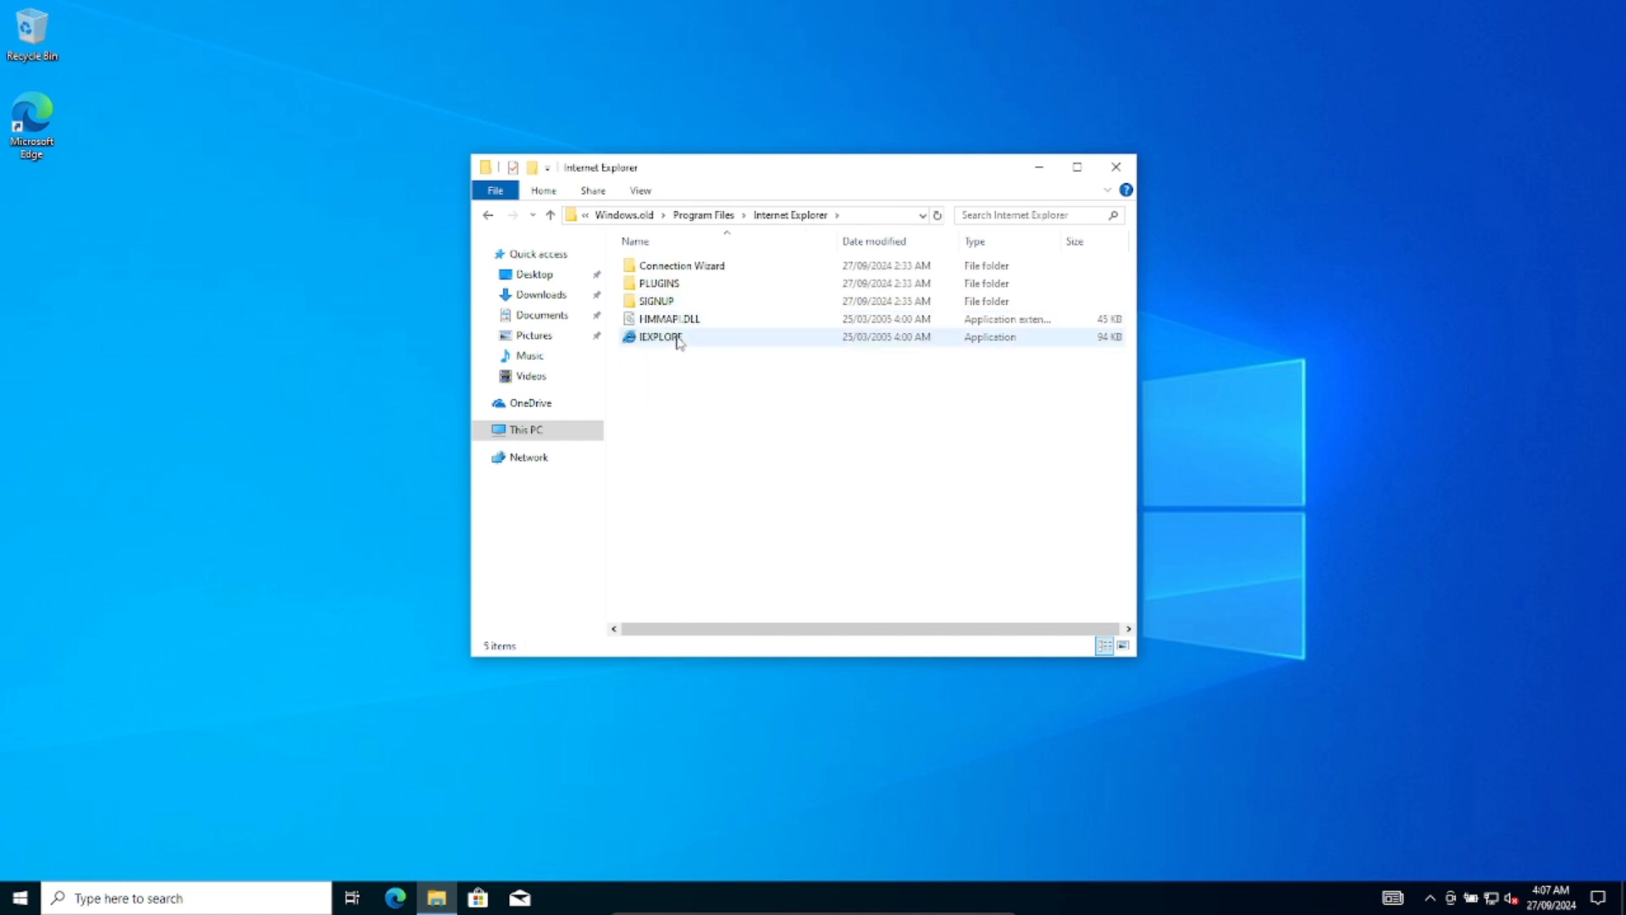
{"action": "left_click", "coordinate": [659, 336]}
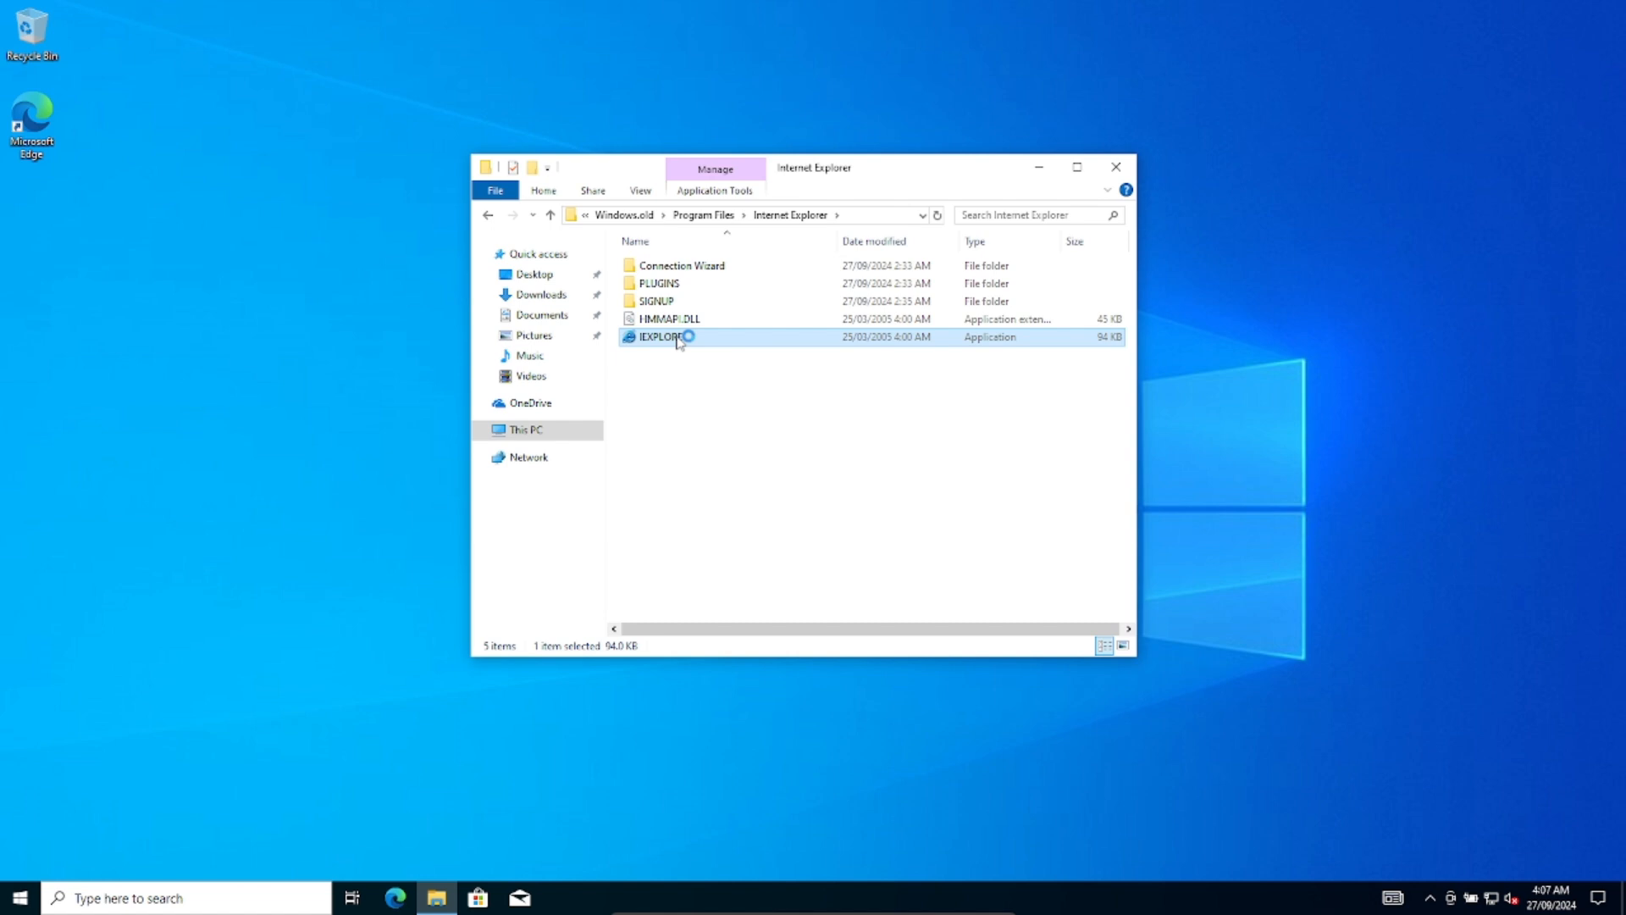
{"action": "double_click", "coordinate": [660, 336]}
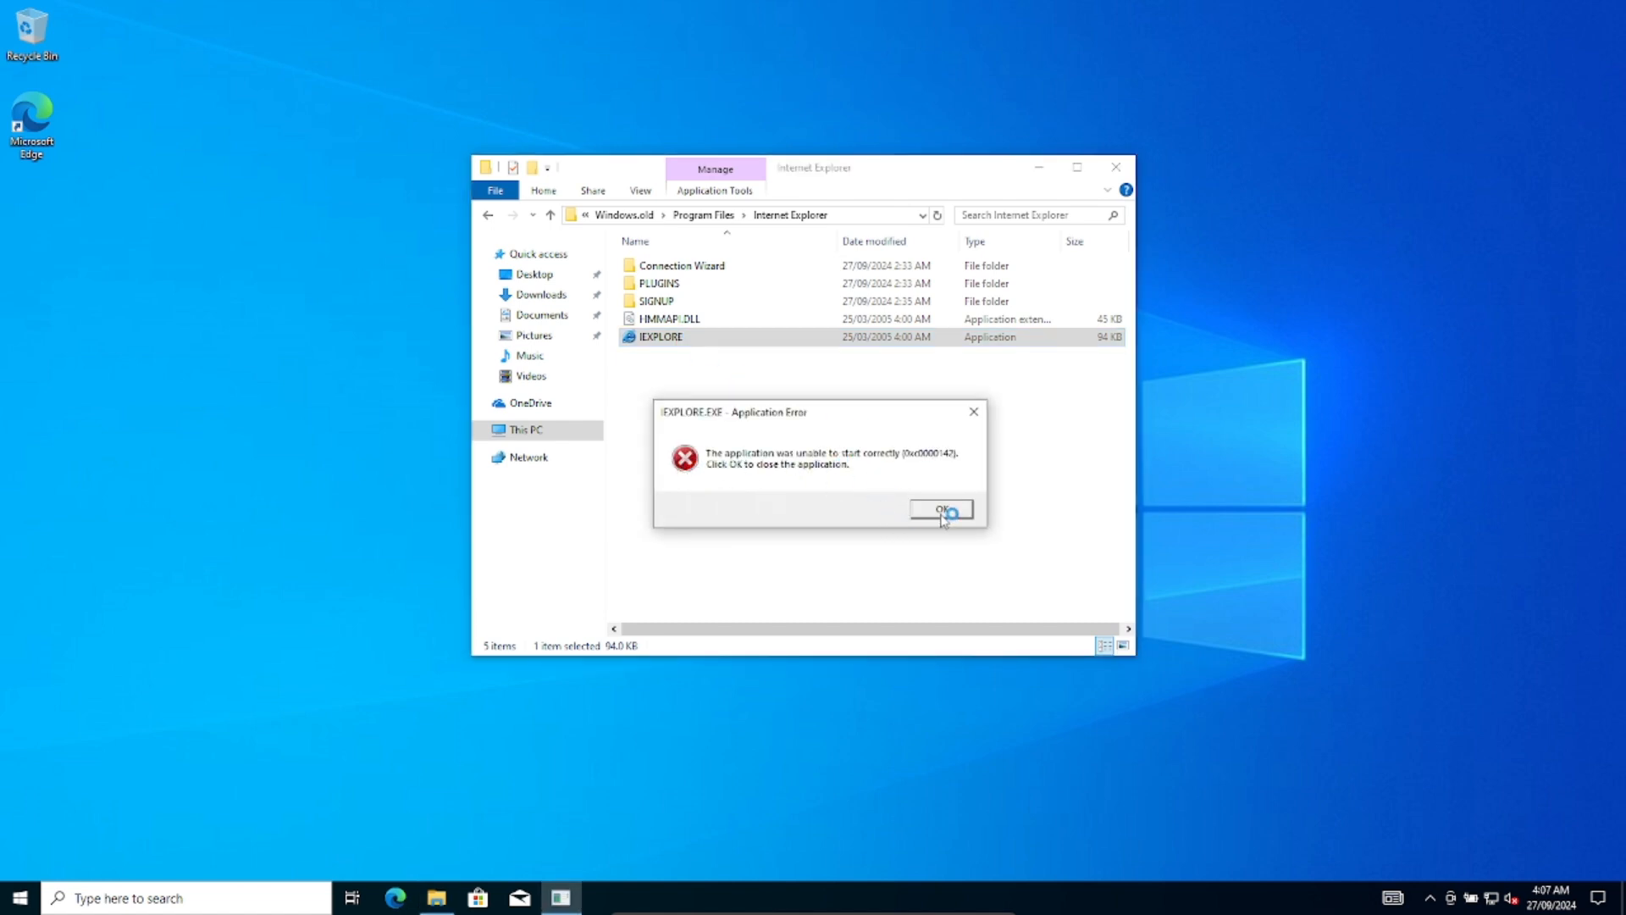
{"action": "left_click", "coordinate": [940, 509]}
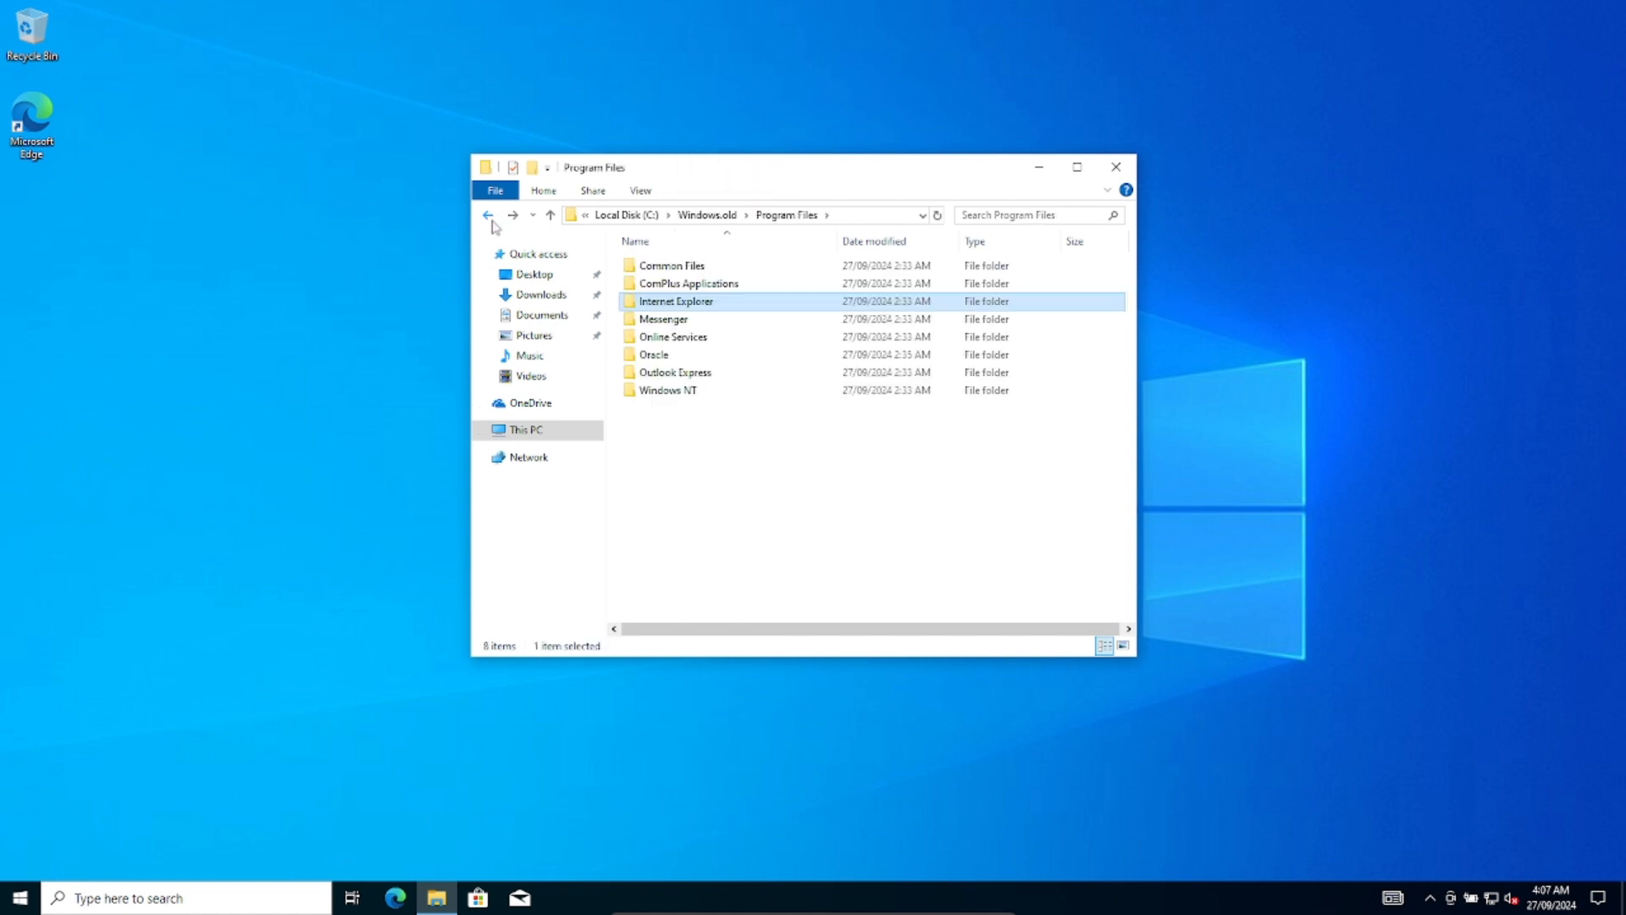
Run dialer from C:\Windows.old\Windows and dismiss the no-modem warning
{"action": "left_click", "coordinate": [488, 214]}
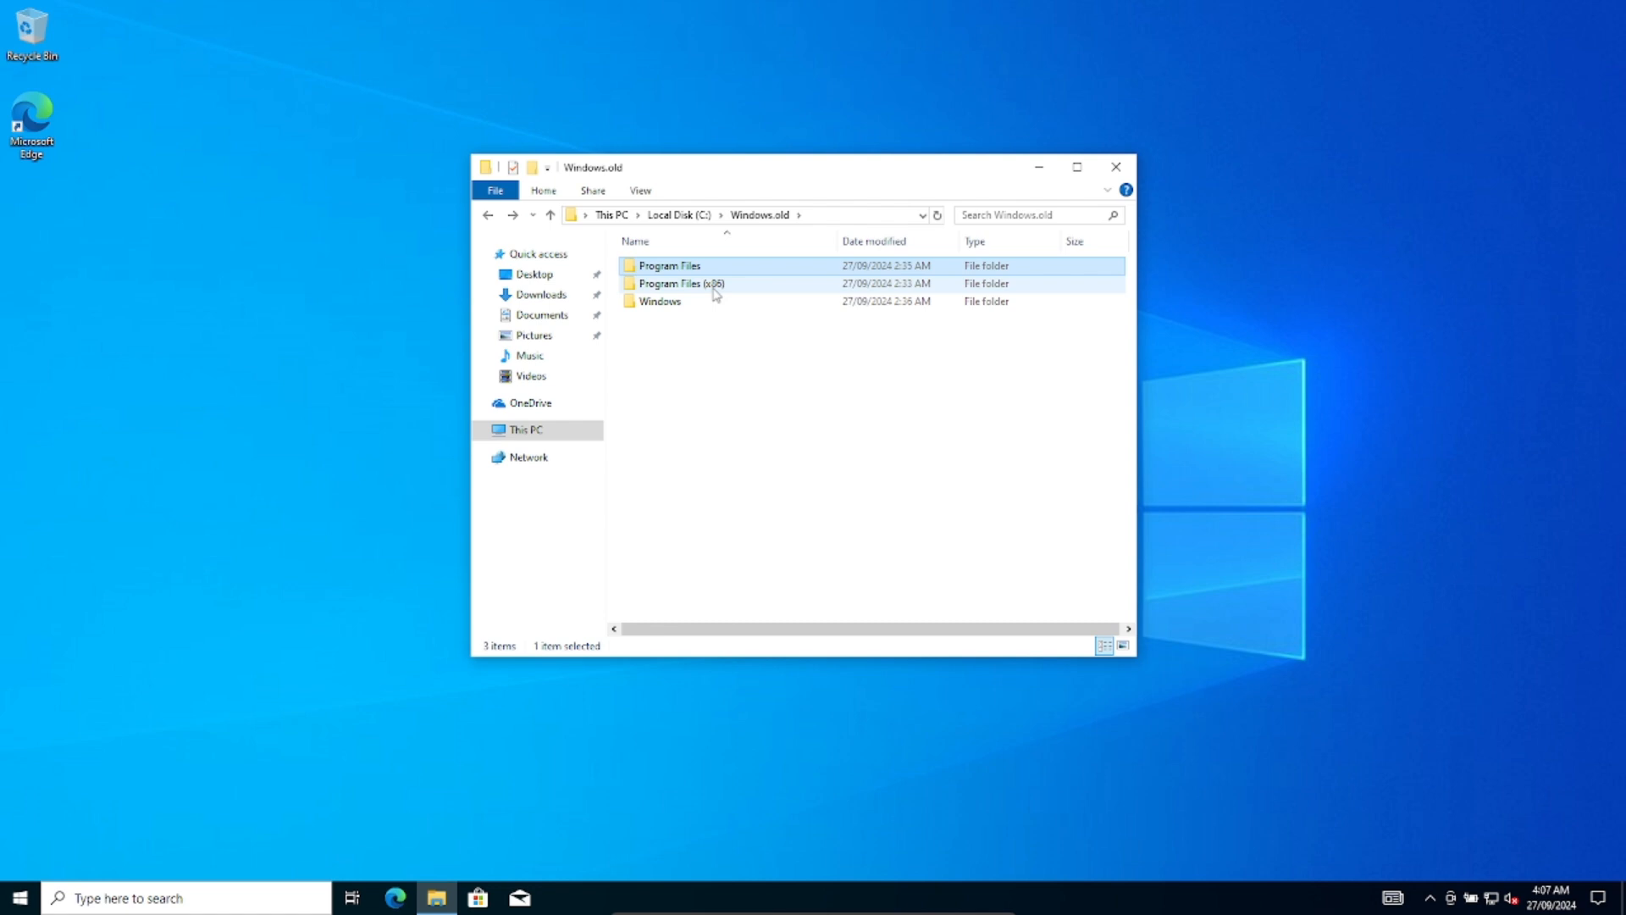
{"action": "double_click", "coordinate": [660, 301]}
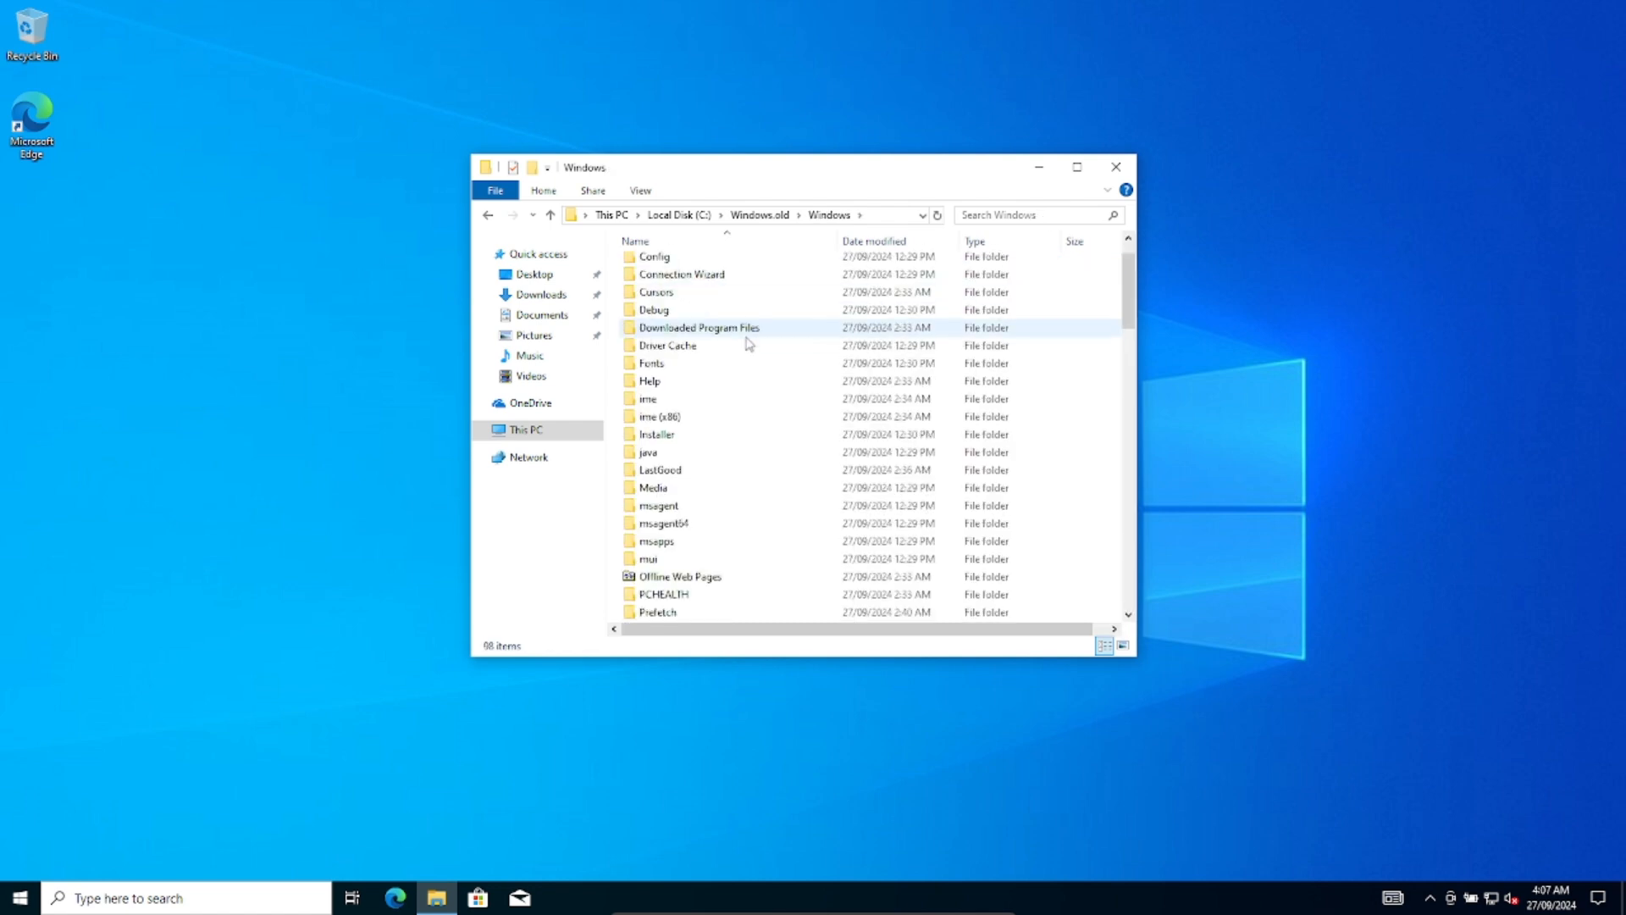
{"action": "scroll", "scroll_direction": "down", "scroll_amount": 3}
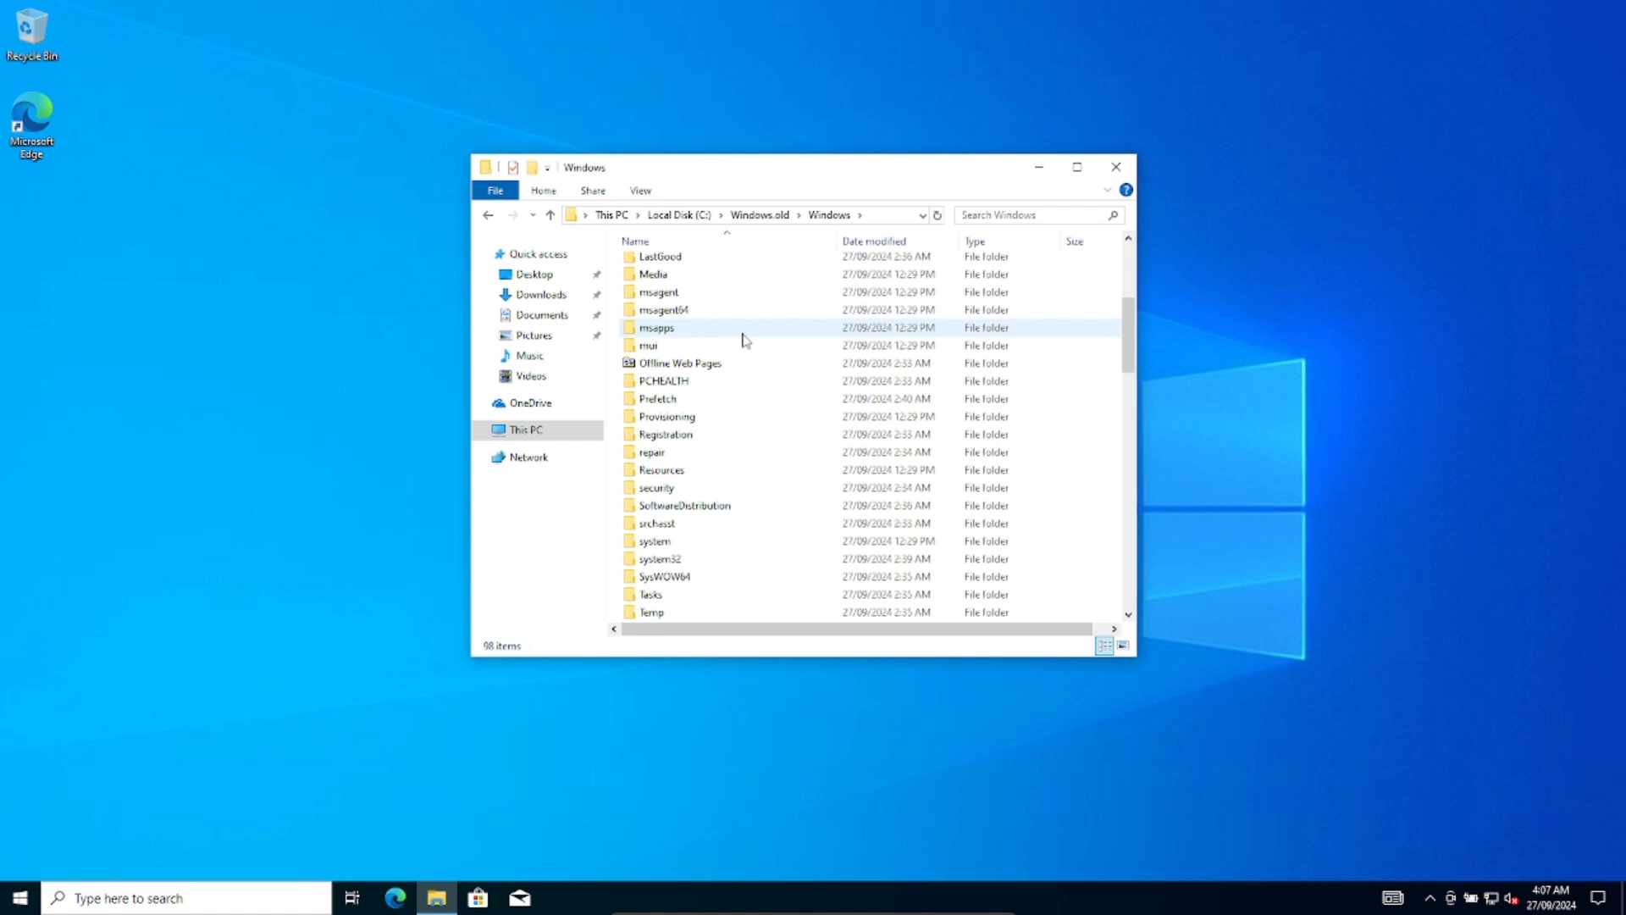
{"action": "scroll", "scroll_direction": "down", "scroll_amount": 3}
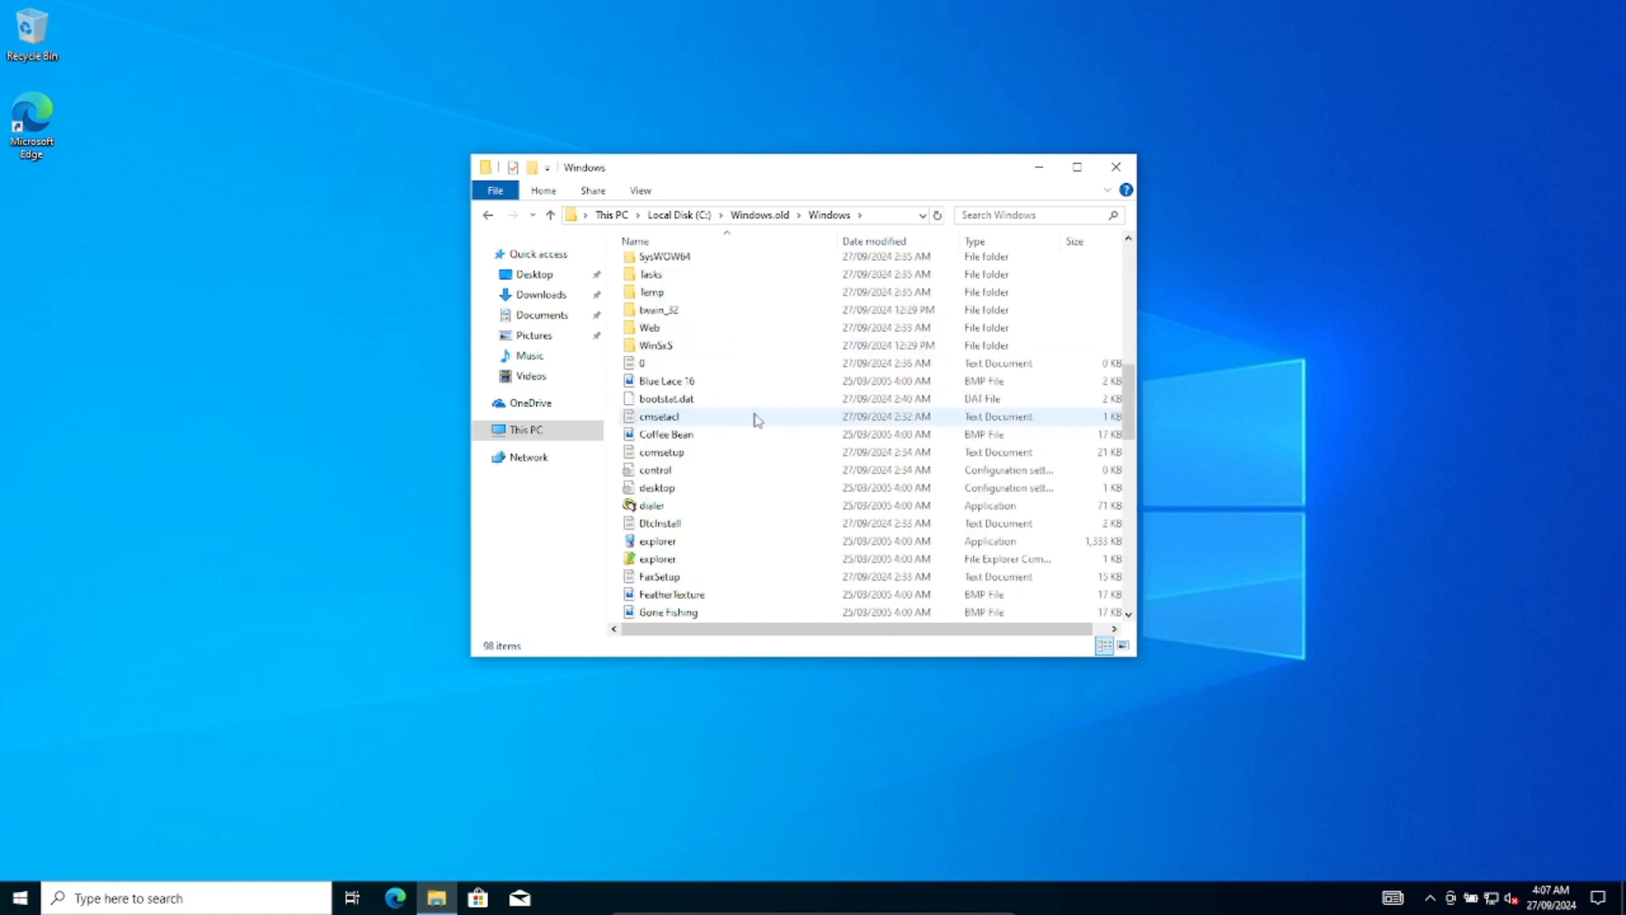
{"action": "scroll", "scroll_direction": "down", "scroll_amount": 3}
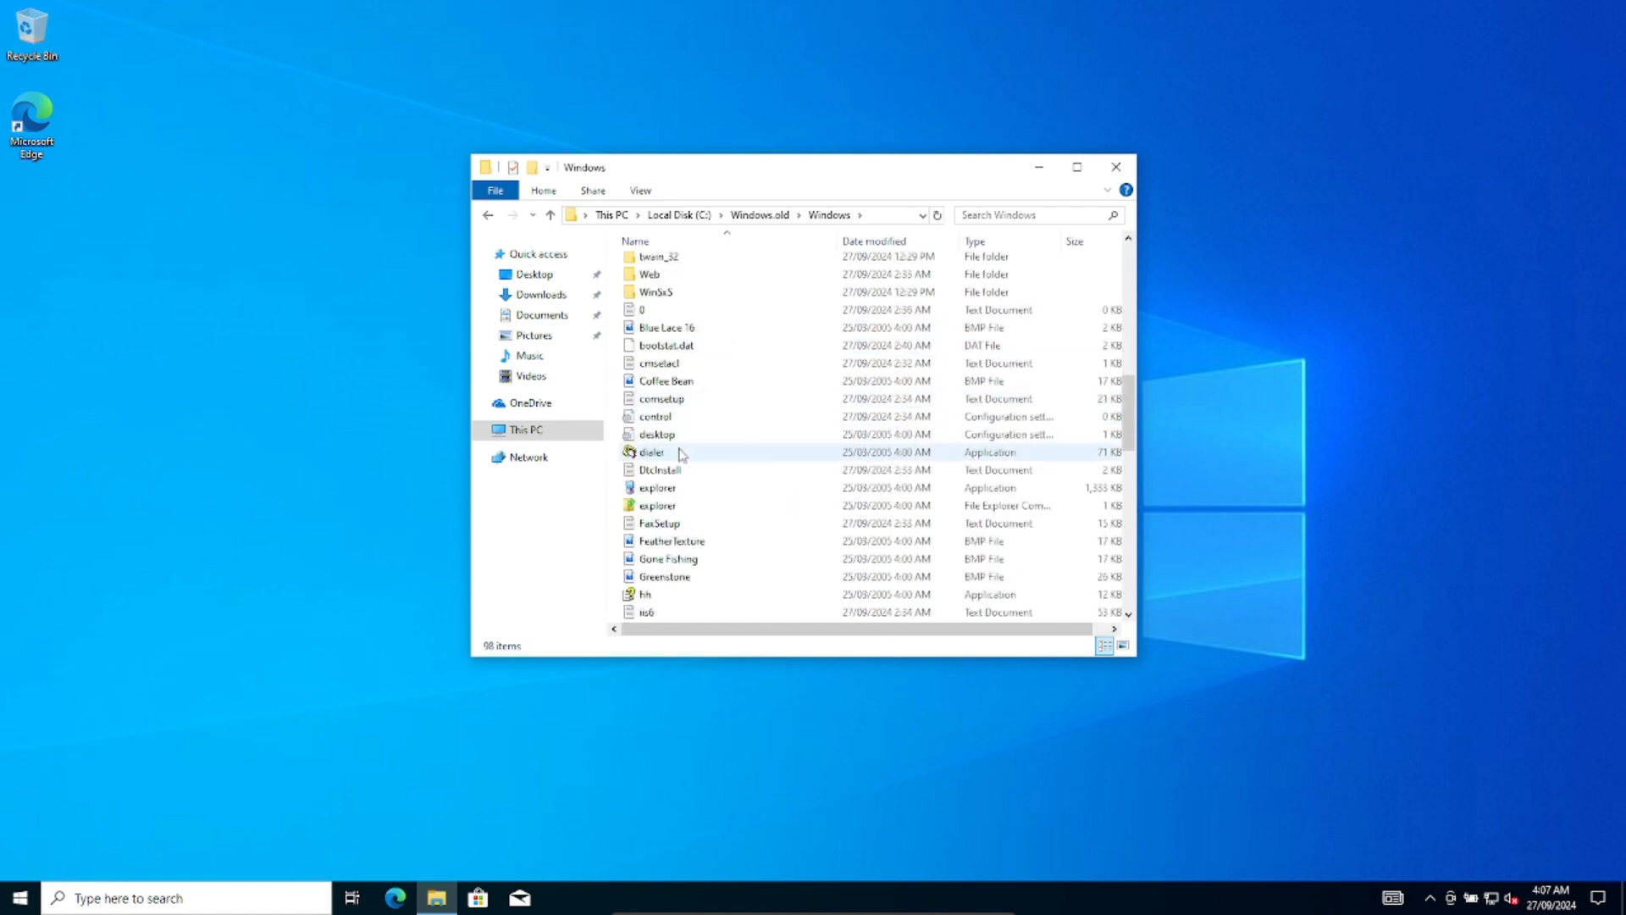
{"action": "double_click", "coordinate": [651, 452]}
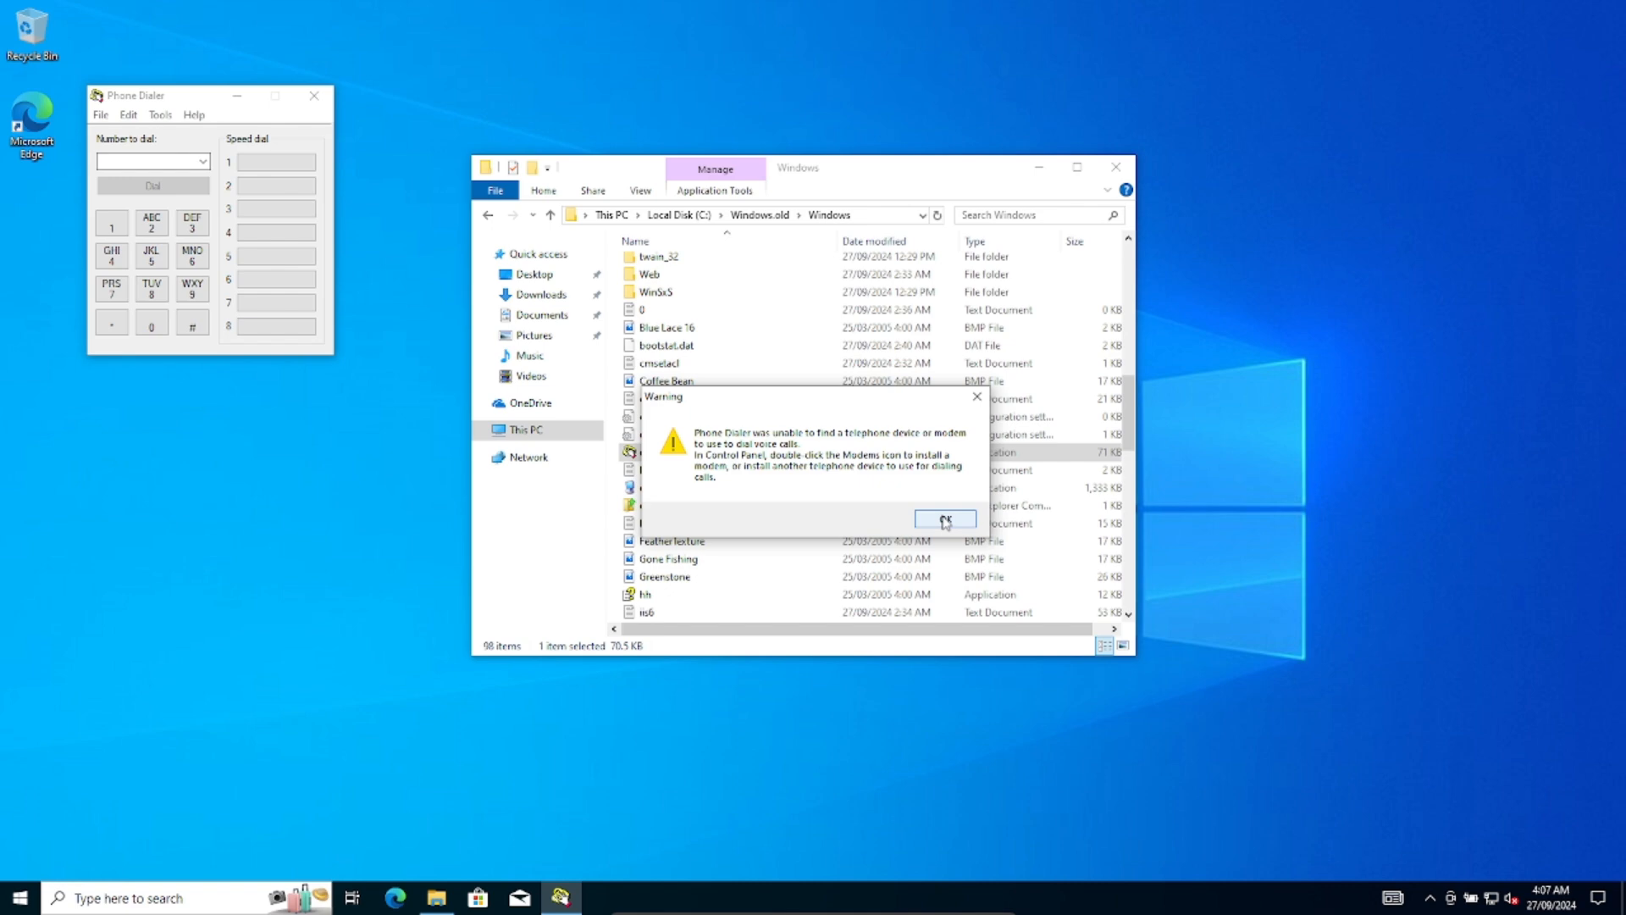
{"action": "left_click", "coordinate": [943, 519]}
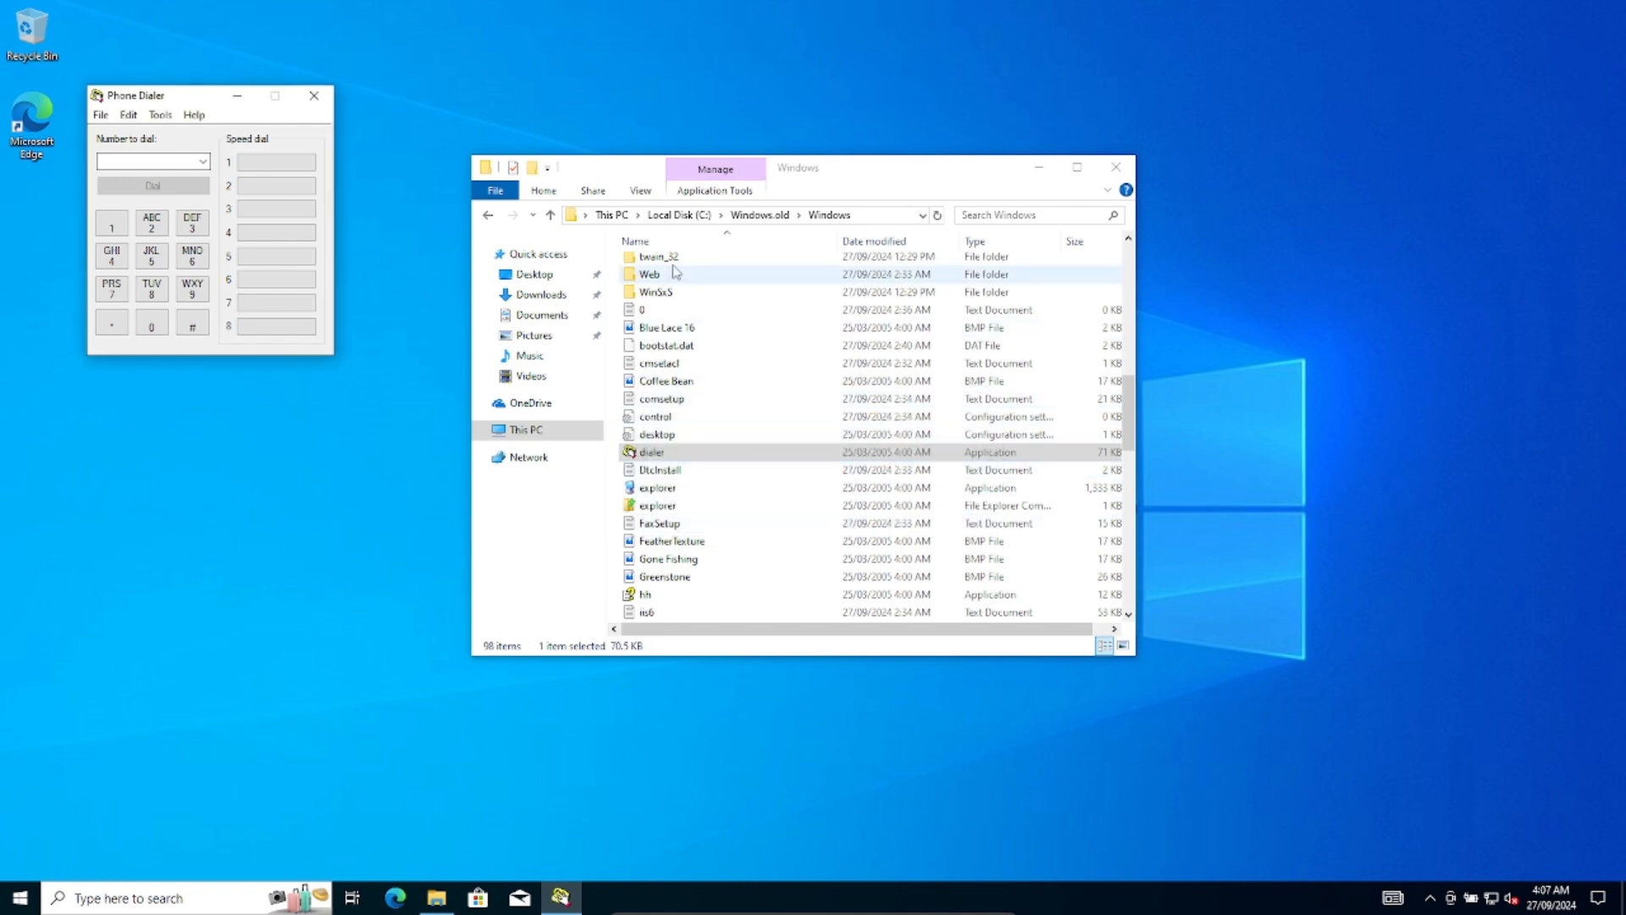
Preview Ascent in Windows.old\Web\Wallpaper, set the Windows XP image as background
{"action": "double_click", "coordinate": [650, 272]}
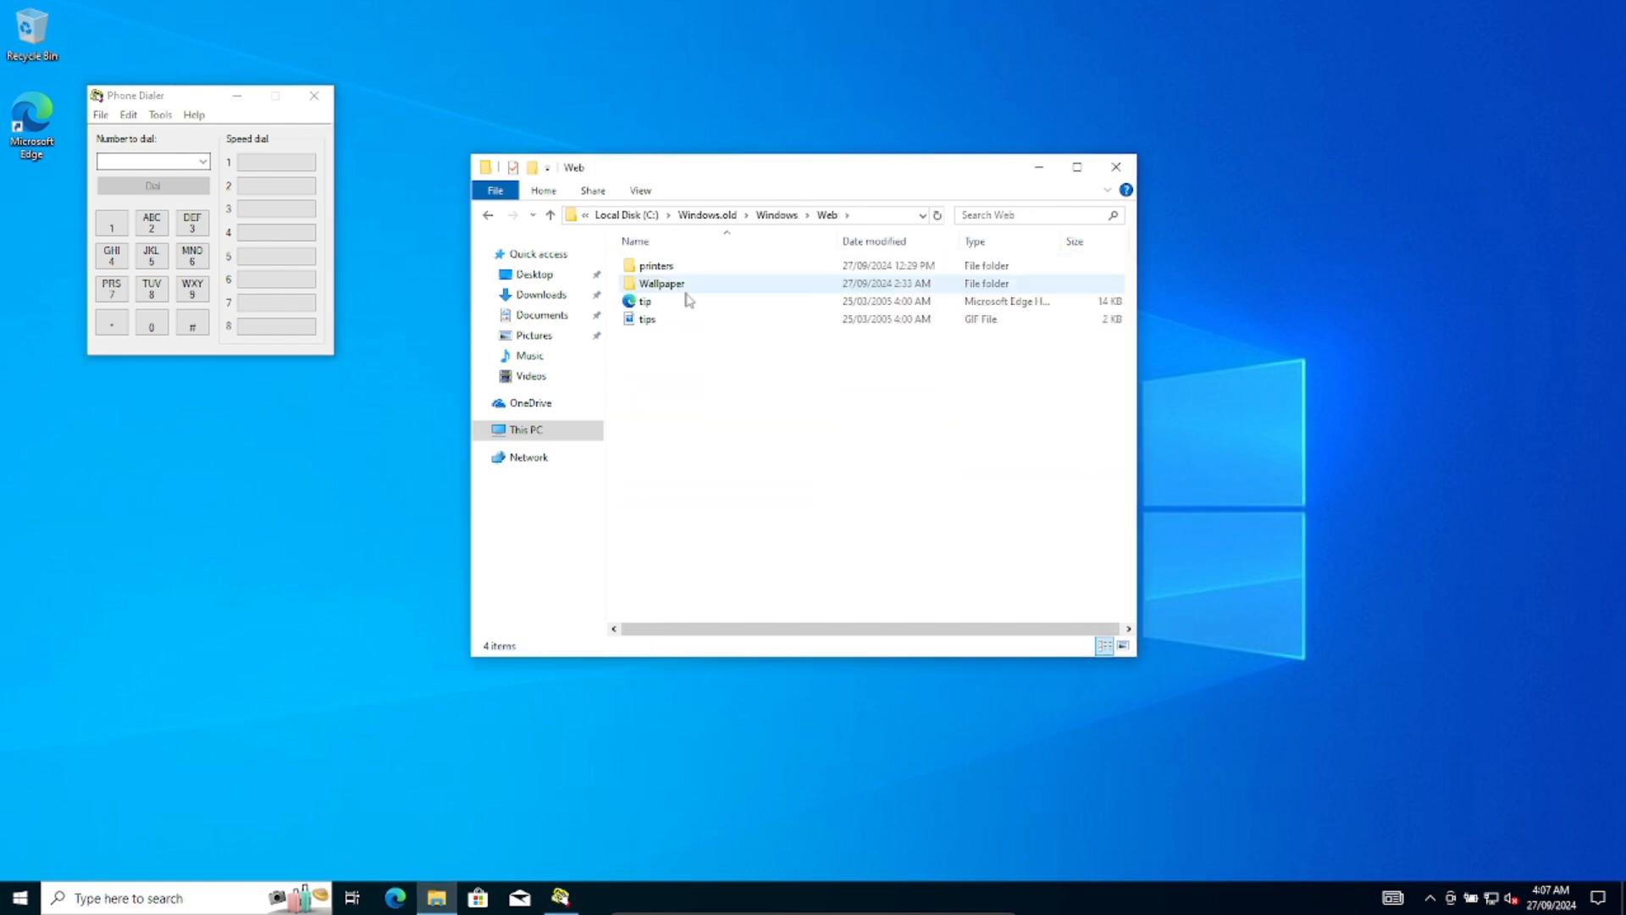
{"action": "double_click", "coordinate": [661, 283]}
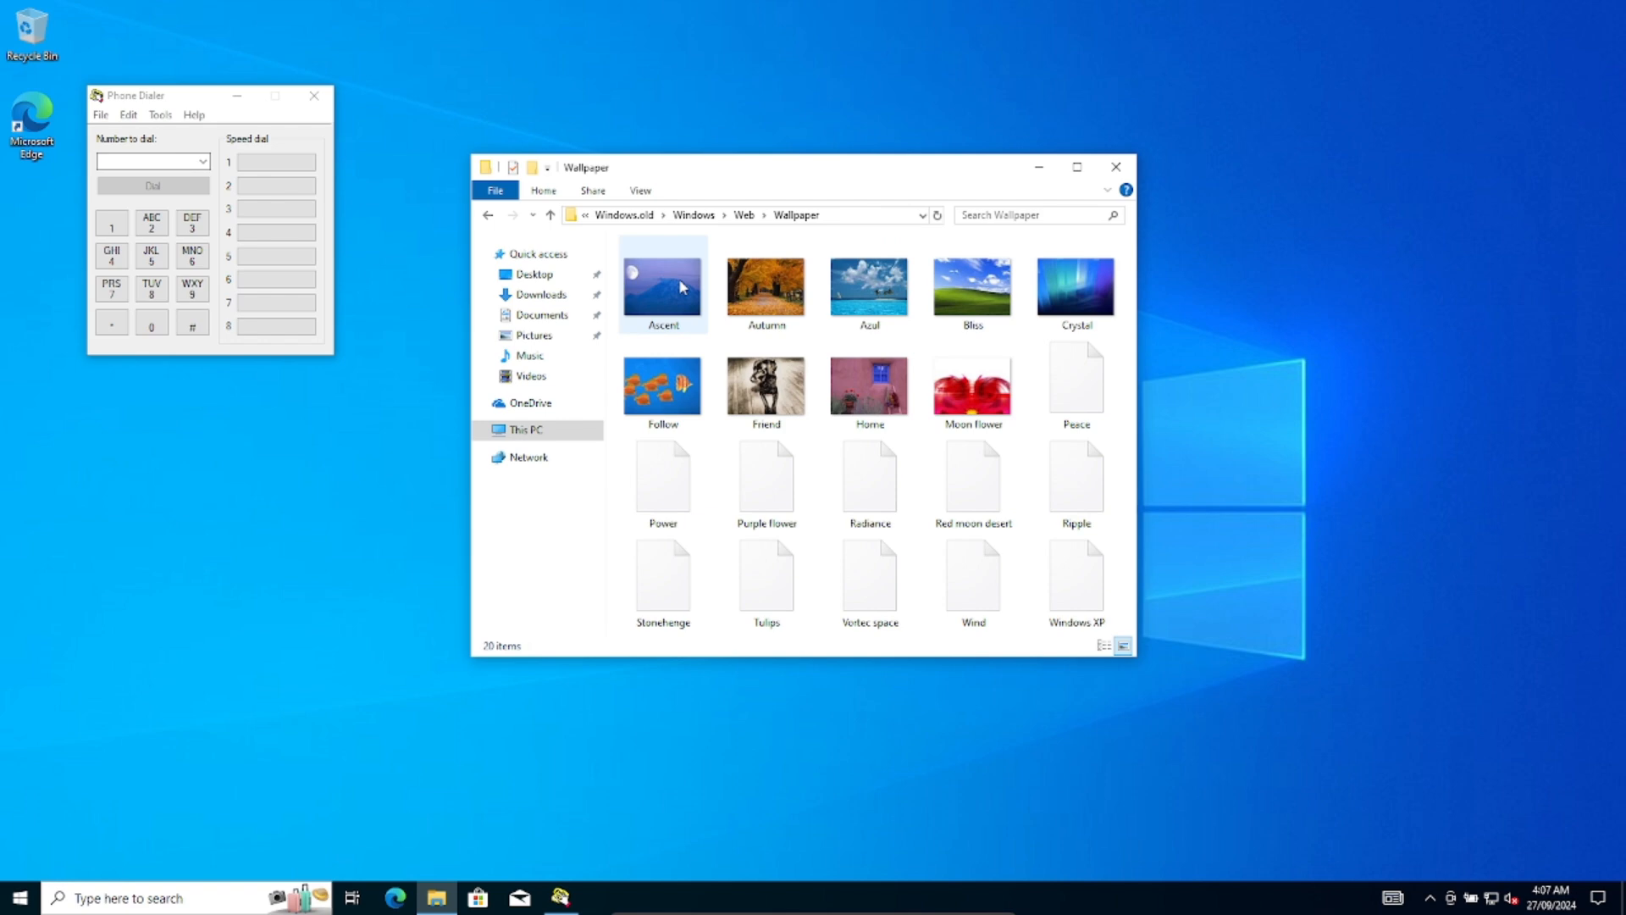
{"action": "left_click", "coordinate": [971, 285]}
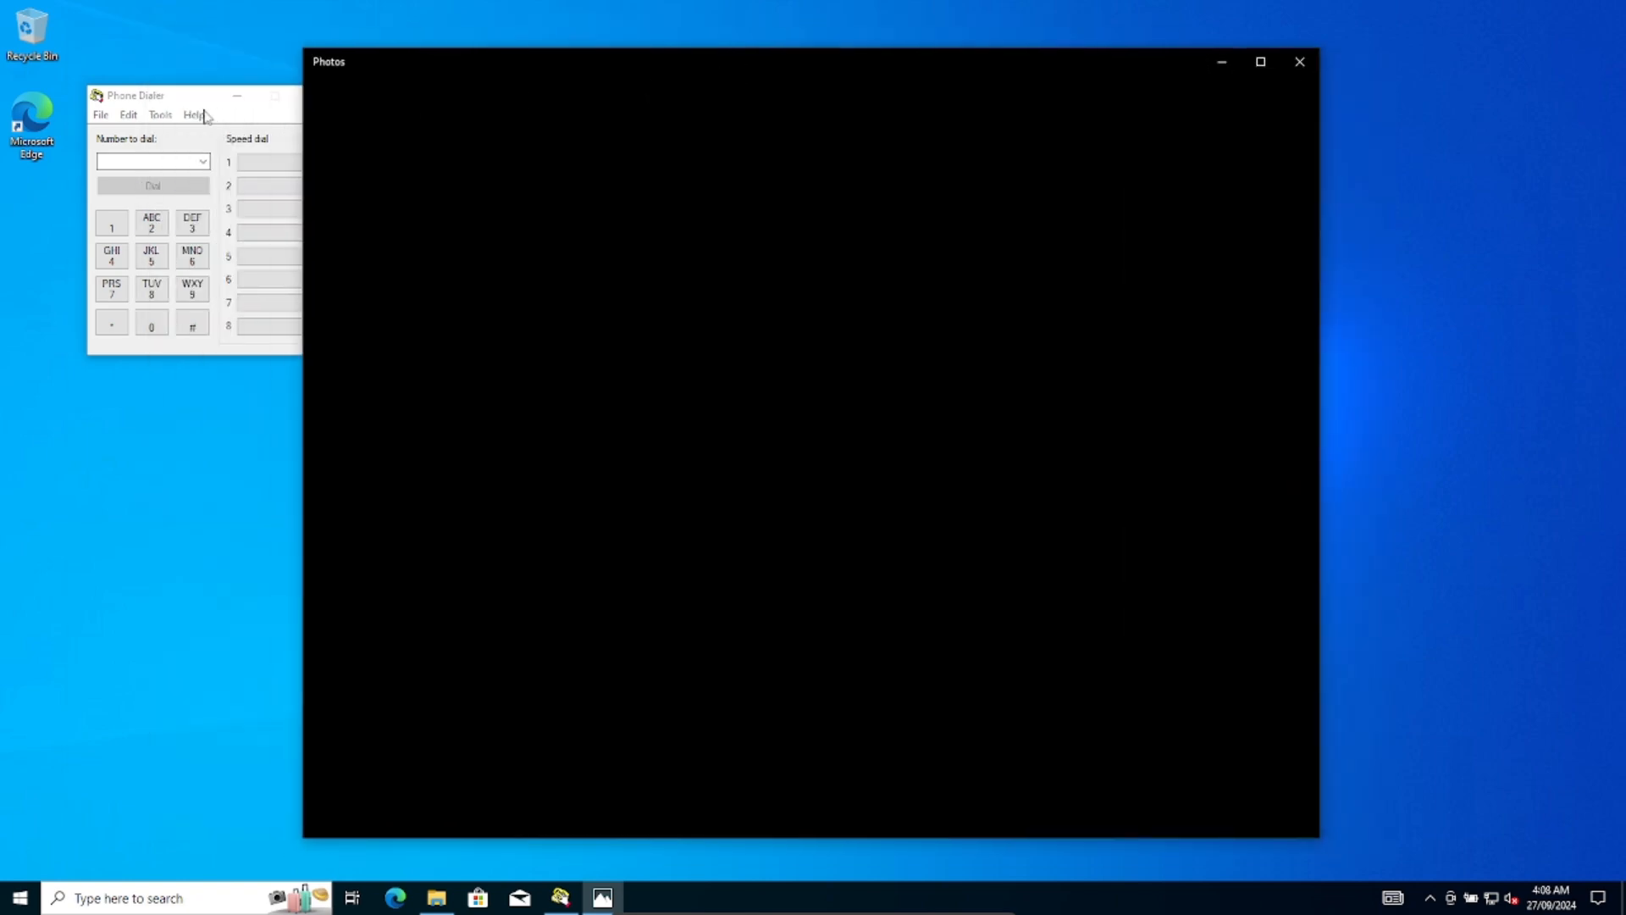
{"action": "right_click", "coordinate": [1076, 581]}
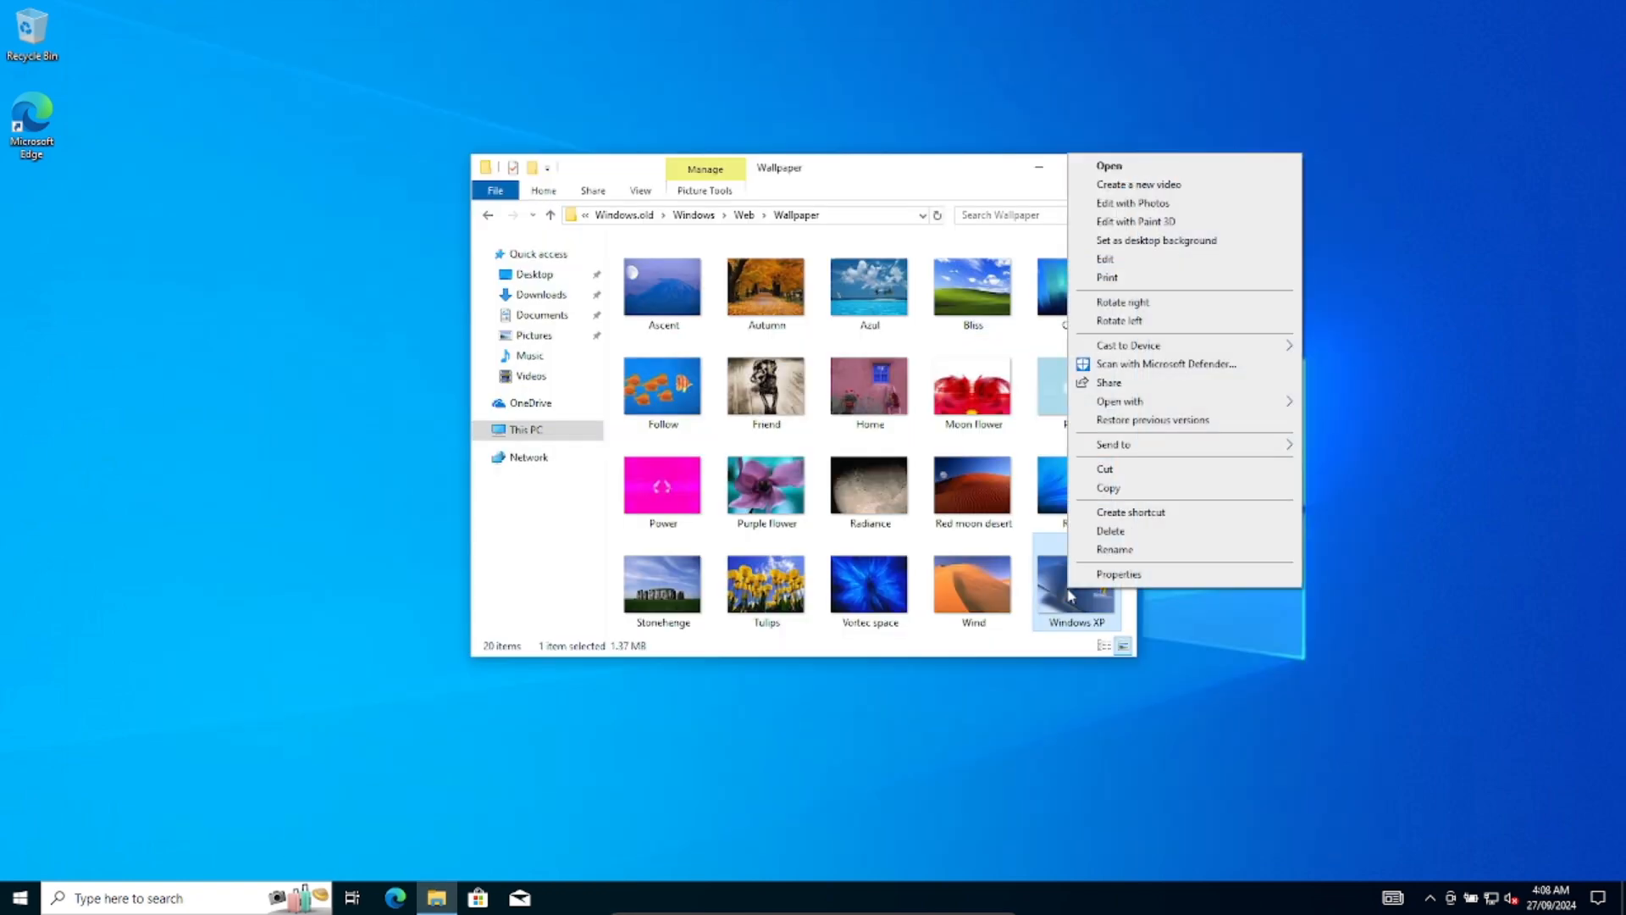
{"action": "mouse_move", "coordinate": [1156, 240]}
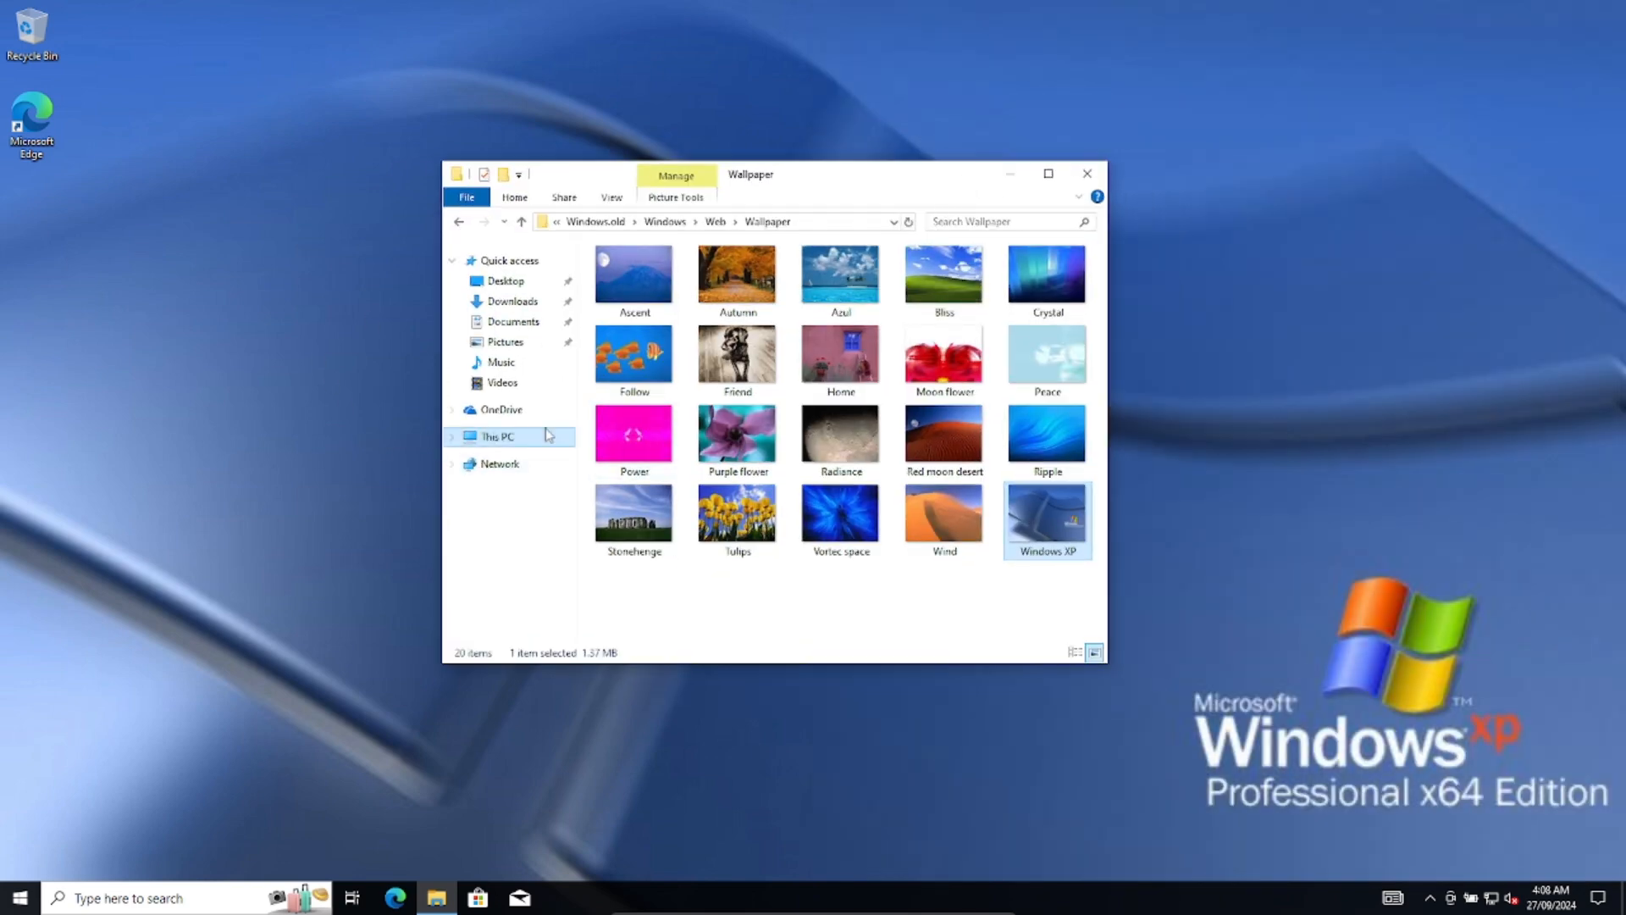
{"action": "left_click", "coordinate": [498, 435]}
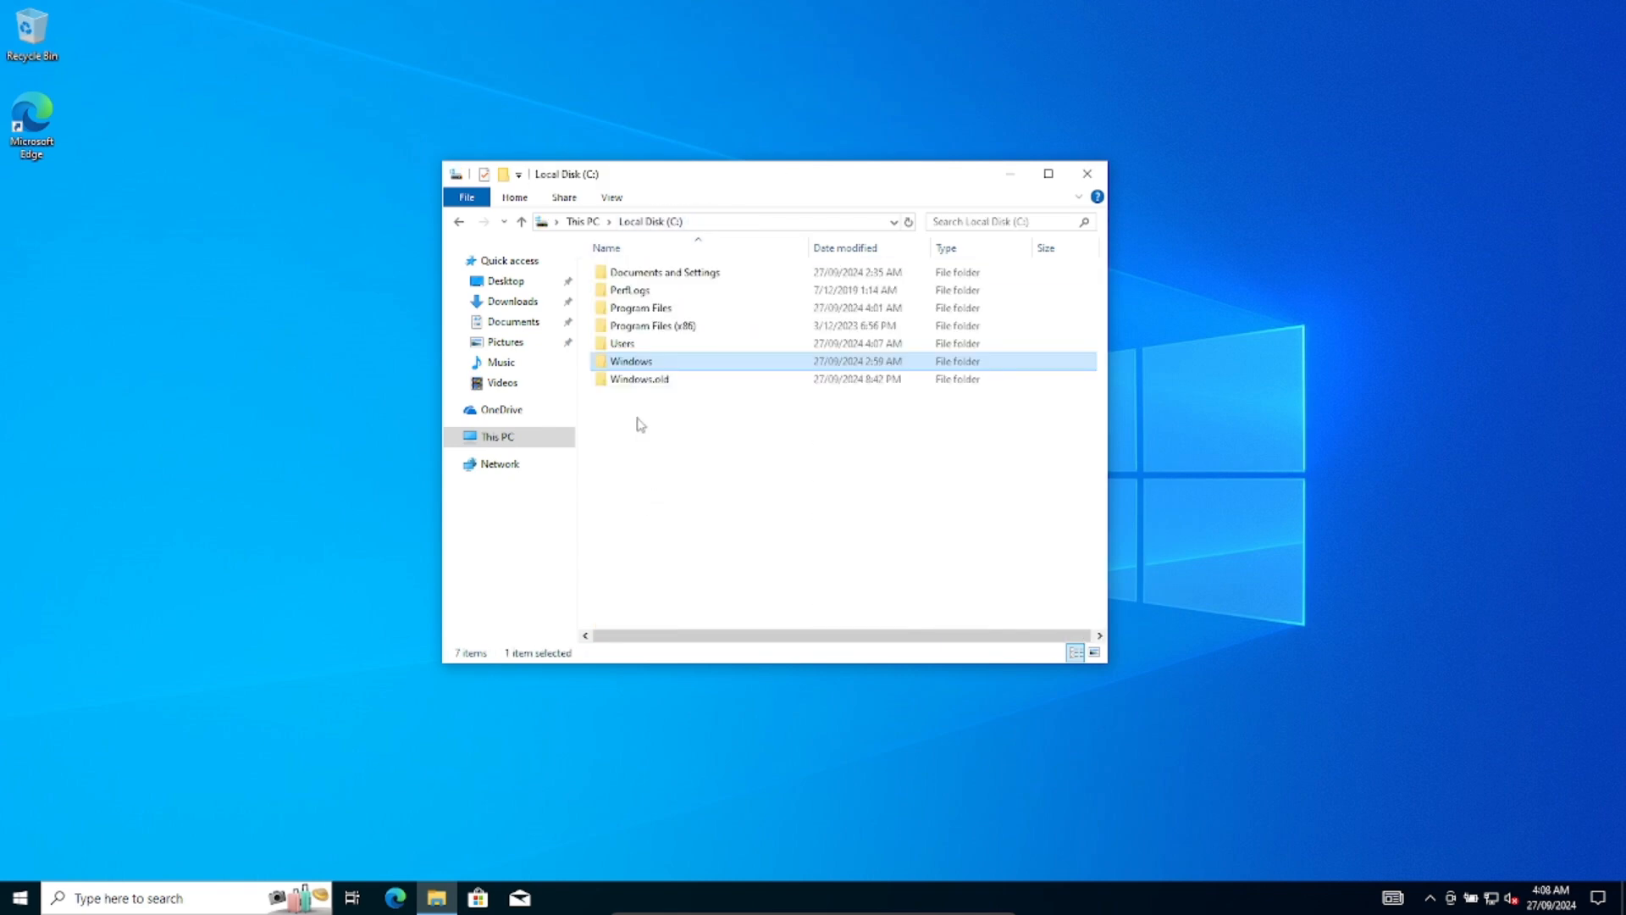
Browse into C:\Windows.old\Windows\system32 in File Explorer
{"action": "double_click", "coordinate": [640, 379]}
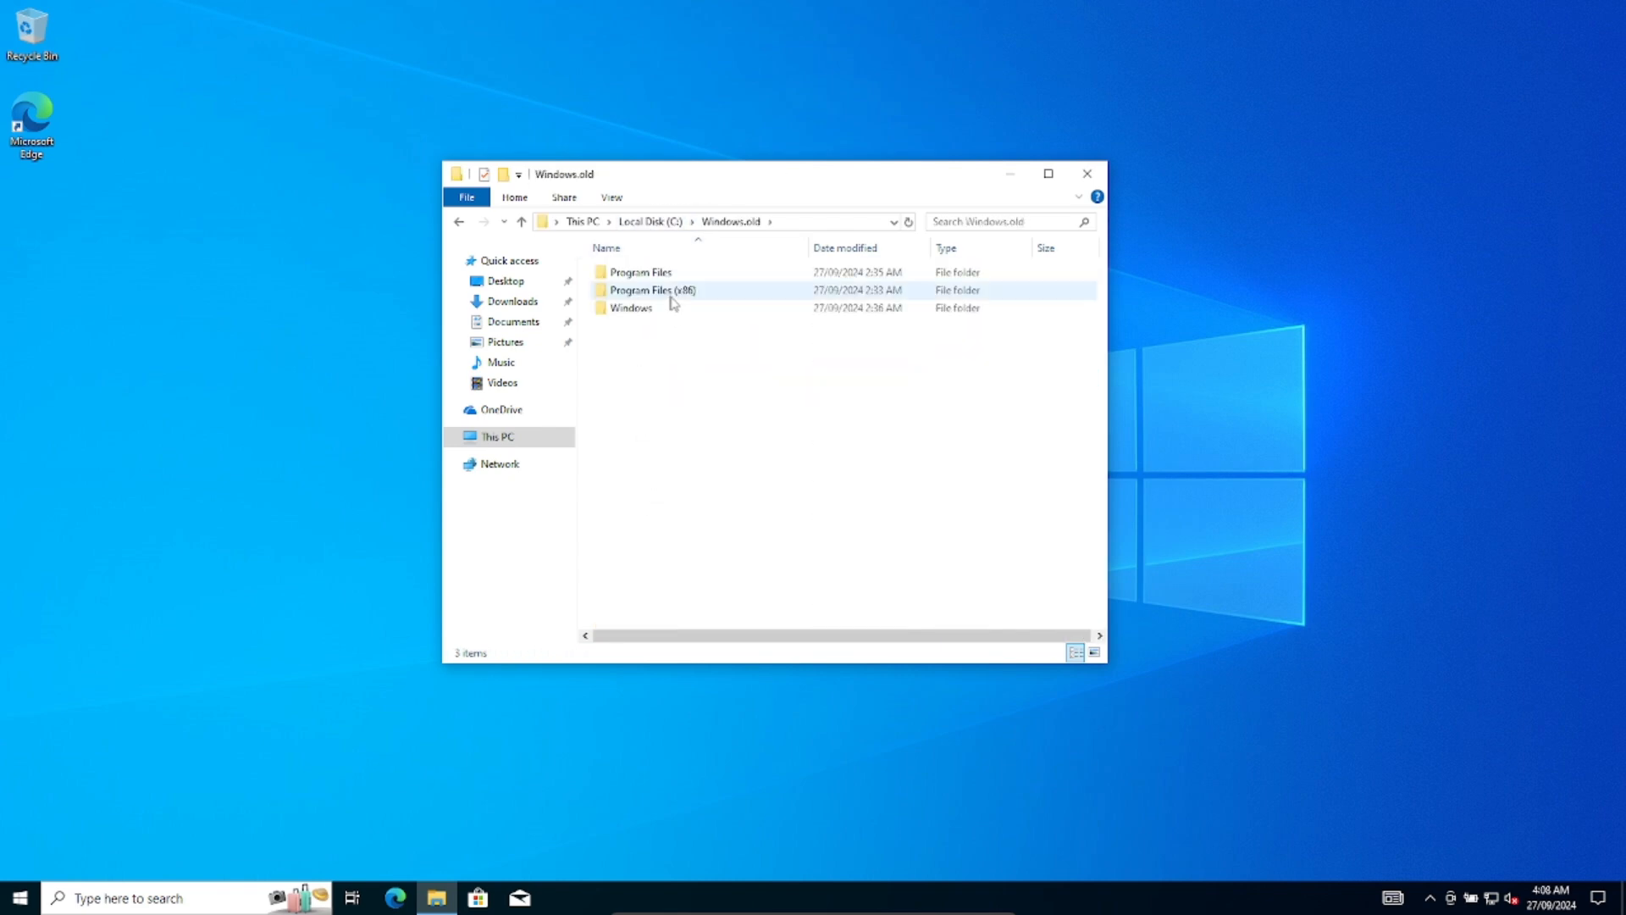
{"action": "double_click", "coordinate": [630, 308]}
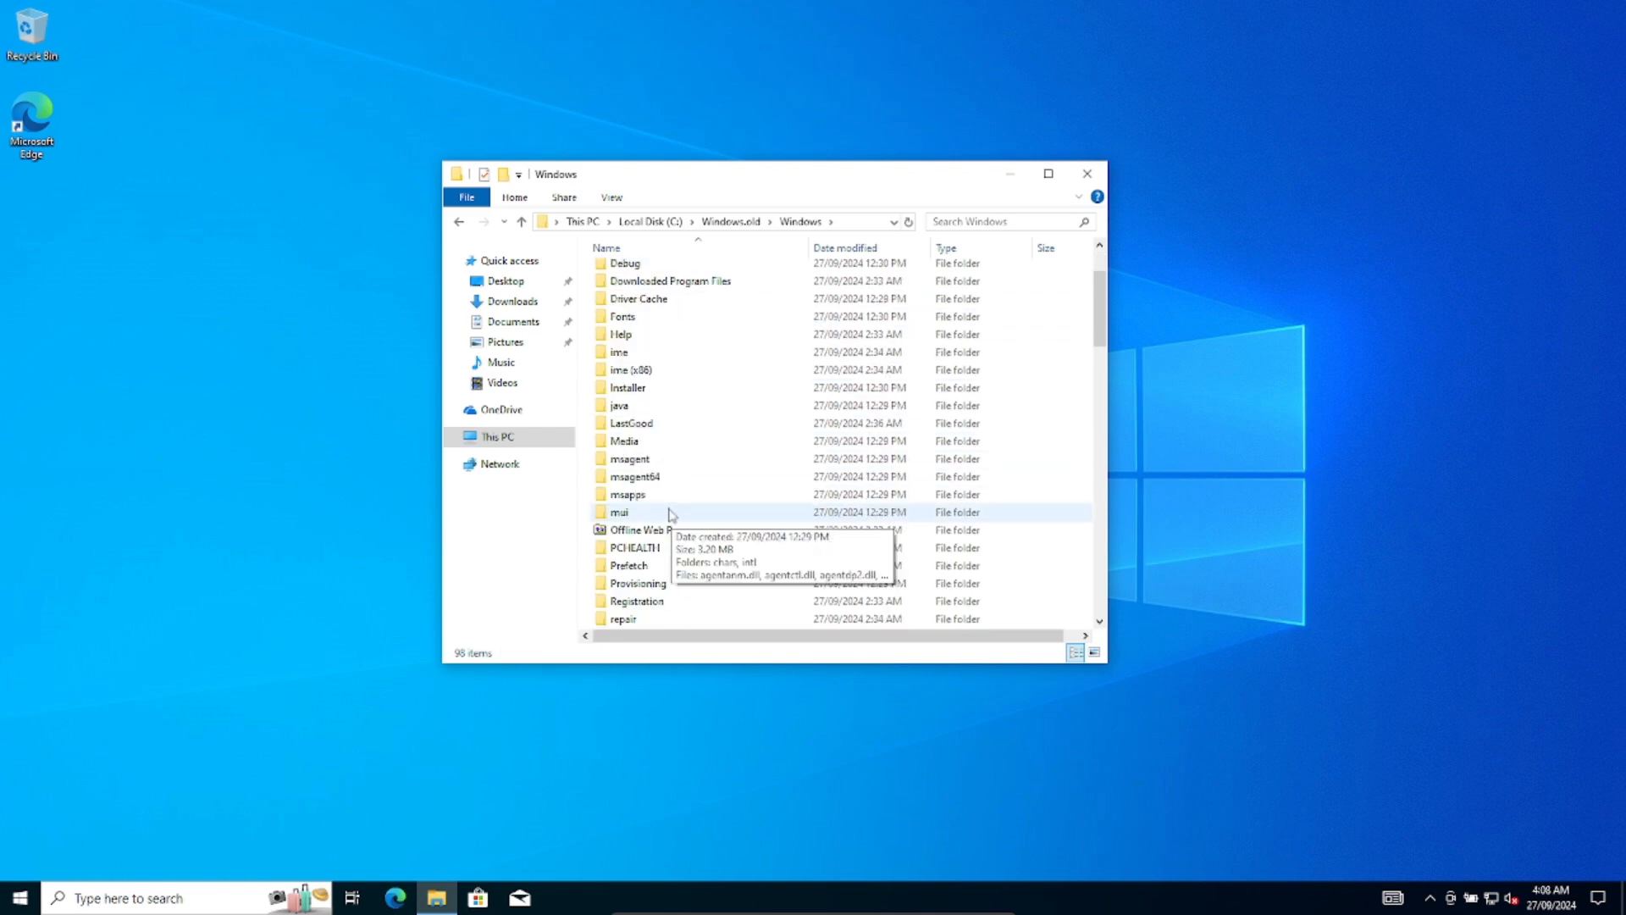
{"action": "scroll", "scroll_direction": "down", "scroll_amount": 3}
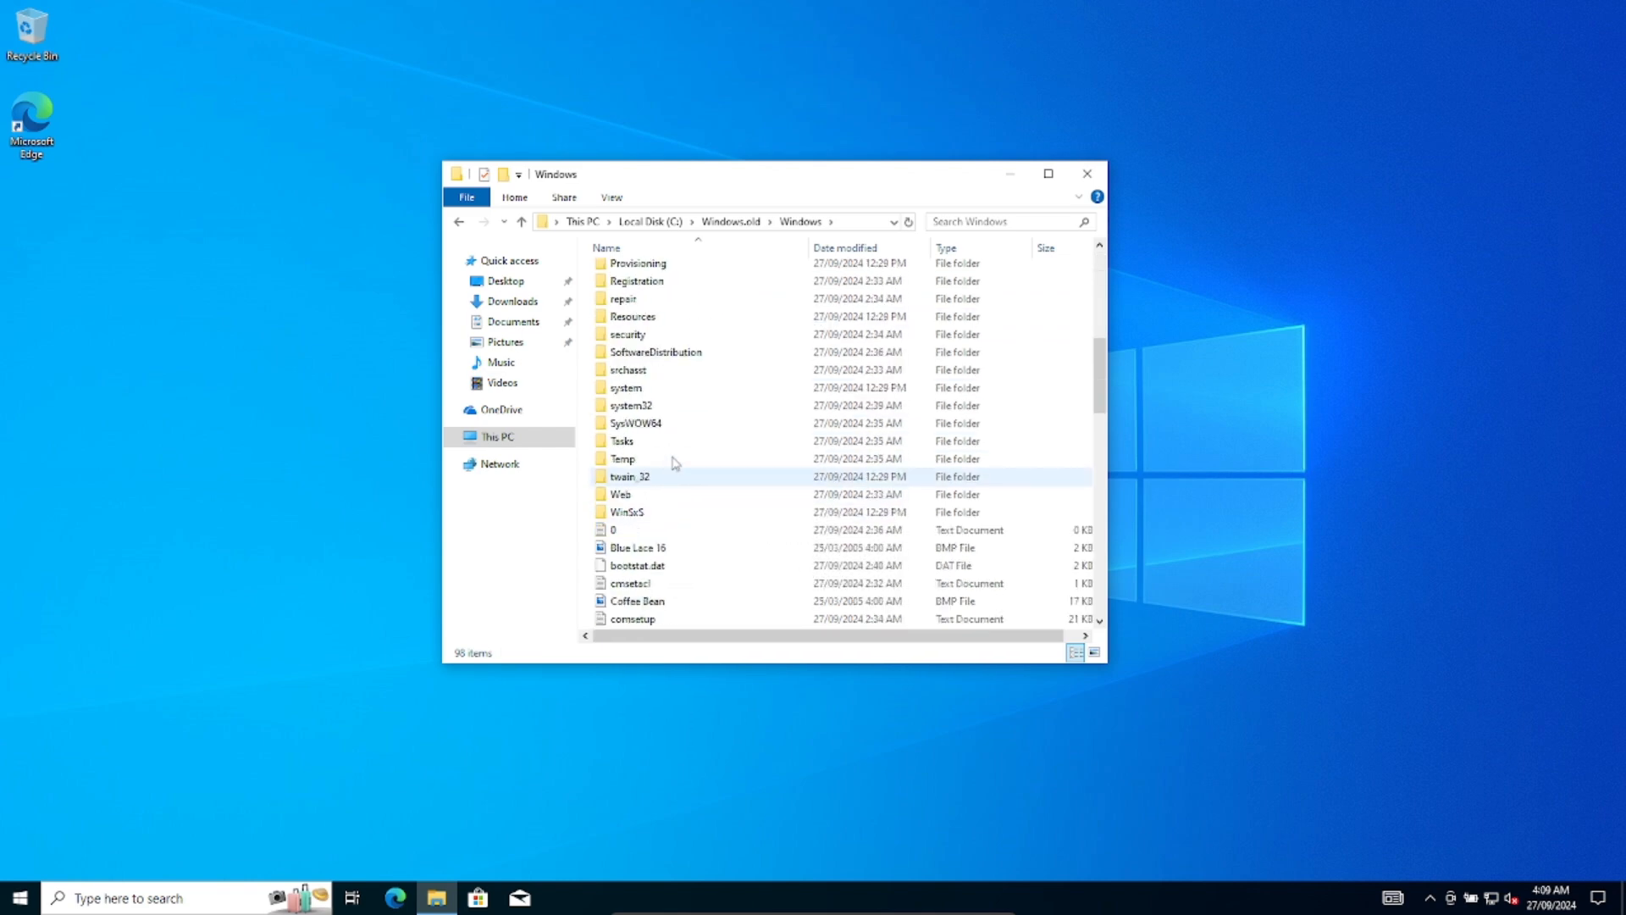
{"action": "double_click", "coordinate": [630, 405]}
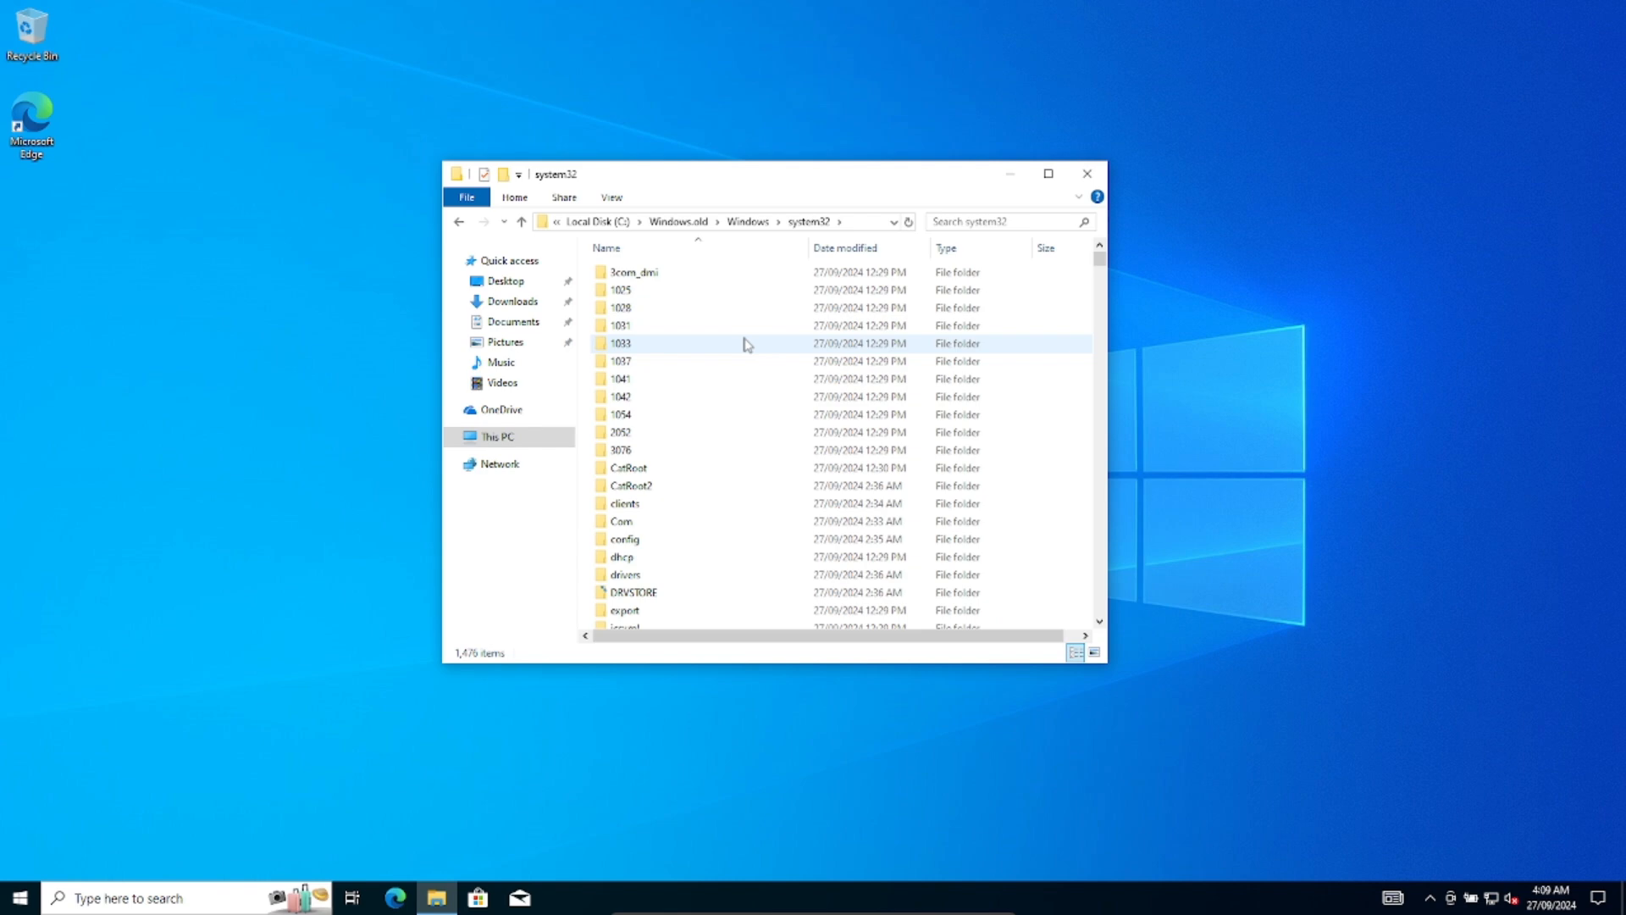
{"action": "scroll", "scroll_direction": "down", "scroll_amount": 3}
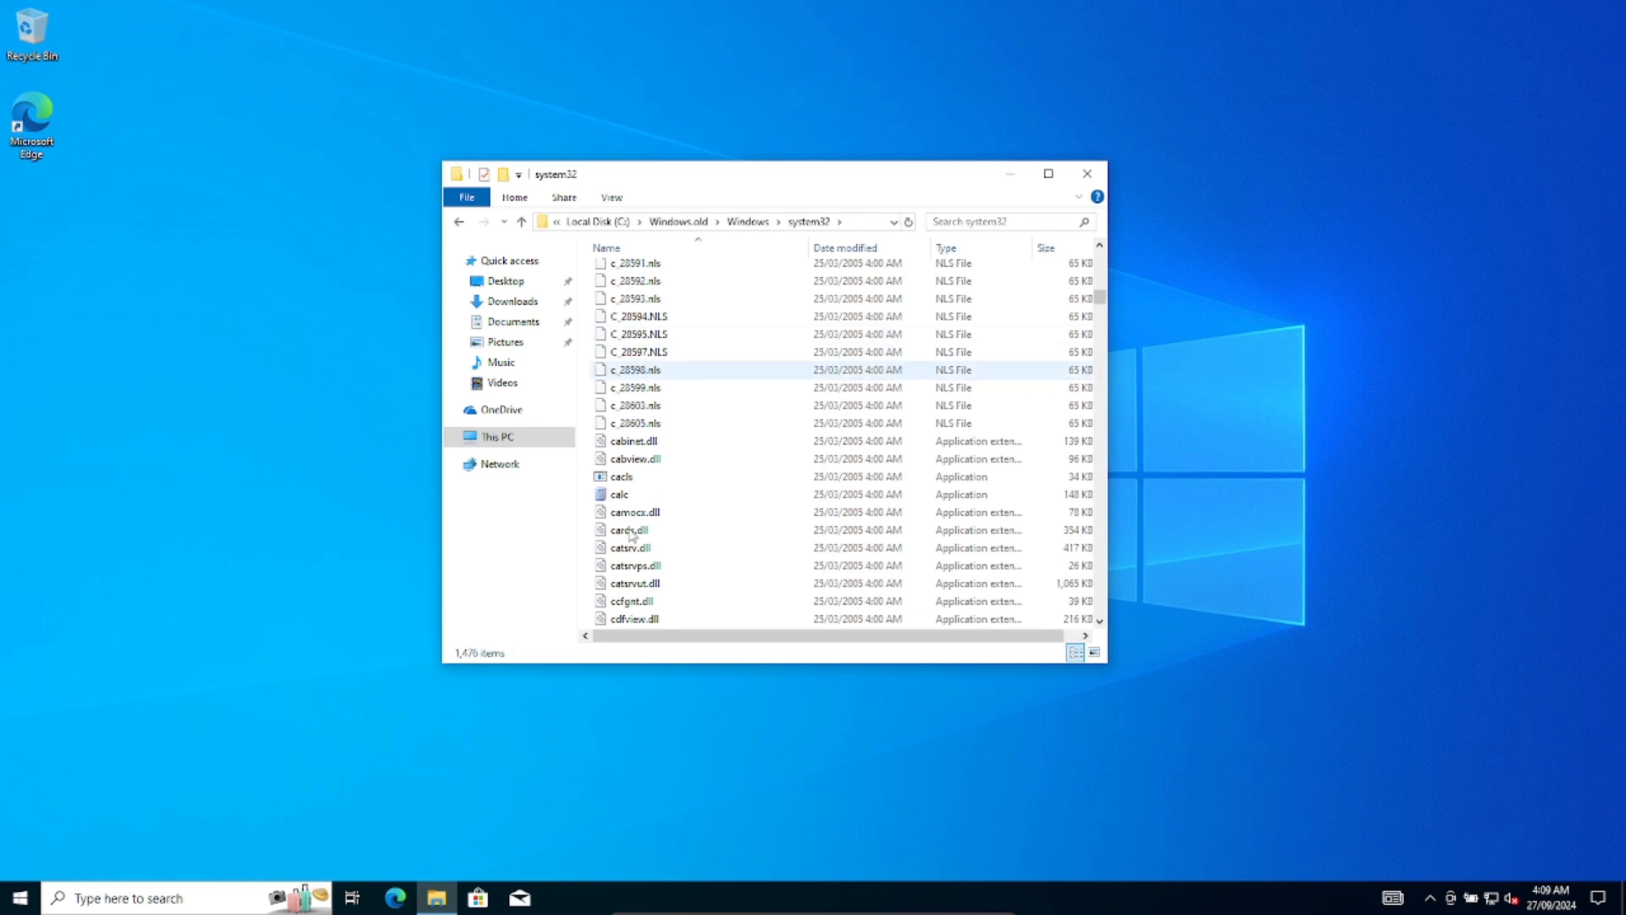
Try running the old XP calc and cmd programs from system32
{"action": "double_click", "coordinate": [618, 494]}
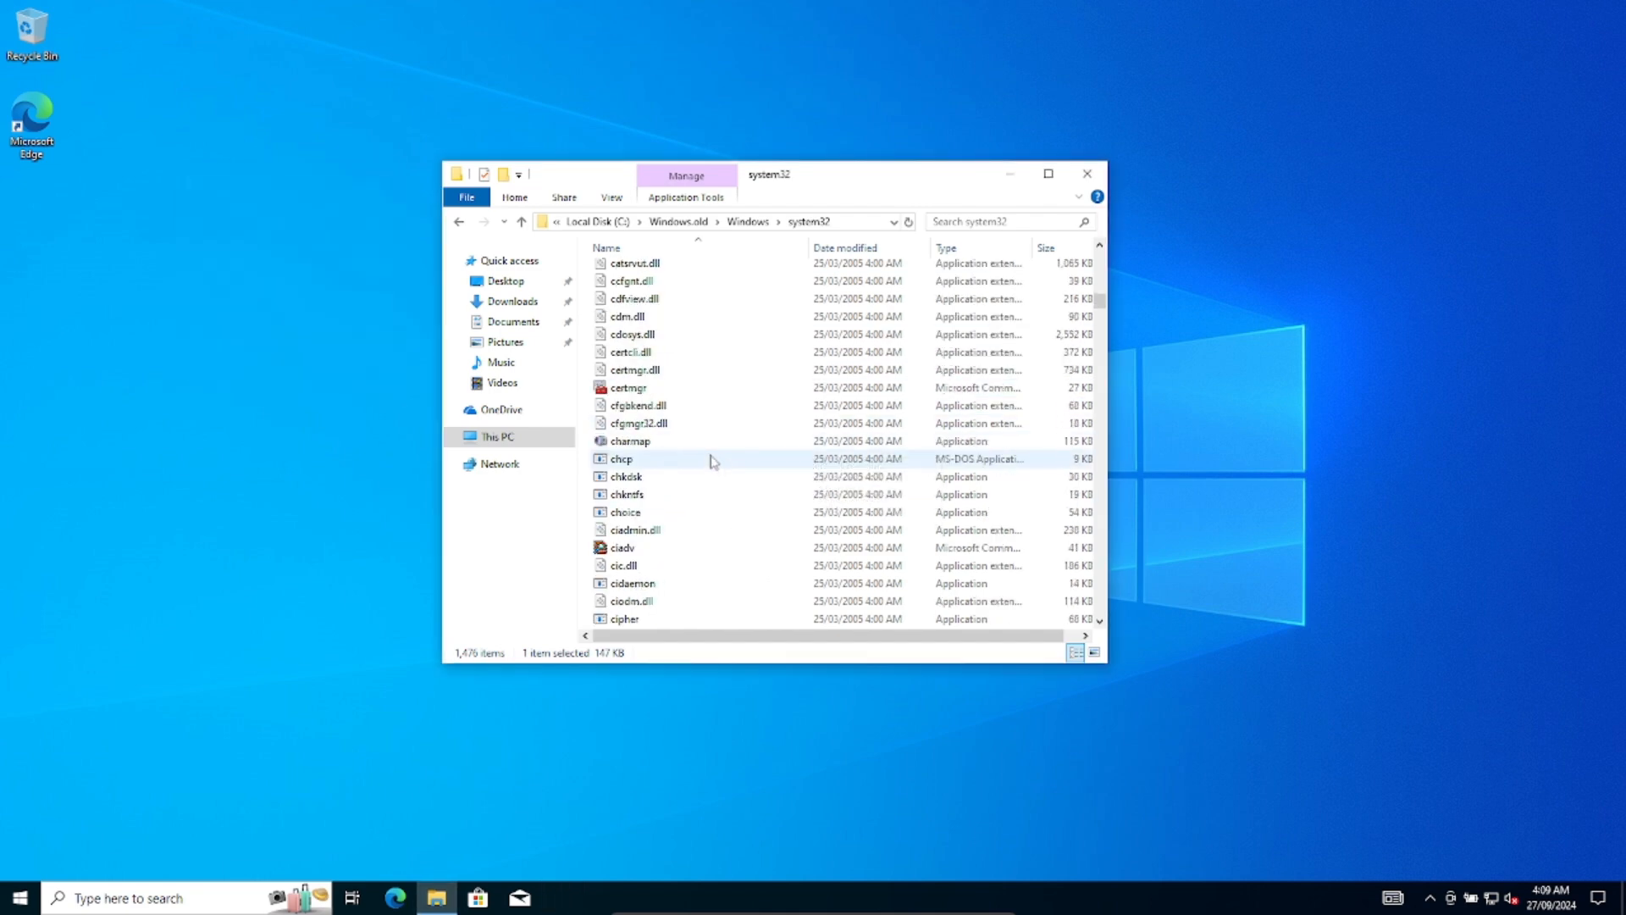
{"action": "scroll", "scroll_direction": "down", "scroll_amount": 3}
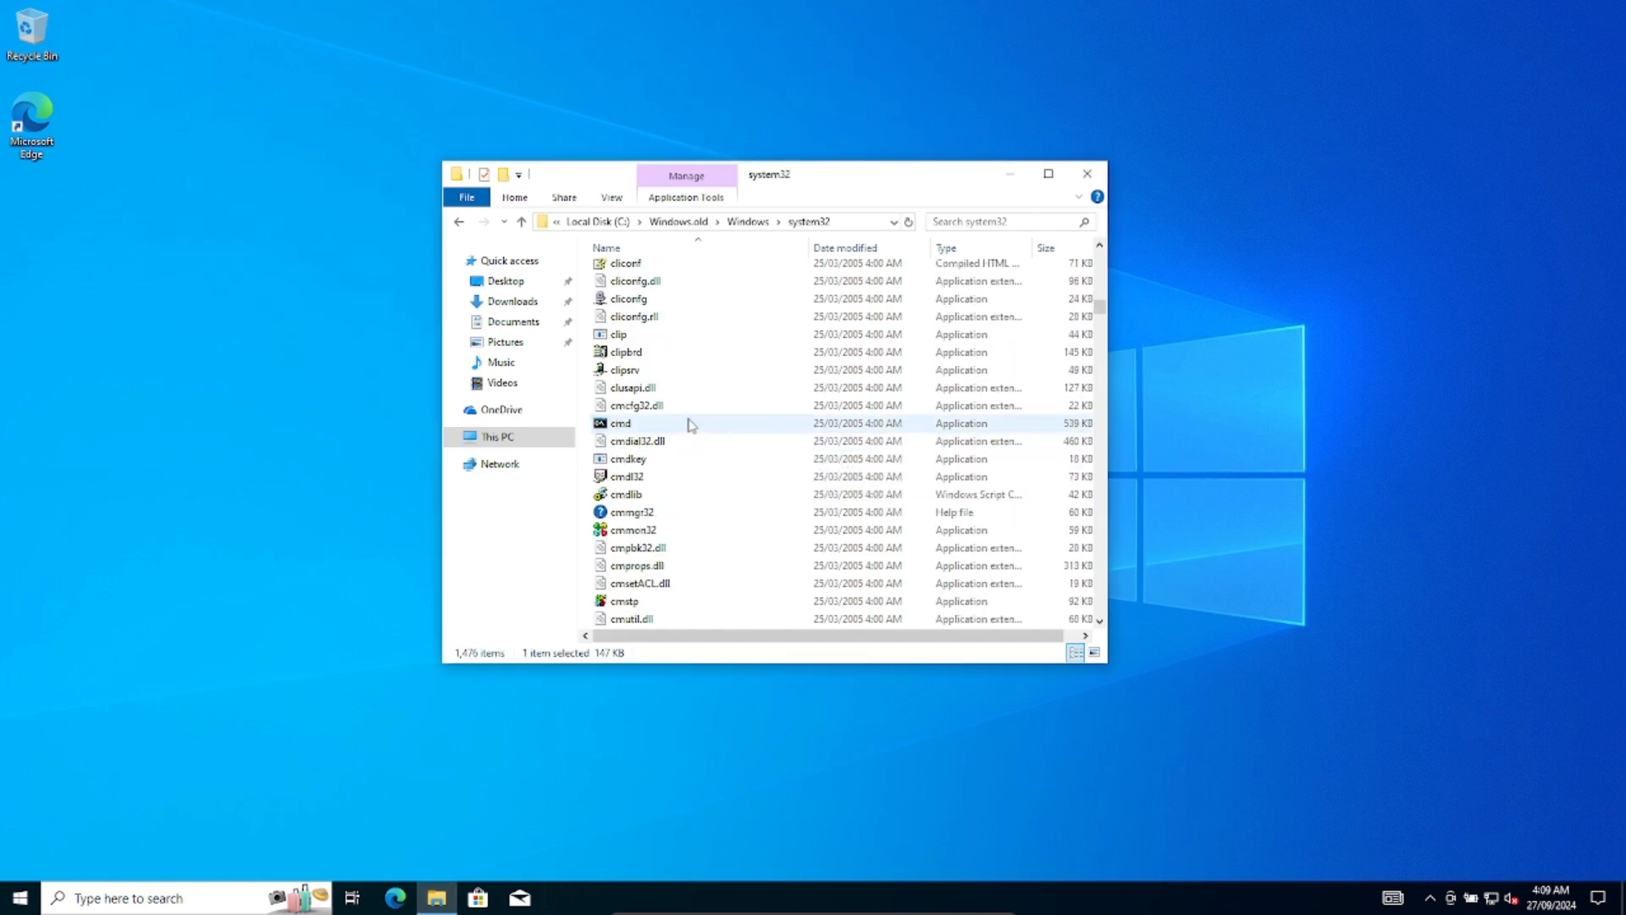
{"action": "double_click", "coordinate": [621, 423]}
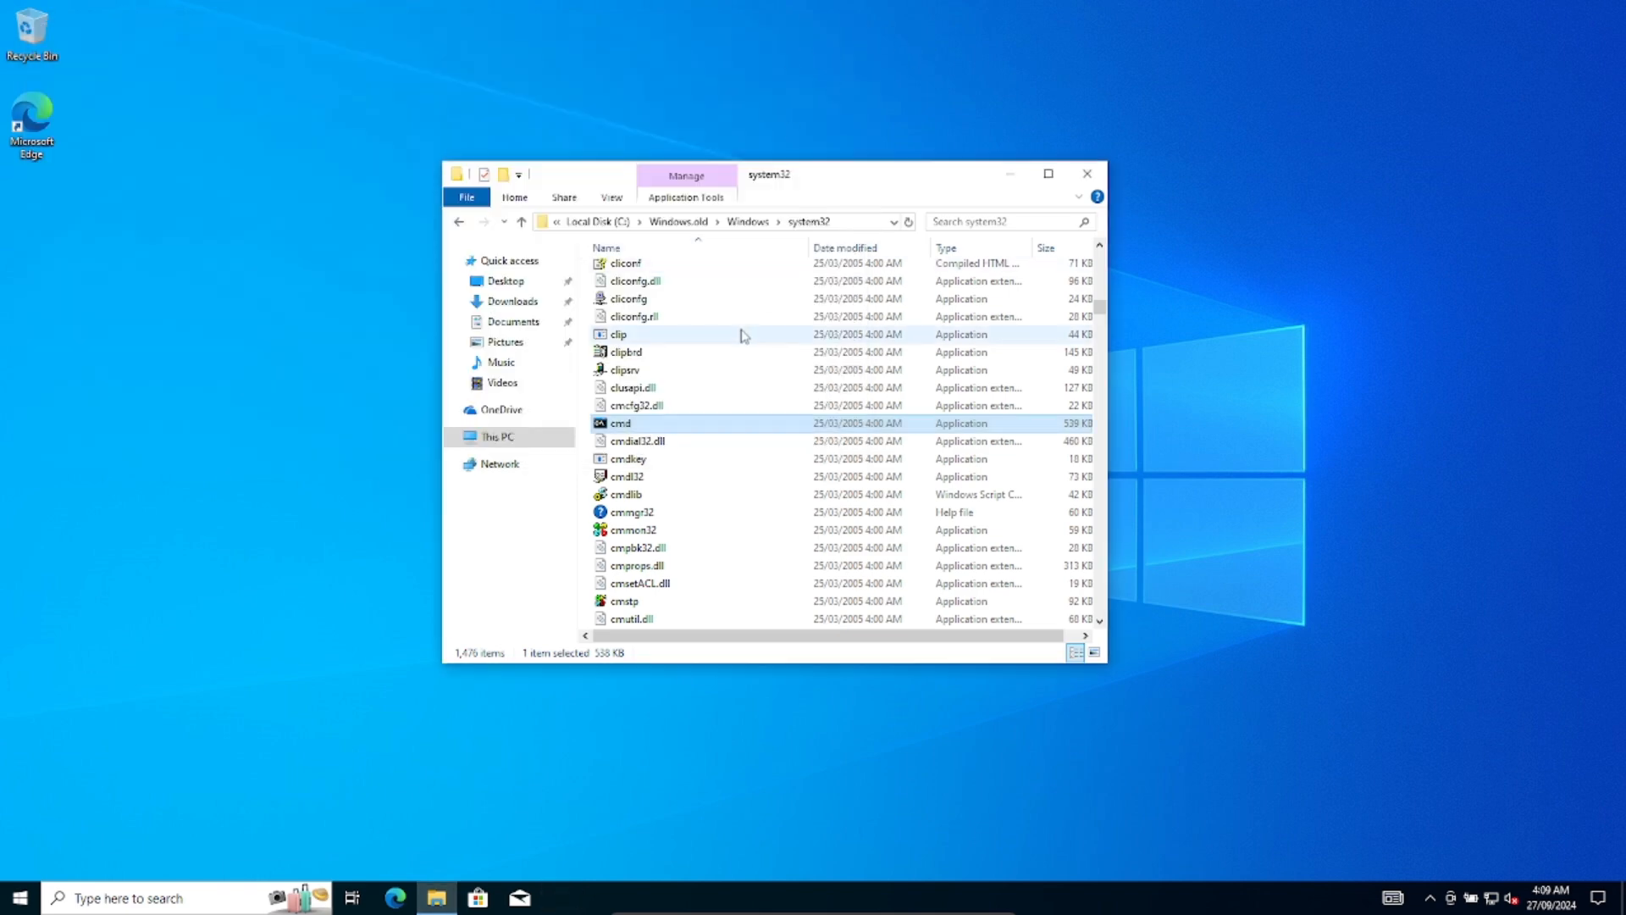
{"action": "scroll", "scroll_direction": "down", "scroll_amount": 3}
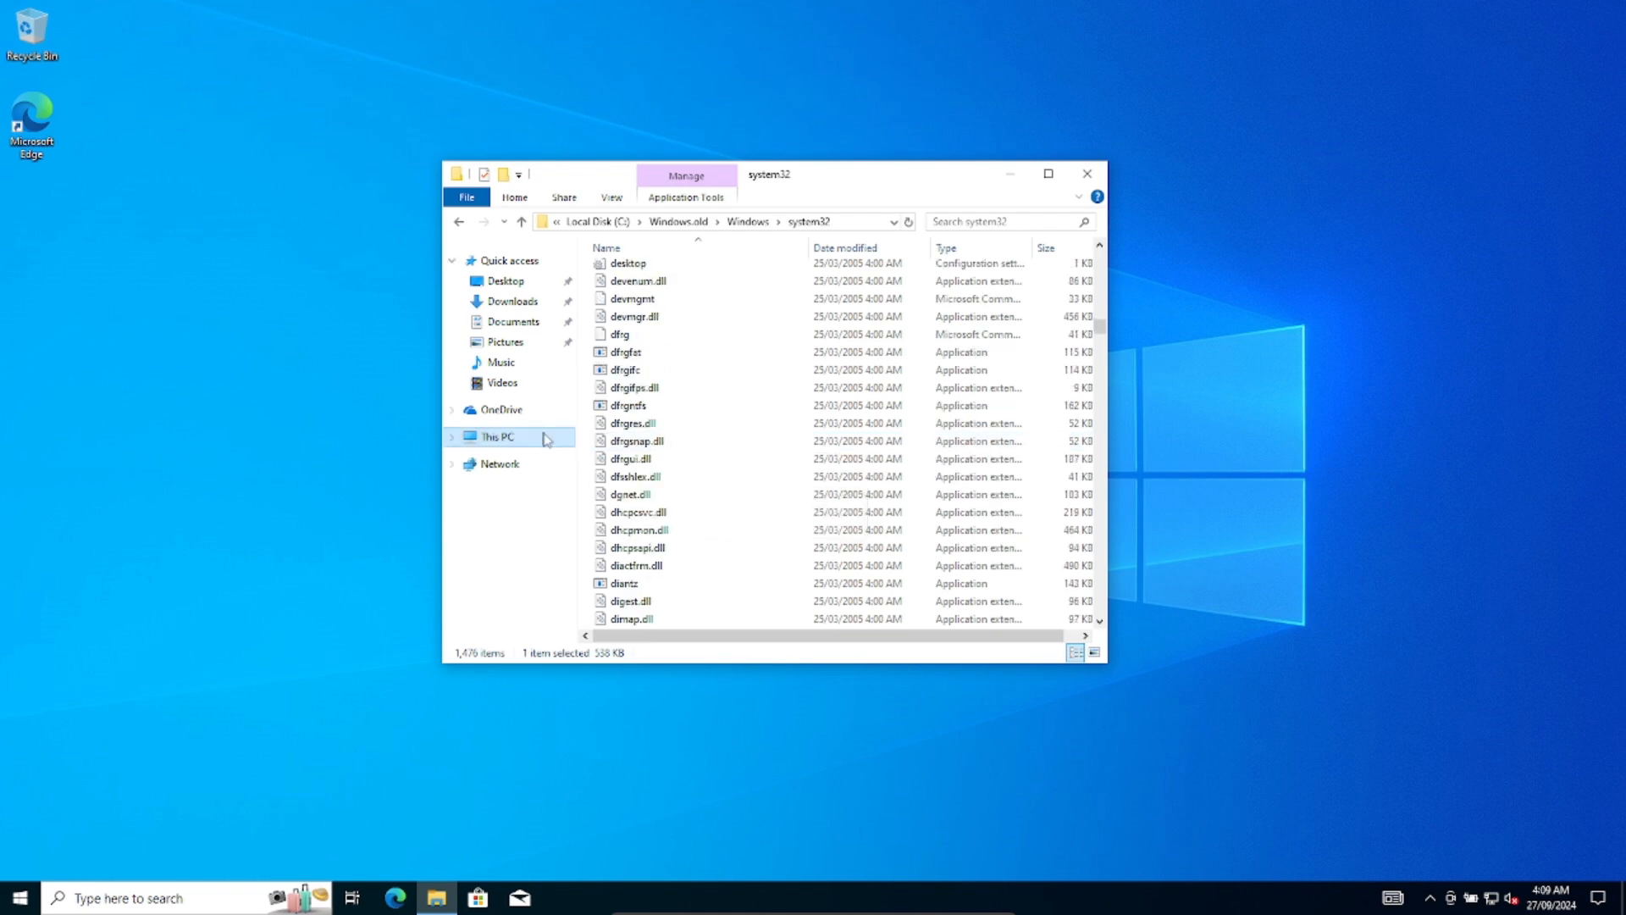
Search This PC for 'tour' to find the old XP tour files
{"action": "left_click", "coordinate": [498, 435]}
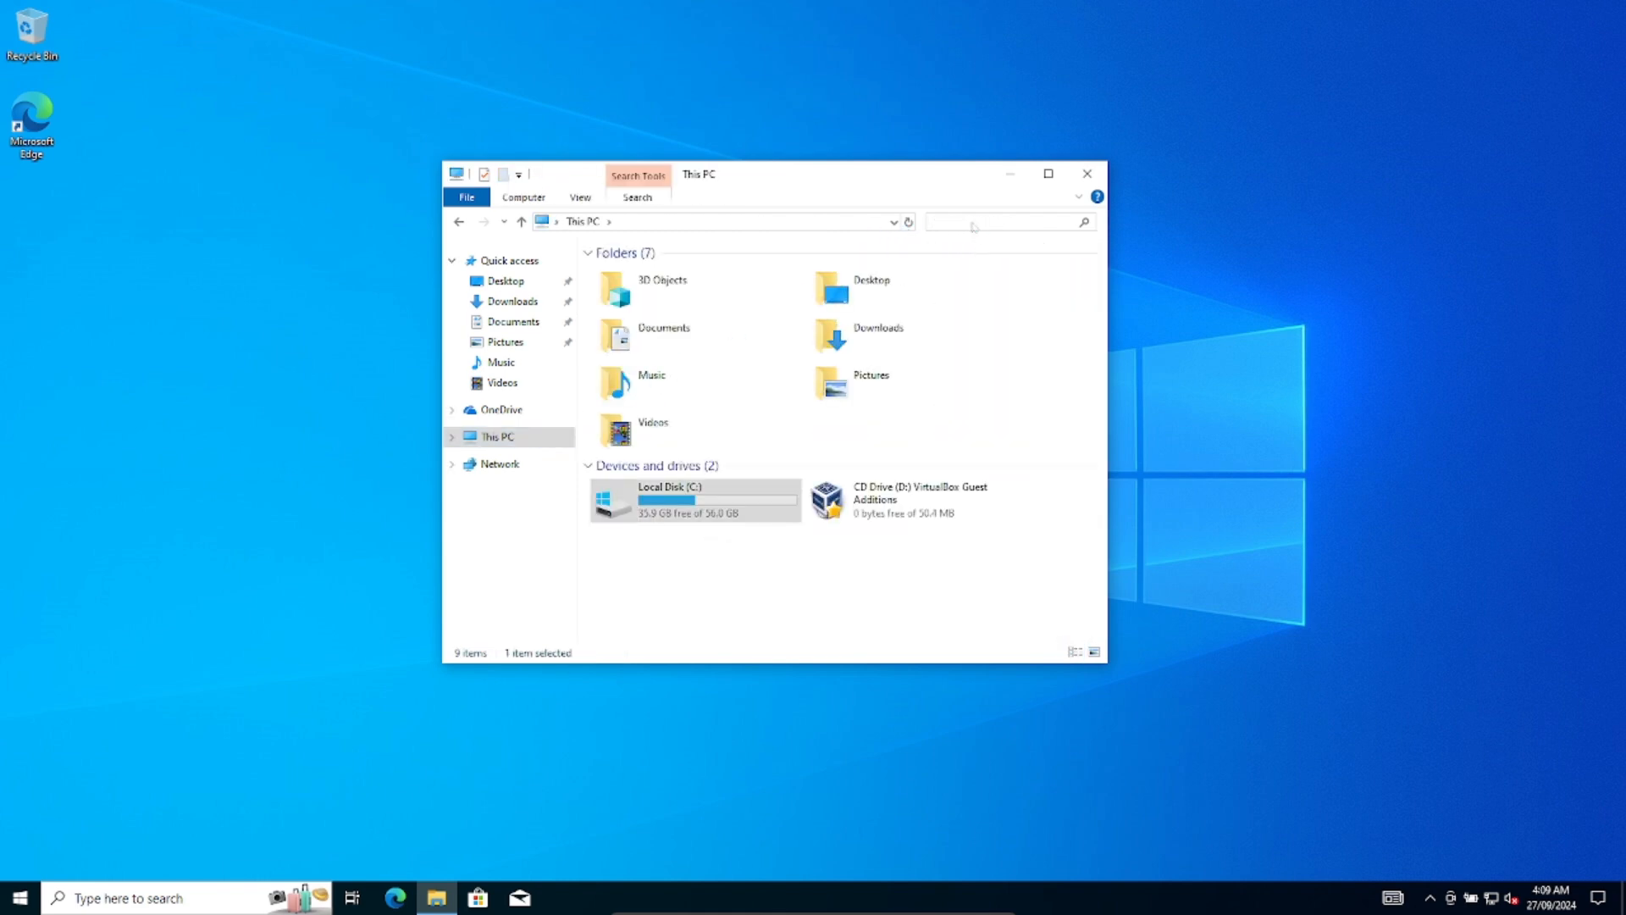
{"action": "type", "text": "tour"}
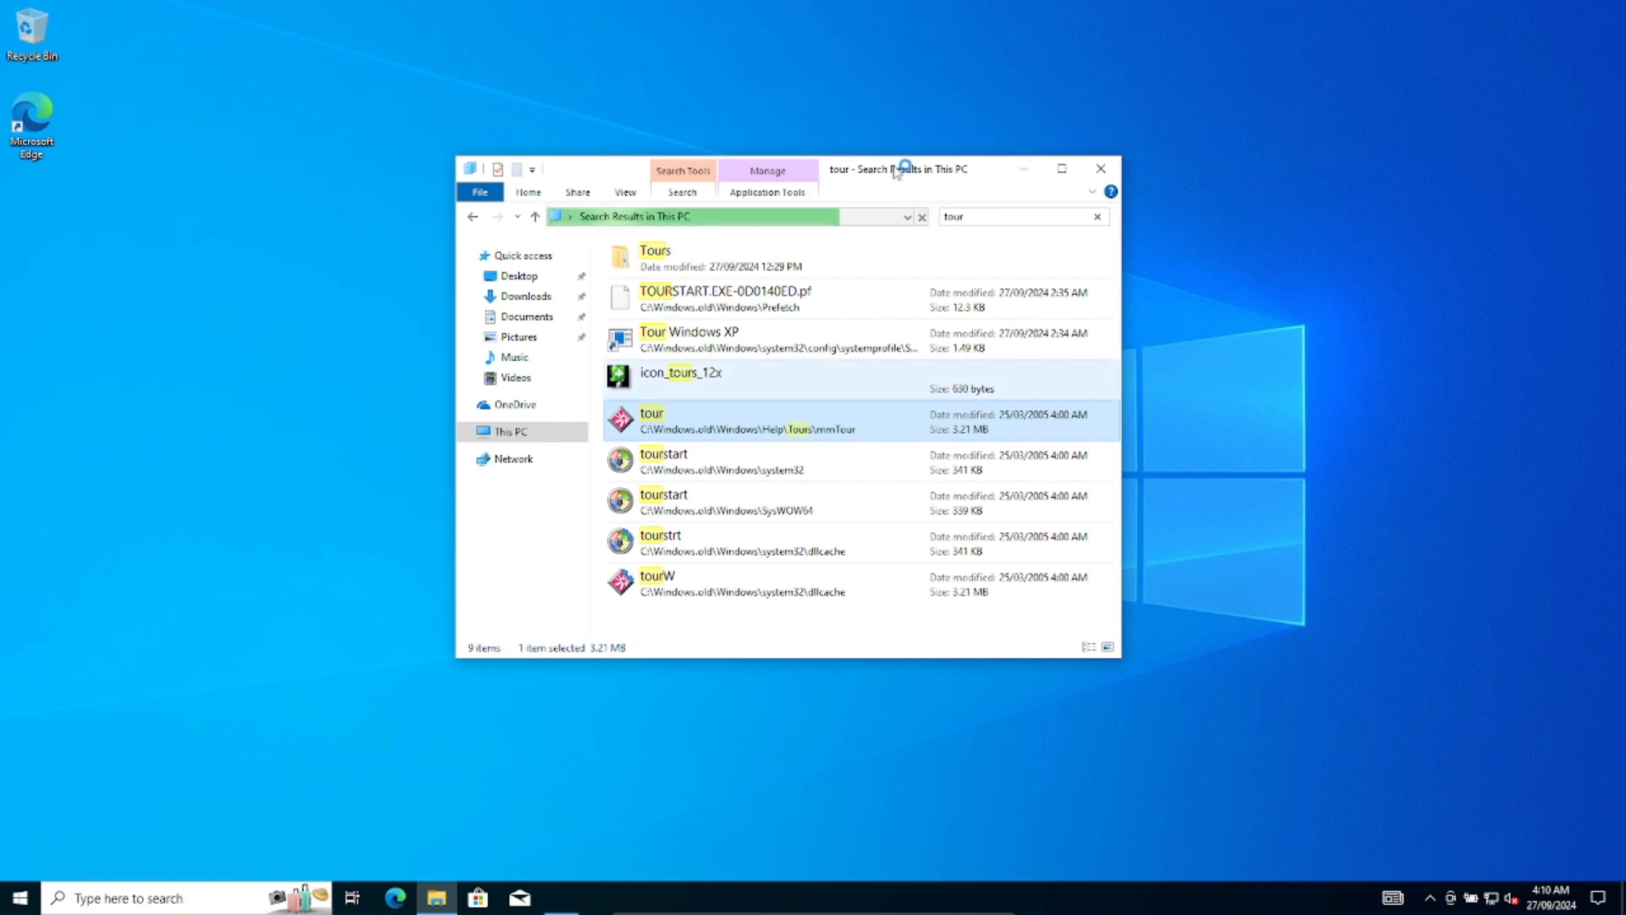
Launch the old XP tour program, then close the blank Flash window
{"action": "double_click", "coordinate": [651, 412]}
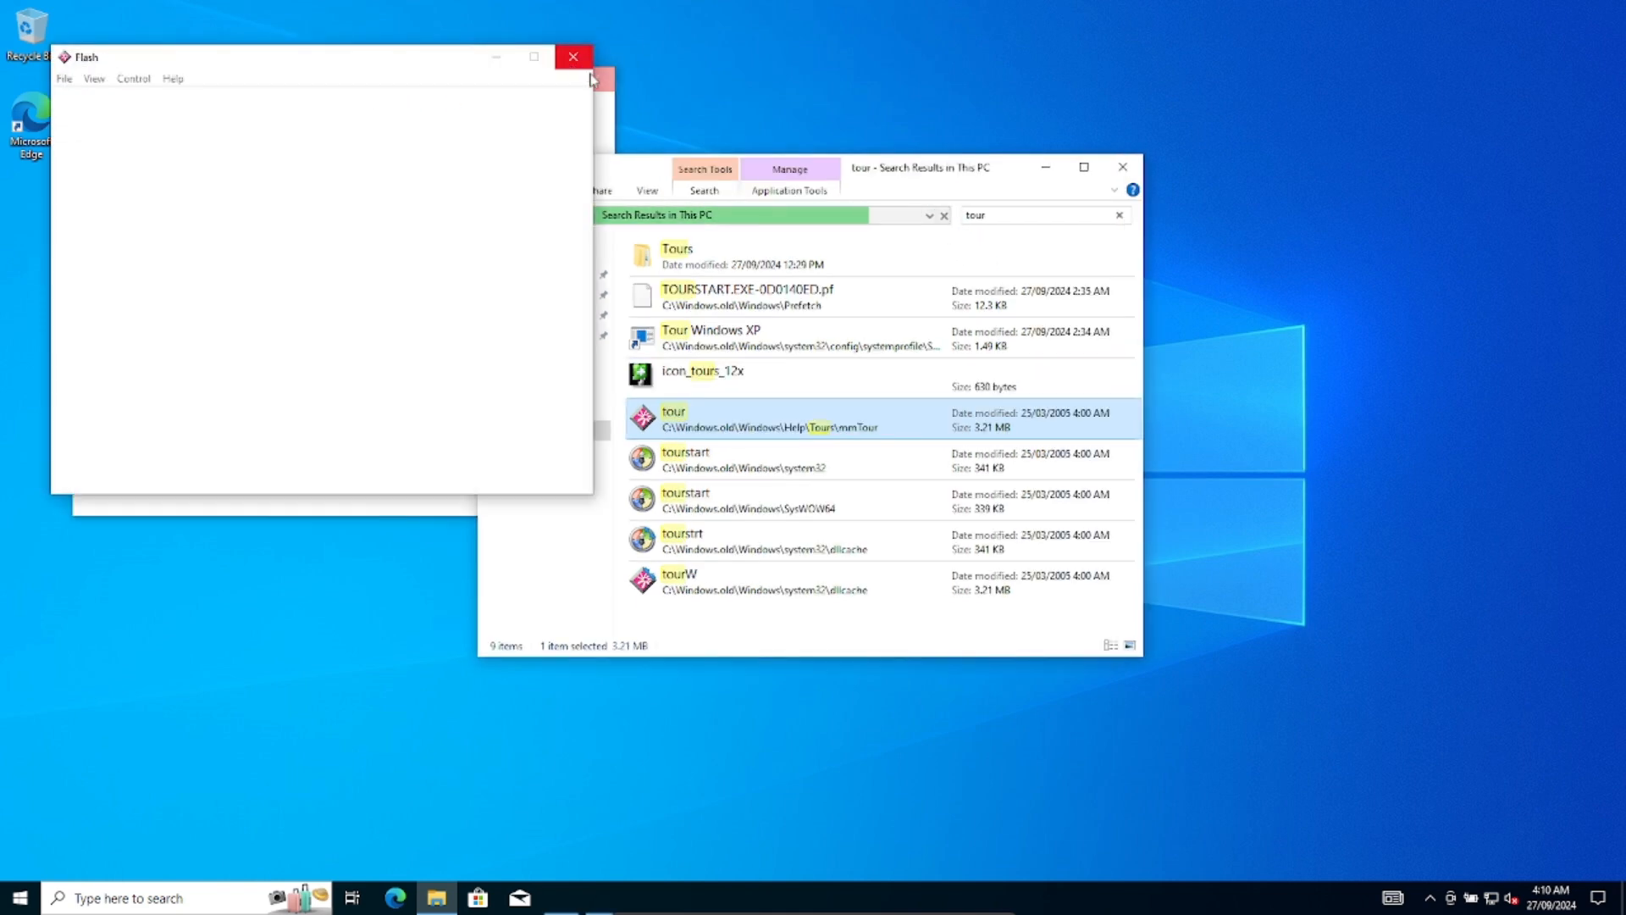
{"action": "left_click", "coordinate": [573, 57]}
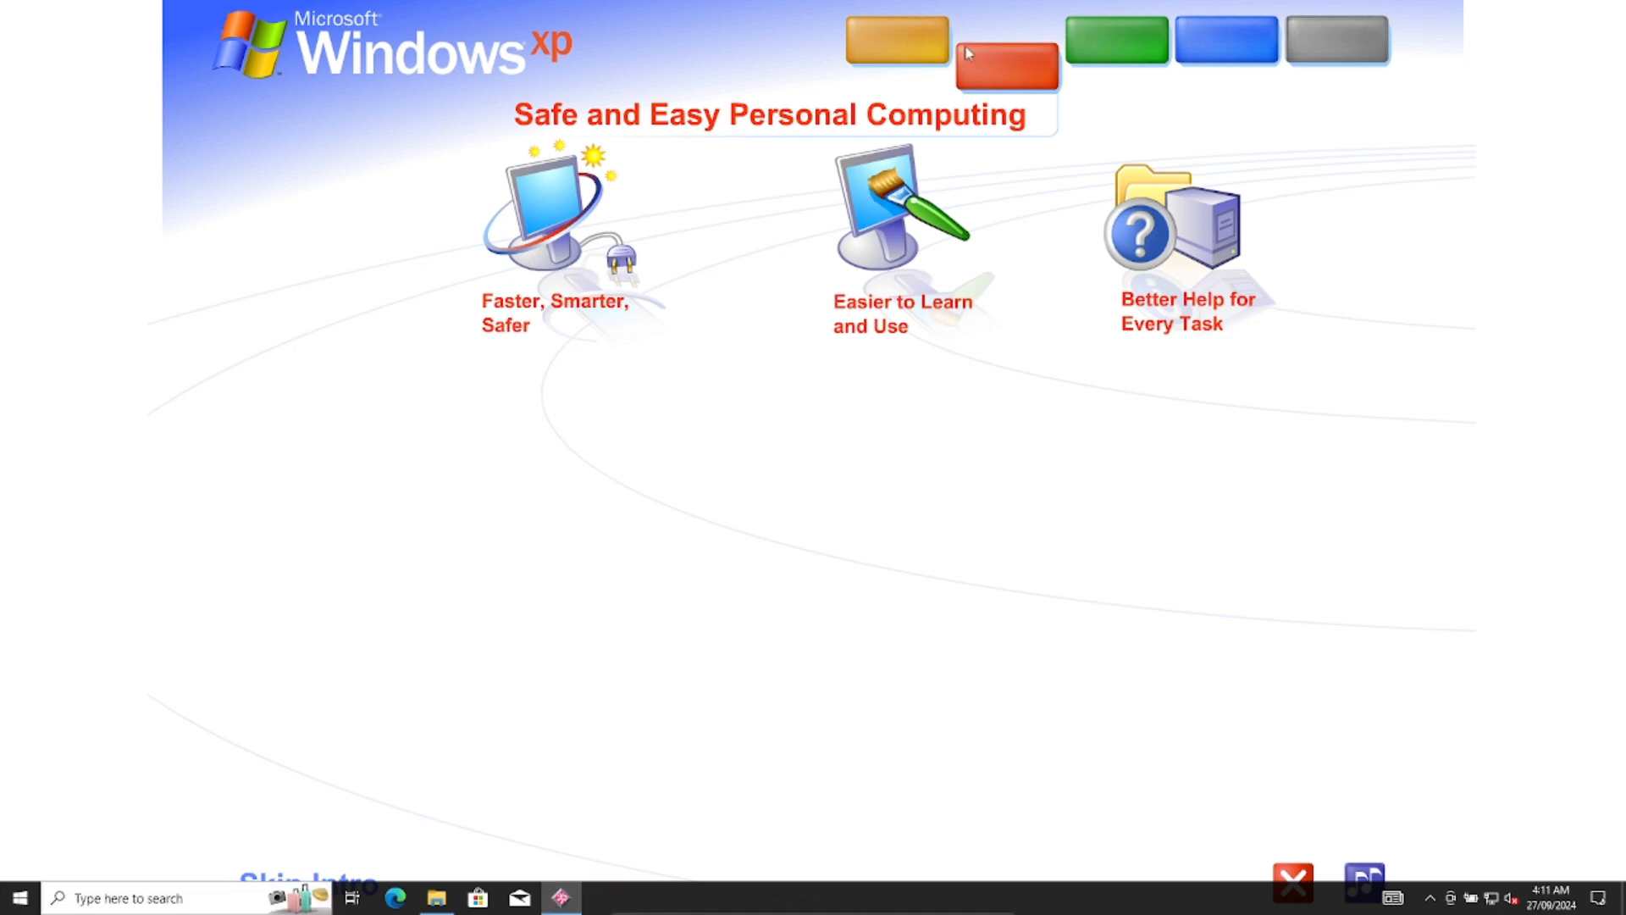
{"action": "mouse_move", "coordinate": [1348, 851]}
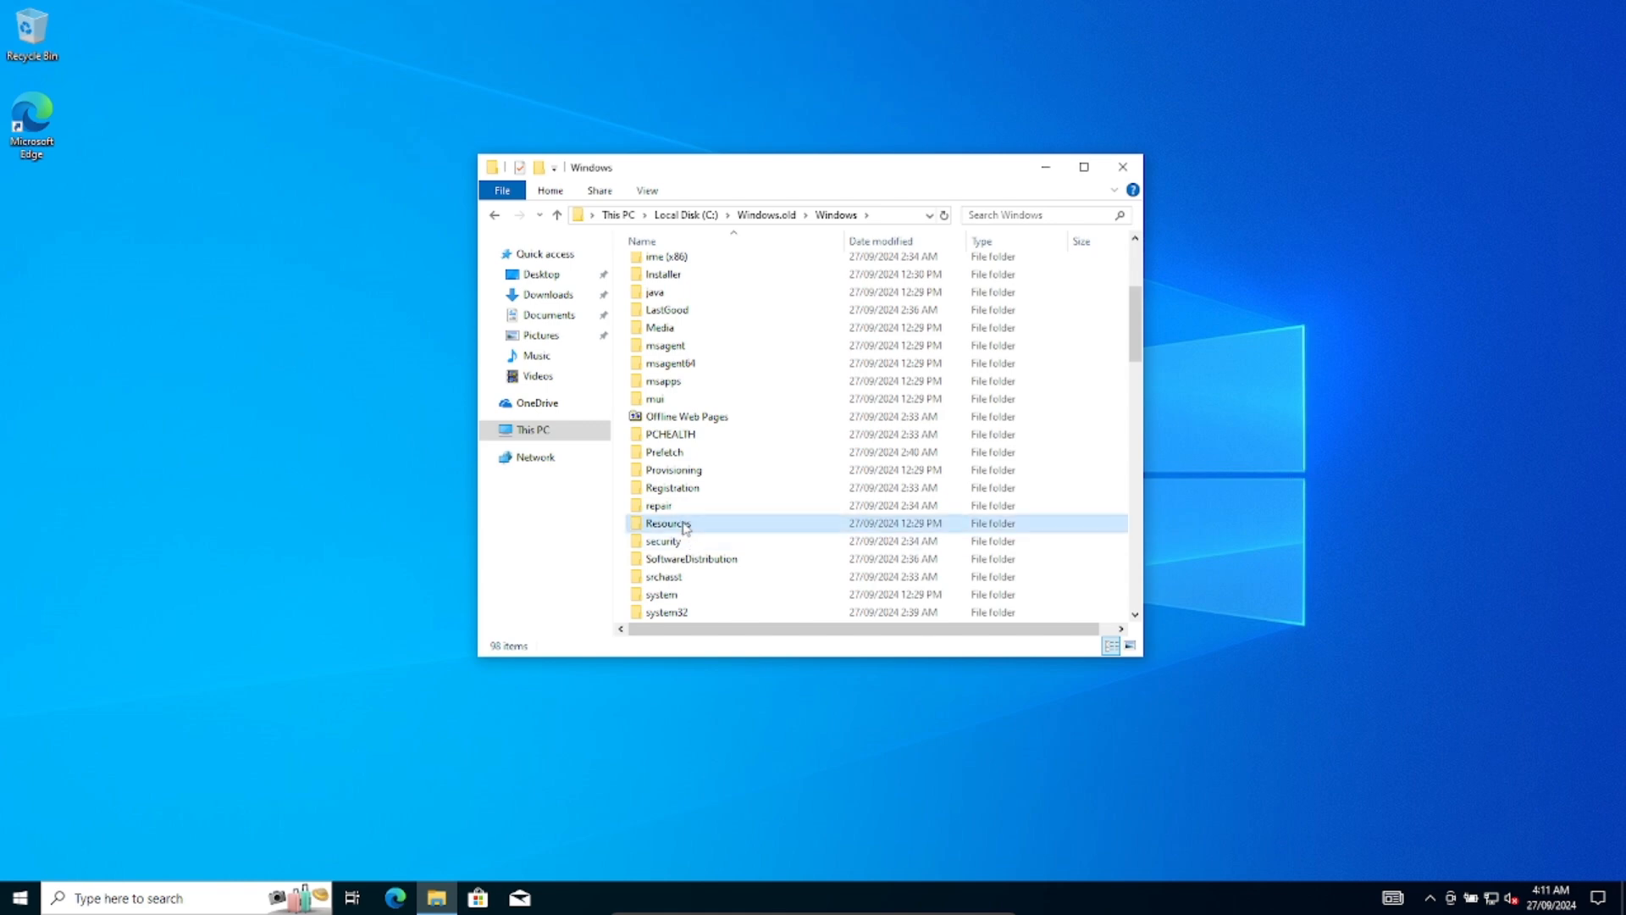
Open Resources > Themes, try Luna.theme, move the window, and return to Resources
{"action": "double_click", "coordinate": [668, 522]}
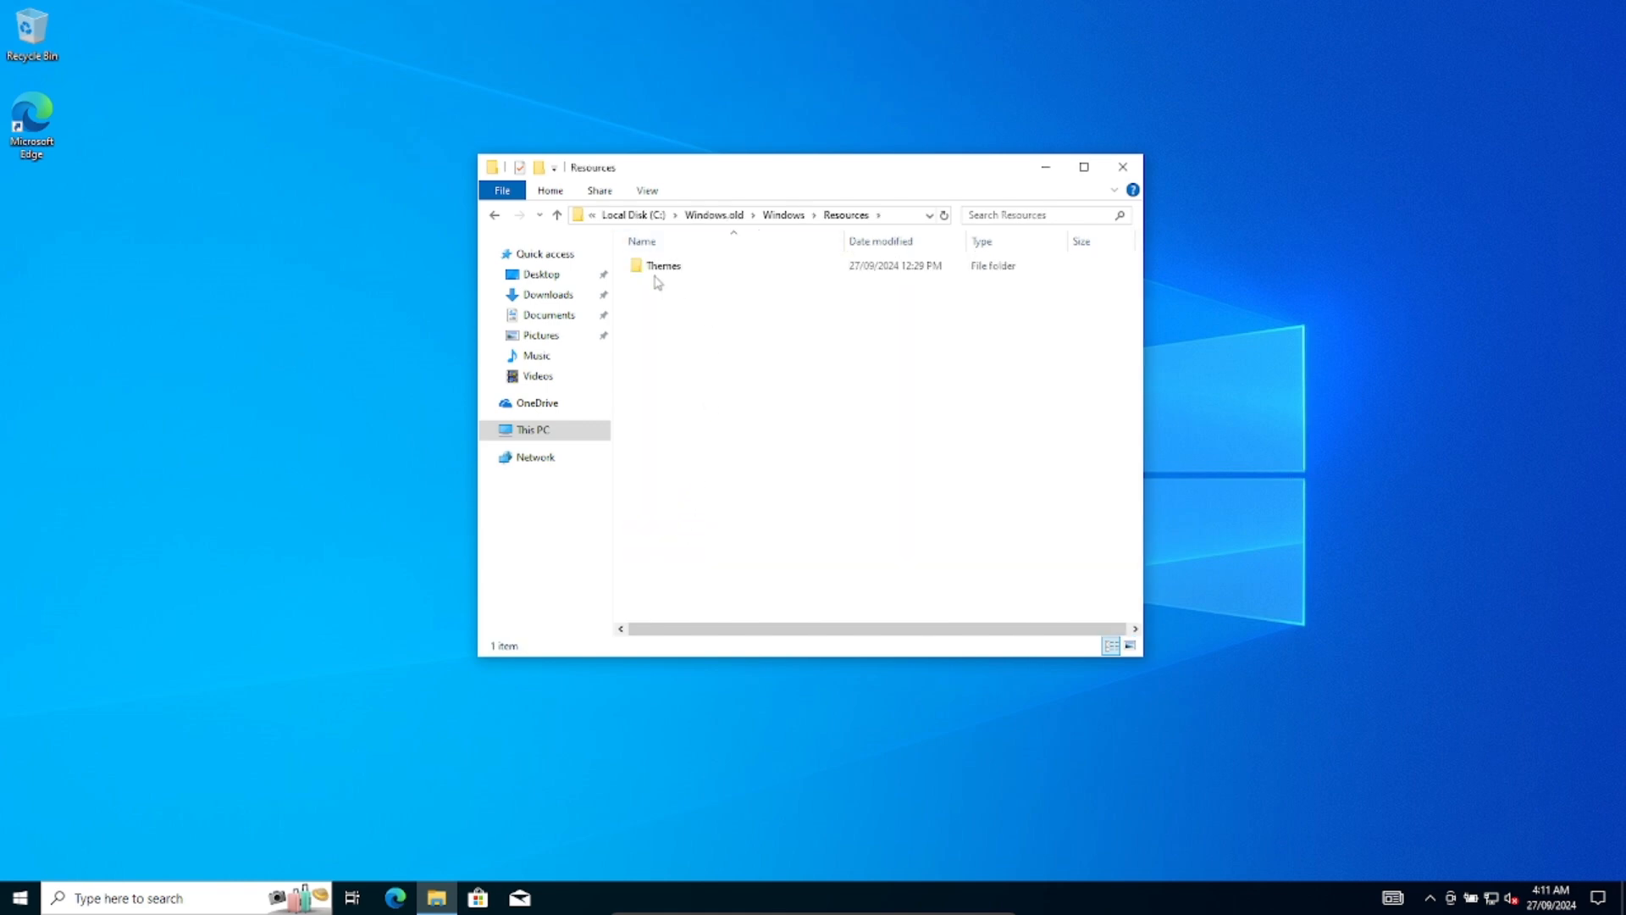
{"action": "double_click", "coordinate": [662, 264]}
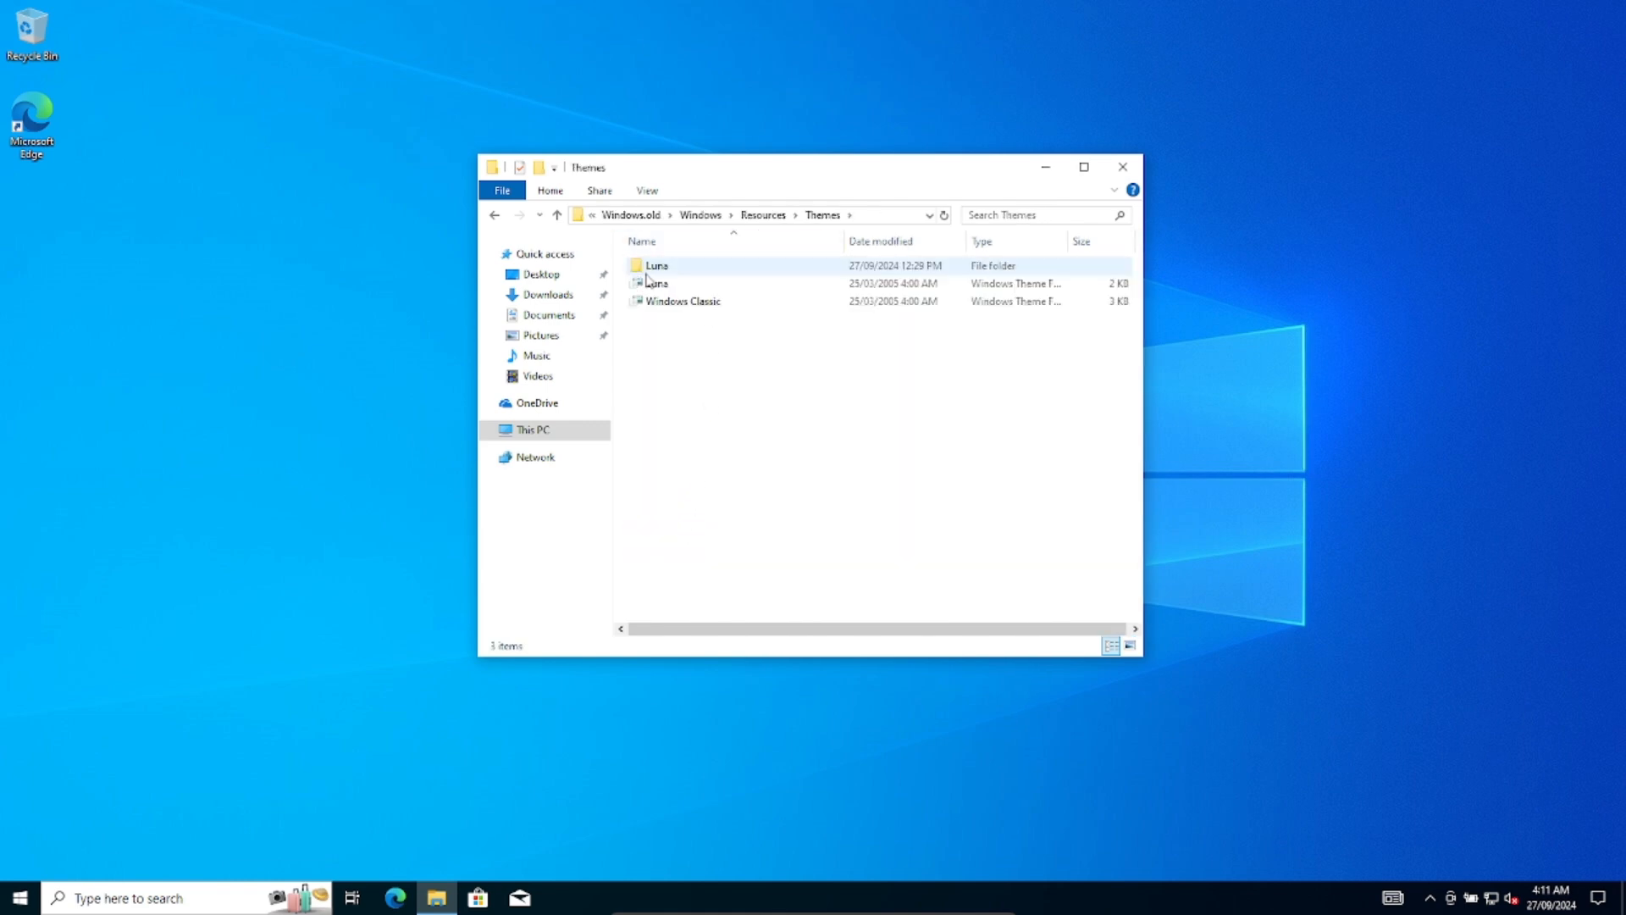
{"action": "left_click", "coordinate": [659, 283]}
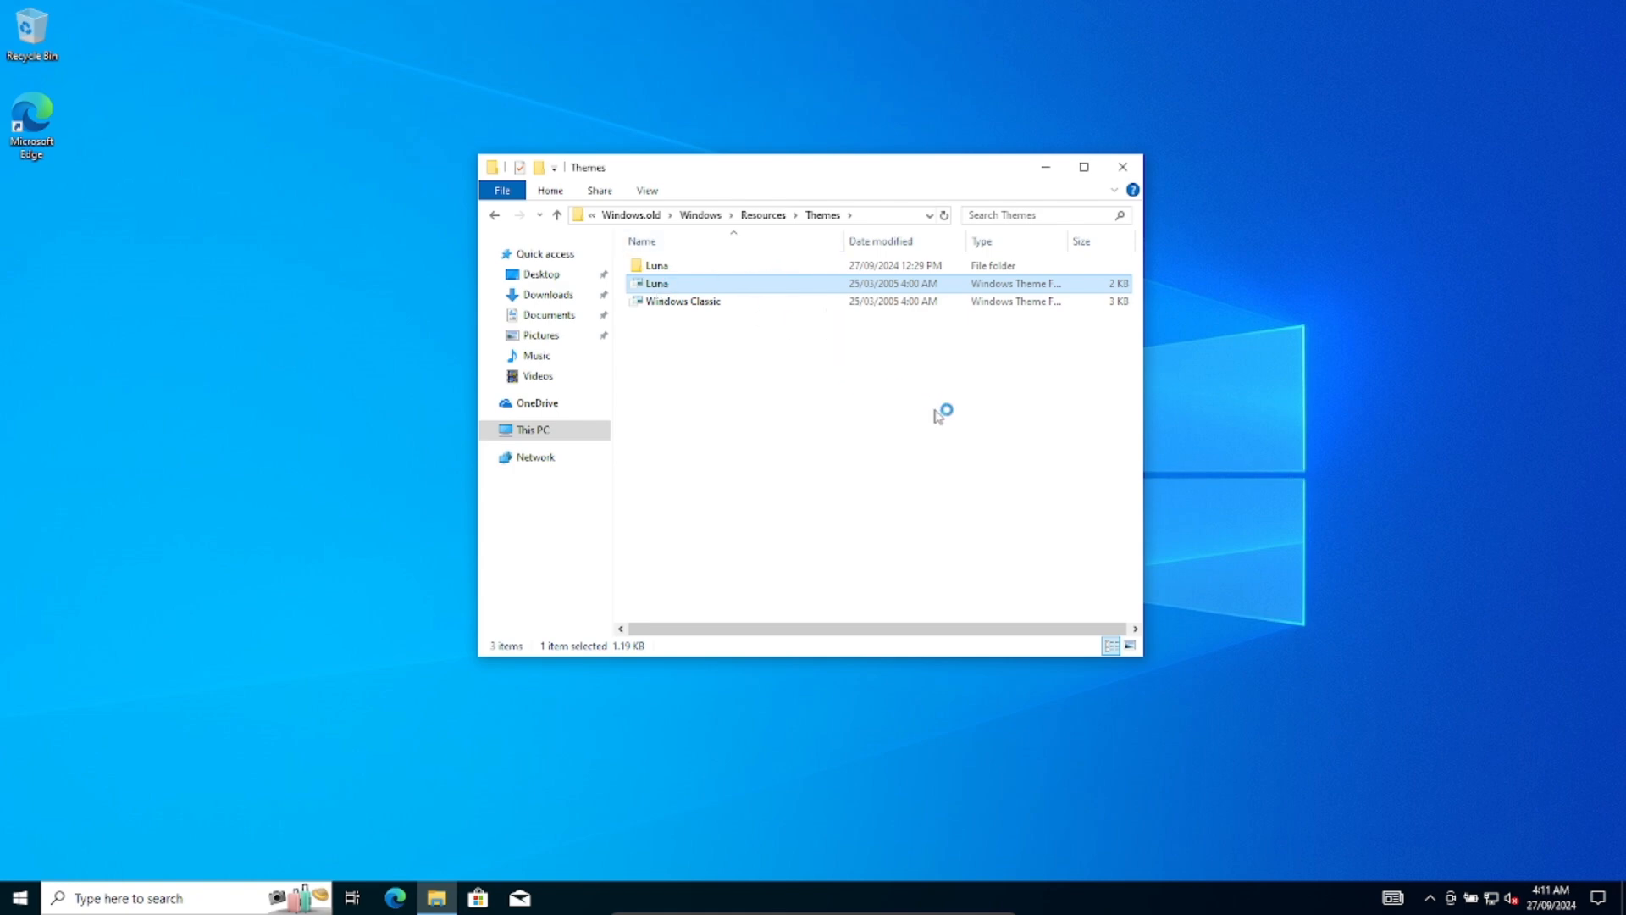
{"action": "mouse_move", "coordinate": [1007, 494]}
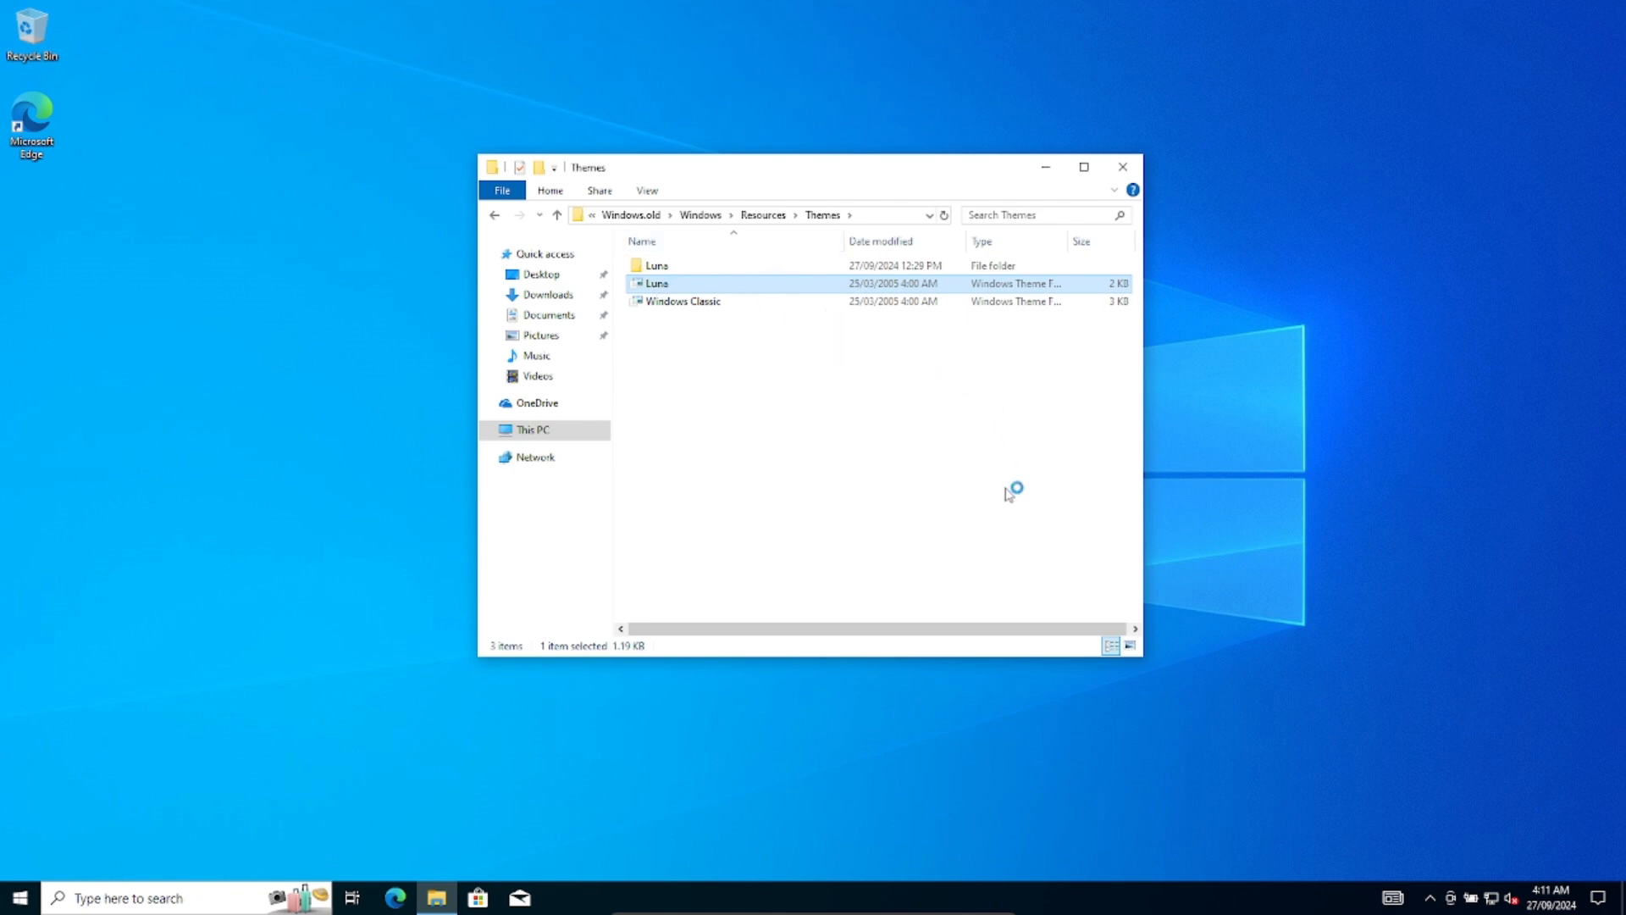
{"action": "mouse_move", "coordinate": [680, 287]}
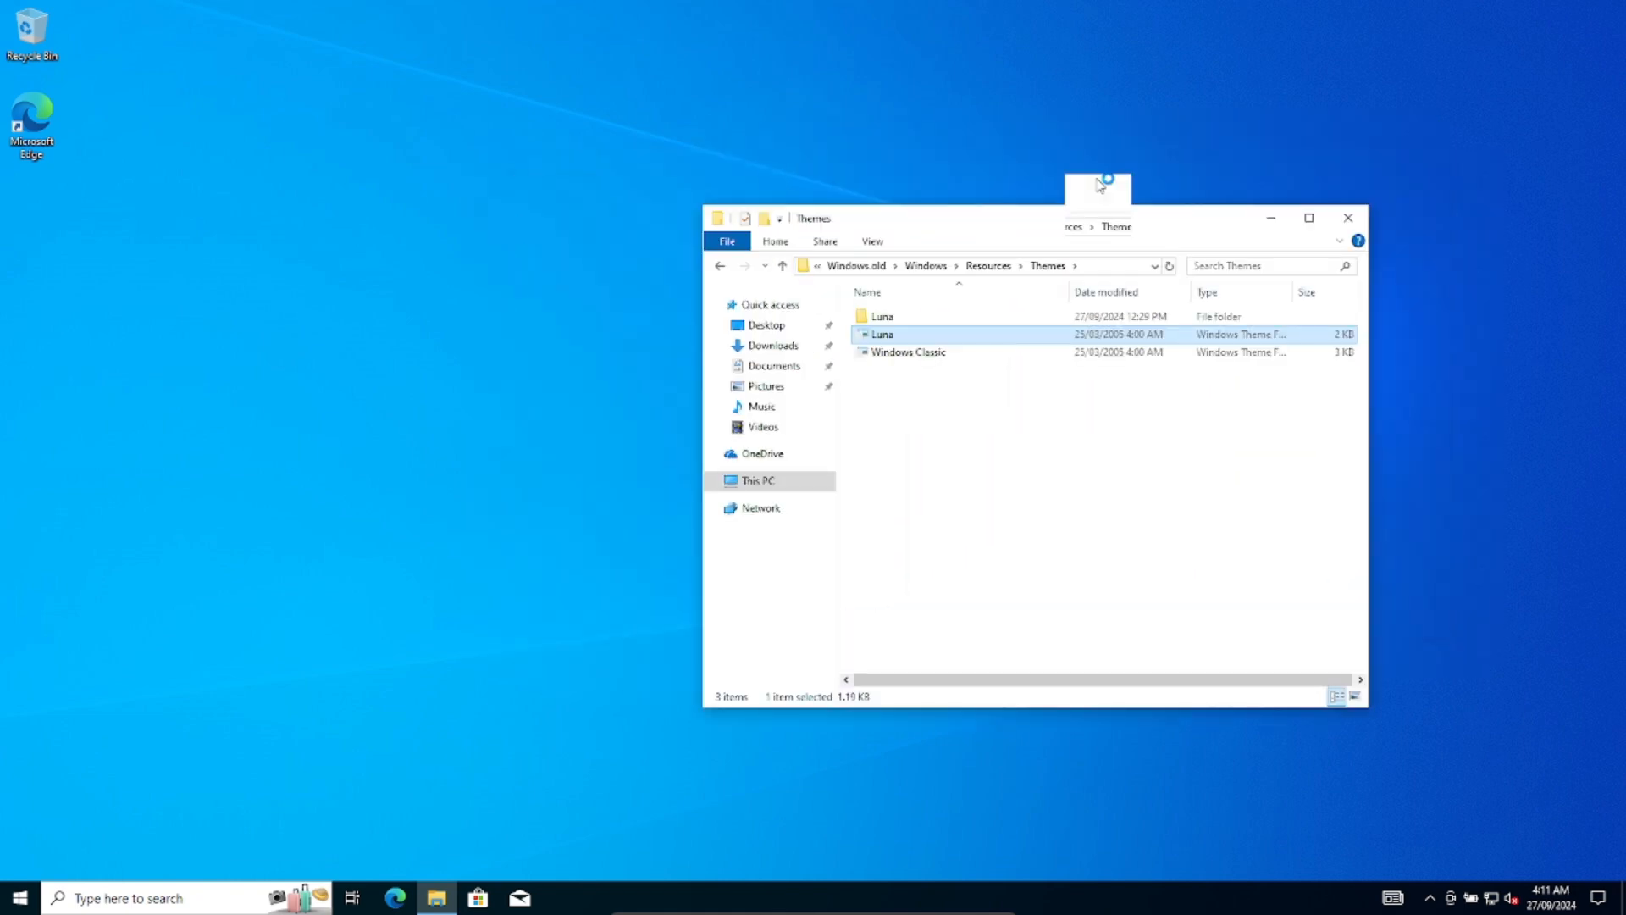
{"action": "left_click_drag", "start_coordinate": [1098, 186], "coordinate": [1098, 189]}
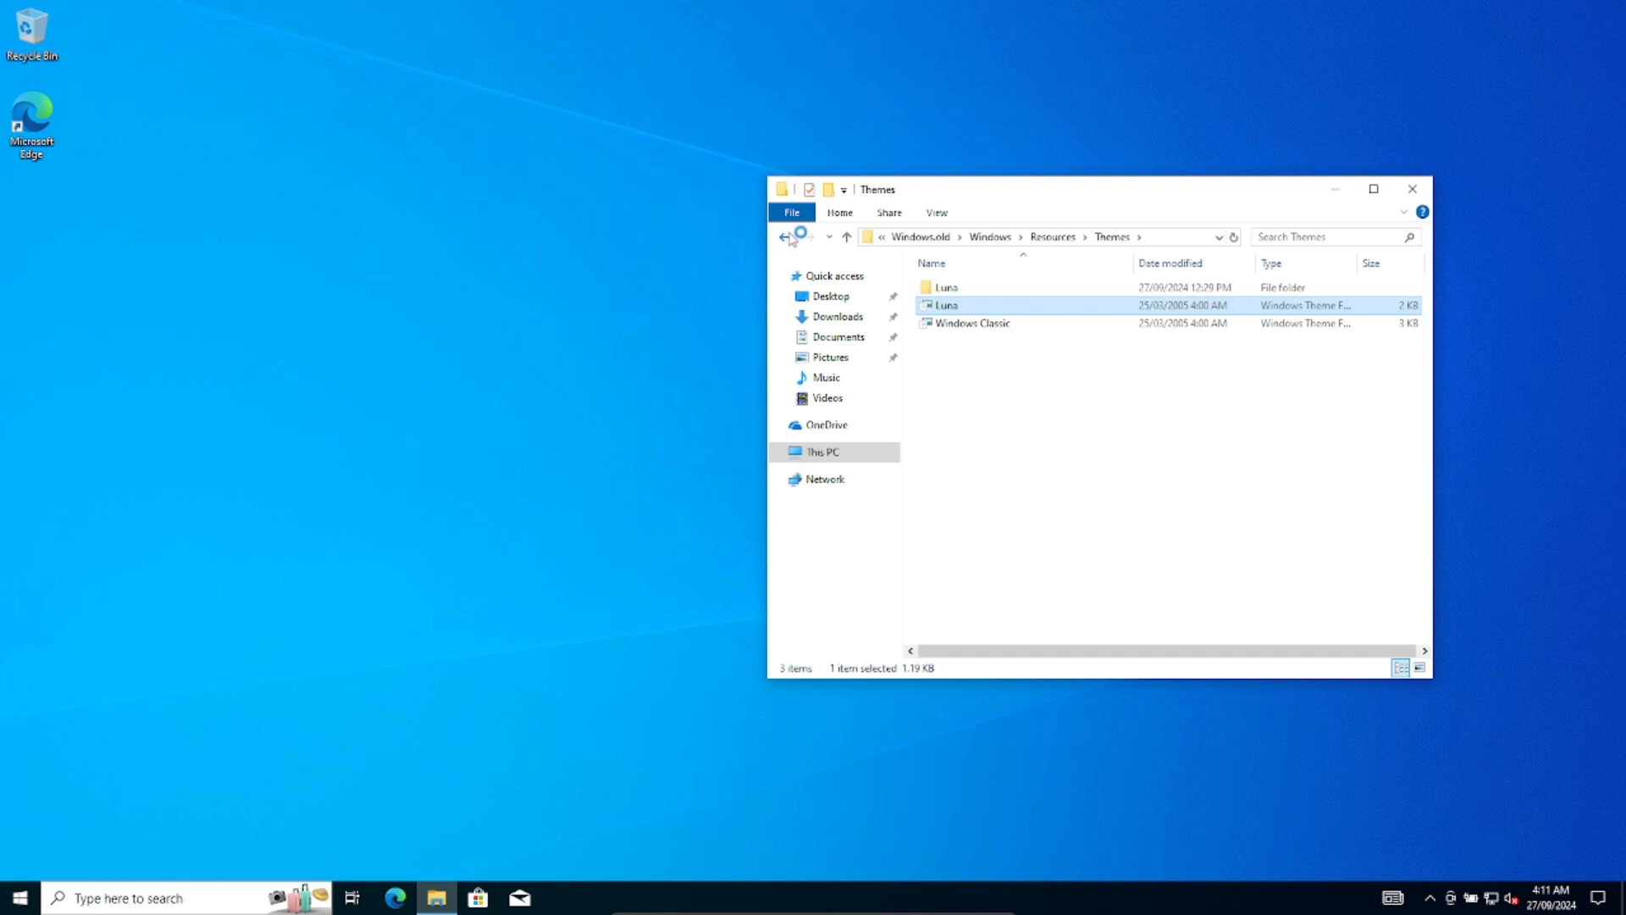
{"action": "left_click", "coordinate": [846, 237]}
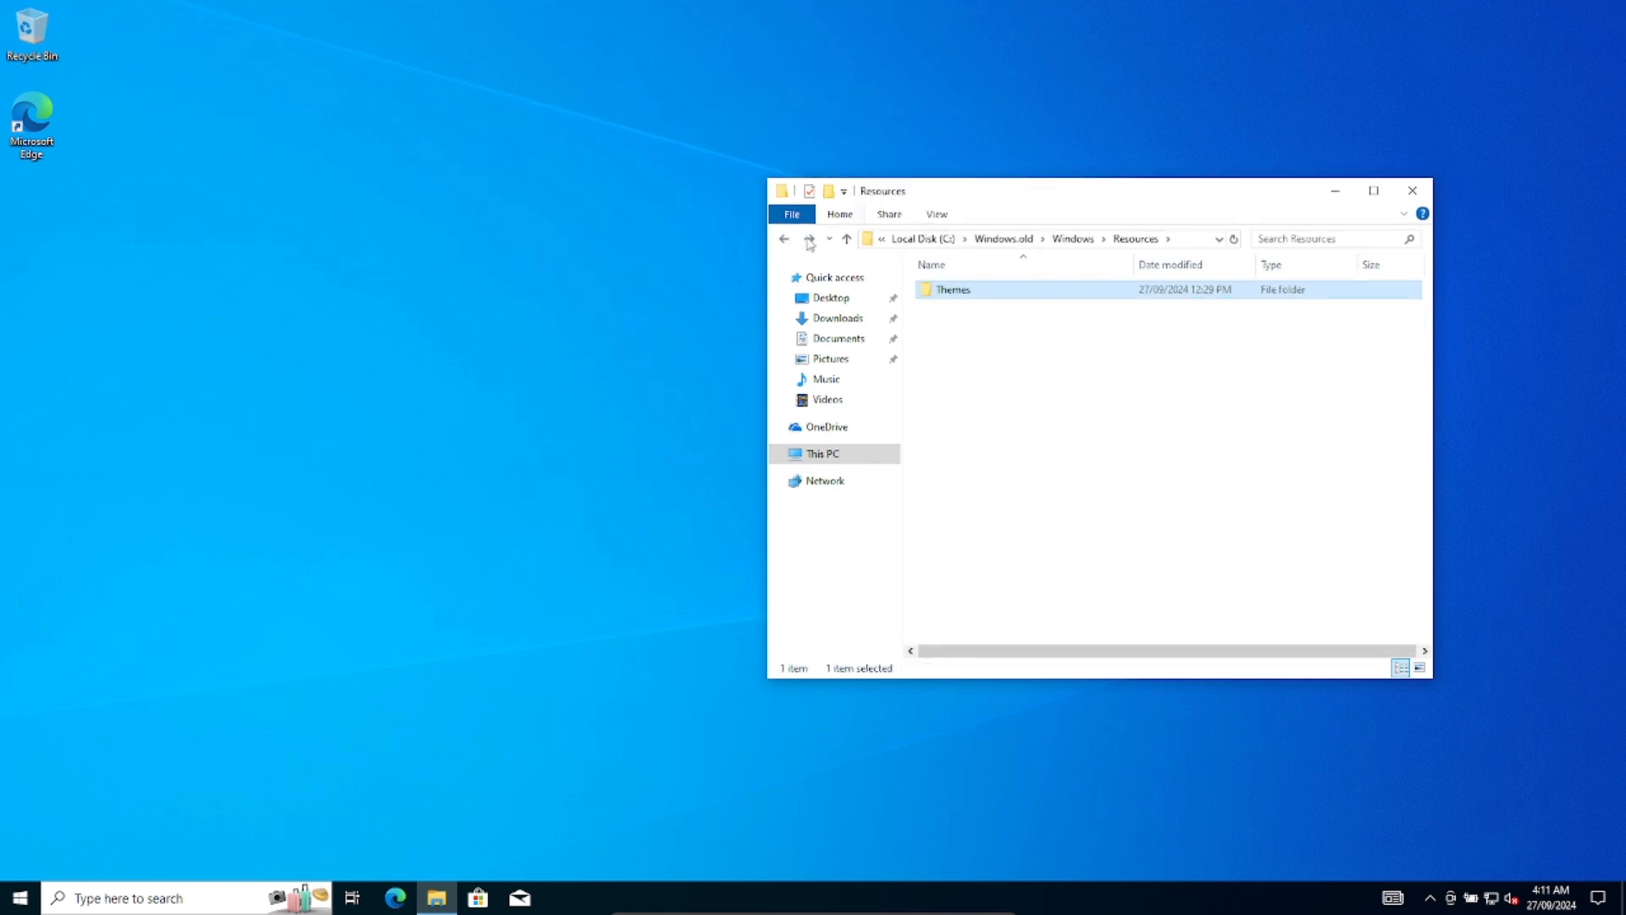
Return to C:\Windows.old\Windows and scroll through its program list
{"action": "left_click", "coordinate": [847, 239]}
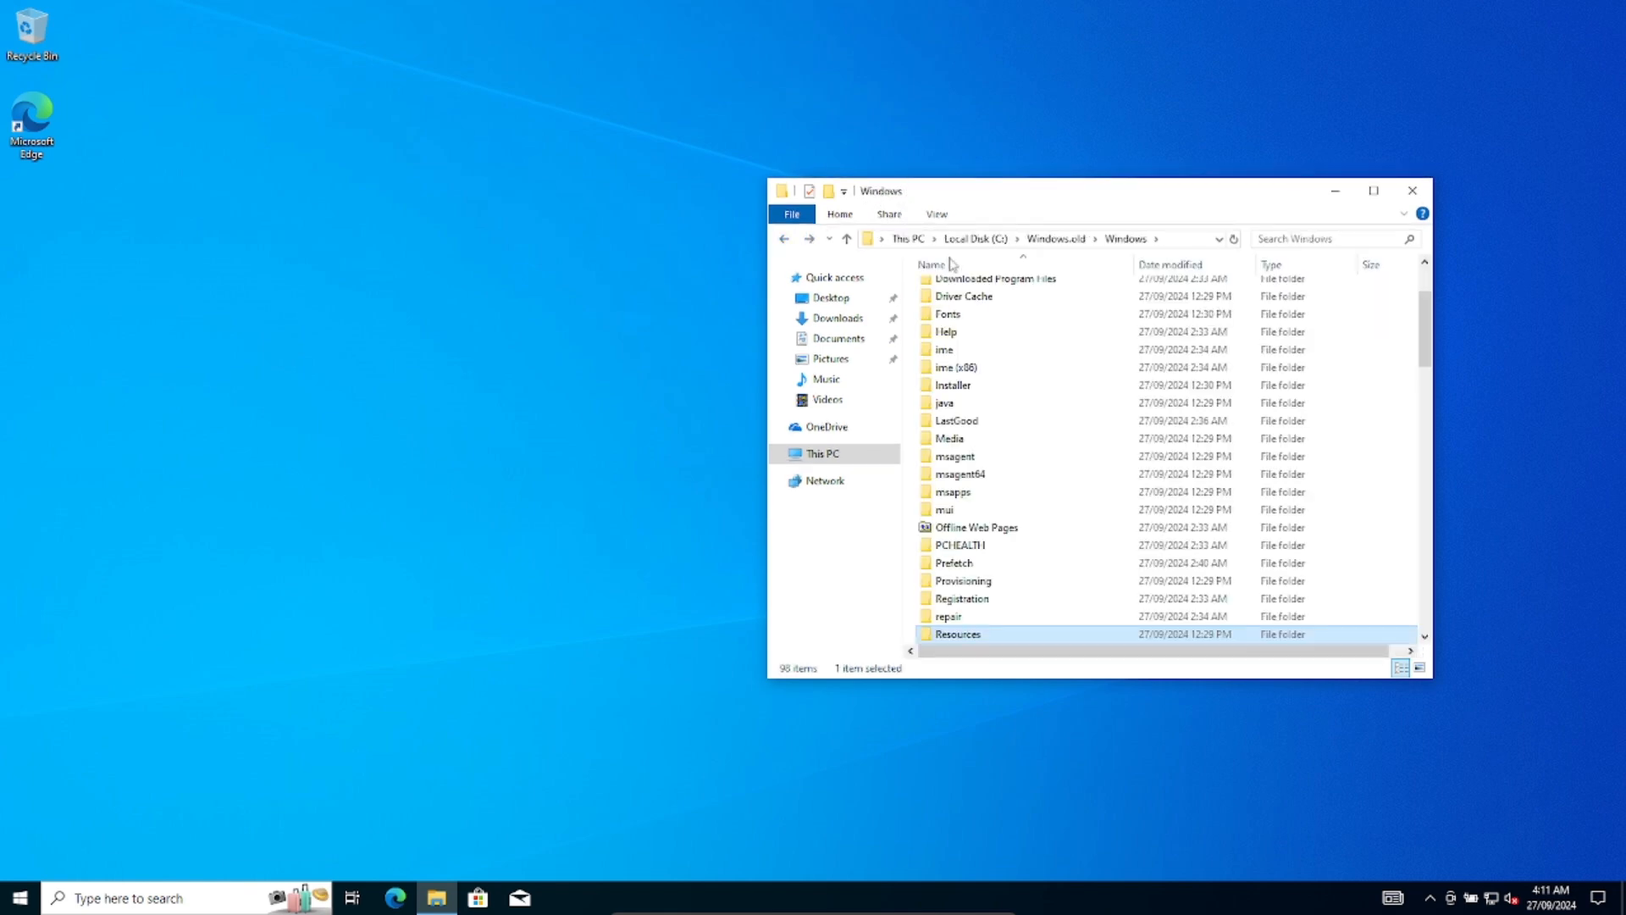
{"action": "scroll", "scroll_direction": "down", "scroll_amount": 3}
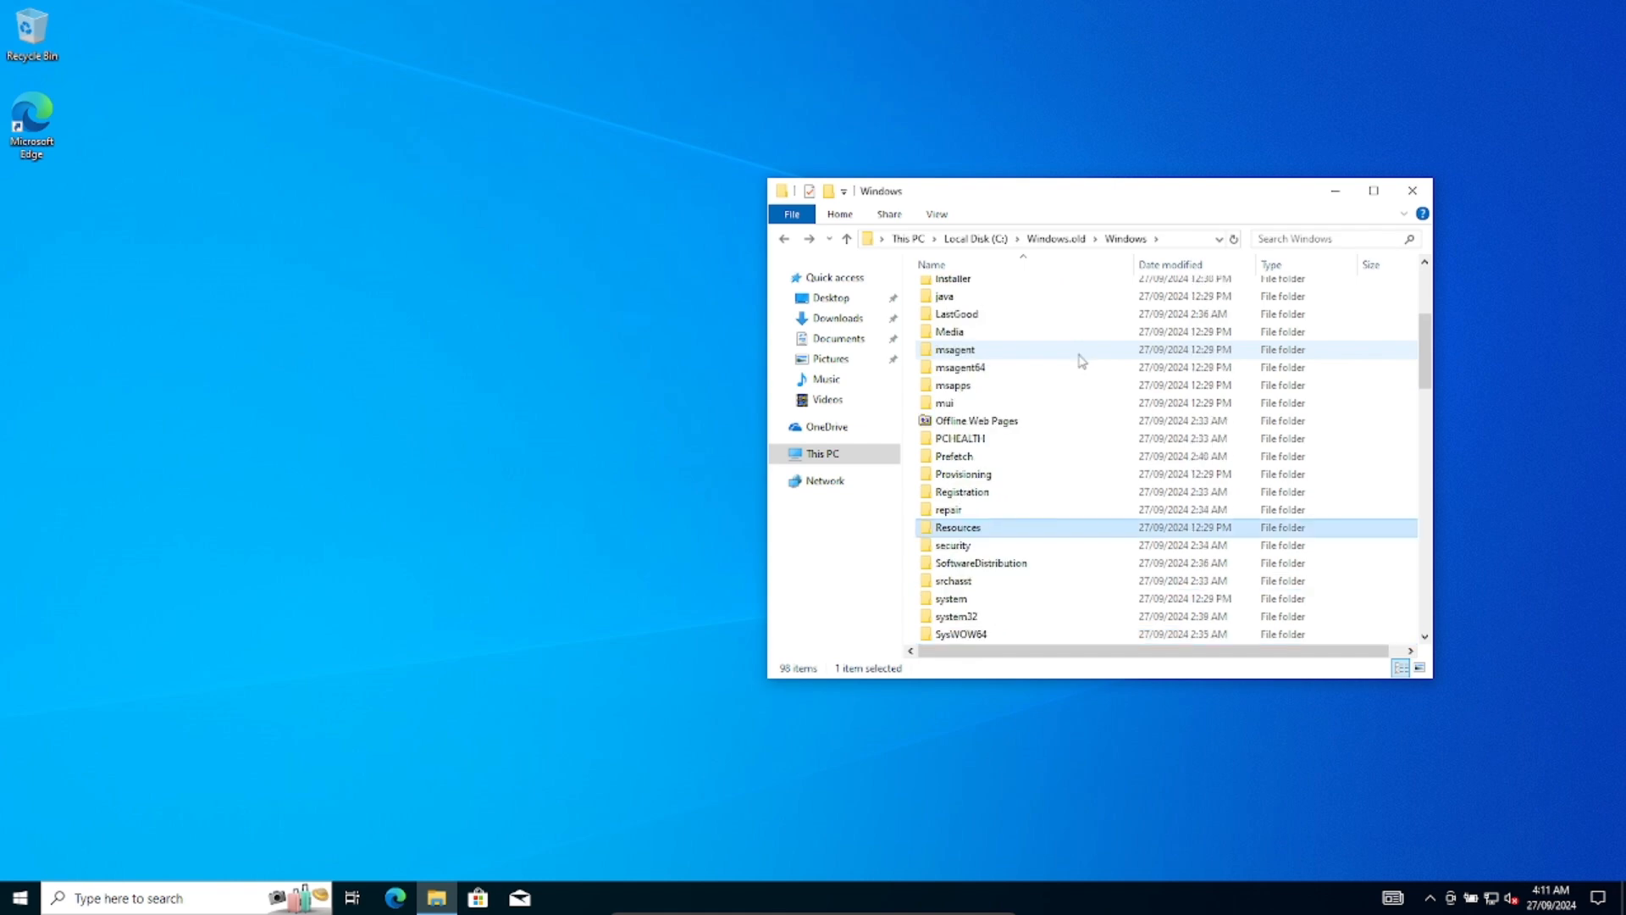
{"action": "scroll", "scroll_direction": "down", "scroll_amount": 3}
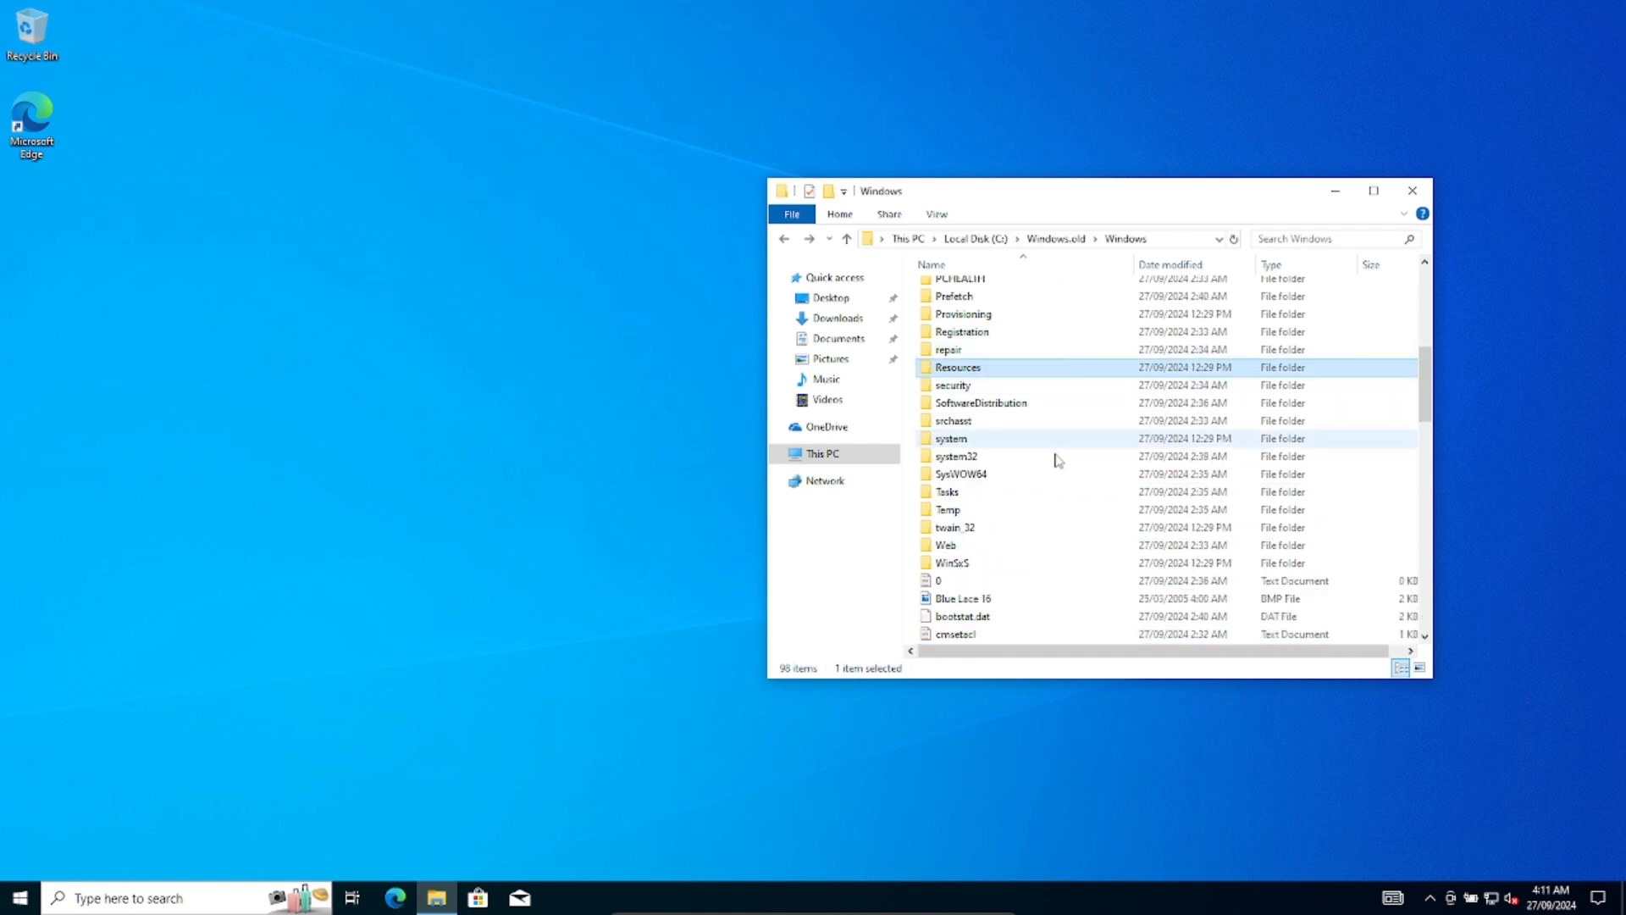
{"action": "scroll", "scroll_direction": "down", "scroll_amount": 3}
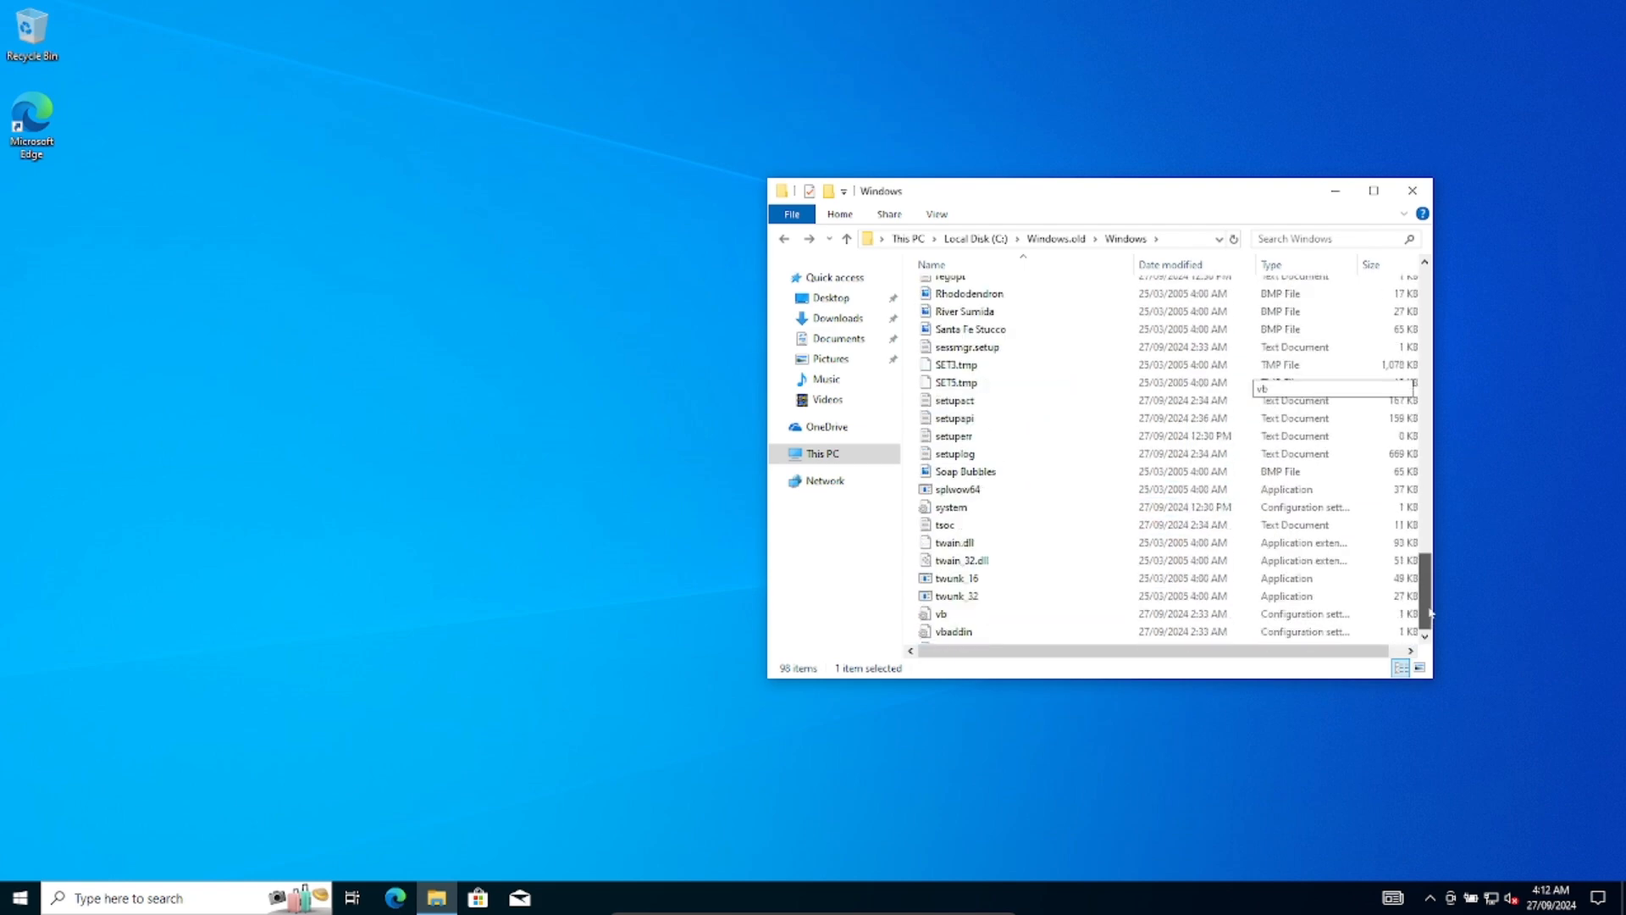
{"action": "scroll", "scroll_direction": "down", "scroll_amount": 3}
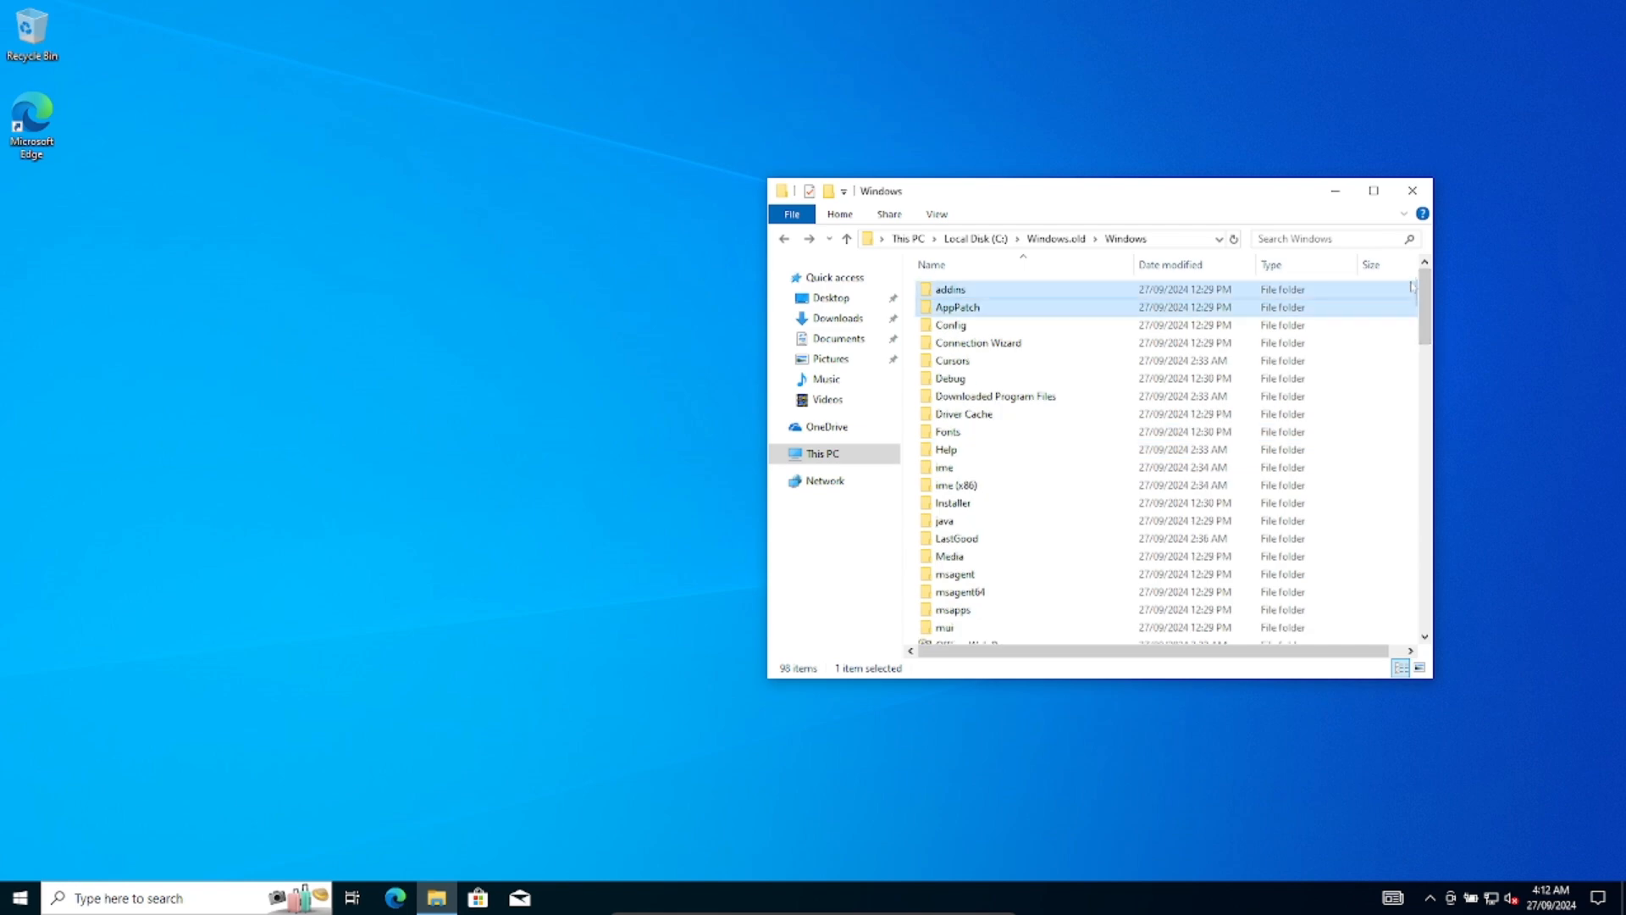
{"action": "left_click", "coordinate": [947, 430]}
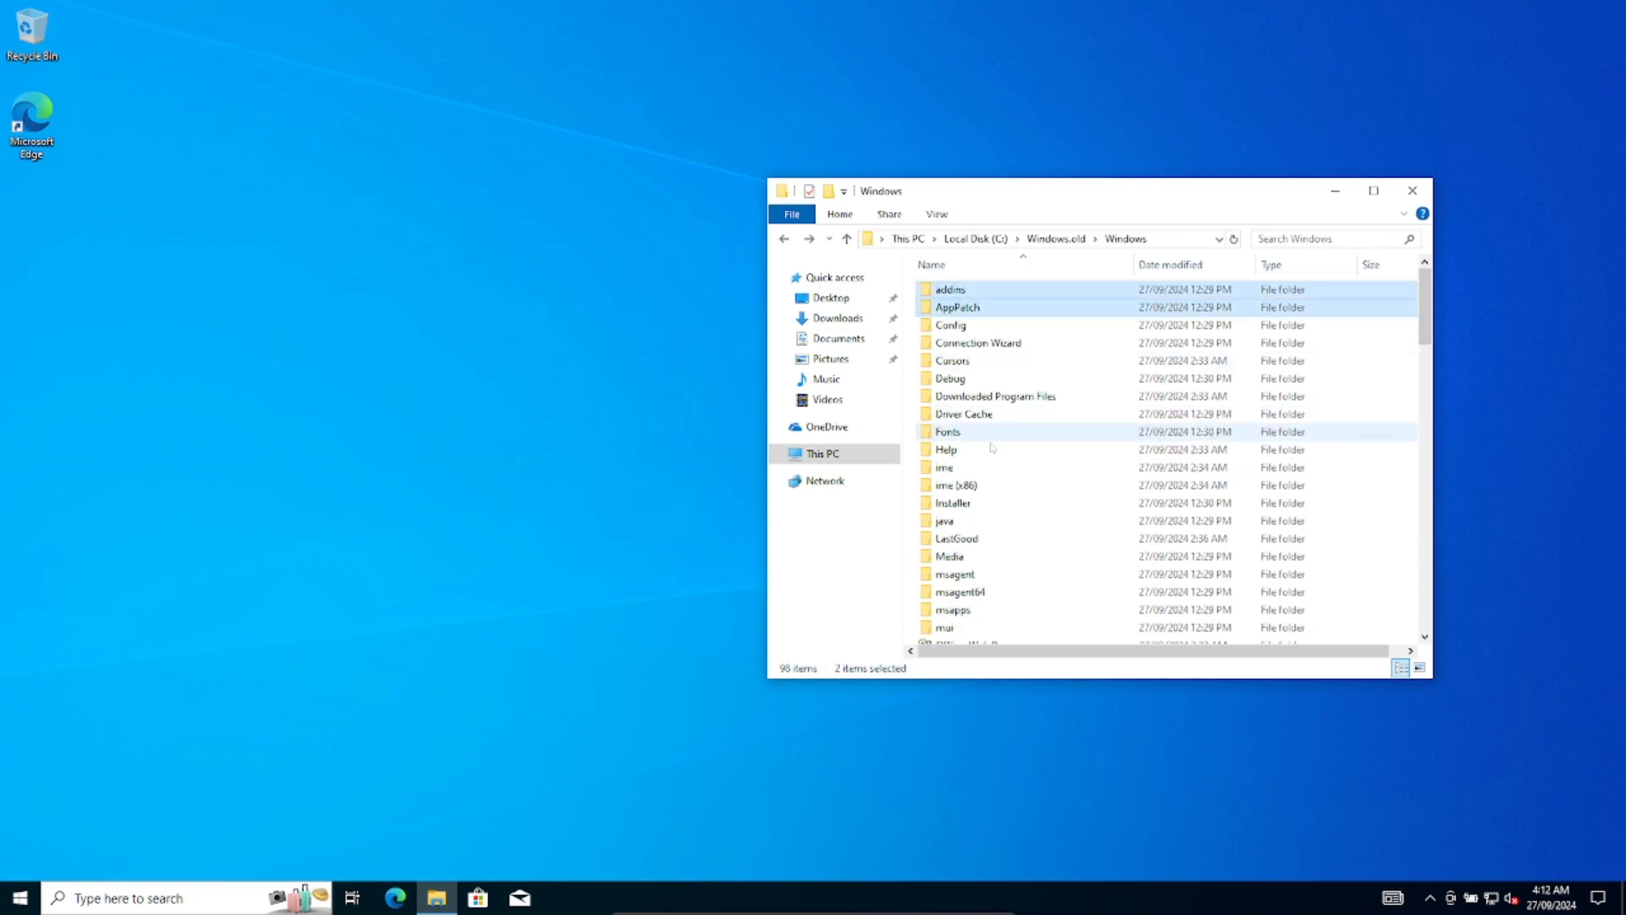
{"action": "scroll", "scroll_direction": "down", "scroll_amount": 3}
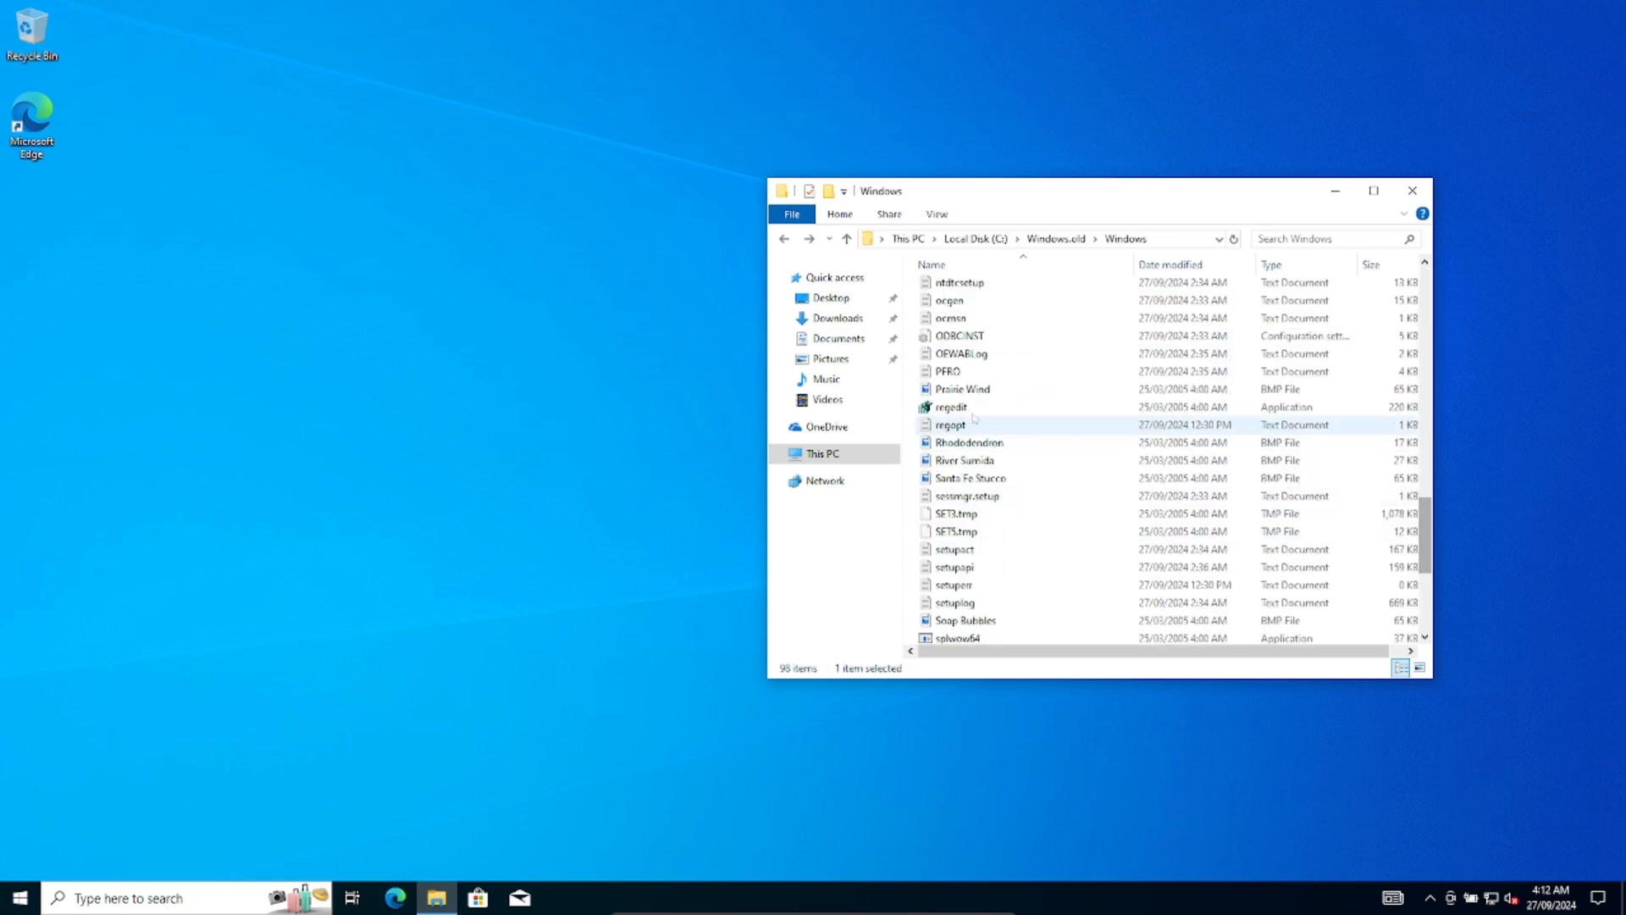
Launch the old regedit, dismiss its Application Error, and select NOTEPAD
{"action": "left_click", "coordinate": [950, 407]}
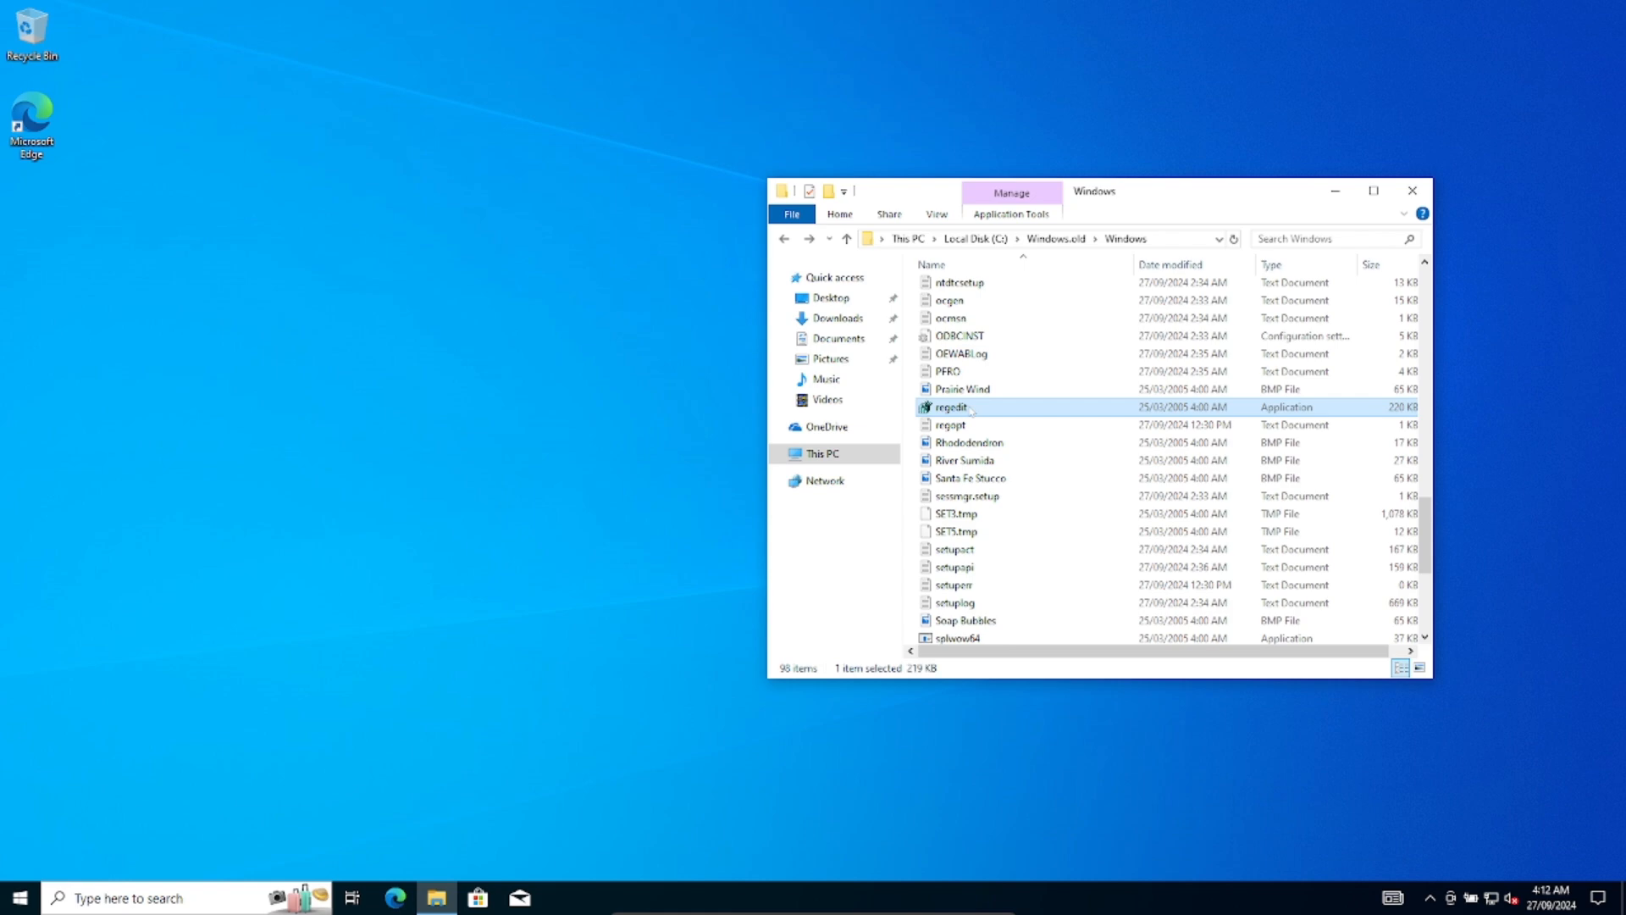
{"action": "double_click", "coordinate": [948, 407]}
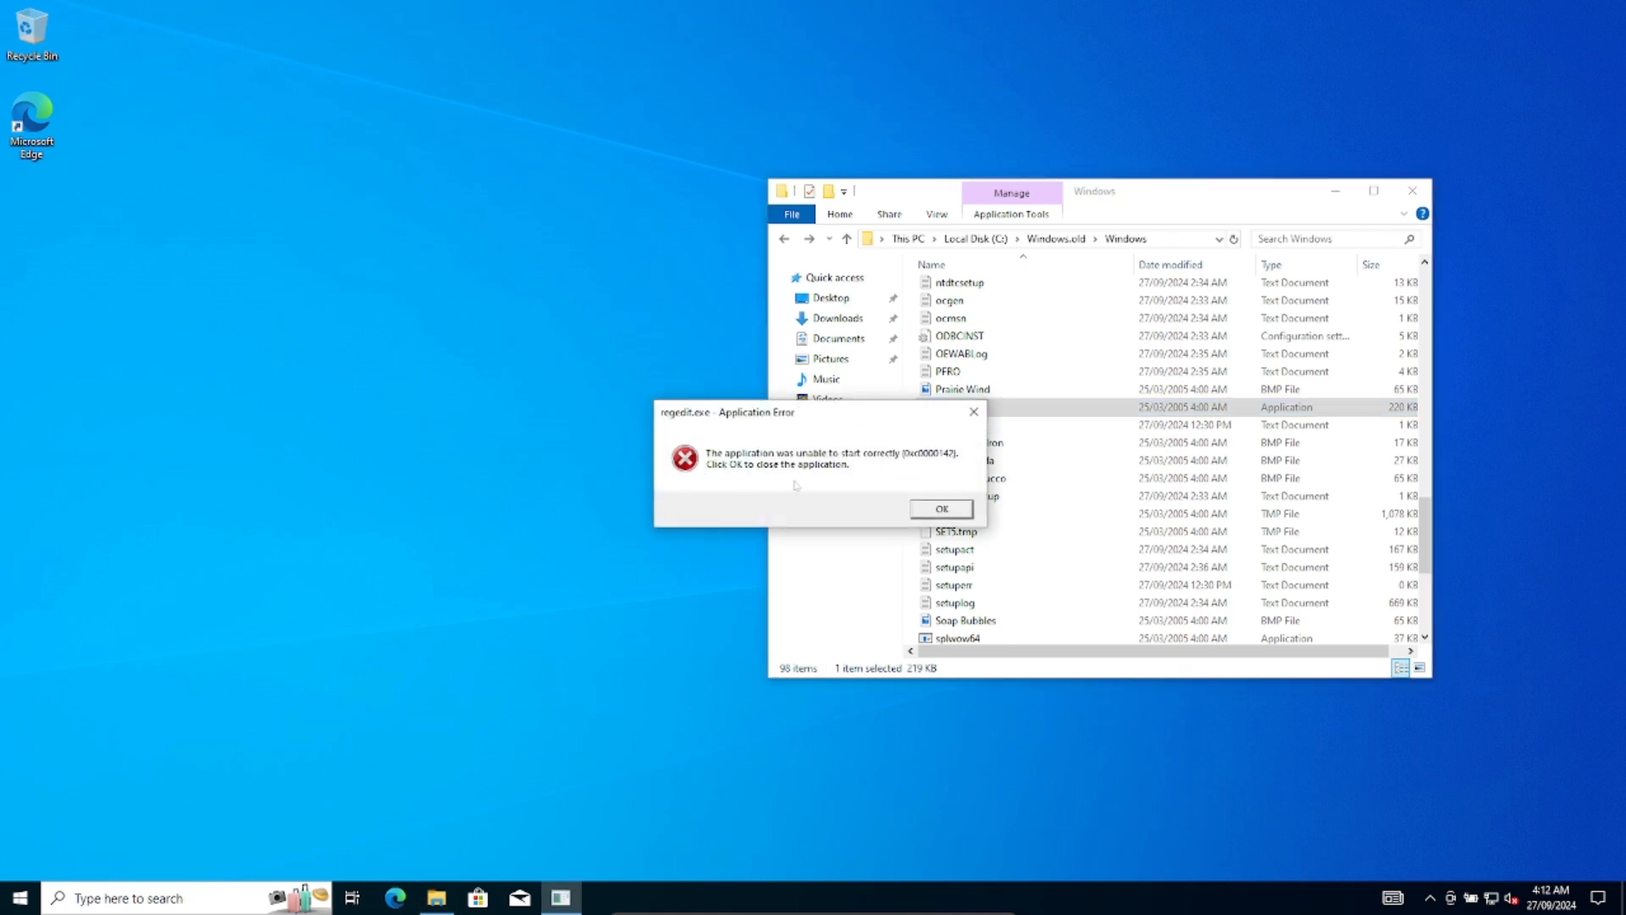
{"action": "left_click", "coordinate": [939, 508]}
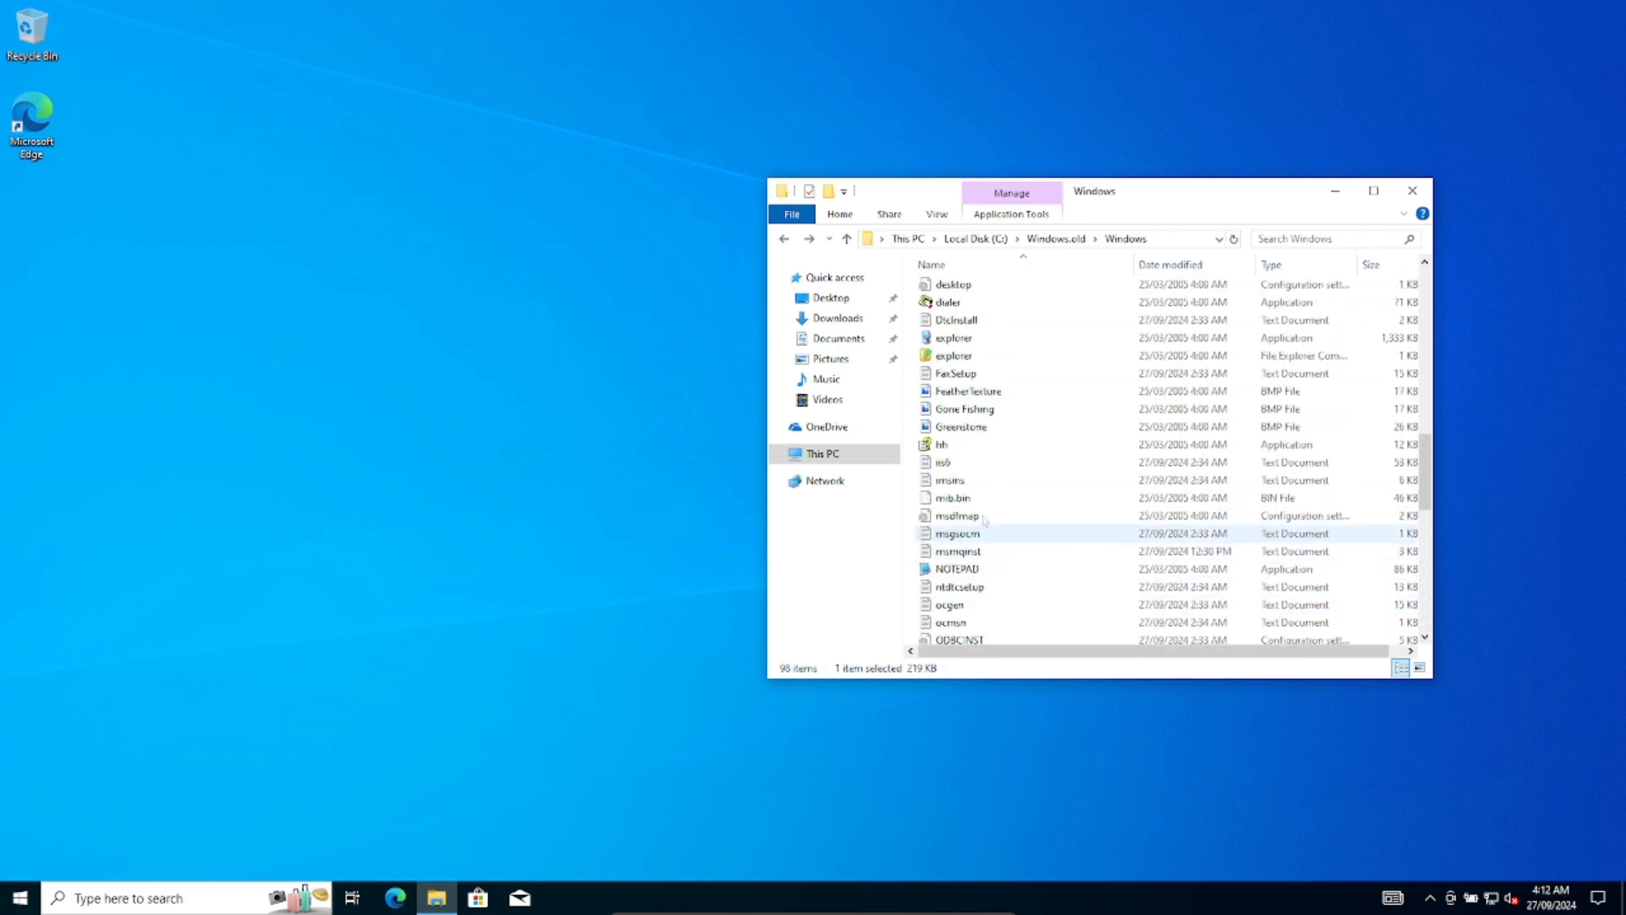
{"action": "left_click", "coordinate": [956, 568]}
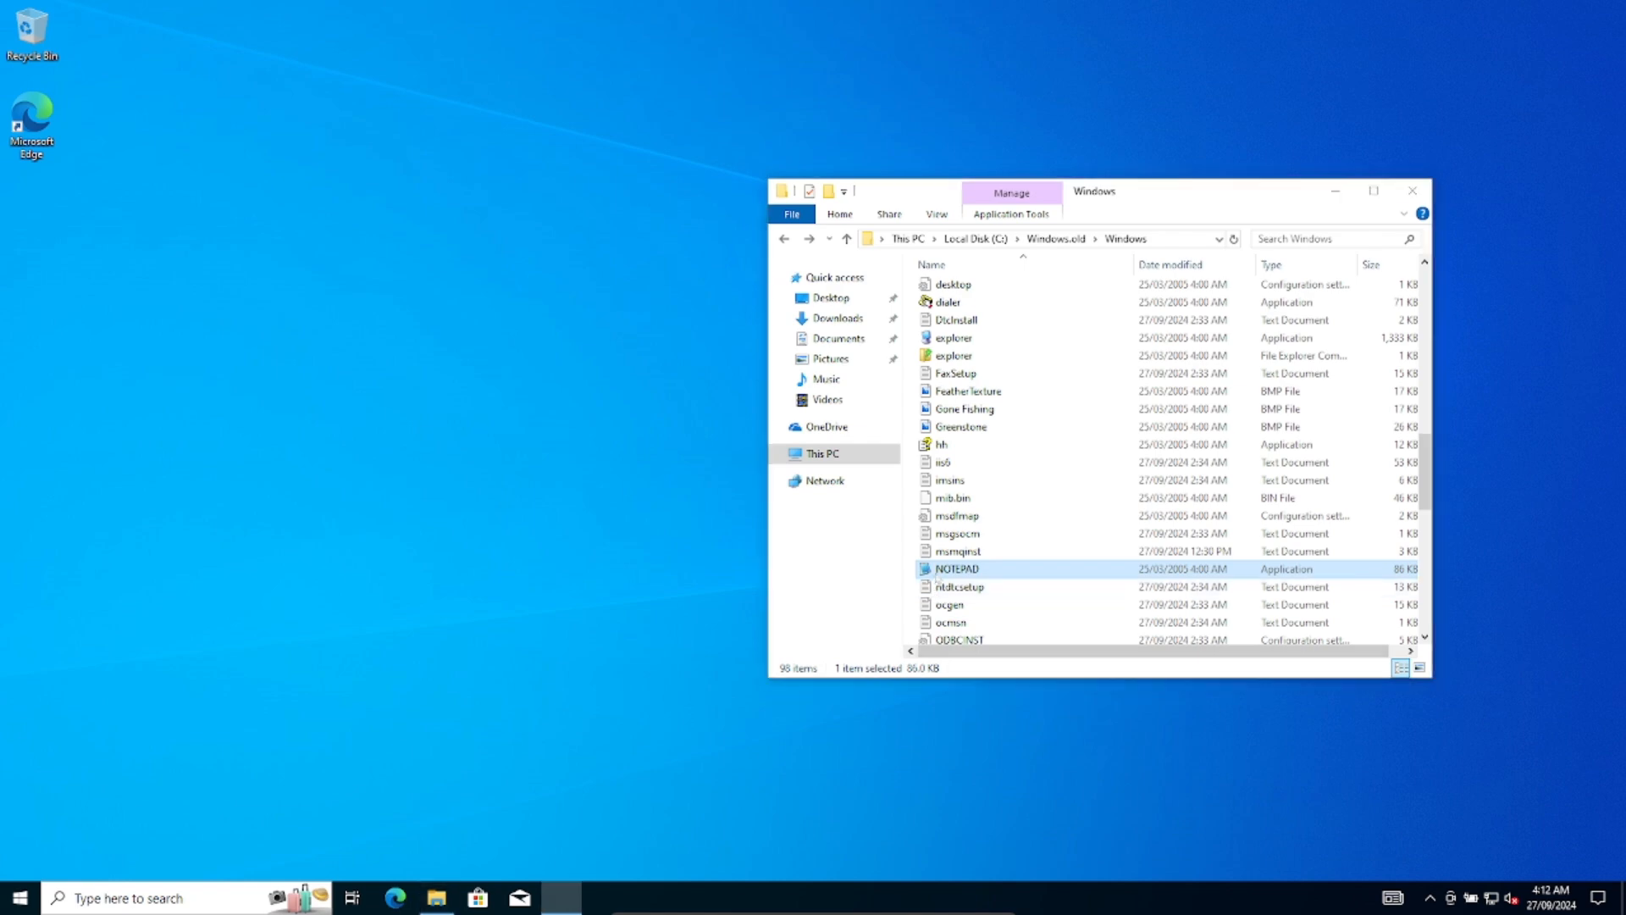
Run the old NOTEPAD and view its About box, which reports Windows 10
{"action": "double_click", "coordinate": [955, 568]}
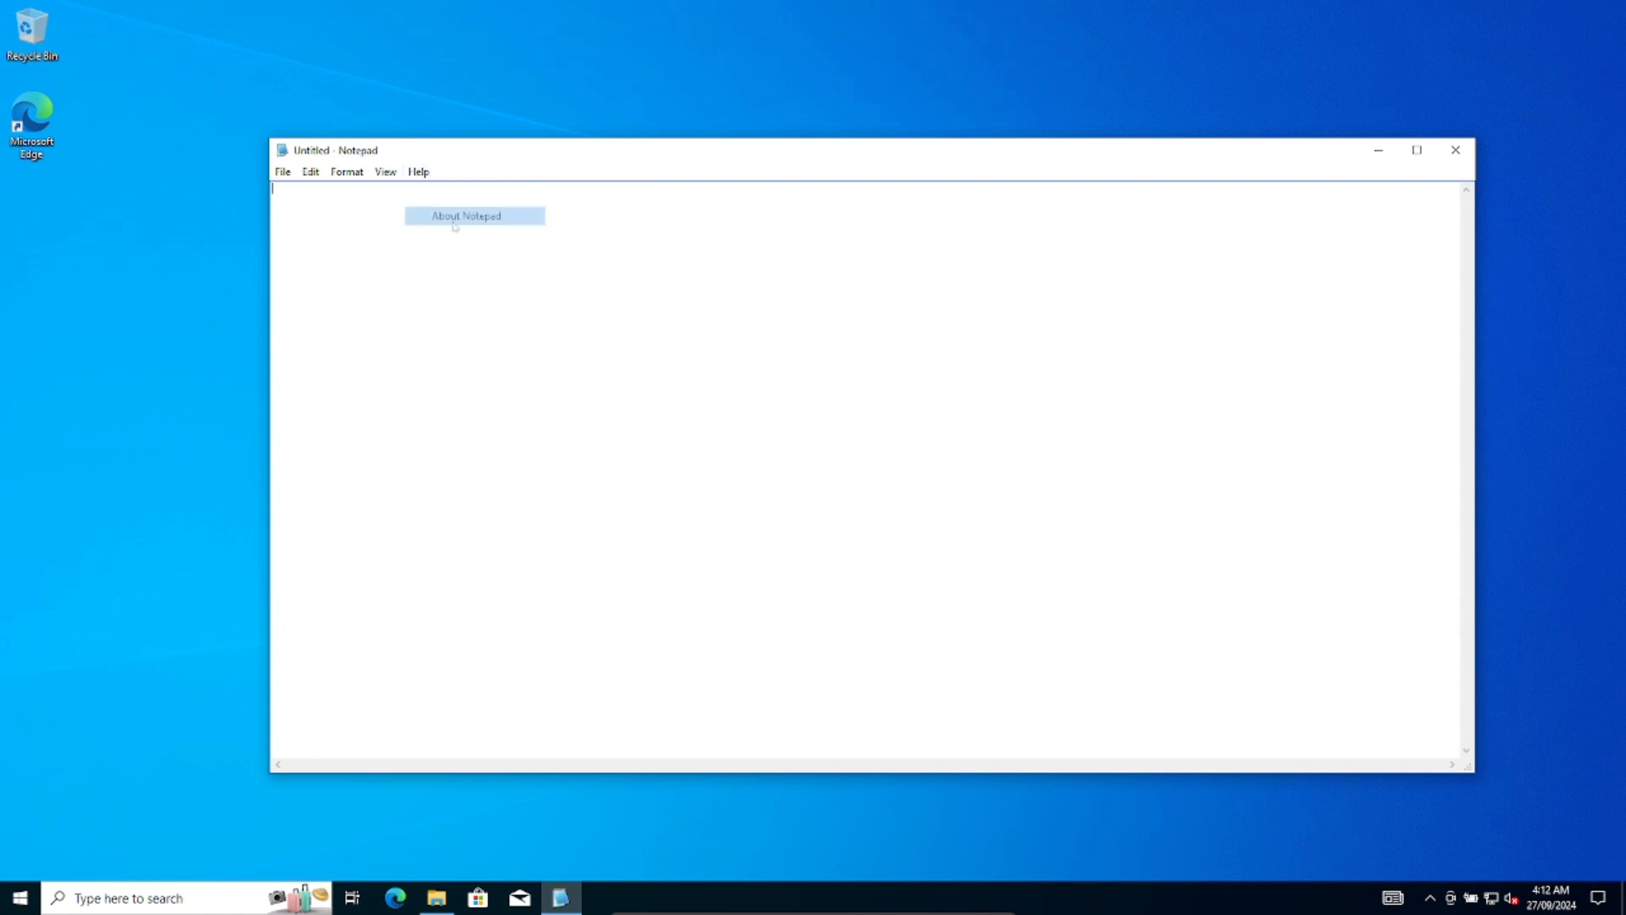
{"action": "left_click", "coordinate": [472, 216]}
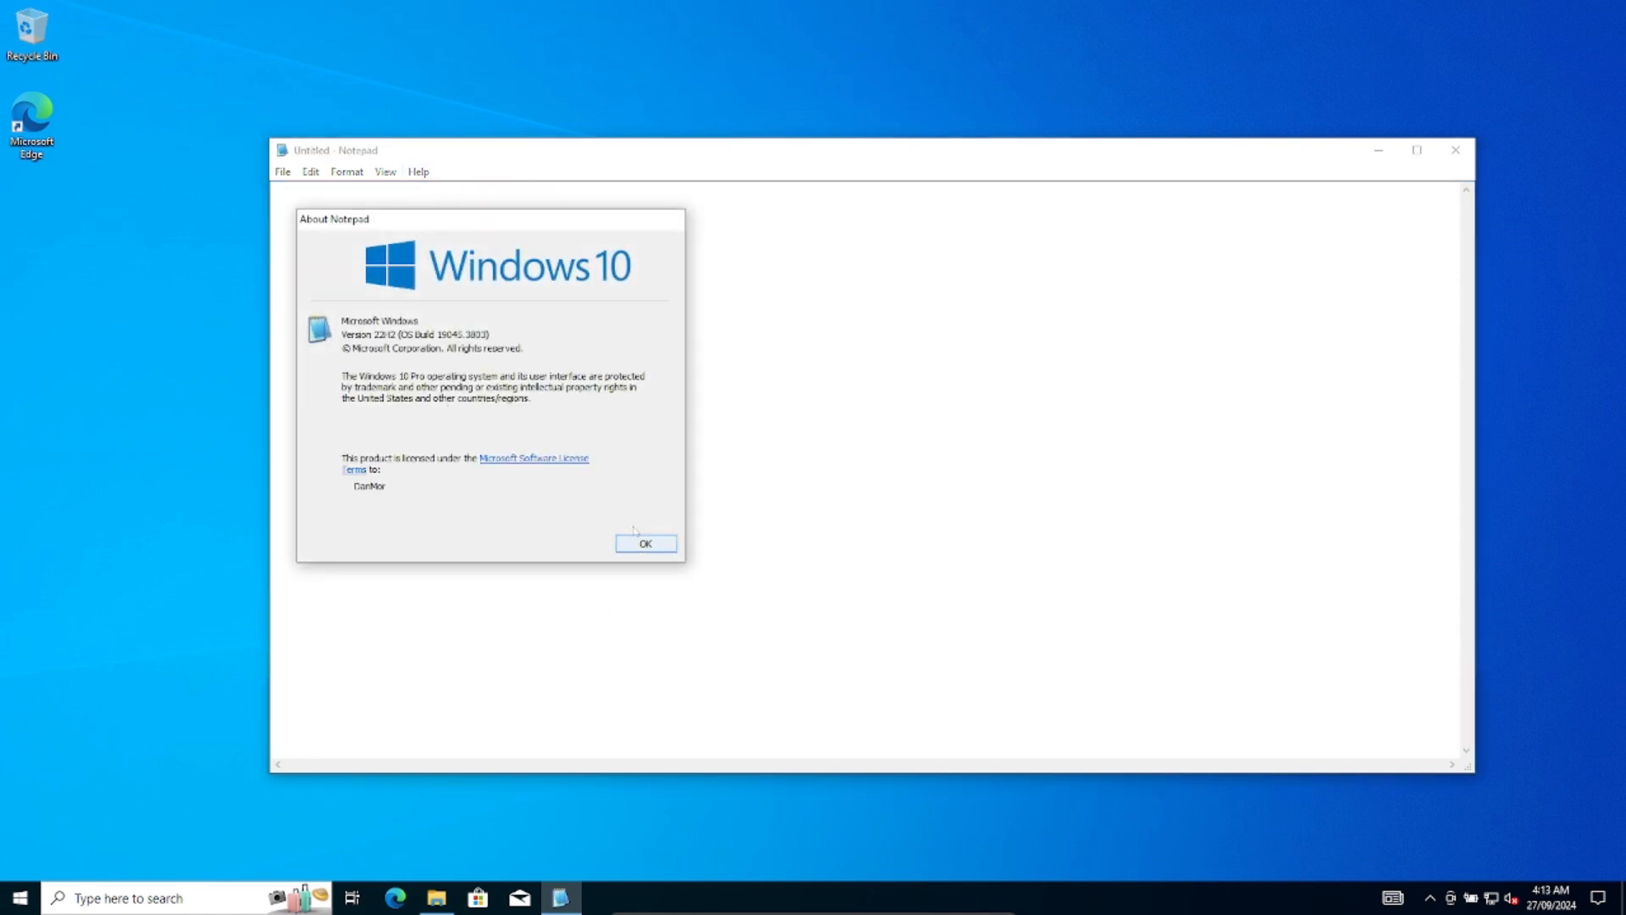
{"action": "left_click", "coordinate": [643, 544]}
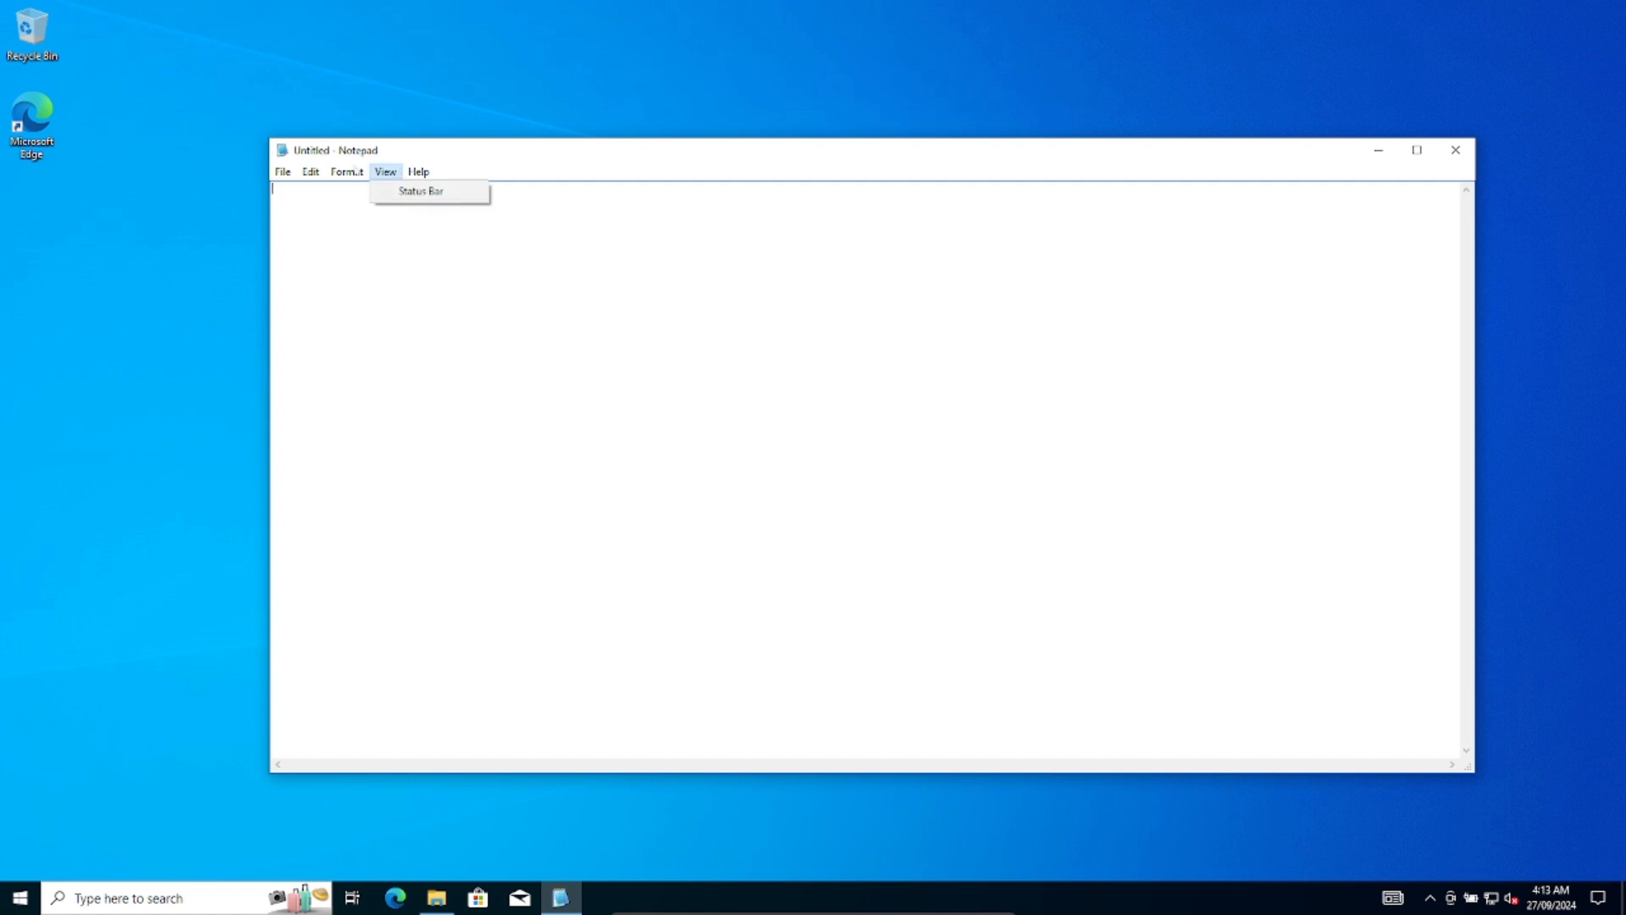
{"action": "left_click", "coordinate": [281, 172]}
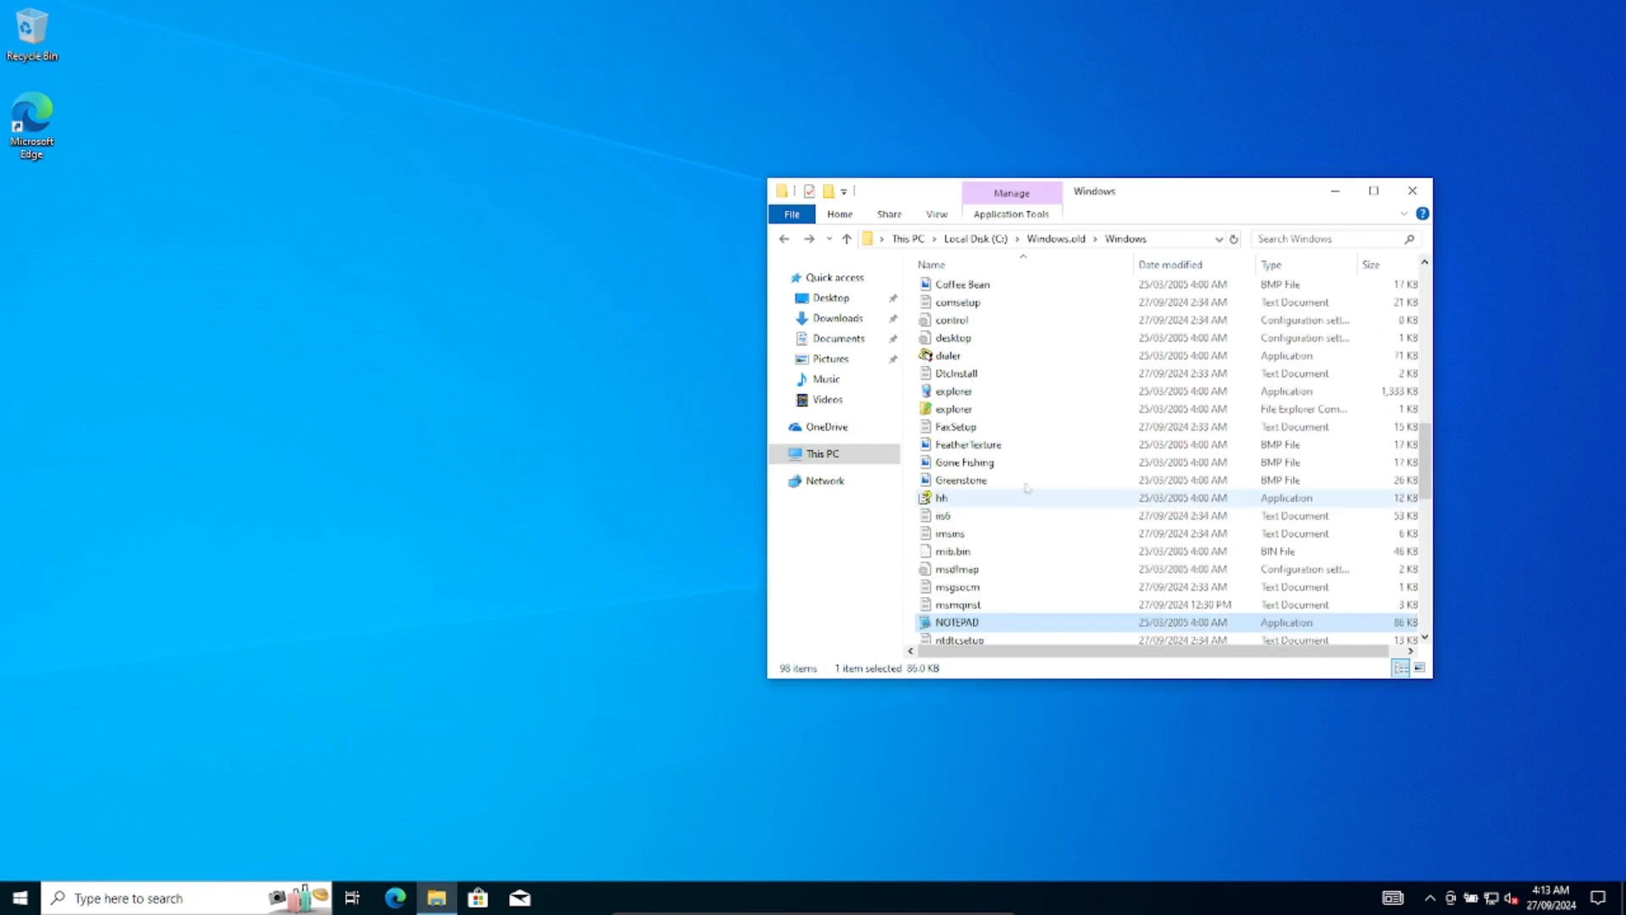
Launch the old explorer.exe and dismiss its Application Error with OK
{"action": "left_click", "coordinate": [951, 391]}
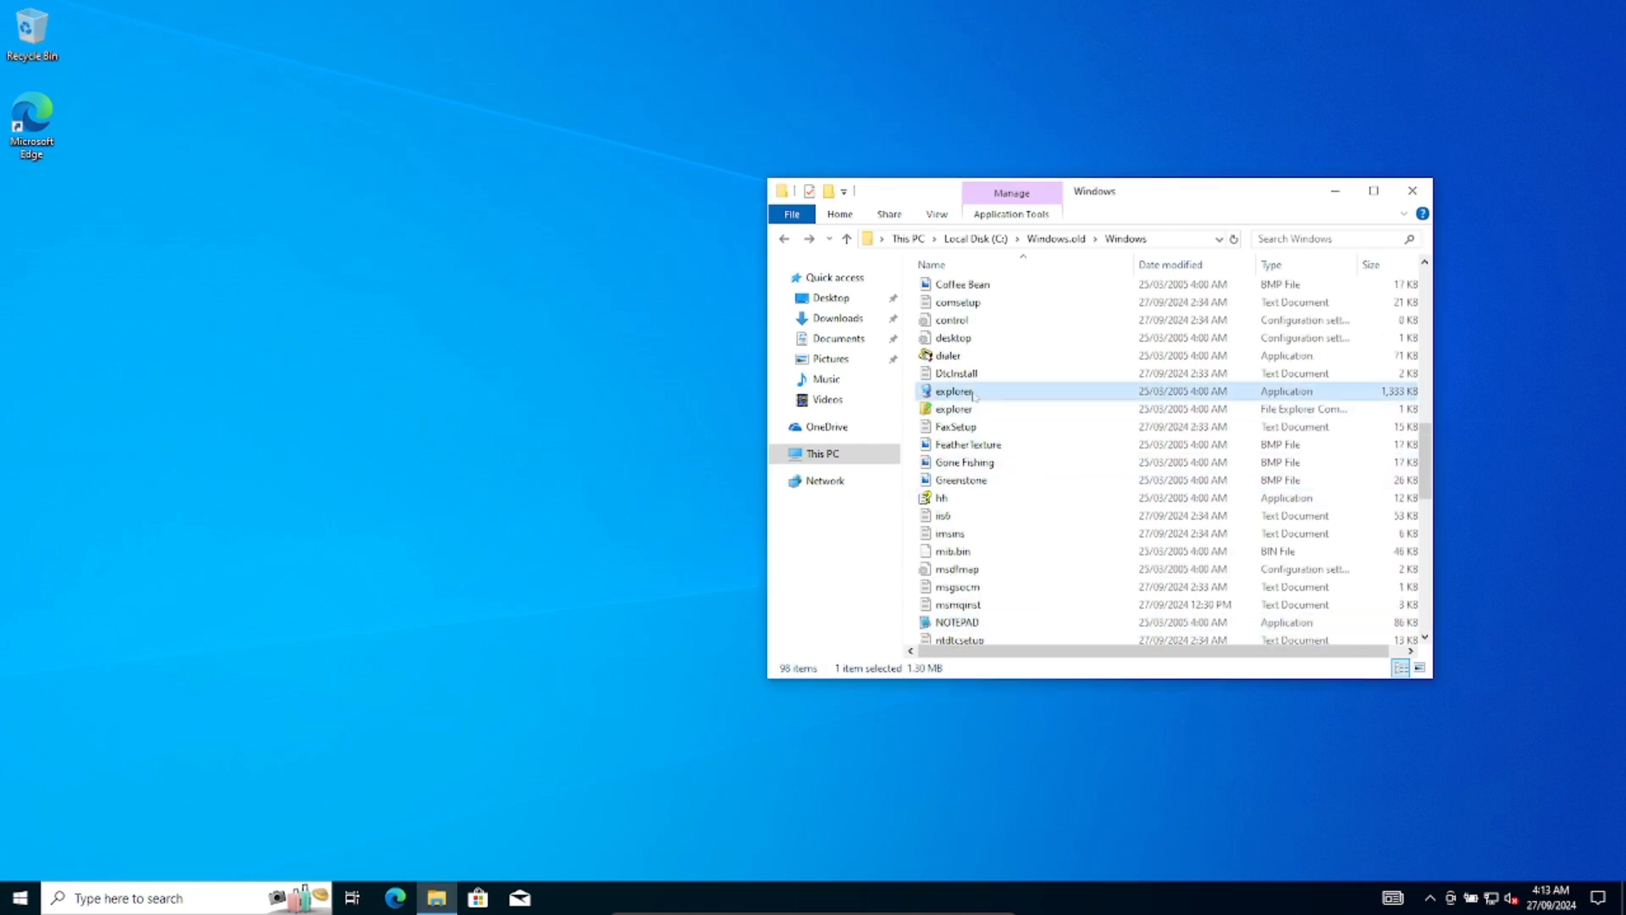
{"action": "double_click", "coordinate": [955, 391]}
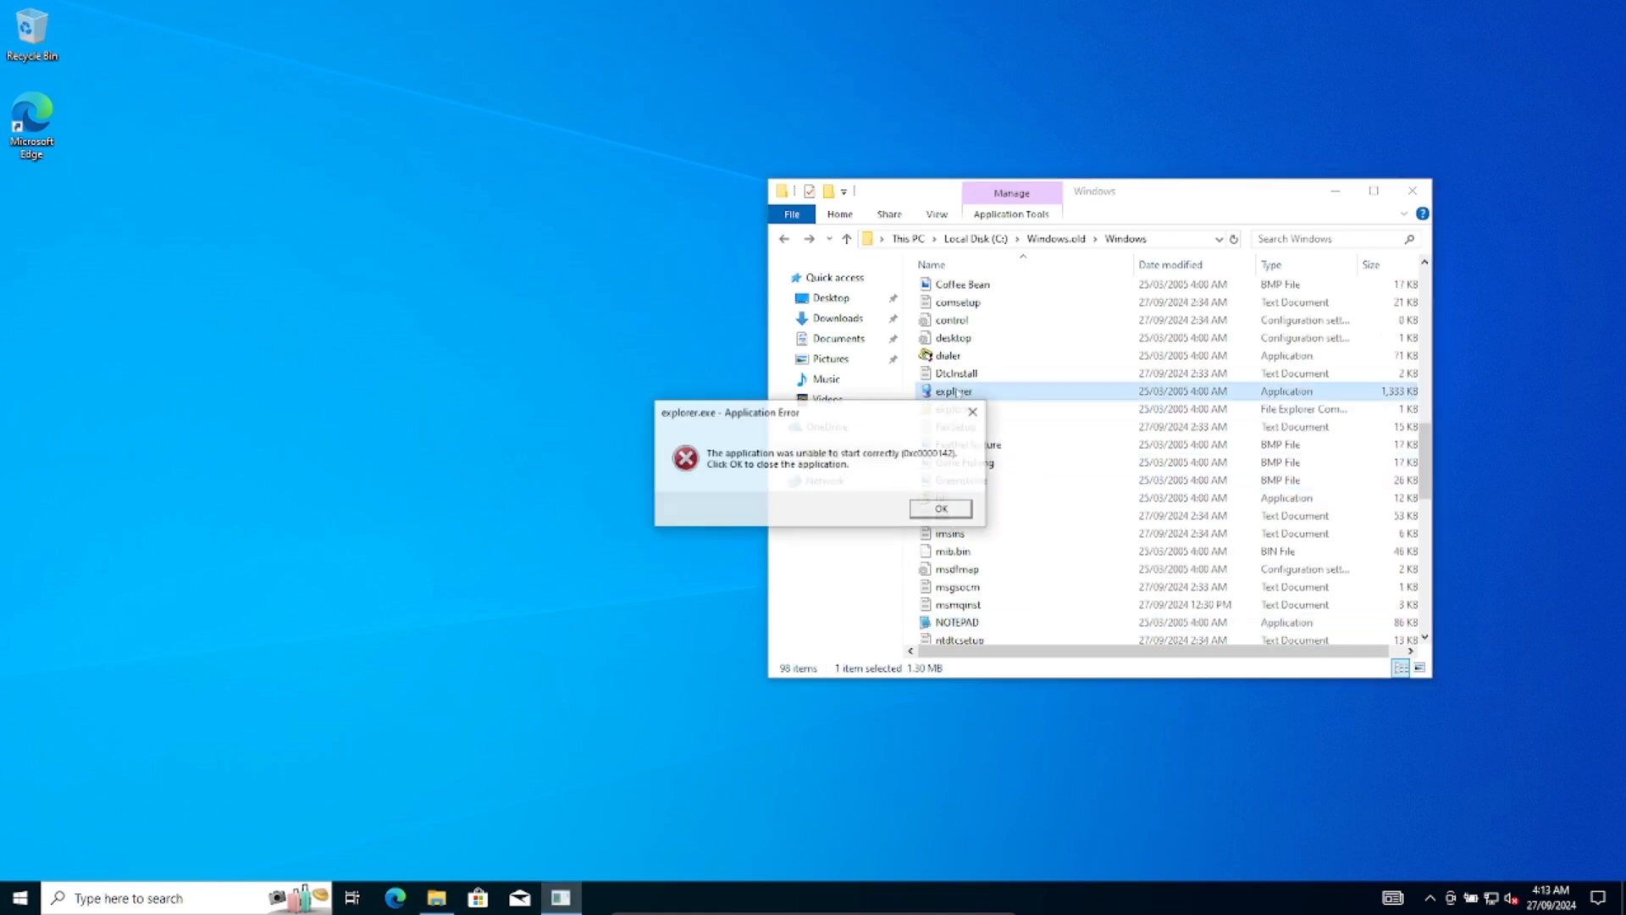
{"action": "left_click", "coordinate": [938, 508]}
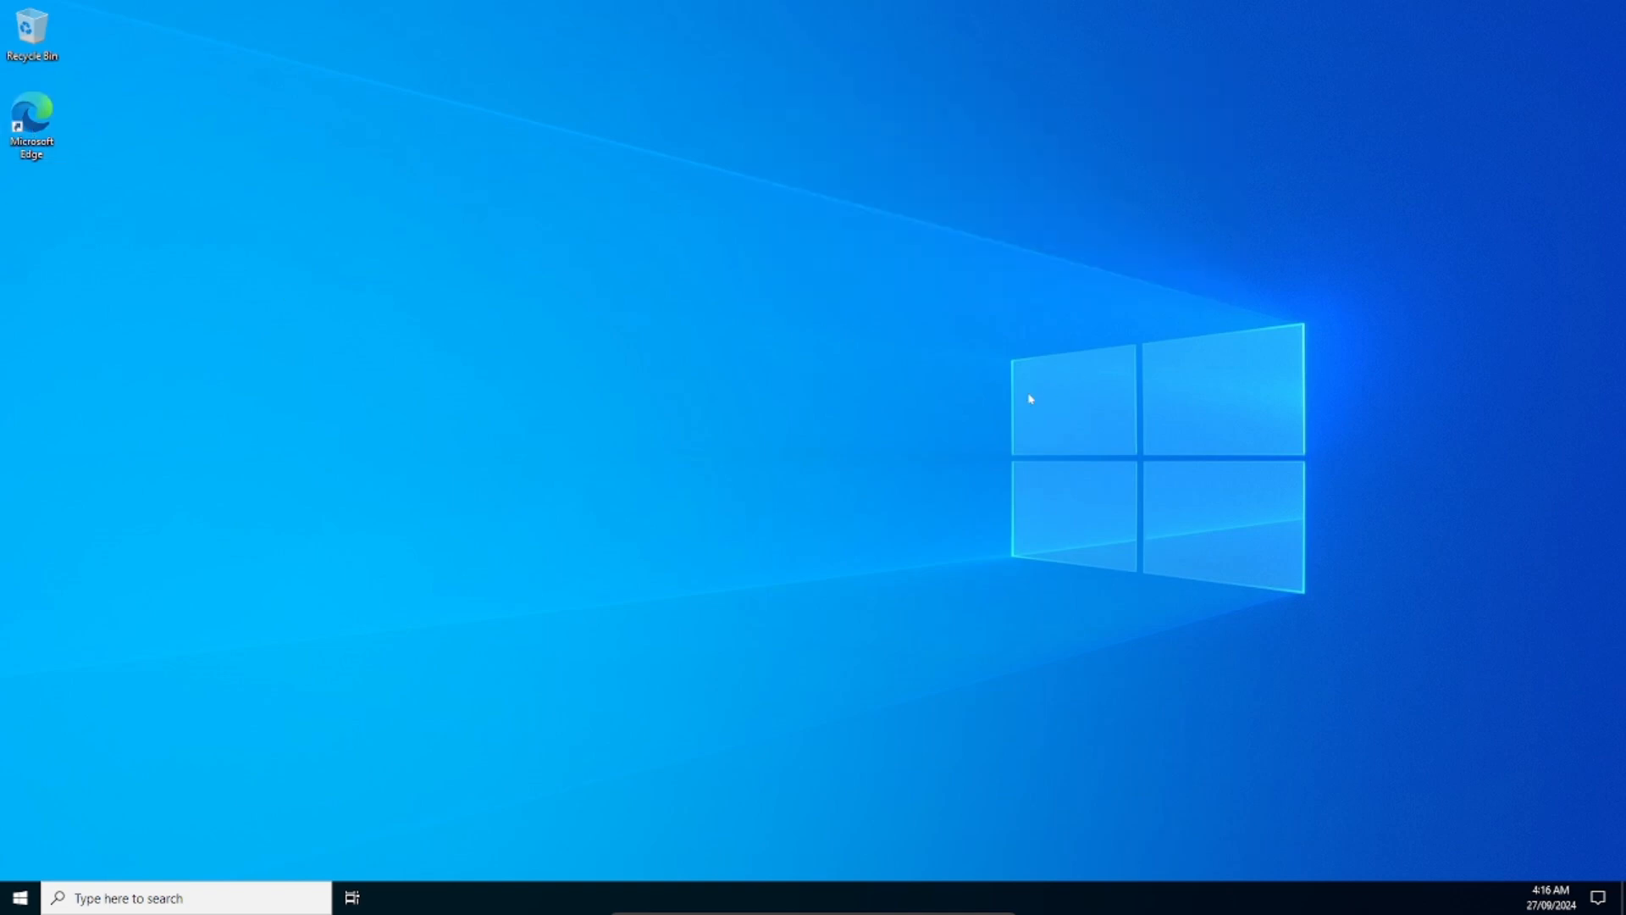
{"action": "mouse_move", "coordinate": [937, 705]}
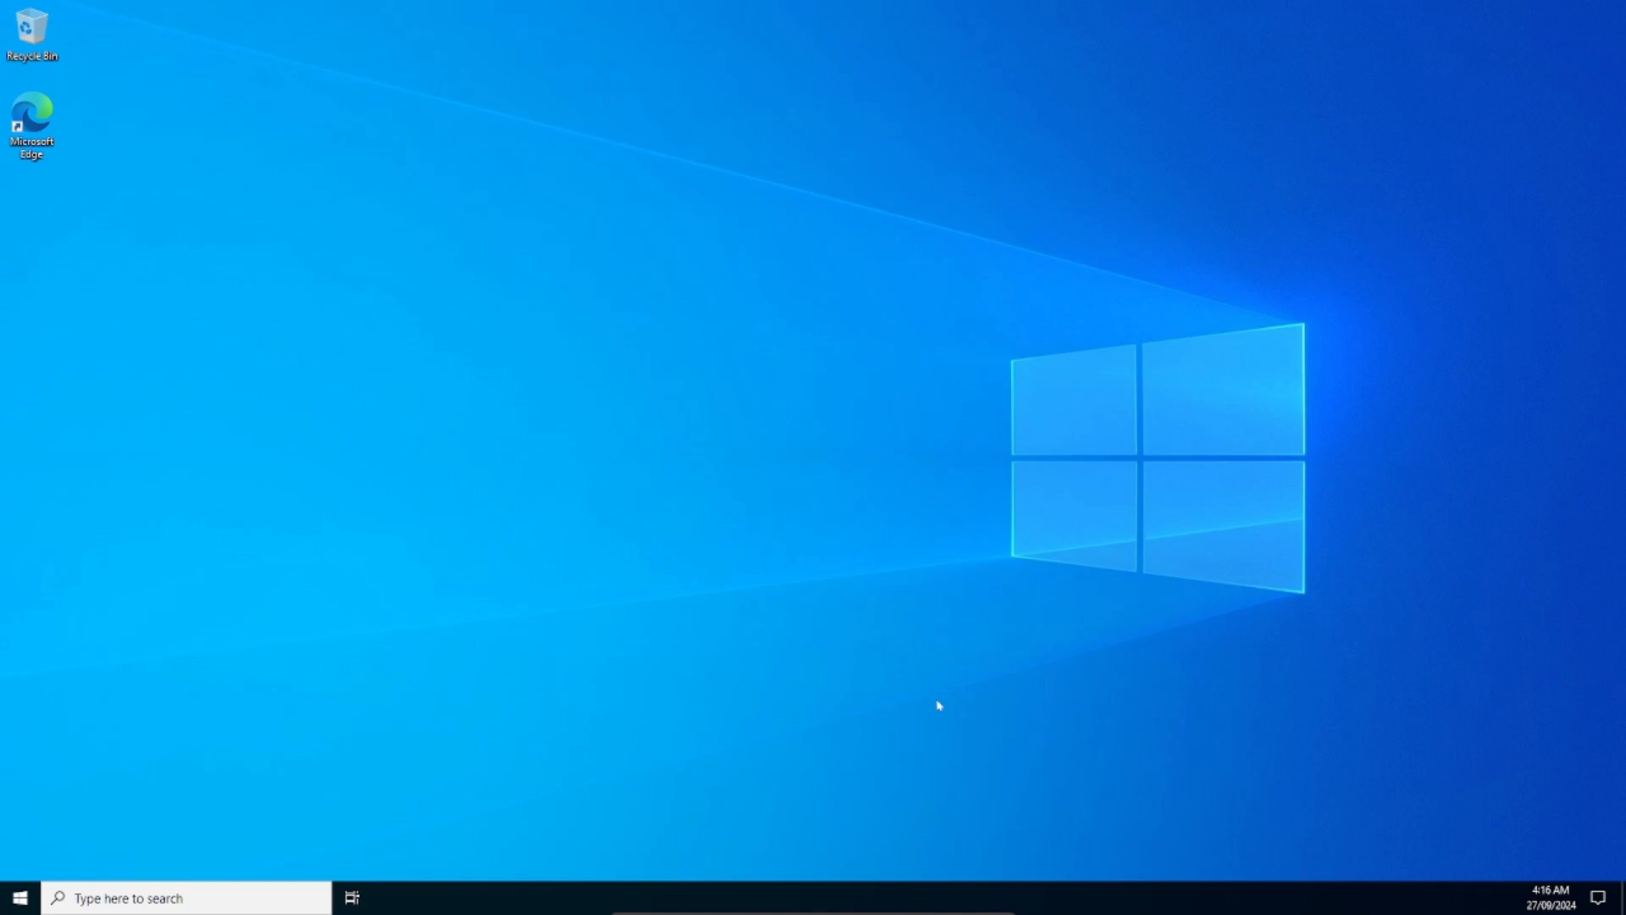